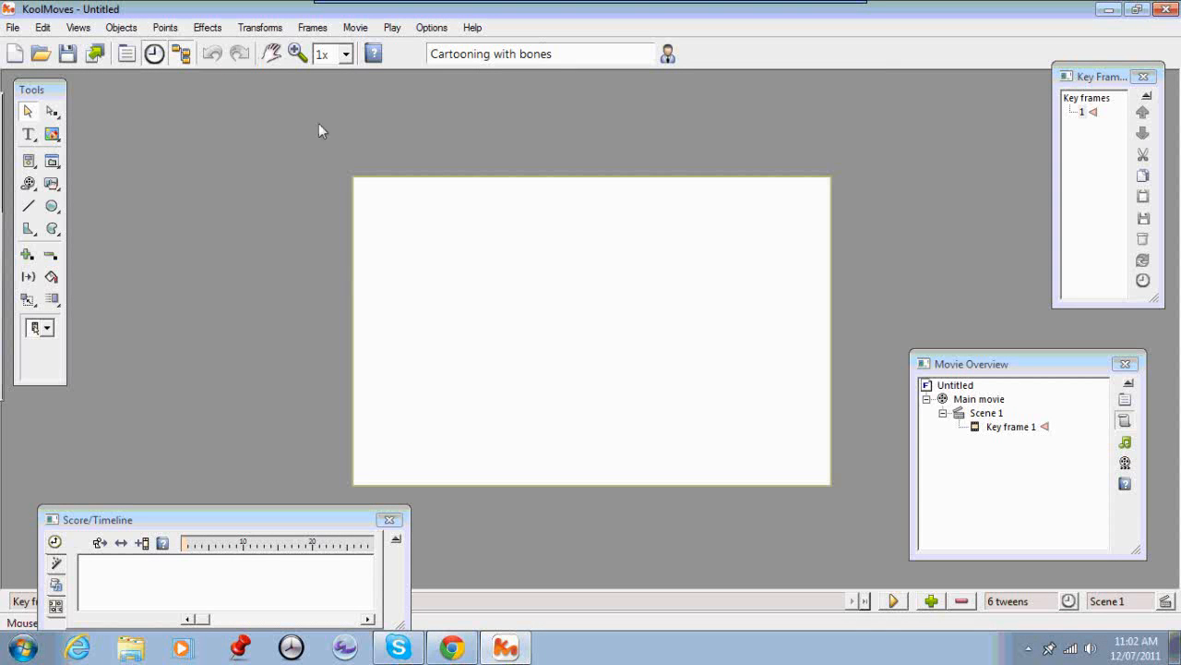
mouse_move(414, 155)
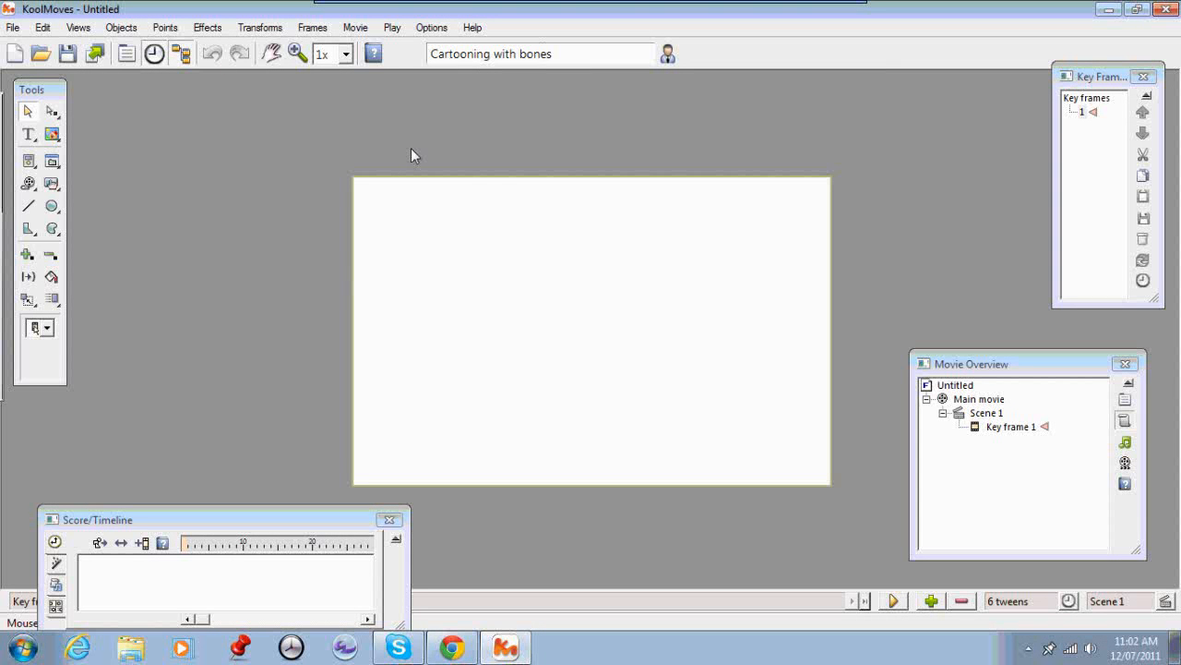
mouse_move(699, 305)
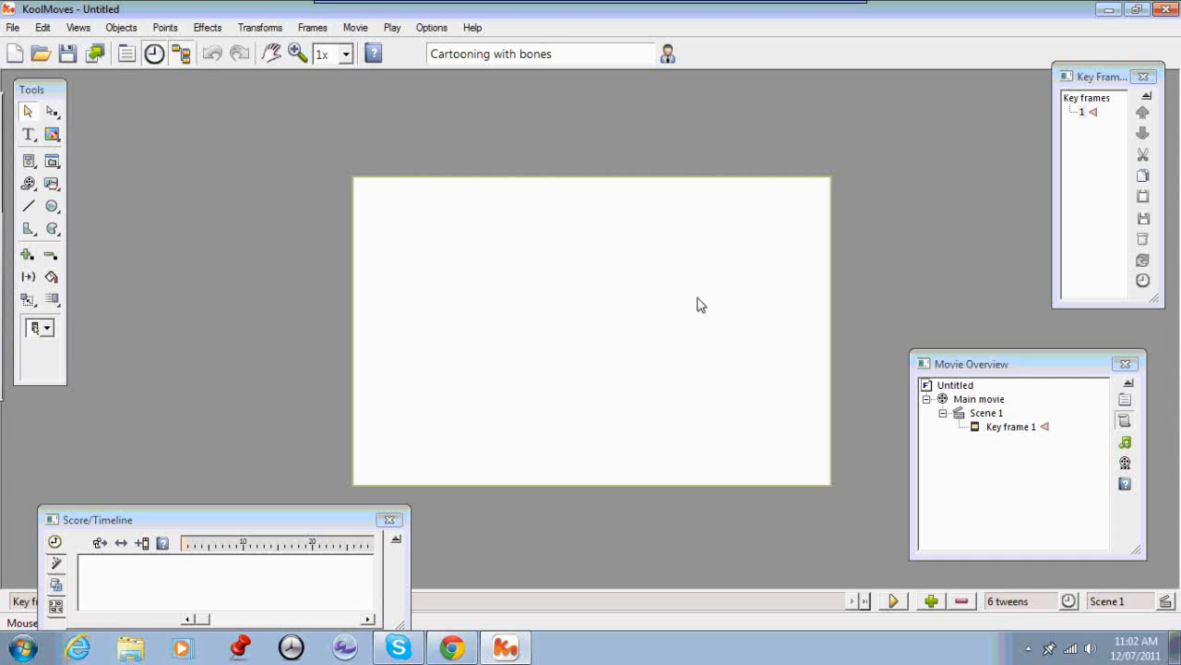
mouse_move(712, 309)
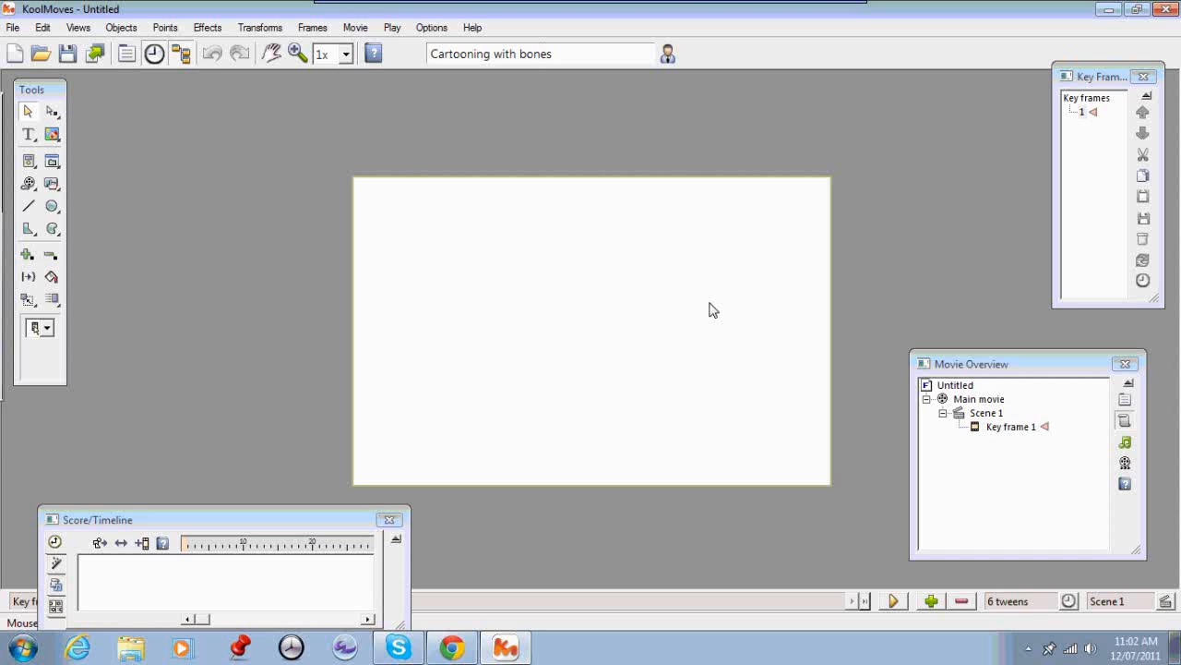
mouse_move(721, 318)
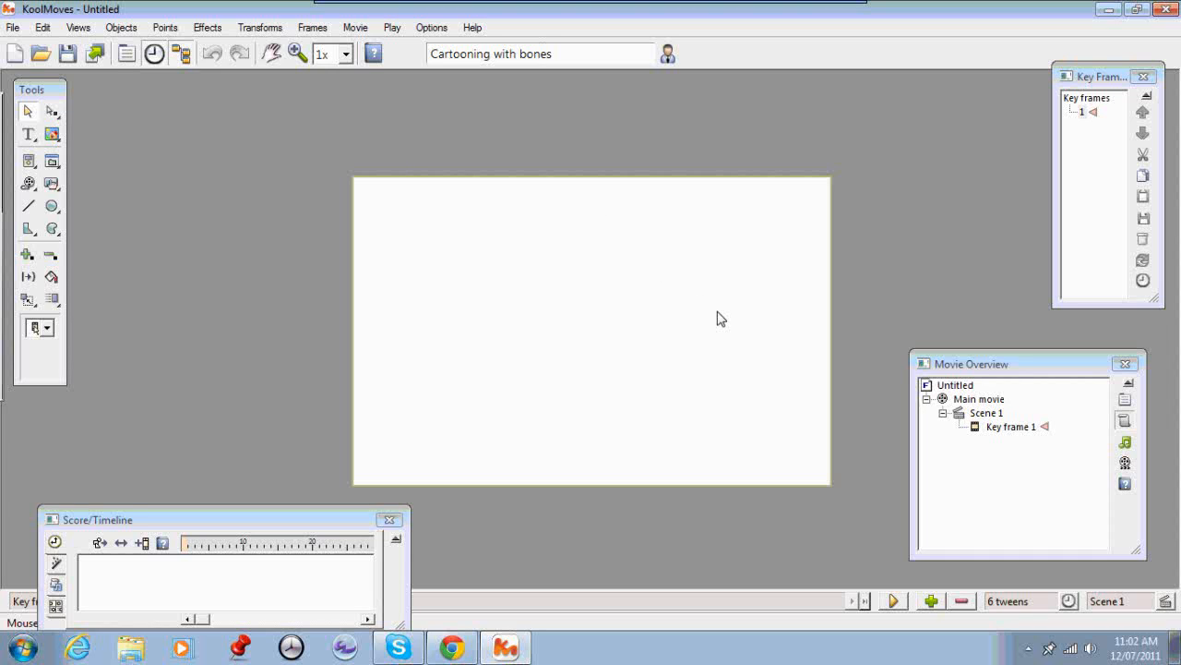
mouse_move(529, 343)
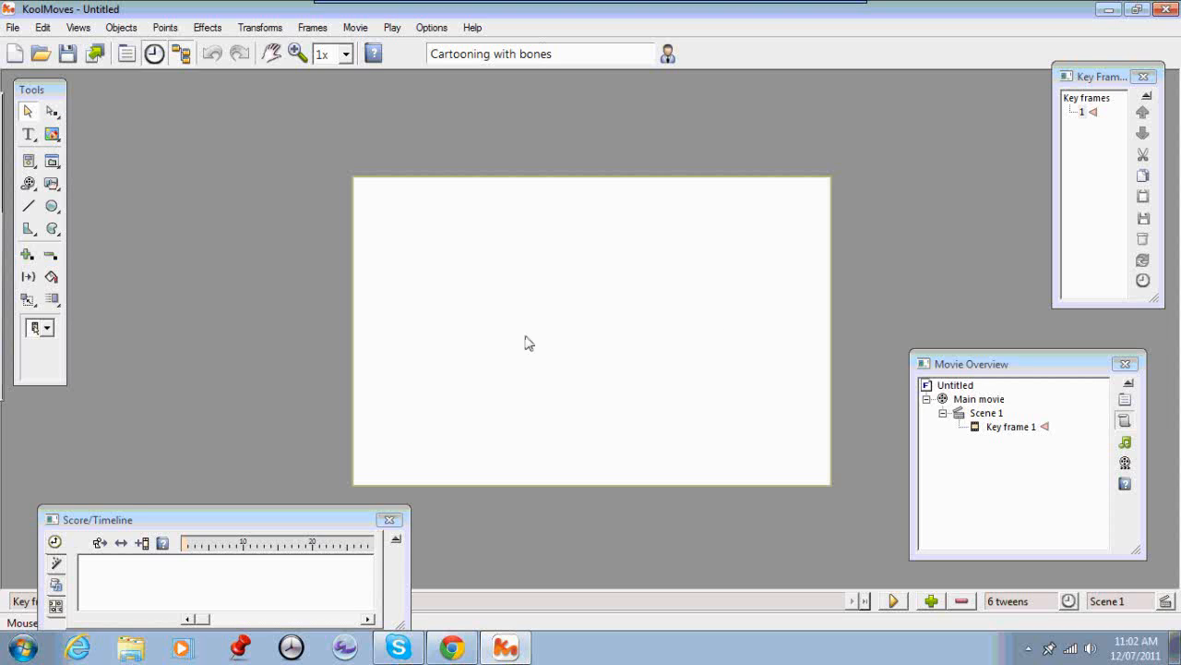
mouse_move(467, 295)
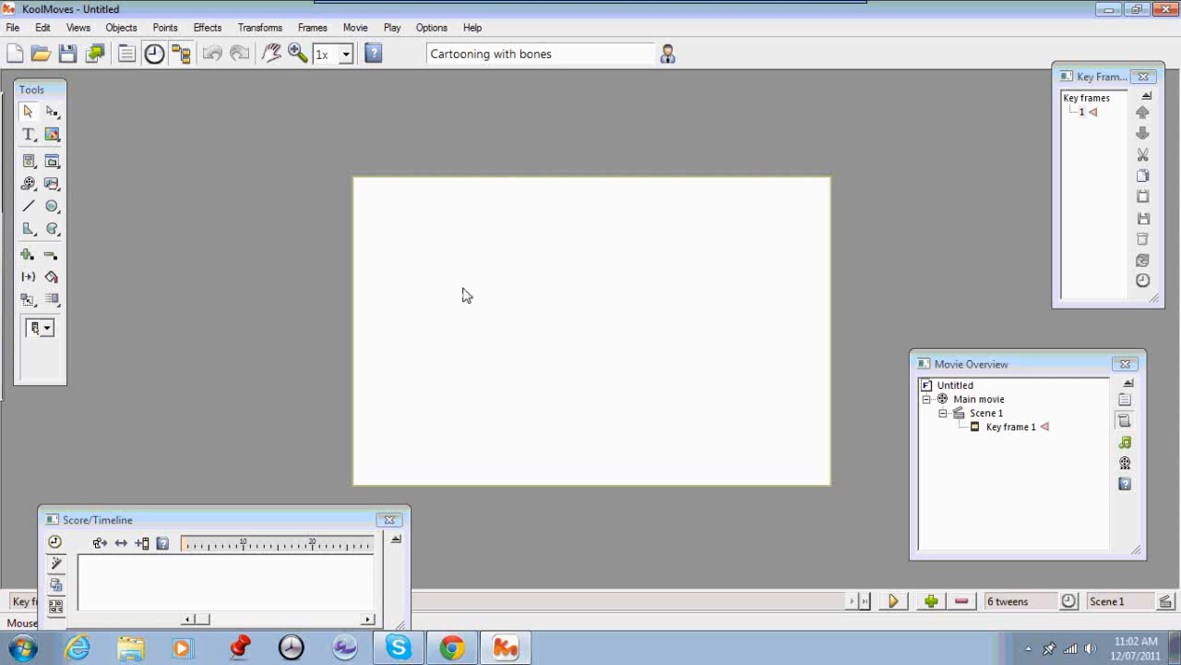
mouse_move(305, 216)
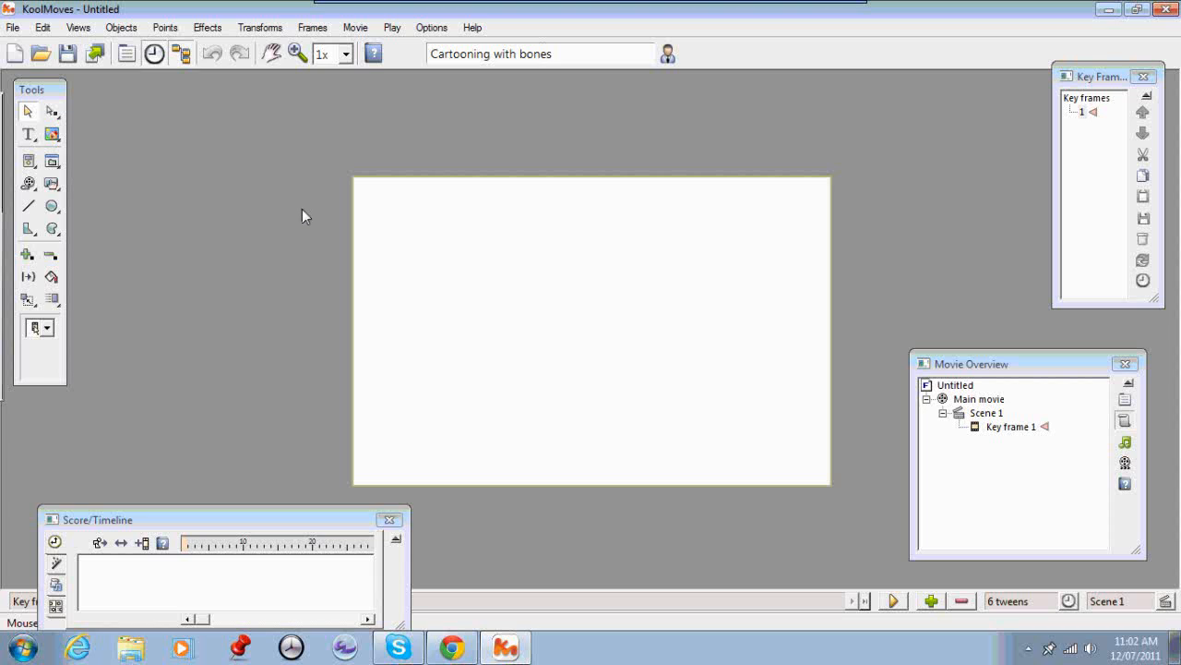
mouse_move(334, 149)
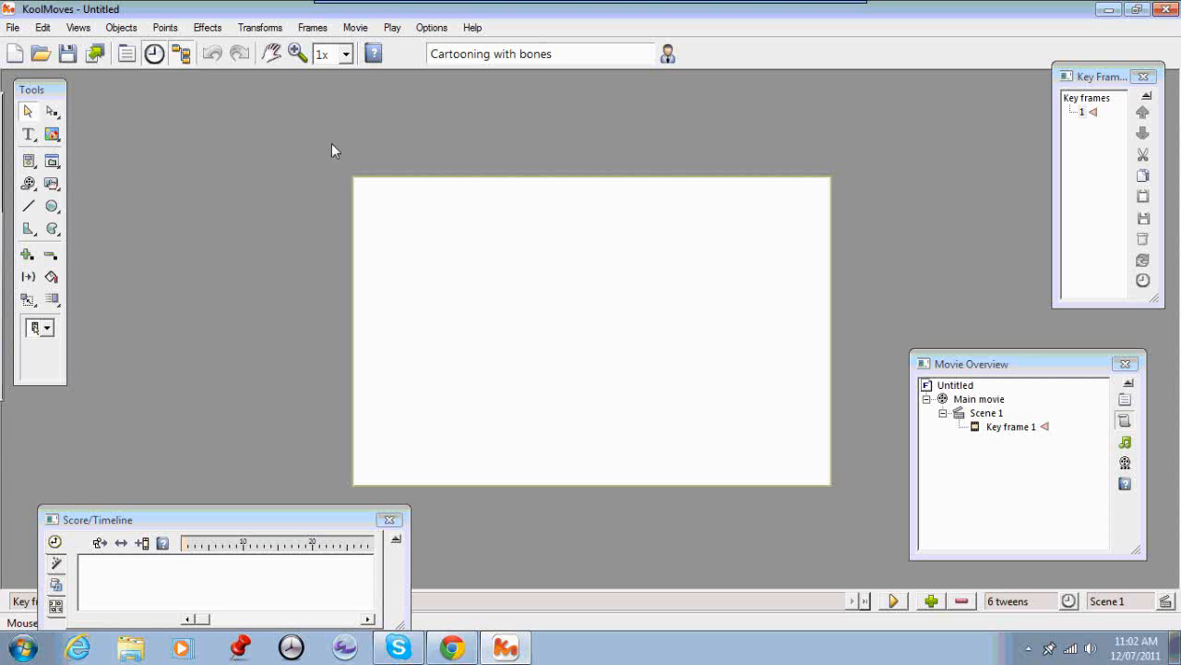
mouse_move(420, 142)
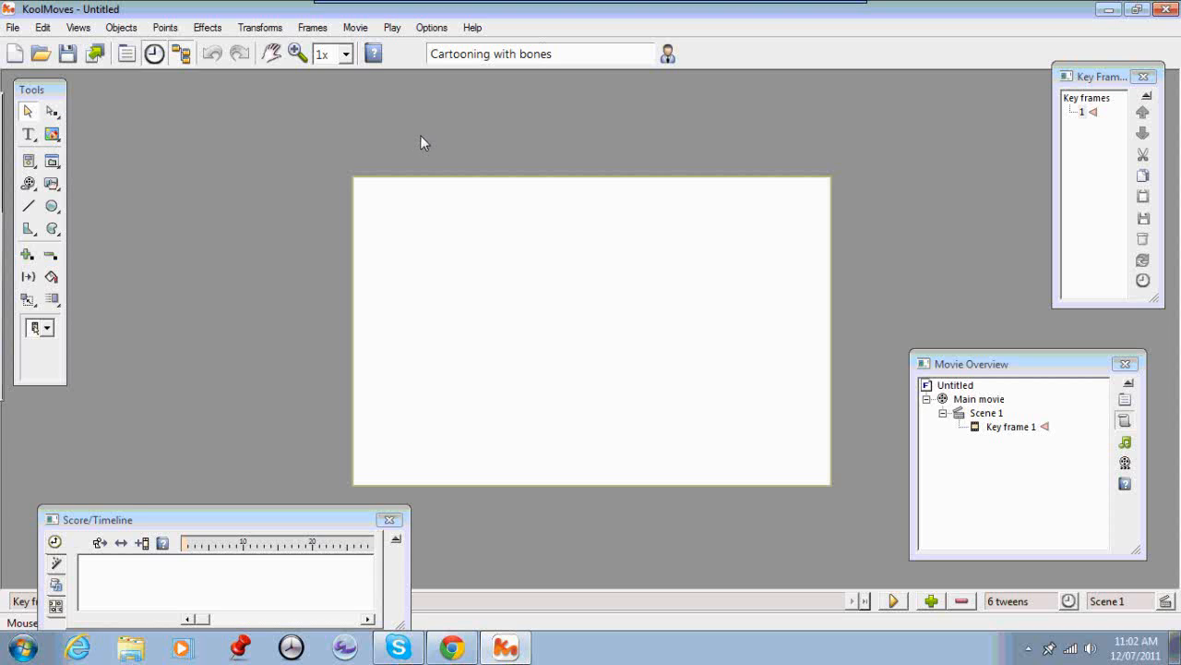
mouse_move(450, 148)
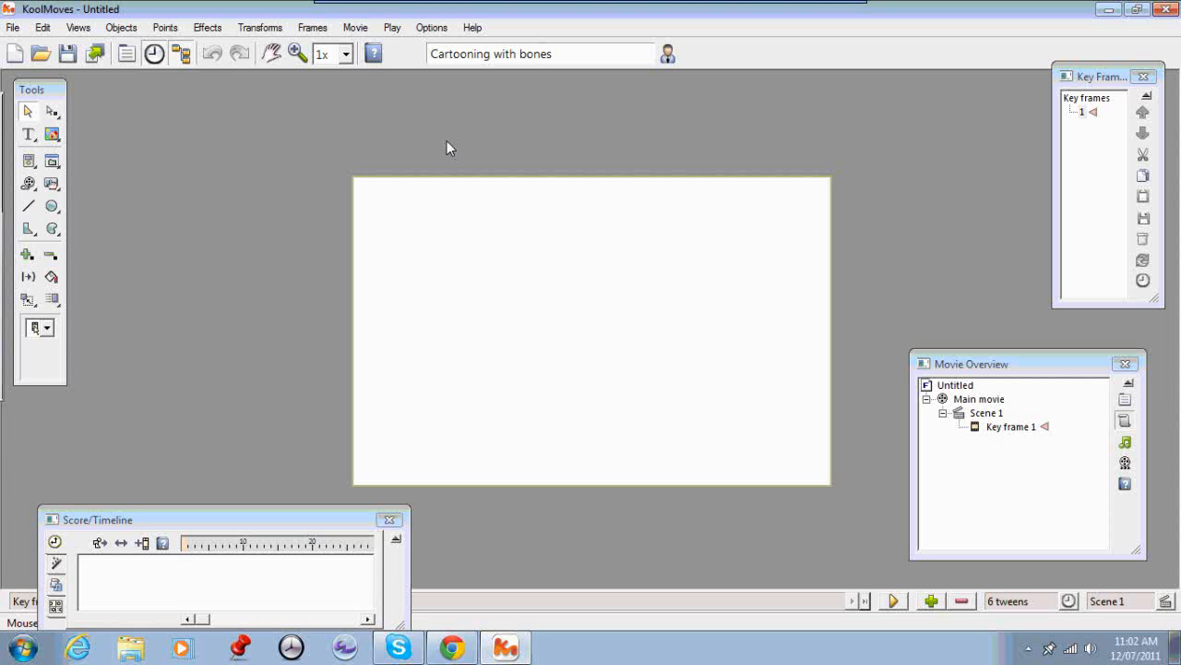
mouse_move(427, 158)
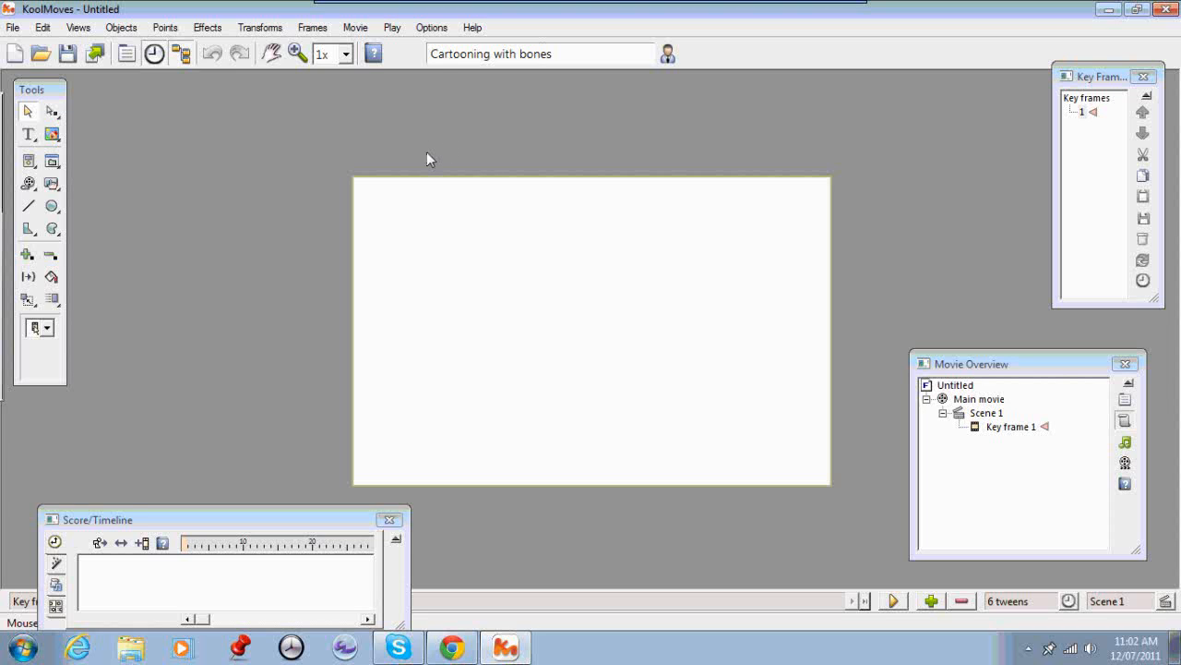
mouse_move(242, 222)
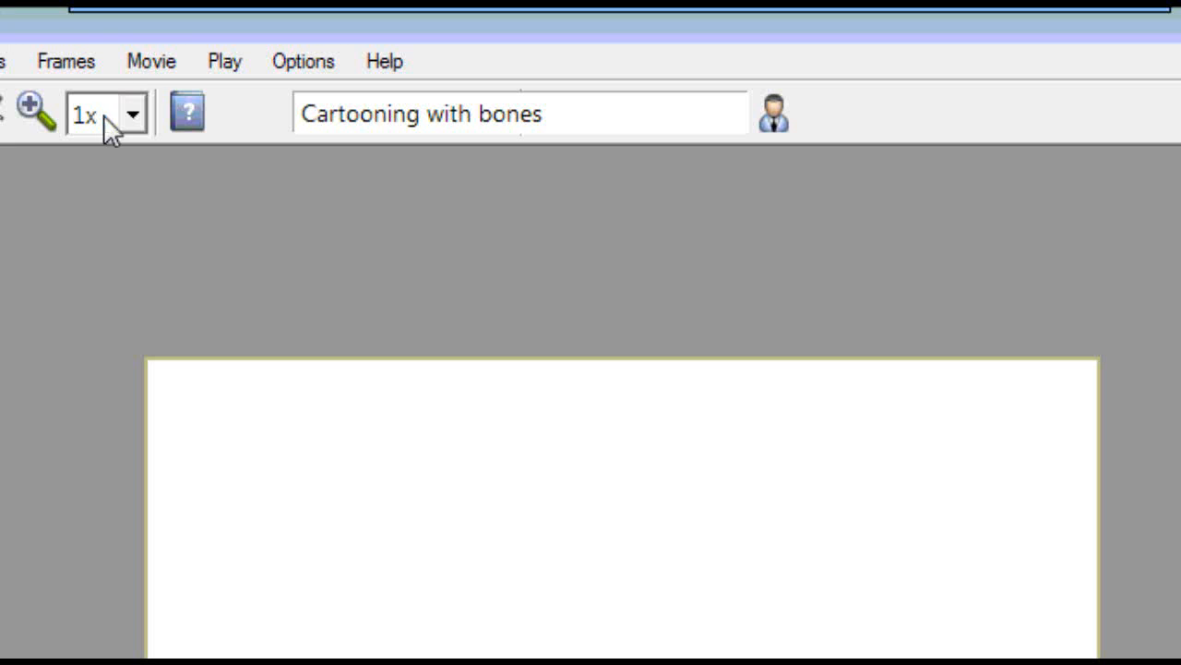
Step: Change the movie height from 355 to 360, keeping width 550 pixels
click(150, 61)
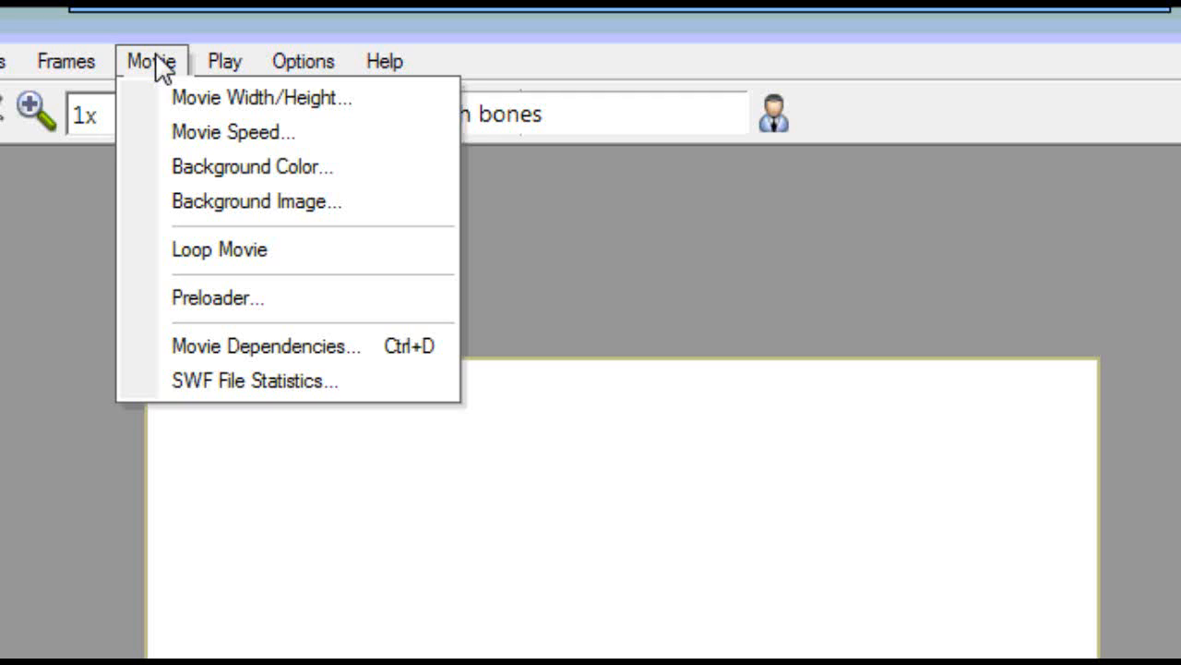
click(261, 98)
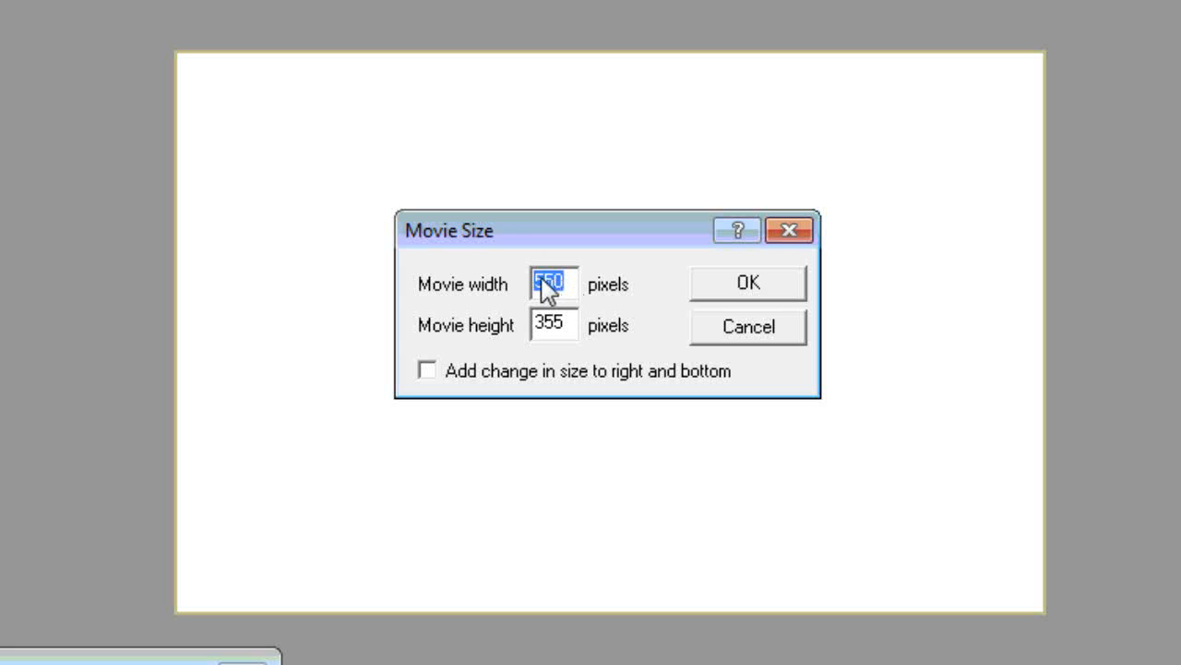
click(552, 325)
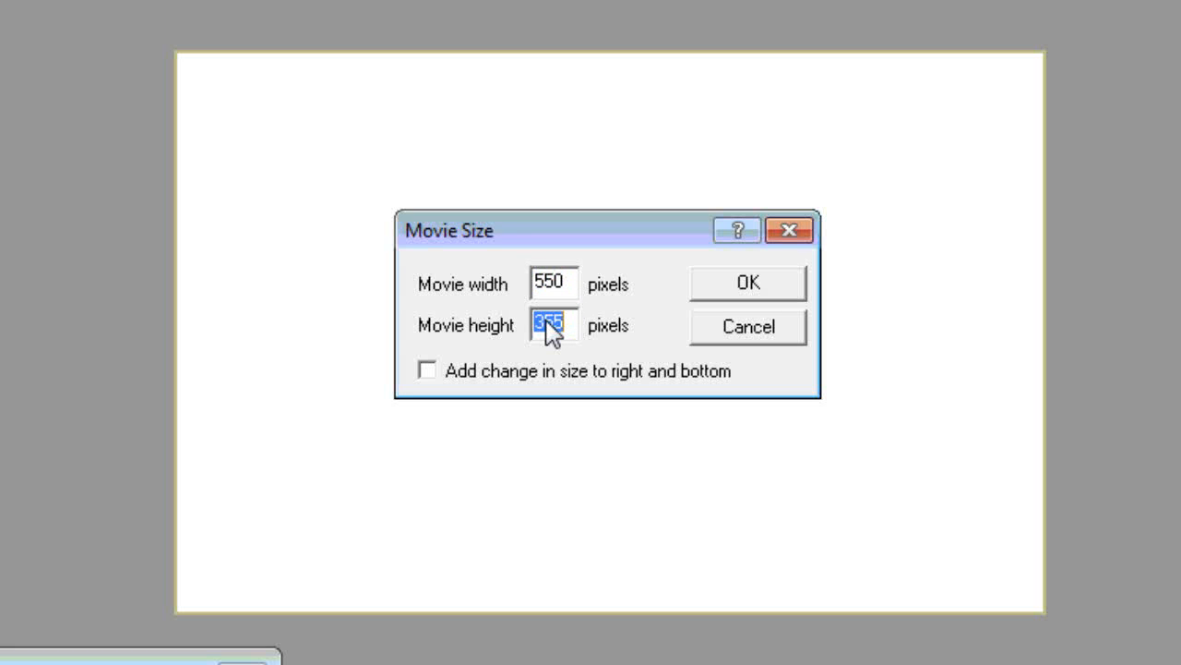
text(360)
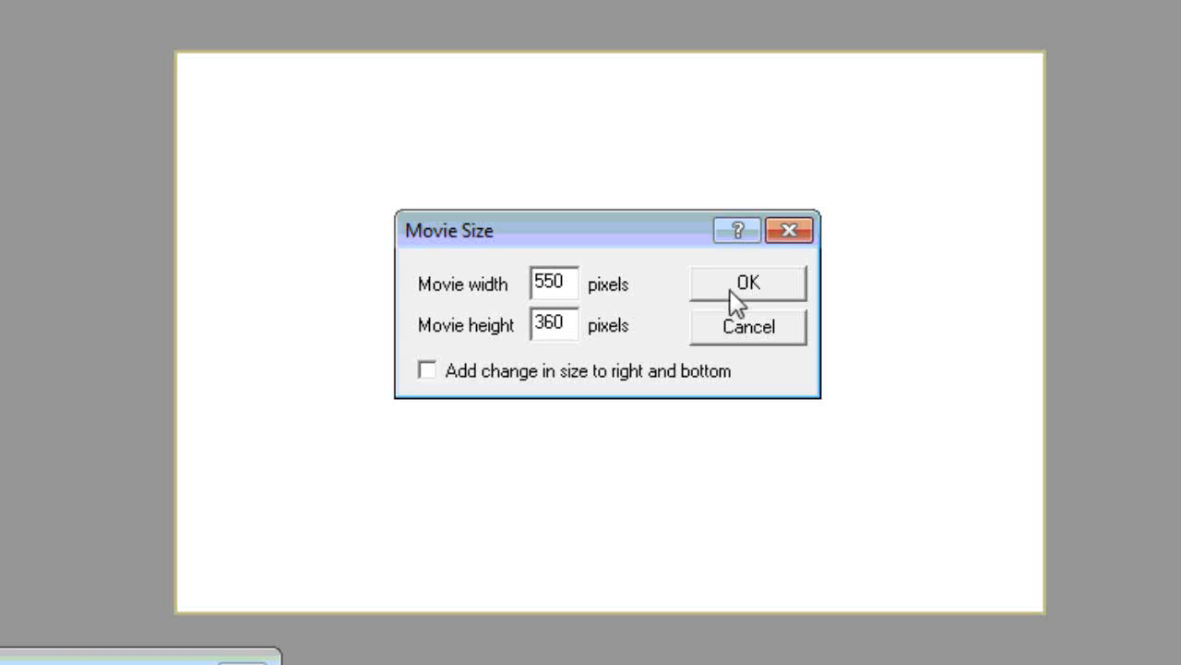
click(748, 283)
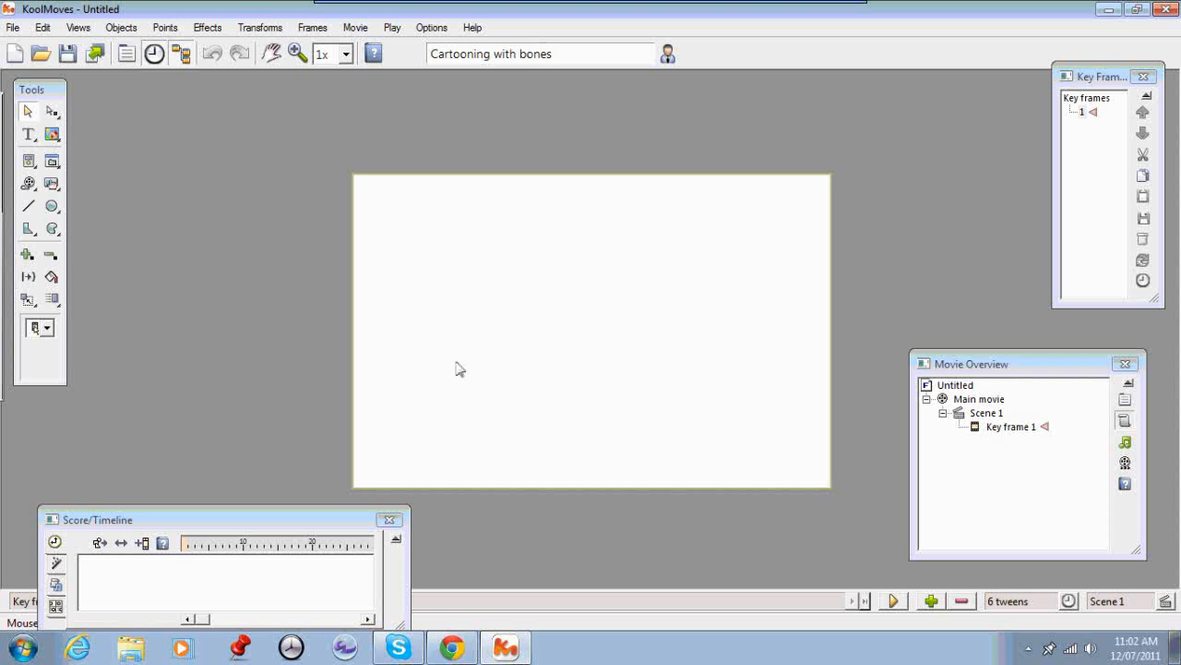
mouse_move(517, 356)
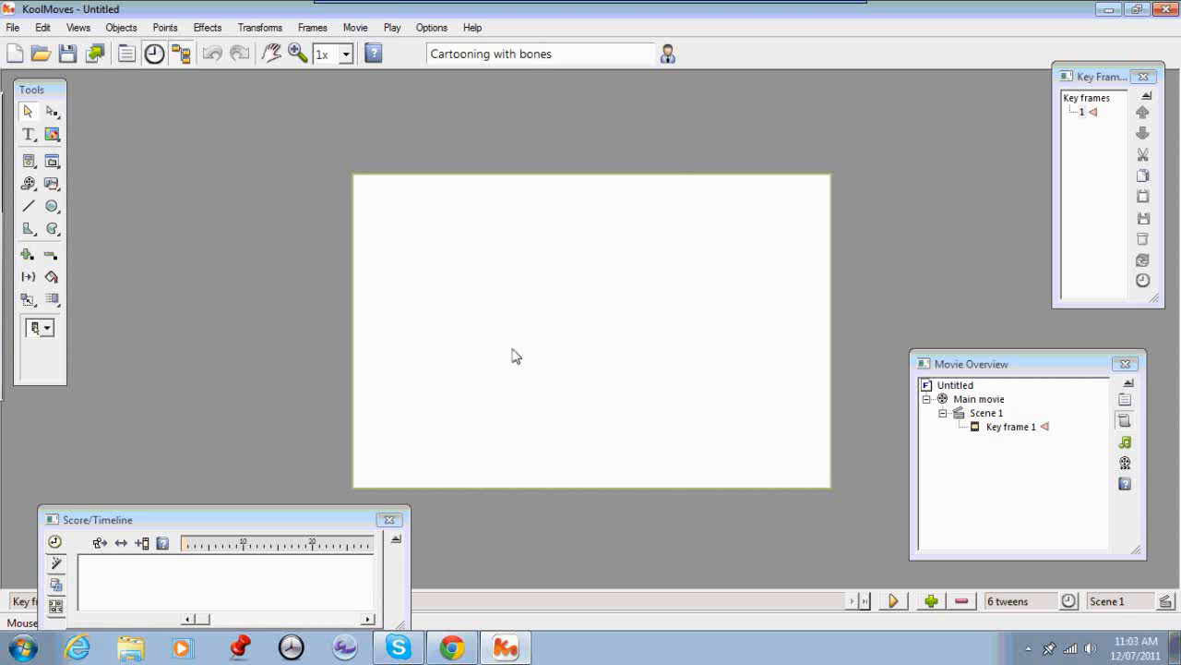
mouse_move(537, 174)
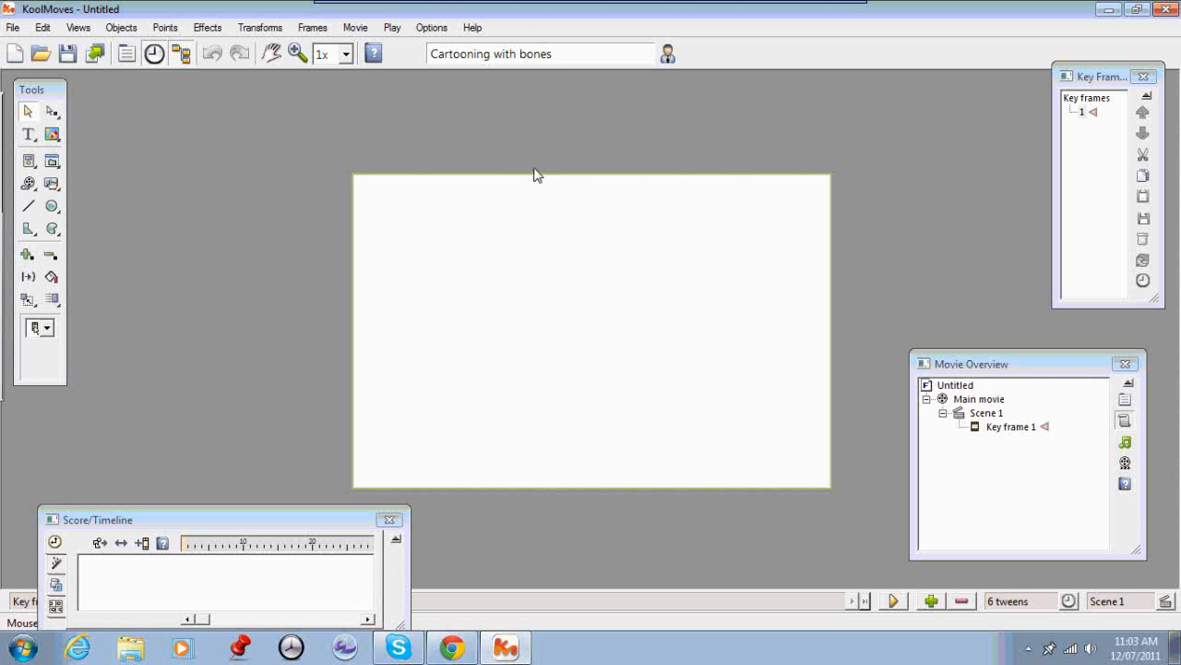
mouse_move(393, 427)
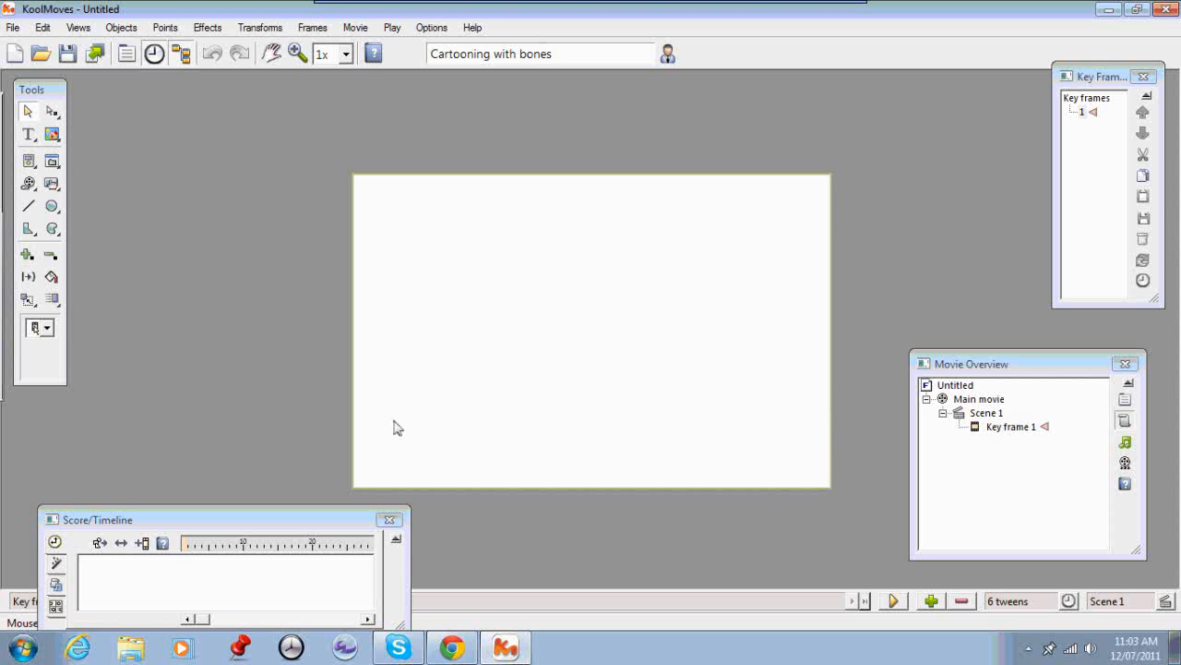
mouse_move(669, 280)
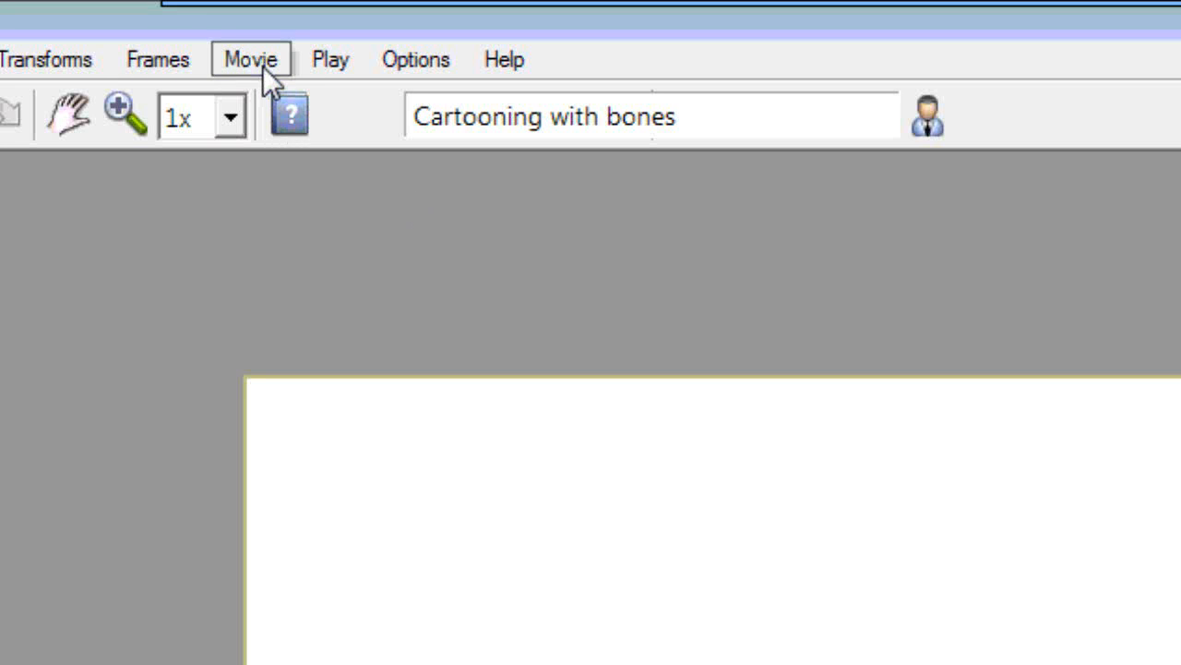
click(249, 59)
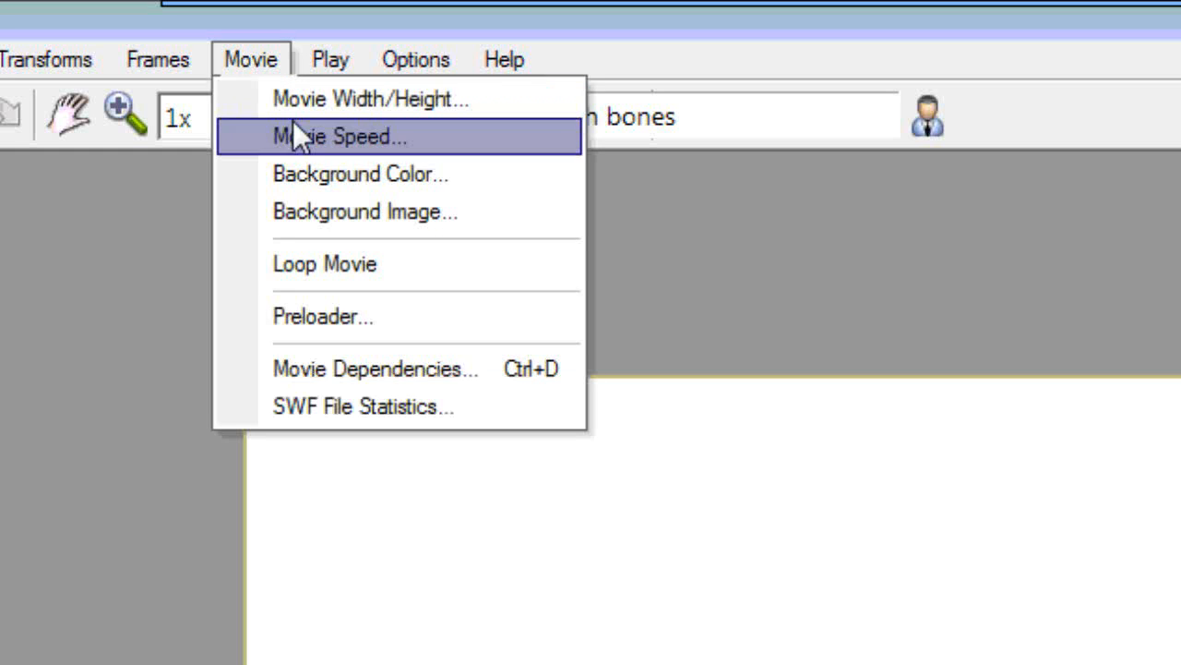
click(339, 136)
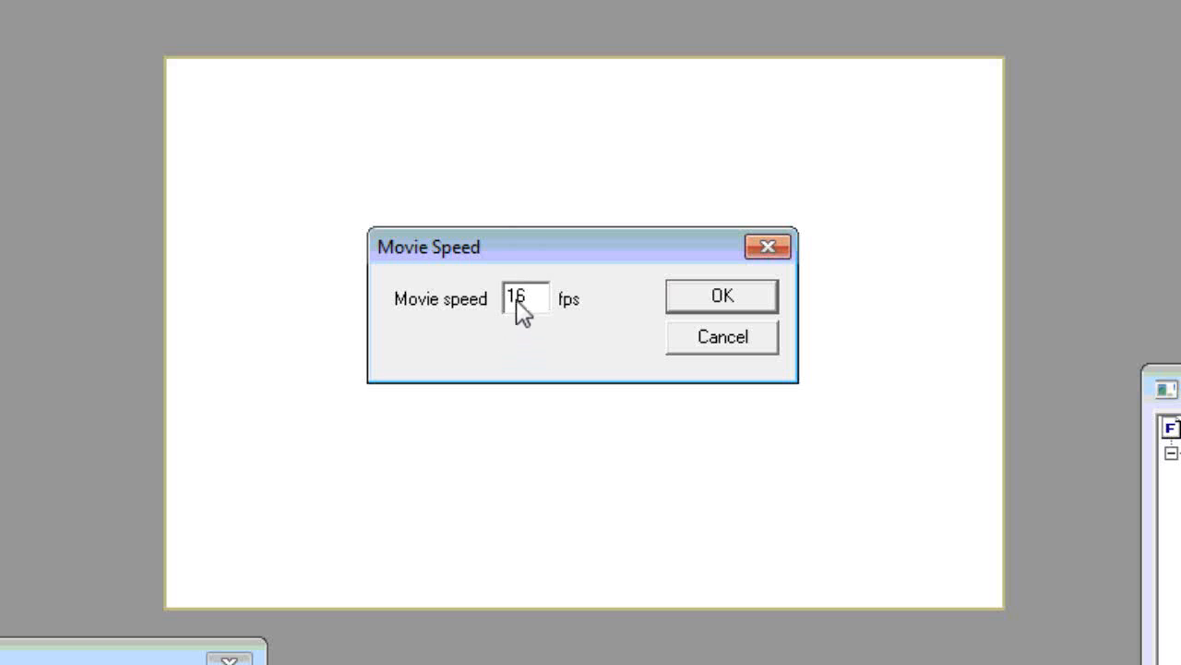
double_click(524, 298)
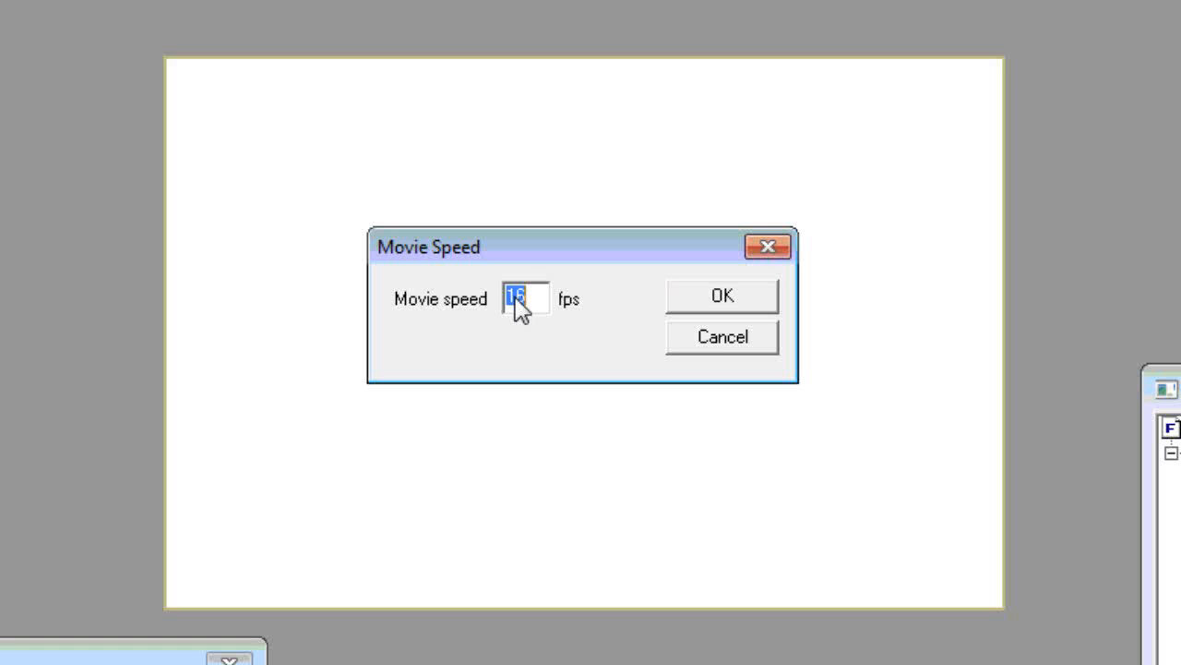
text(24)
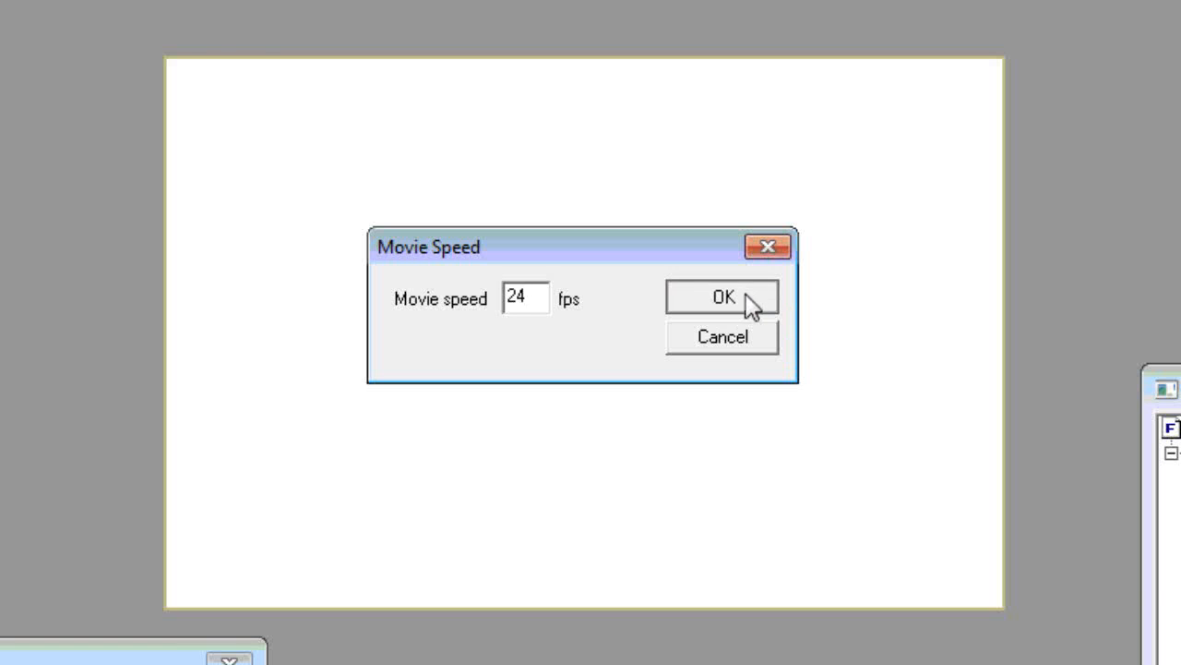
click(722, 298)
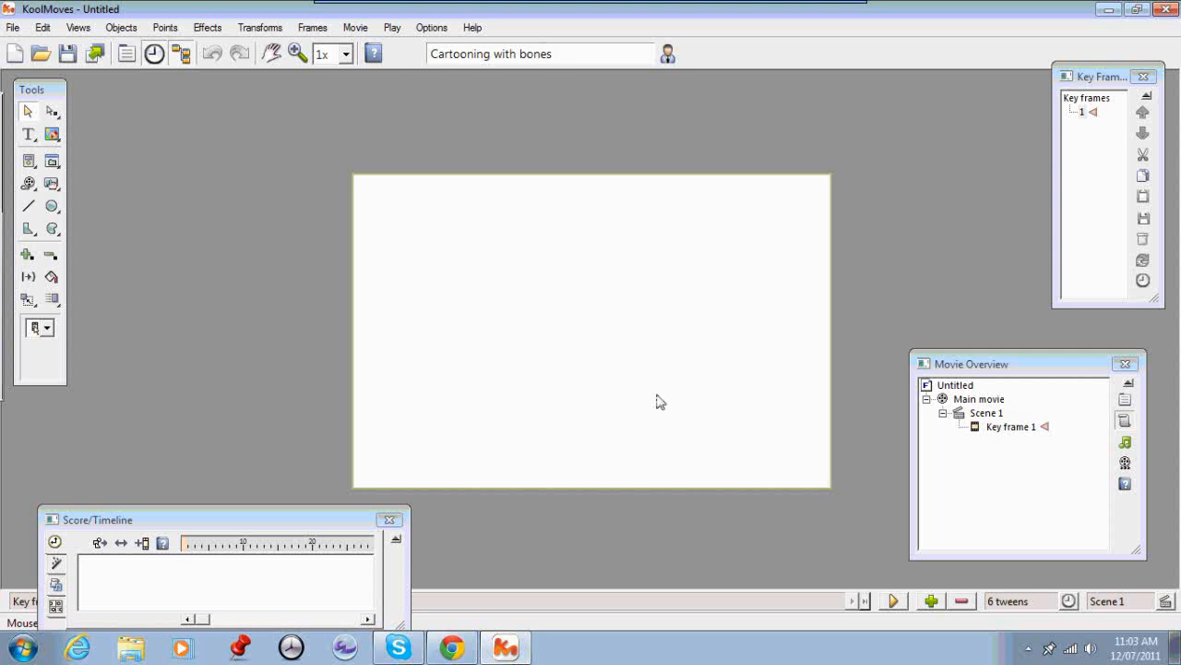
mouse_move(583, 284)
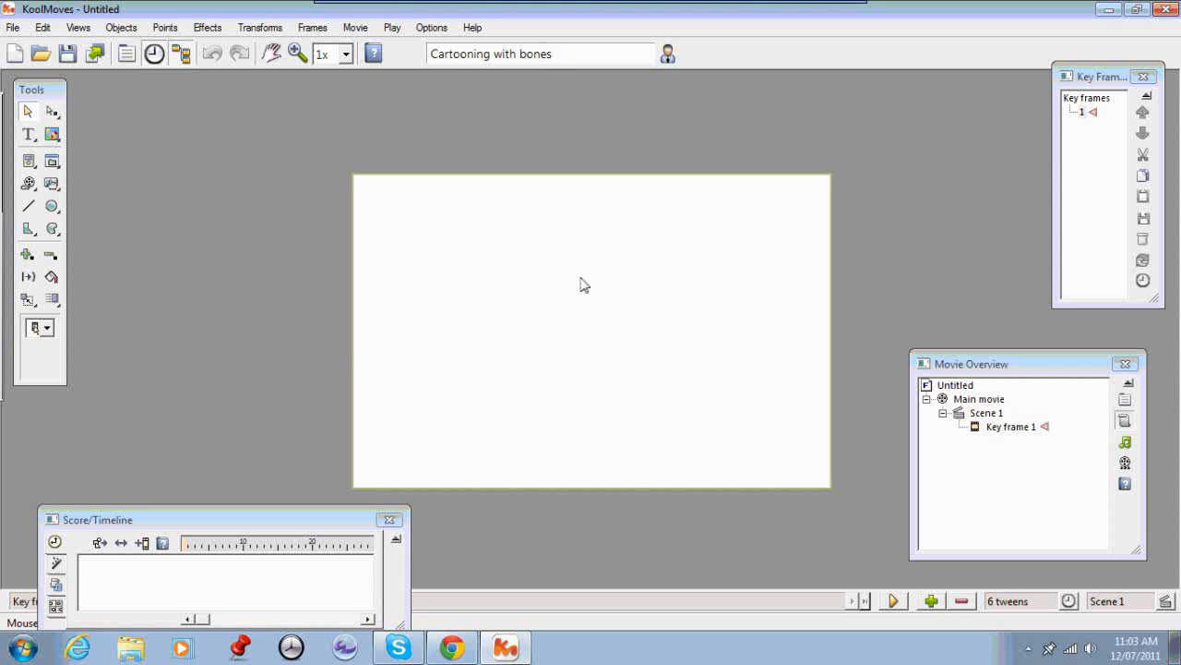
mouse_move(538, 281)
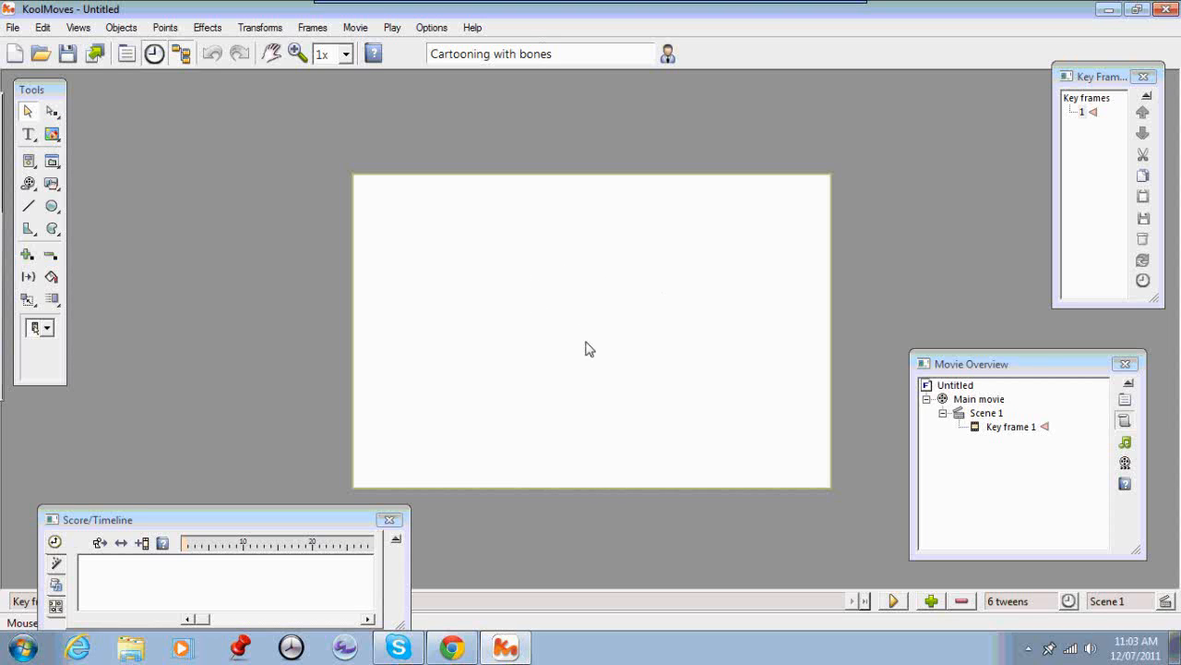
mouse_move(643, 311)
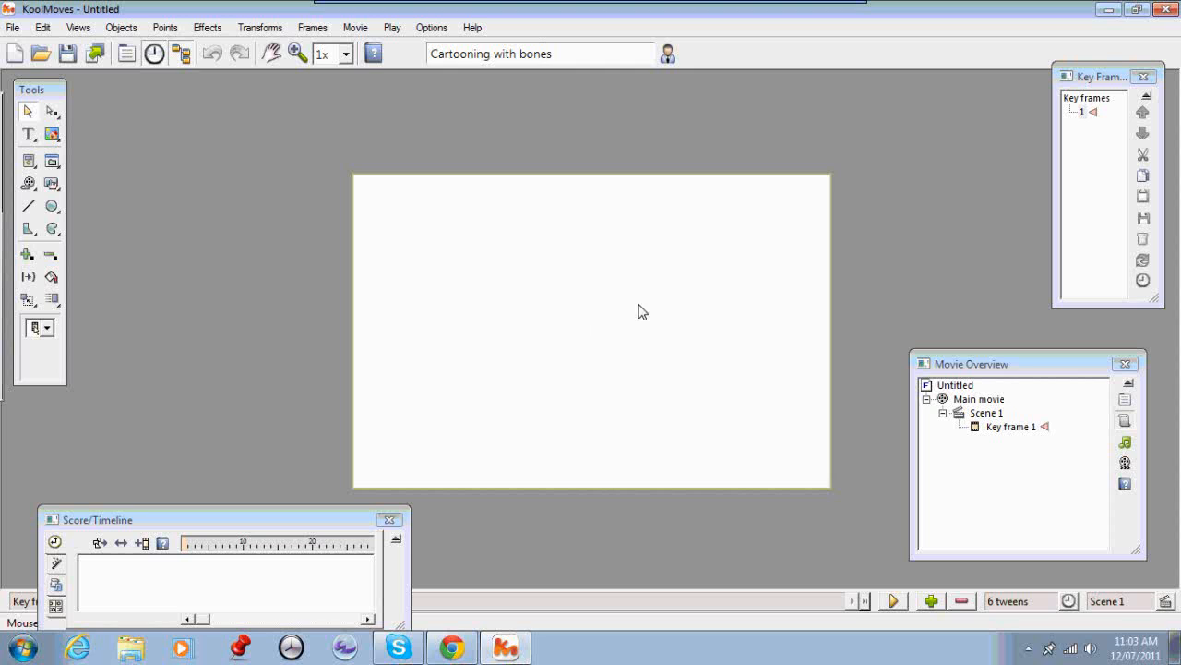
mouse_move(882, 533)
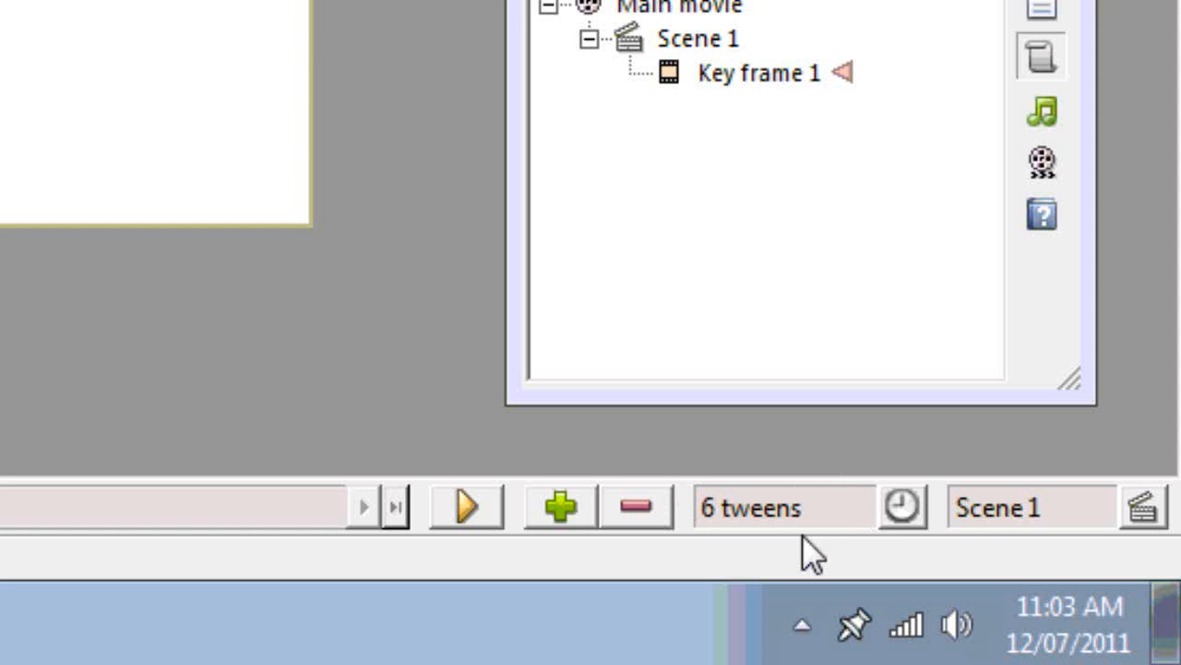
mouse_move(873, 526)
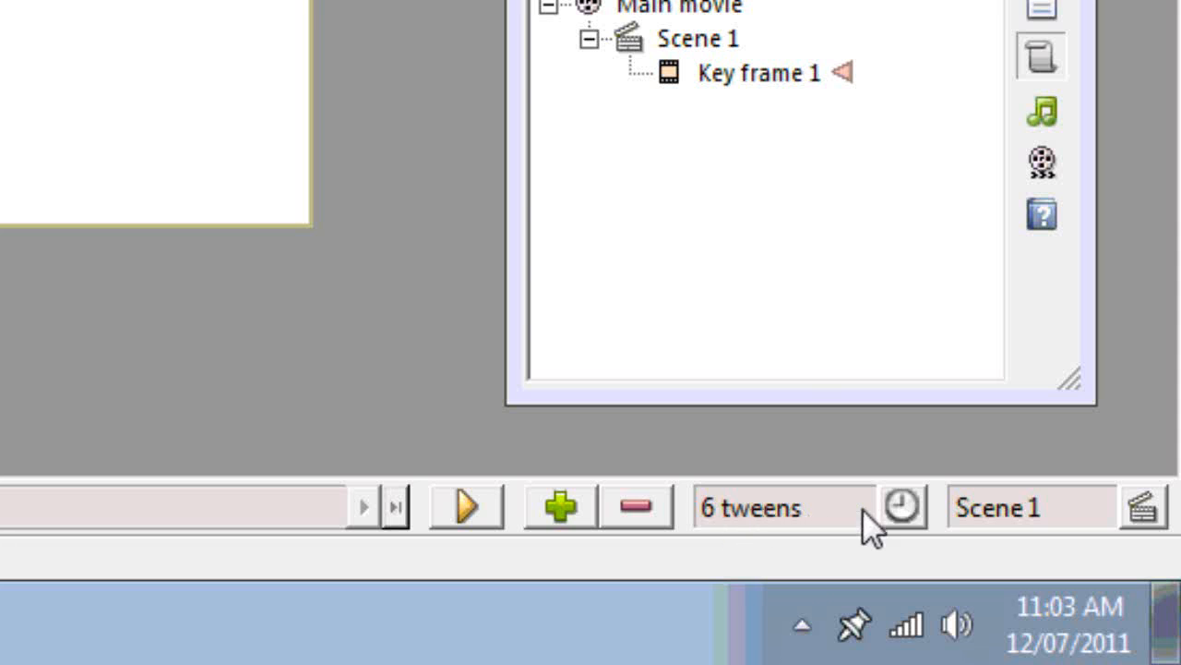
Step: Set Key frame 1 to 0 tweens between this key frame and the next
click(902, 505)
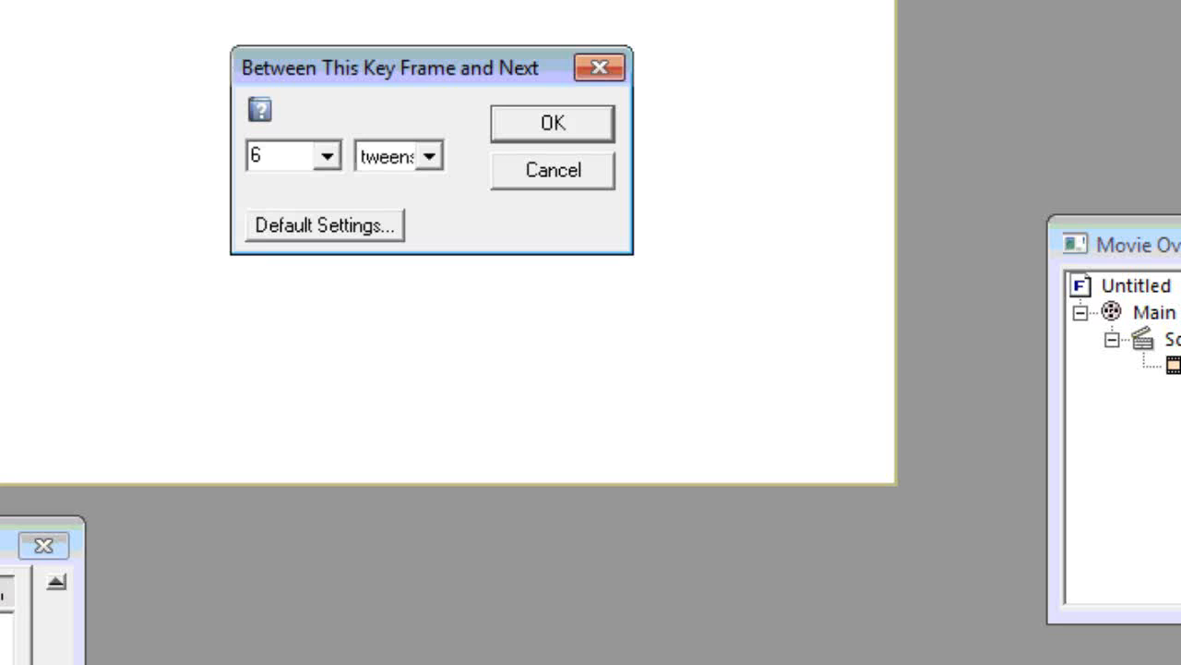
click(327, 155)
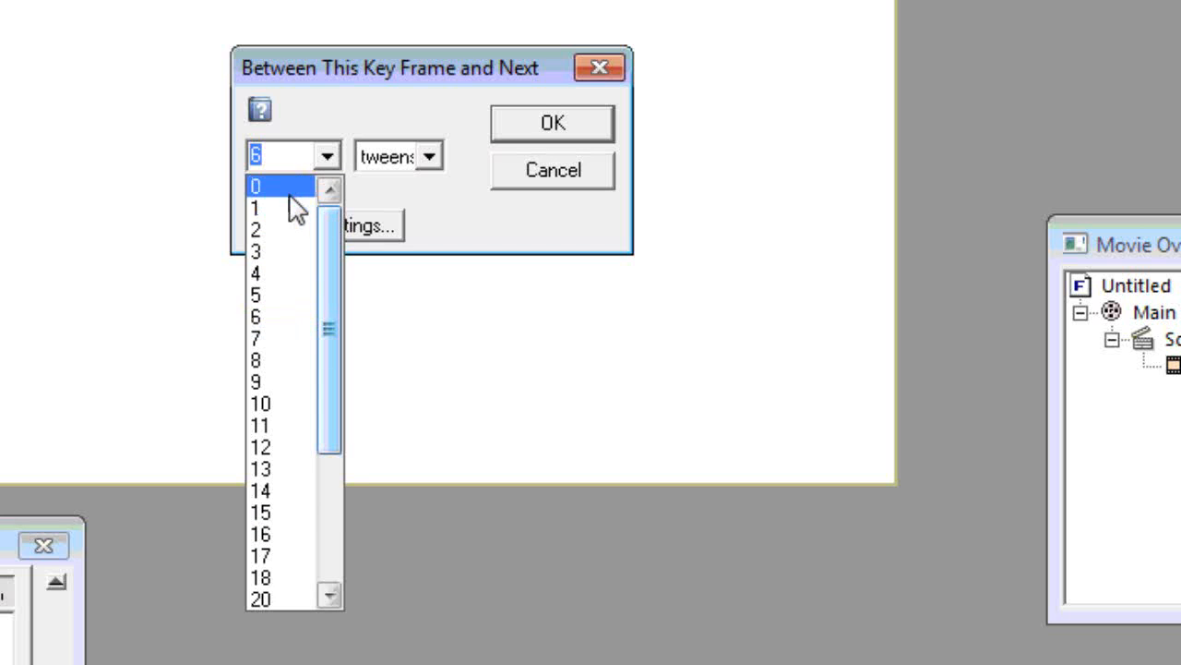
click(256, 186)
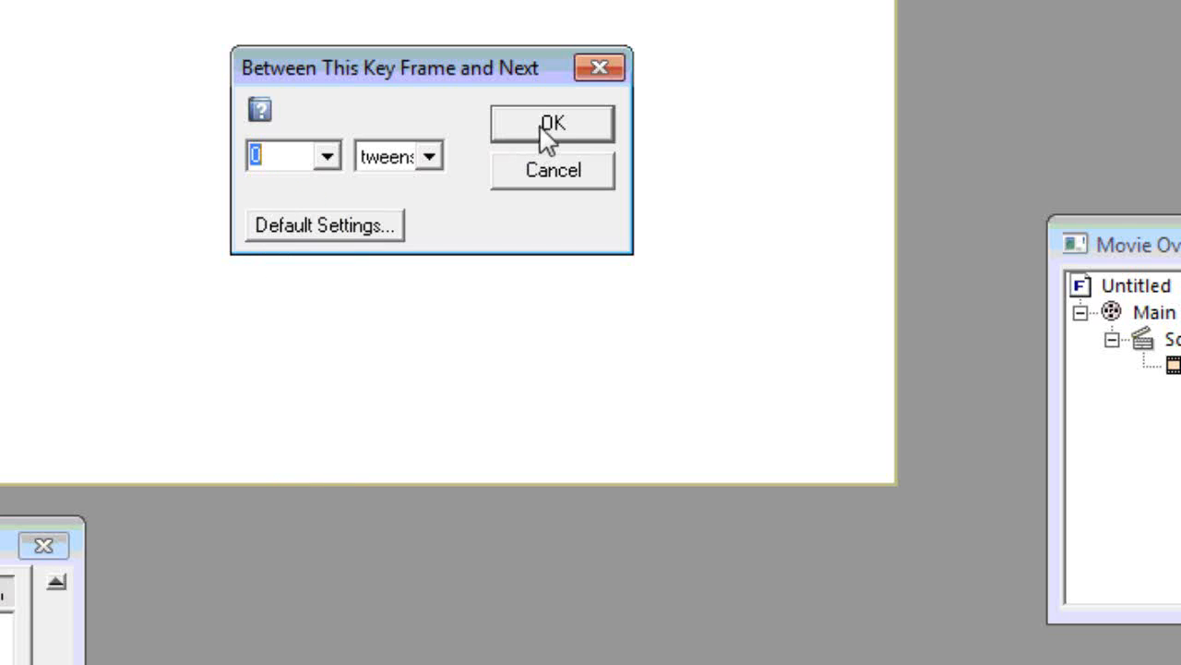
click(551, 123)
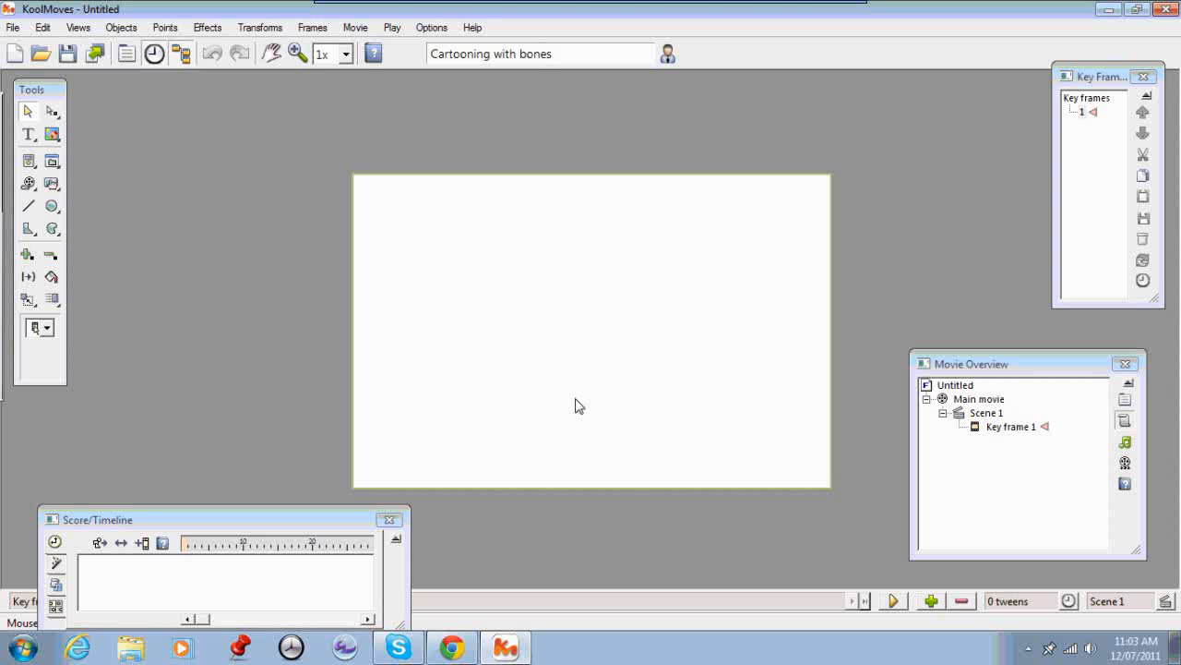
mouse_move(473, 324)
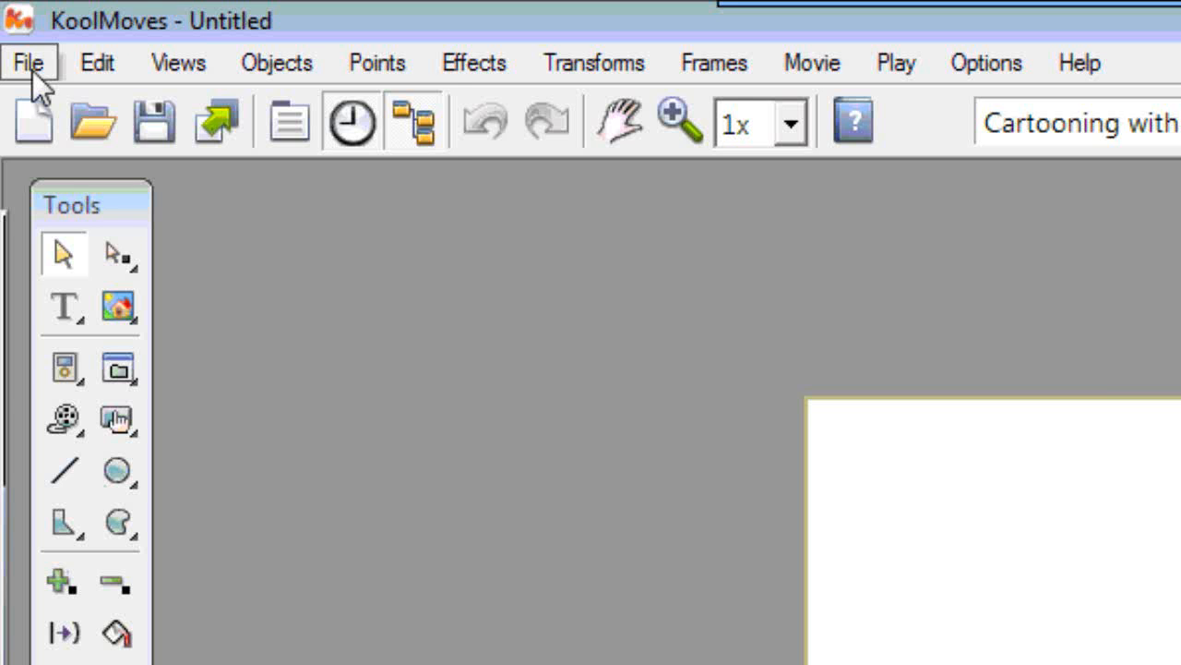
Step: In Export Settings, choose SWF version '9 - ActionScript 3.0'
click(28, 62)
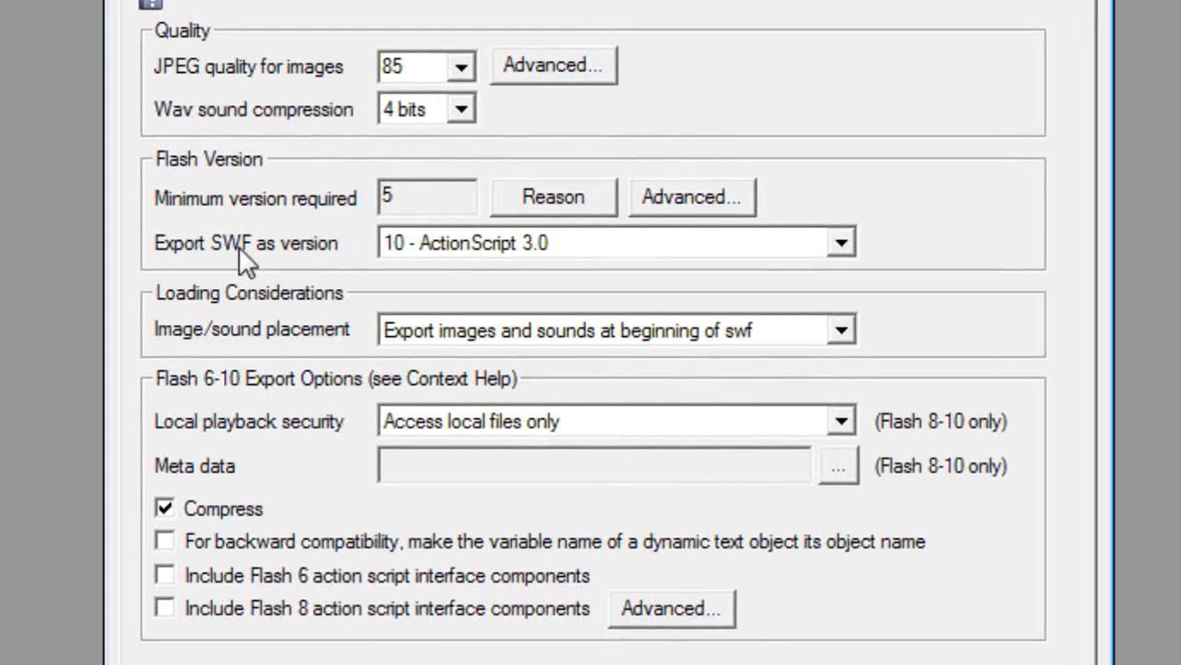
mouse_move(471, 262)
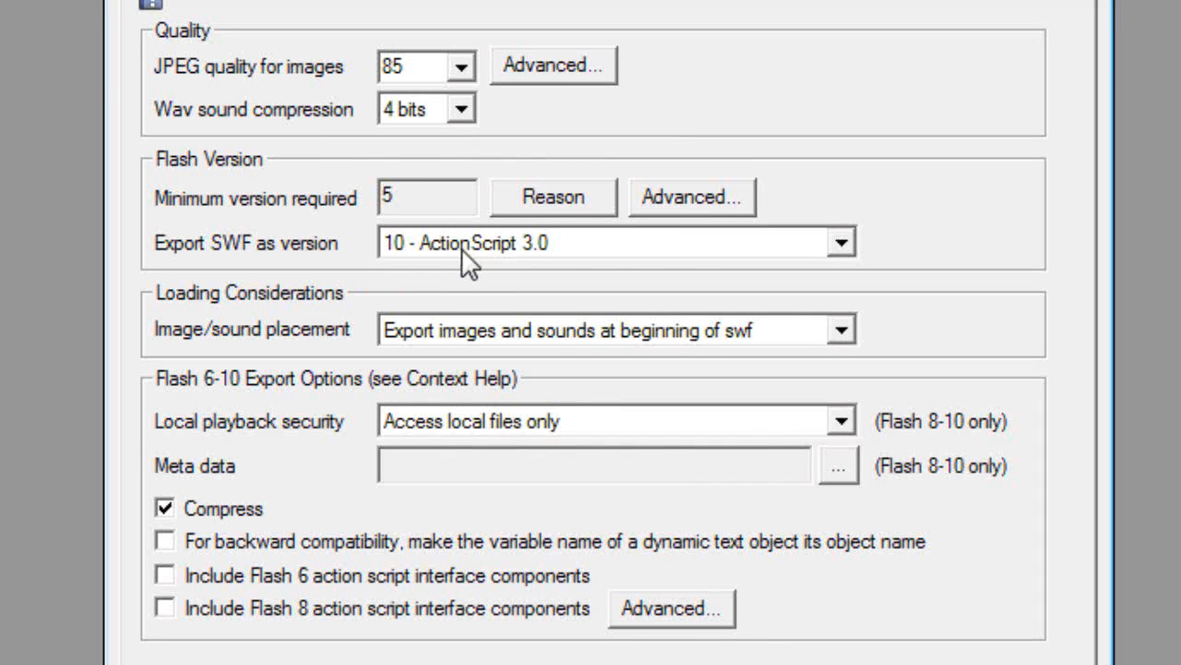
mouse_move(847, 256)
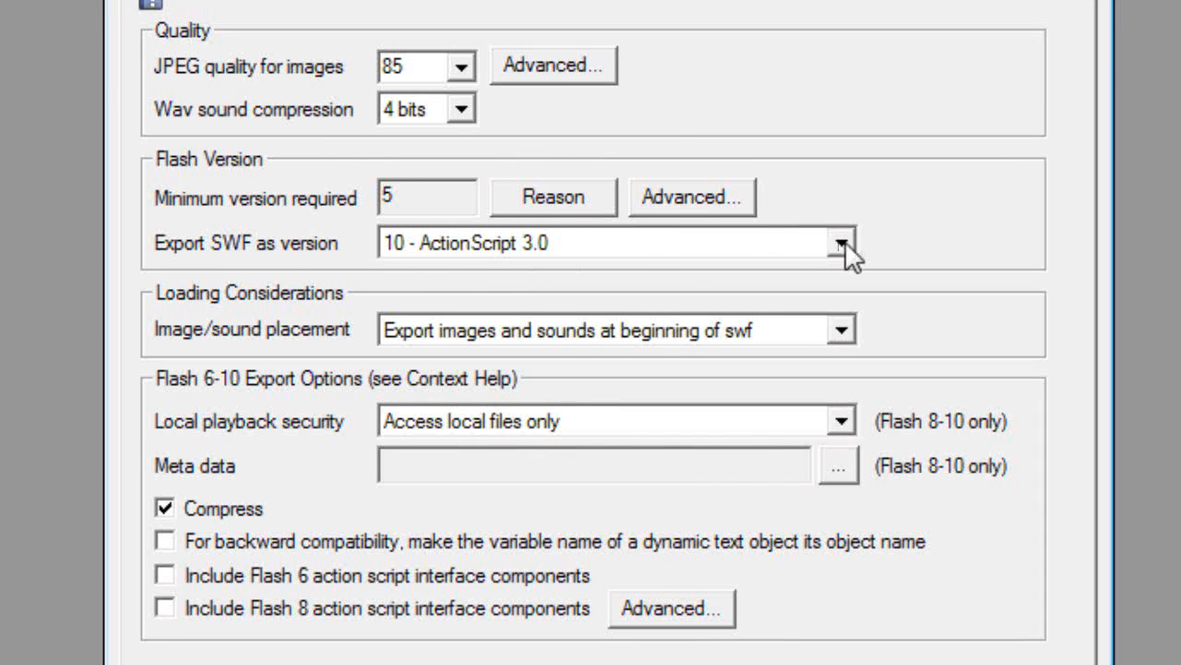
click(840, 243)
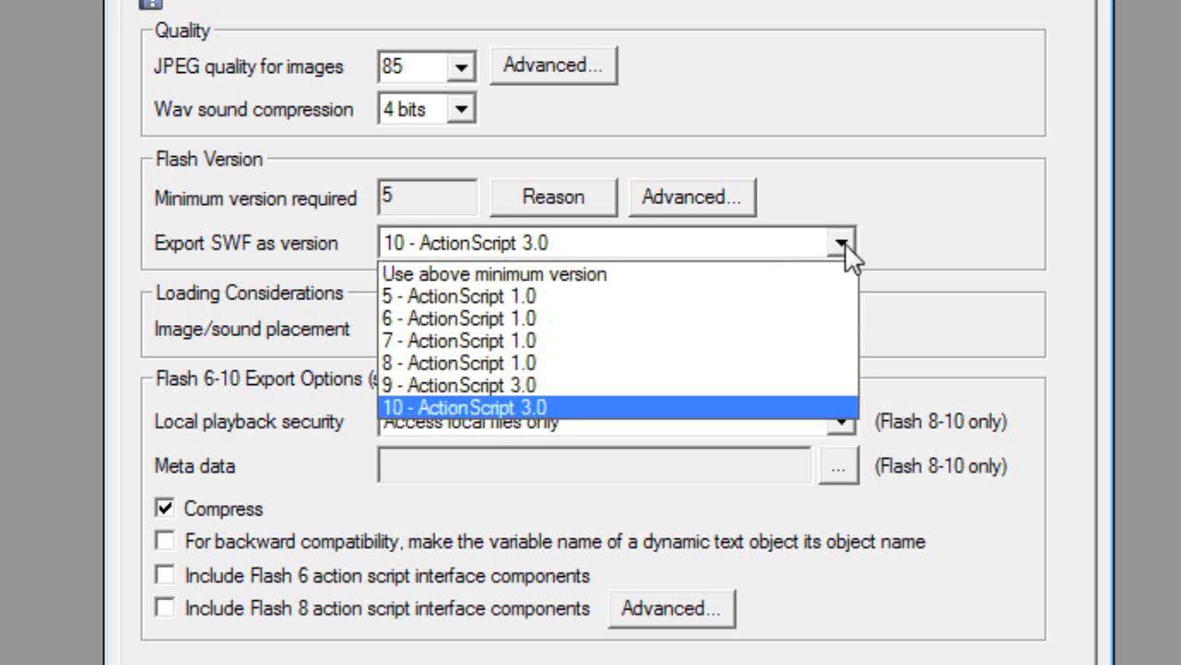
mouse_move(656, 360)
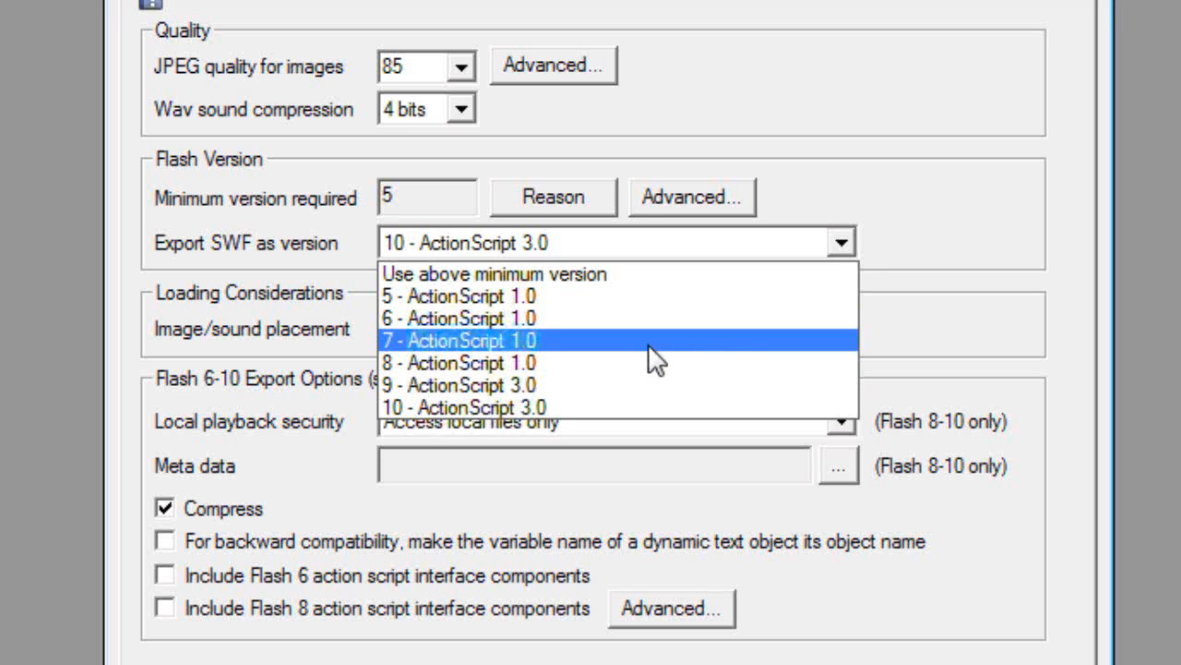
mouse_move(664, 385)
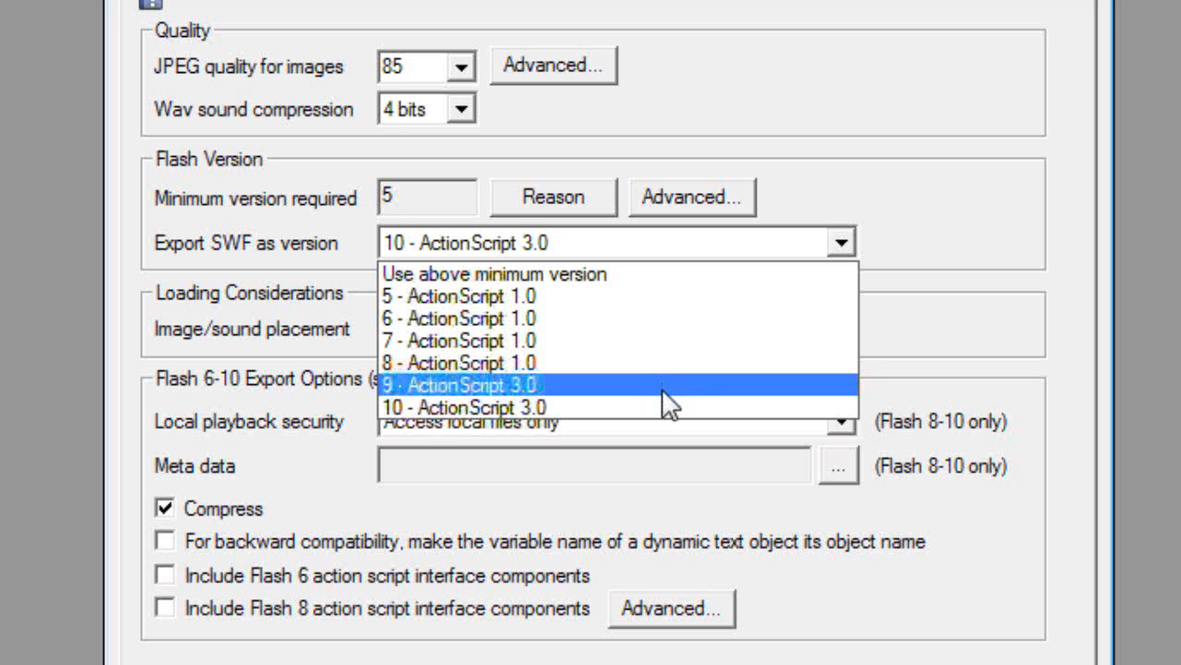
mouse_move(715, 362)
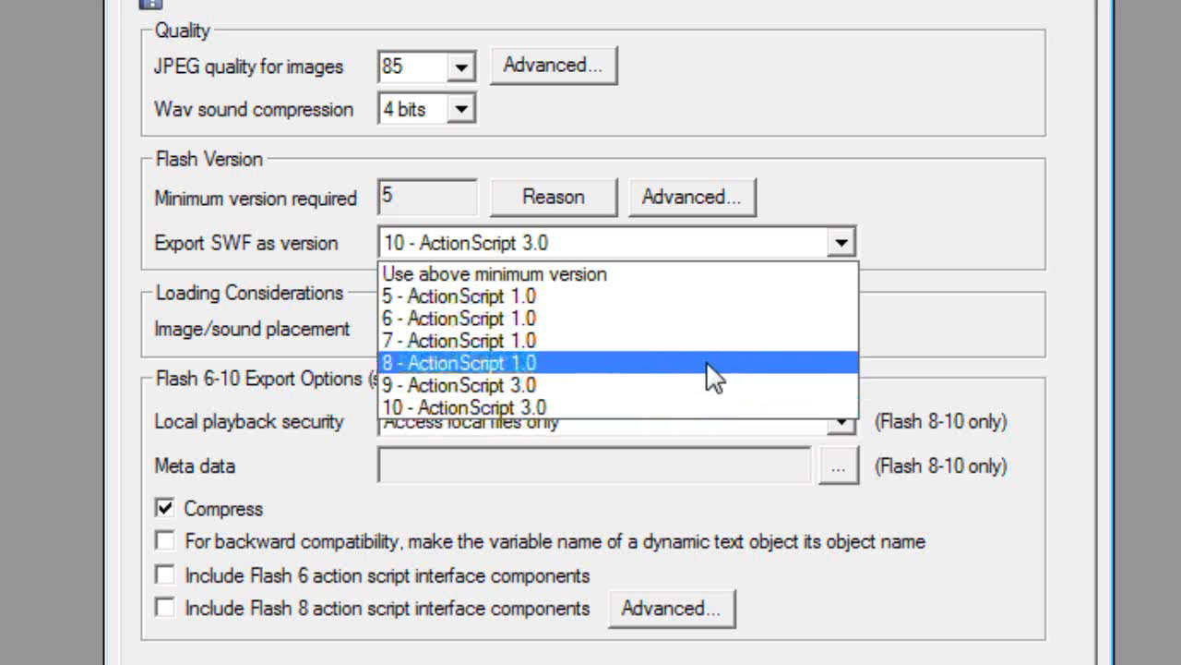
mouse_move(697, 385)
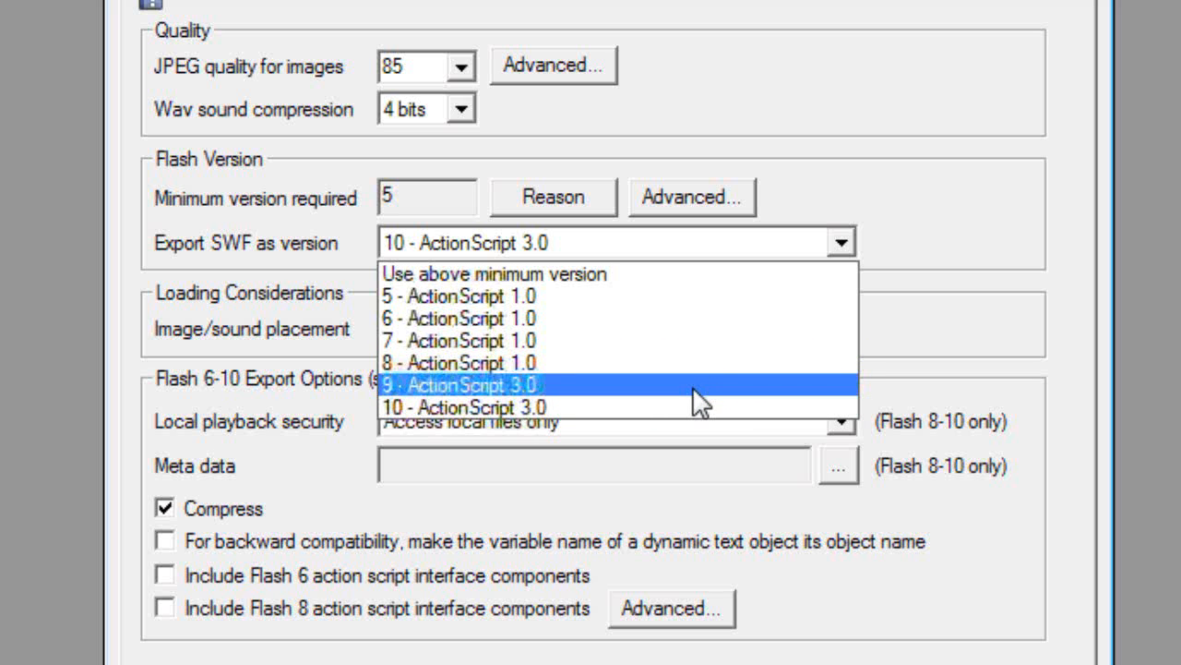
click(458, 384)
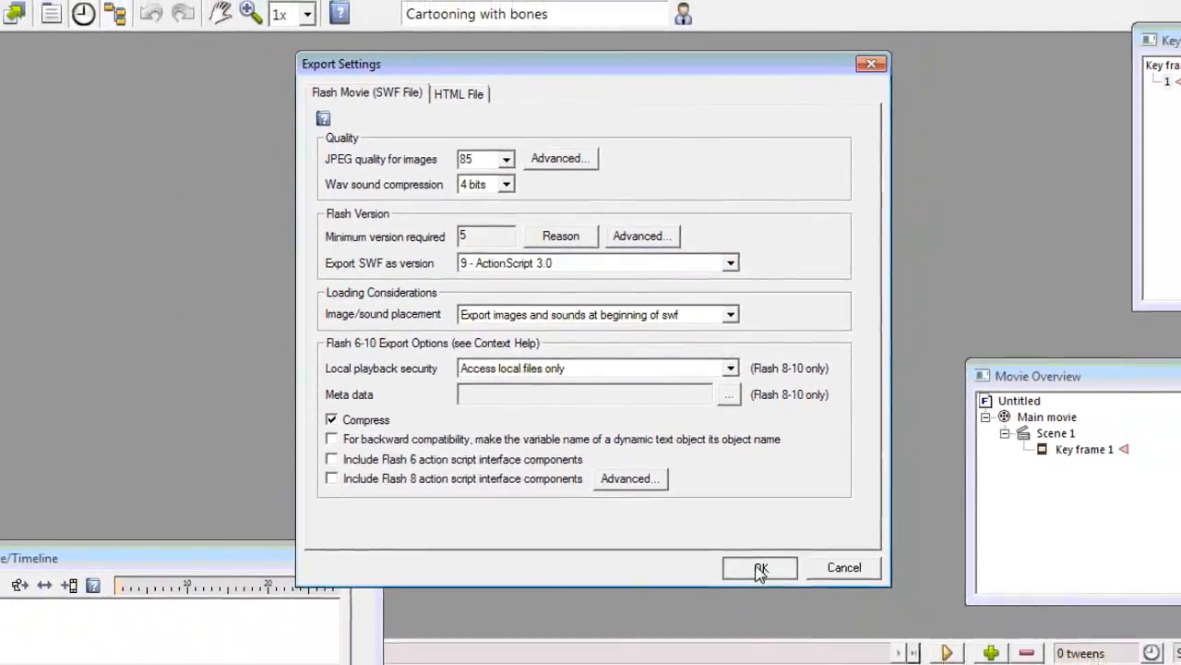
click(760, 567)
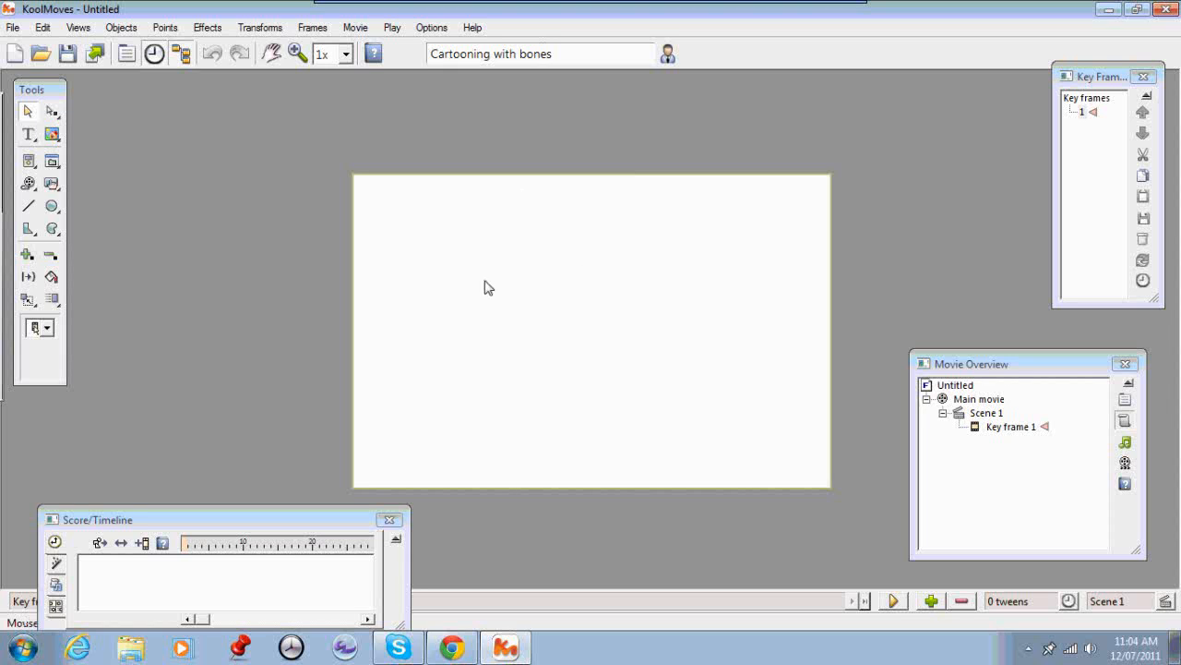
mouse_move(557, 267)
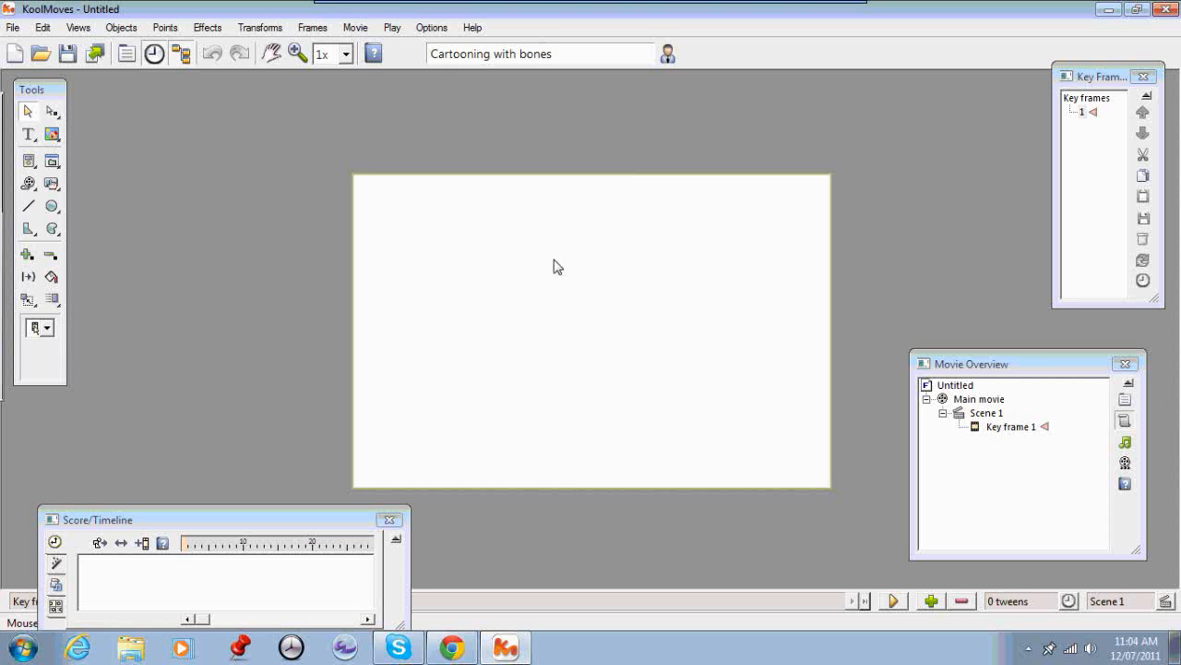
mouse_move(524, 278)
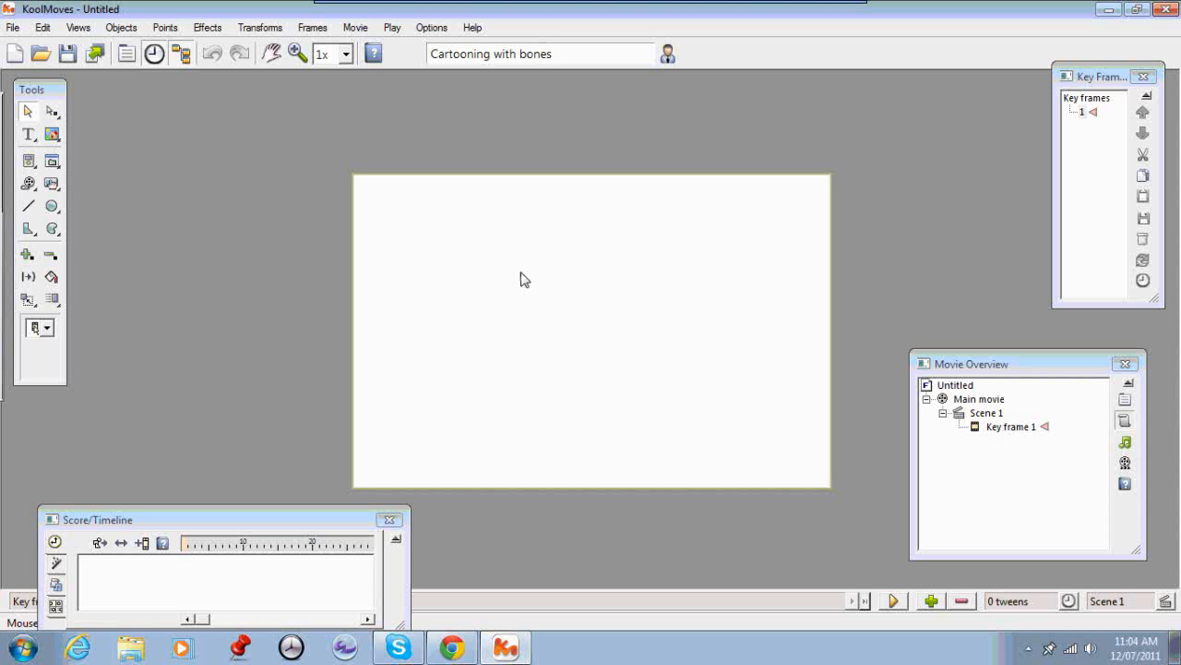
mouse_move(551, 288)
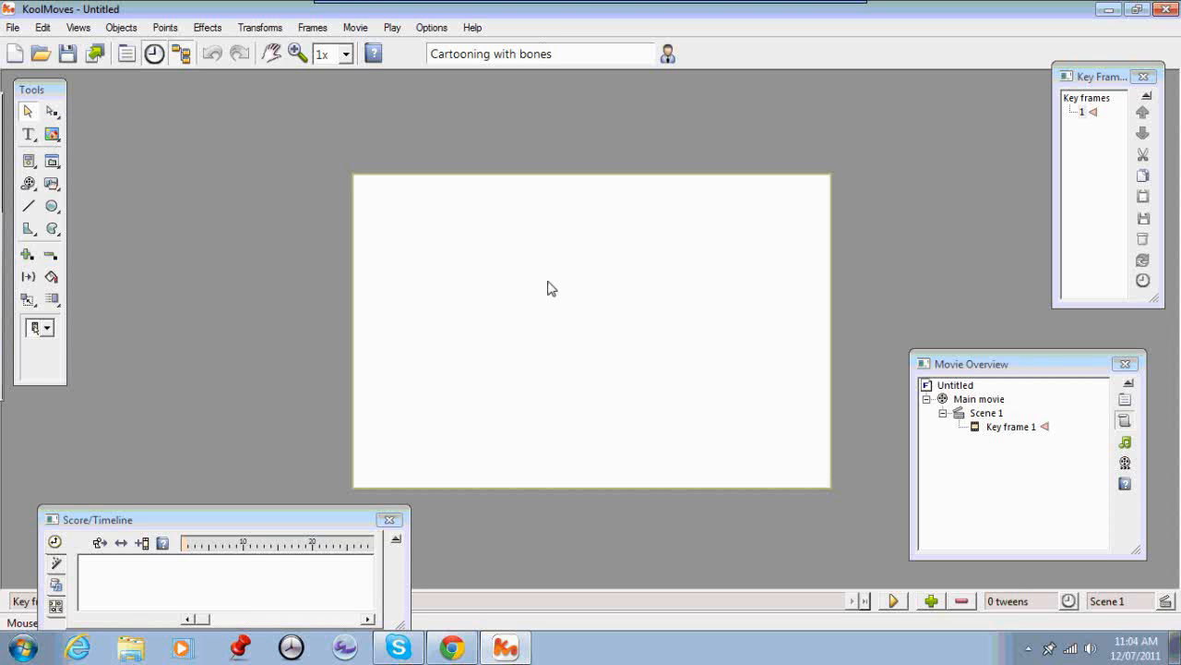
mouse_move(613, 317)
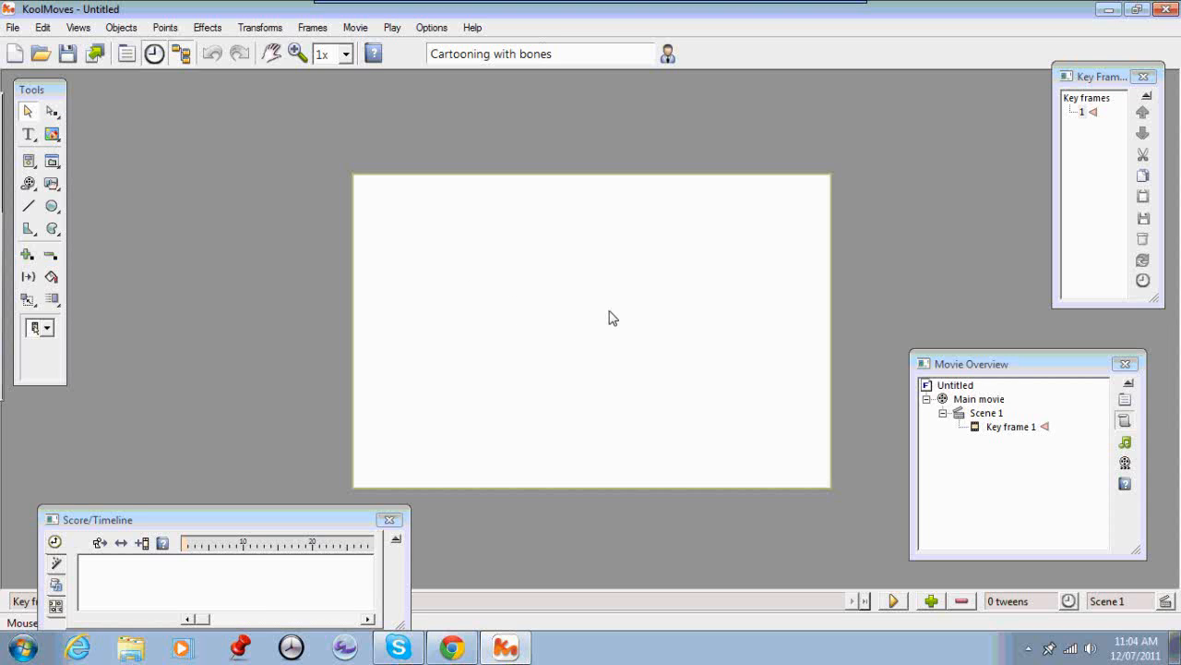
mouse_move(688, 329)
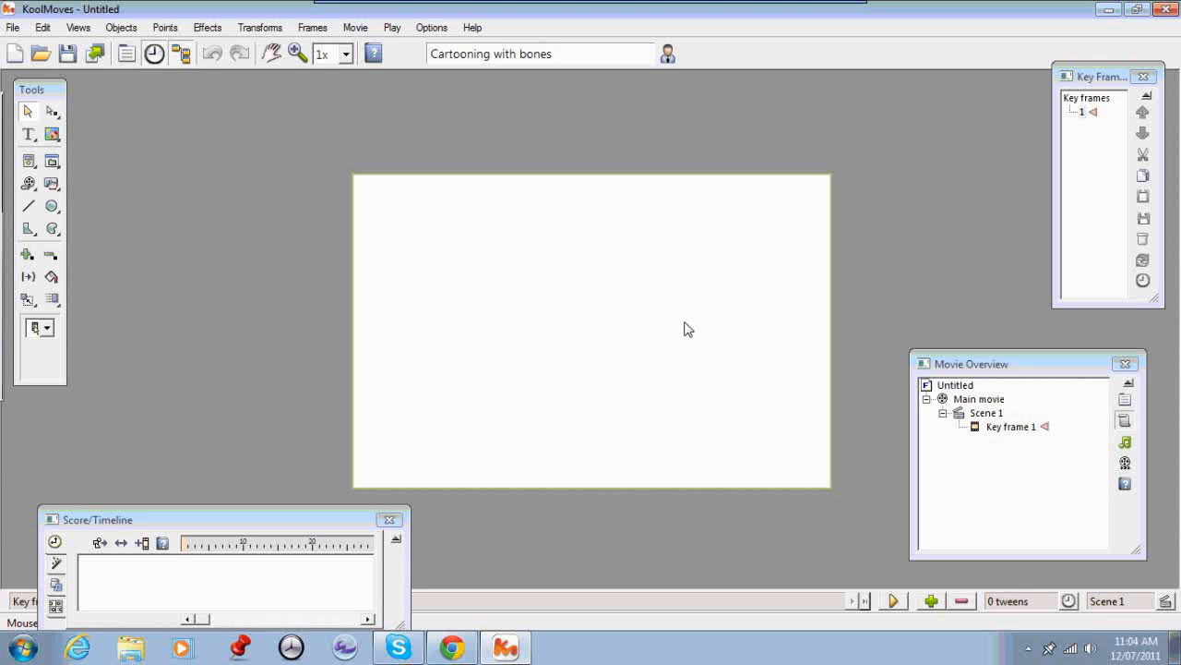
mouse_move(563, 261)
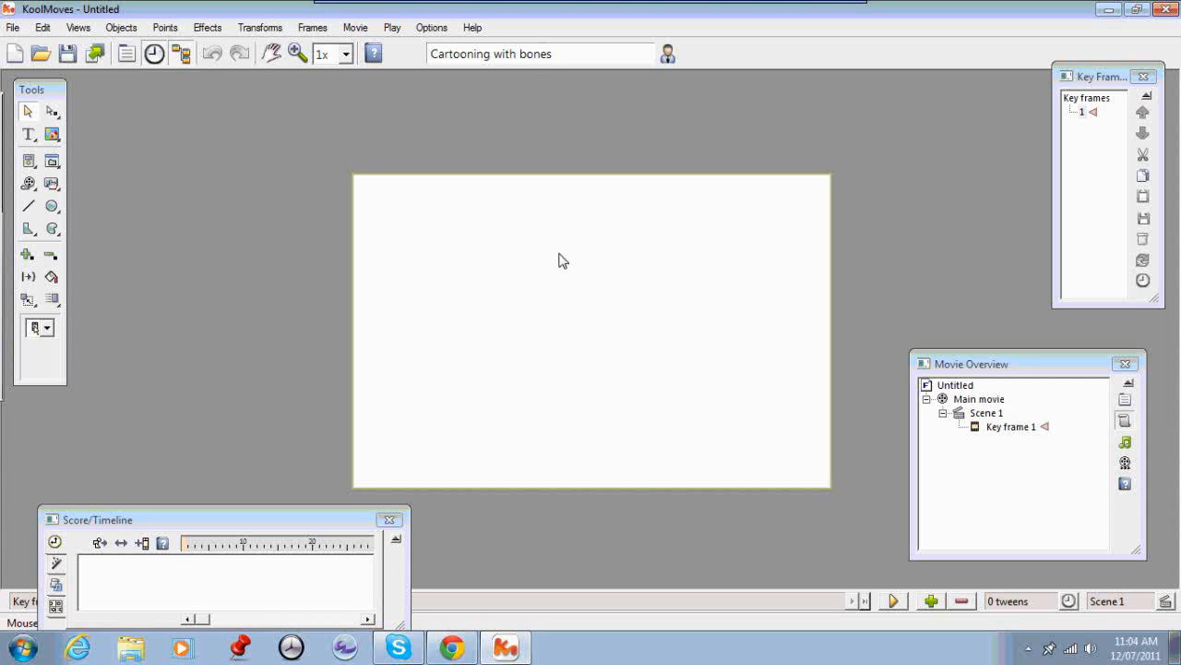
mouse_move(557, 297)
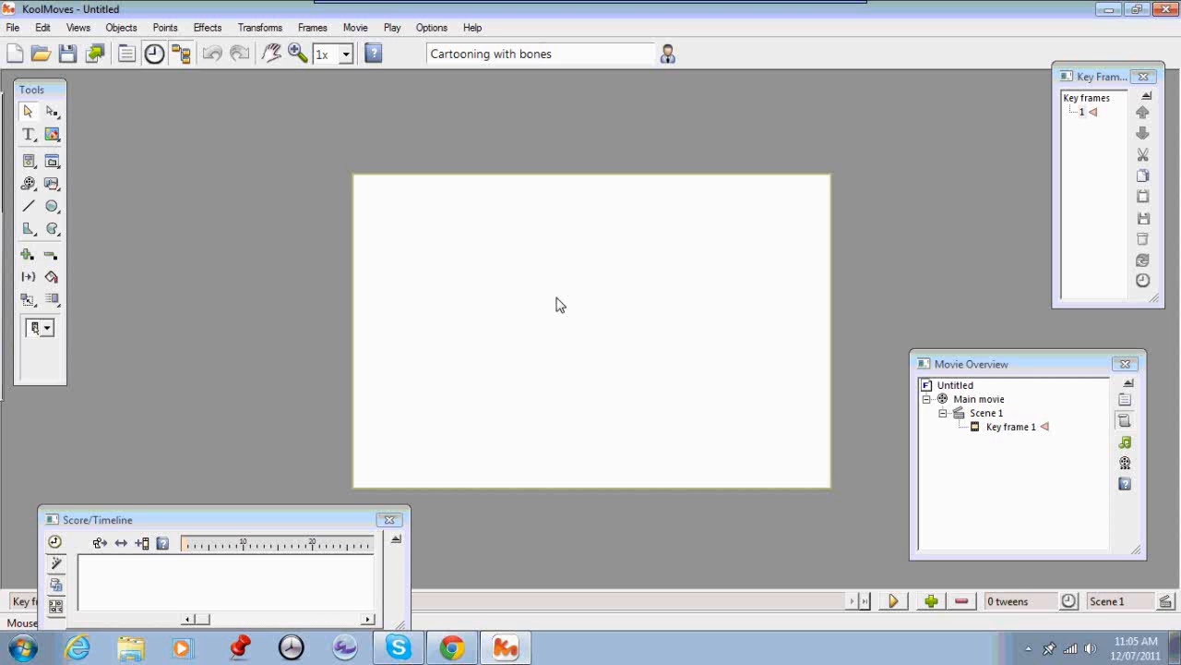
mouse_move(617, 250)
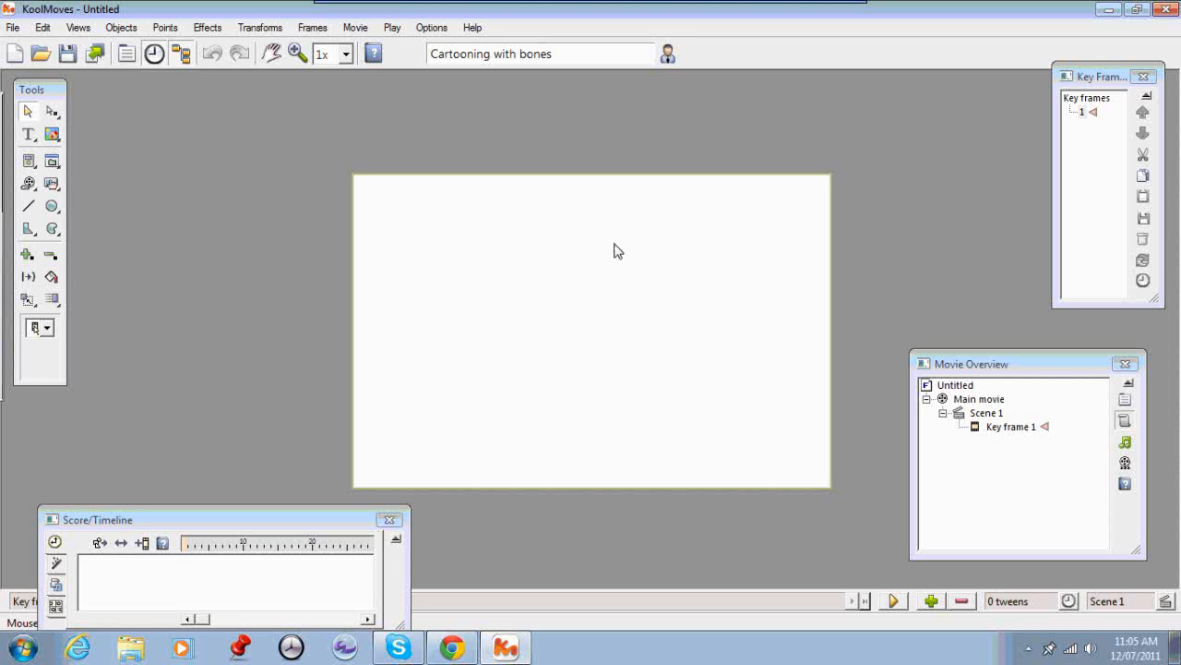
mouse_move(647, 251)
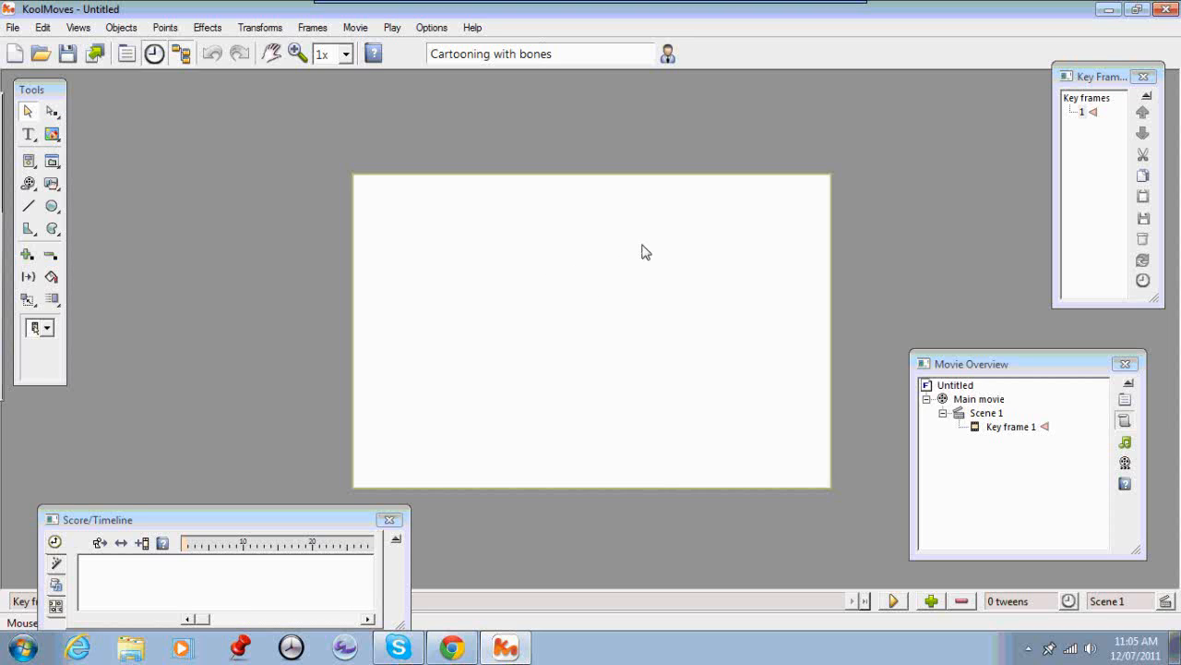
mouse_move(714, 341)
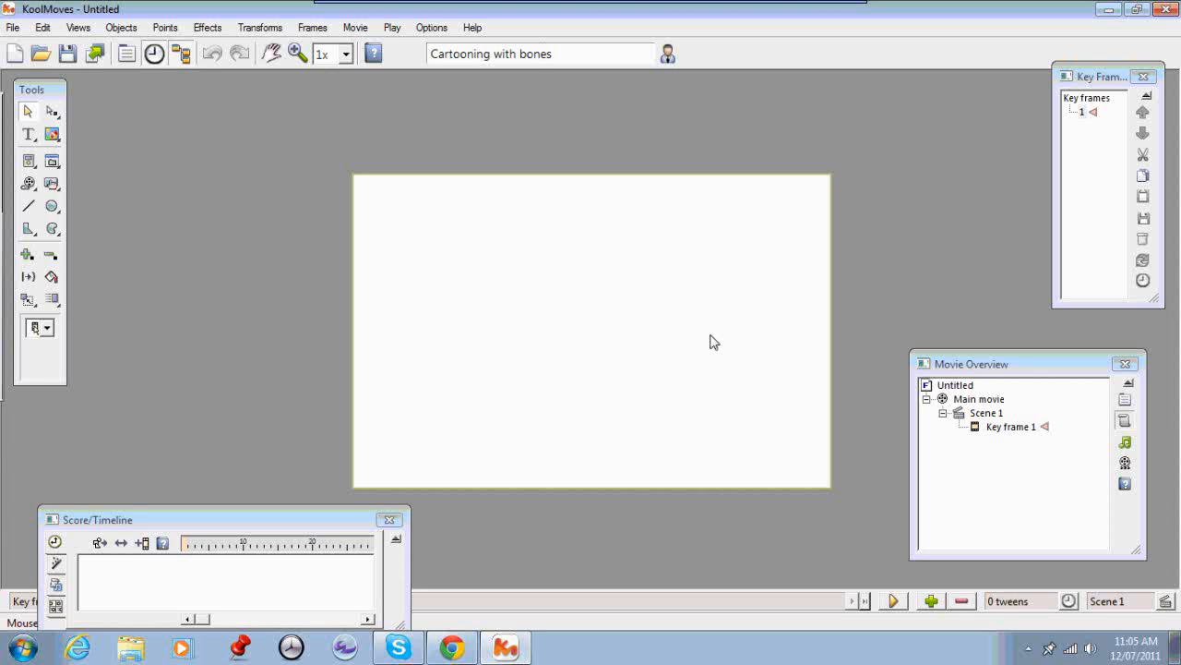
mouse_move(770, 330)
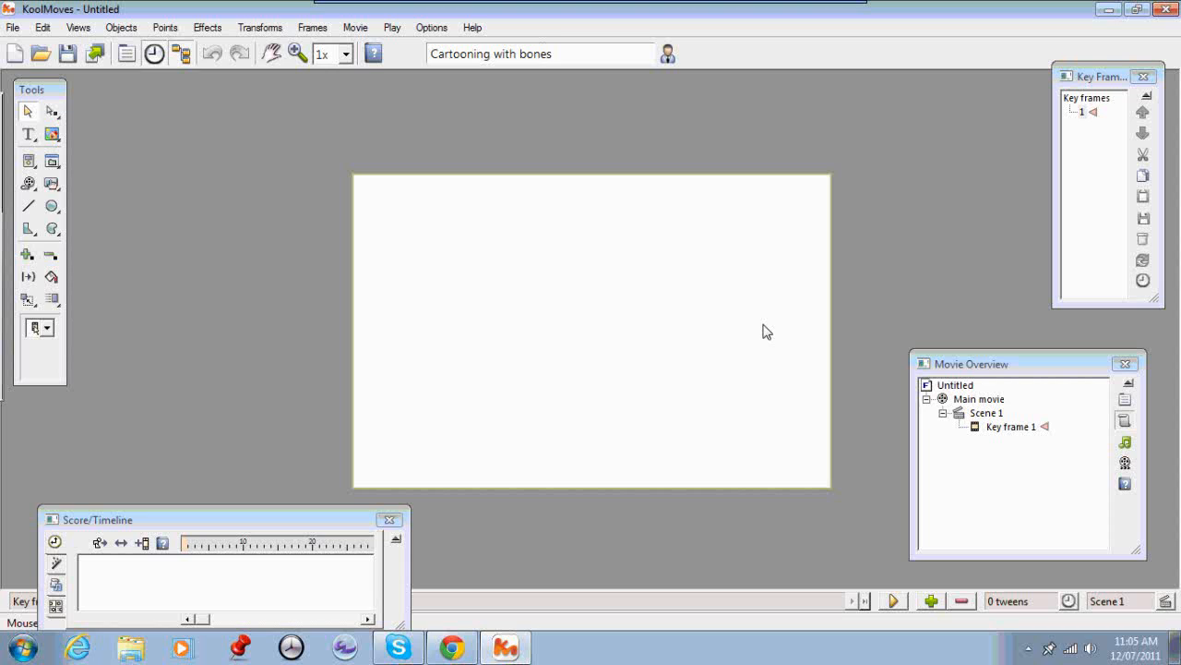
mouse_move(612, 361)
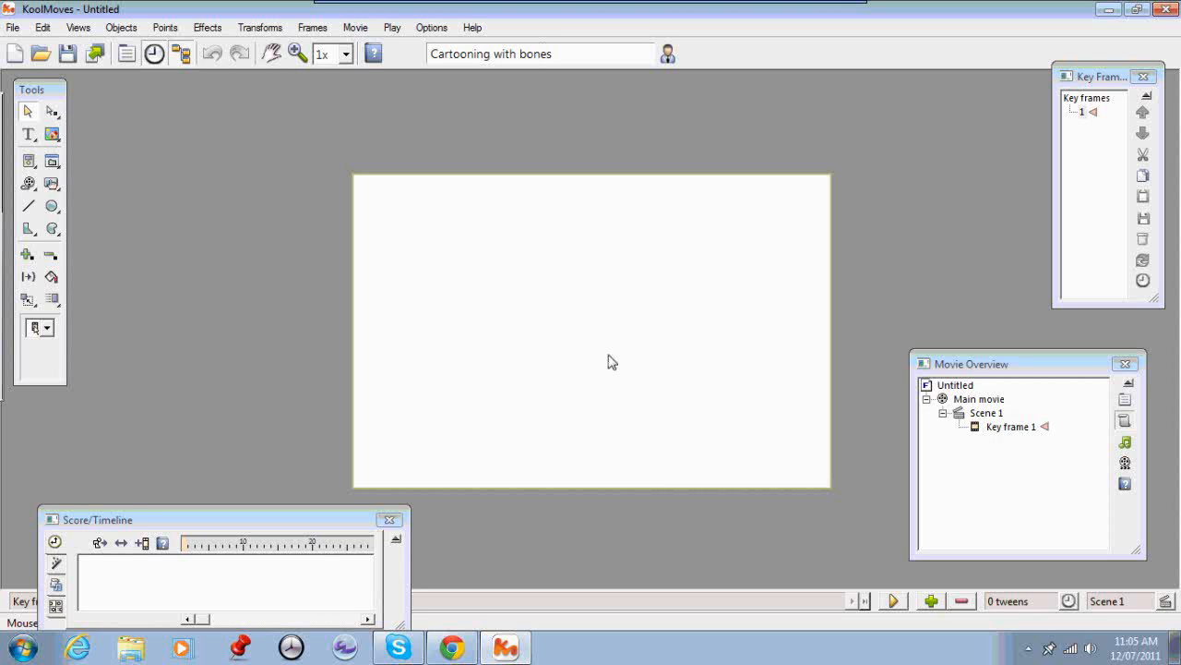
mouse_move(601, 309)
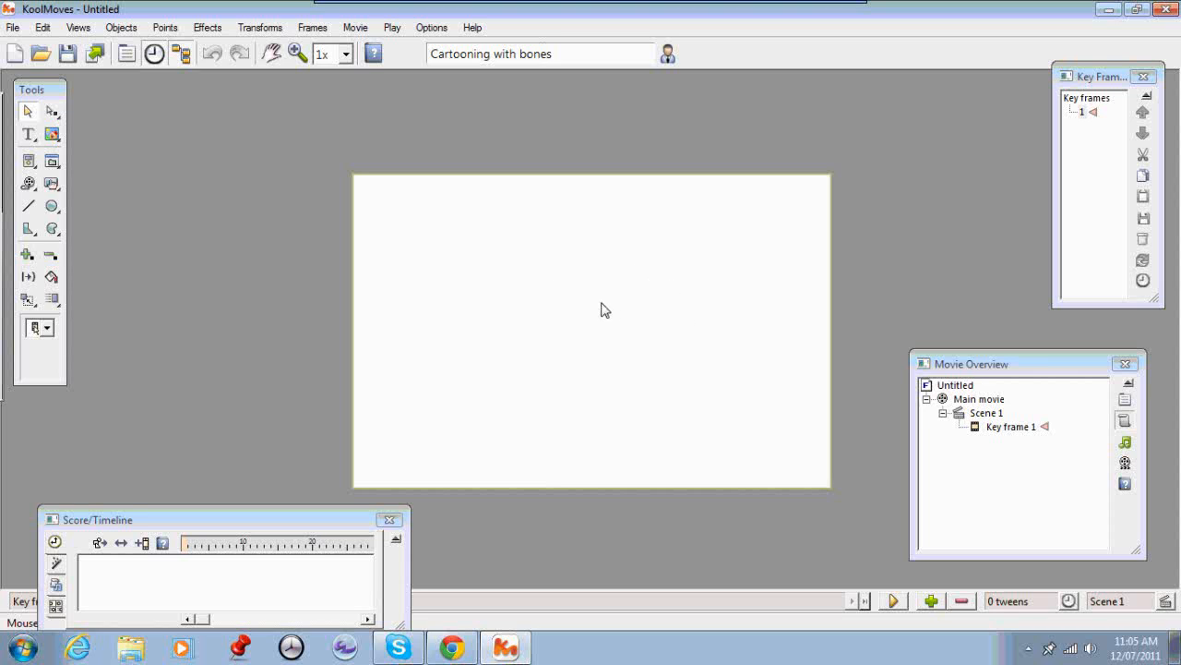
mouse_move(504, 163)
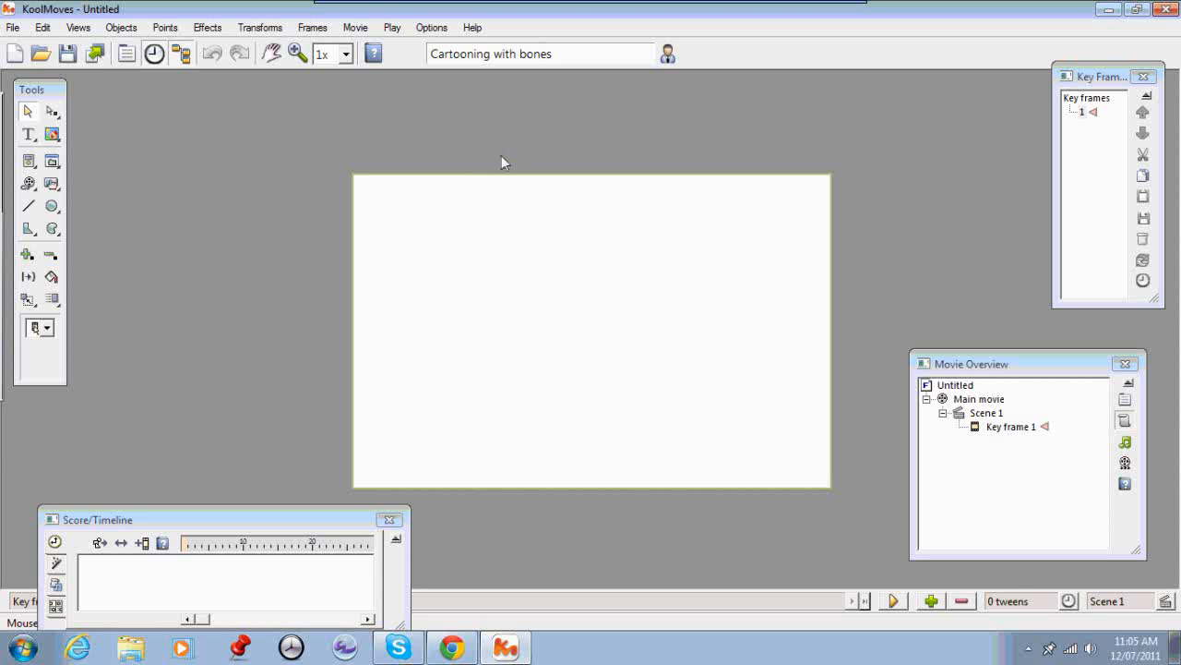
mouse_move(733, 357)
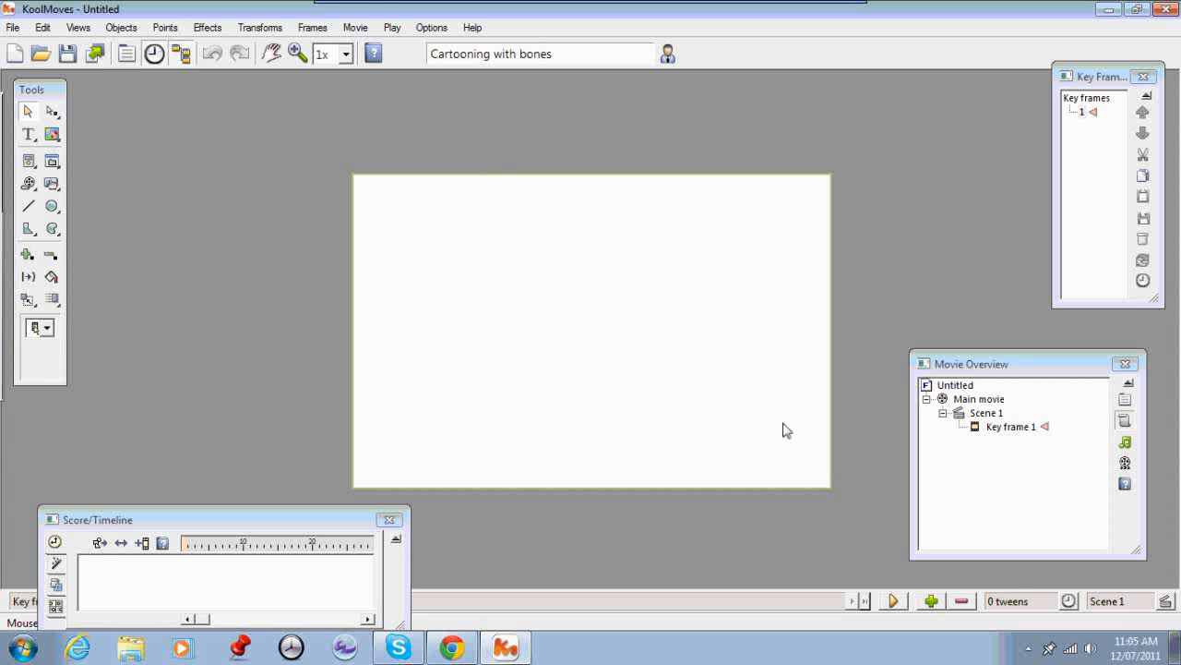
mouse_move(863, 439)
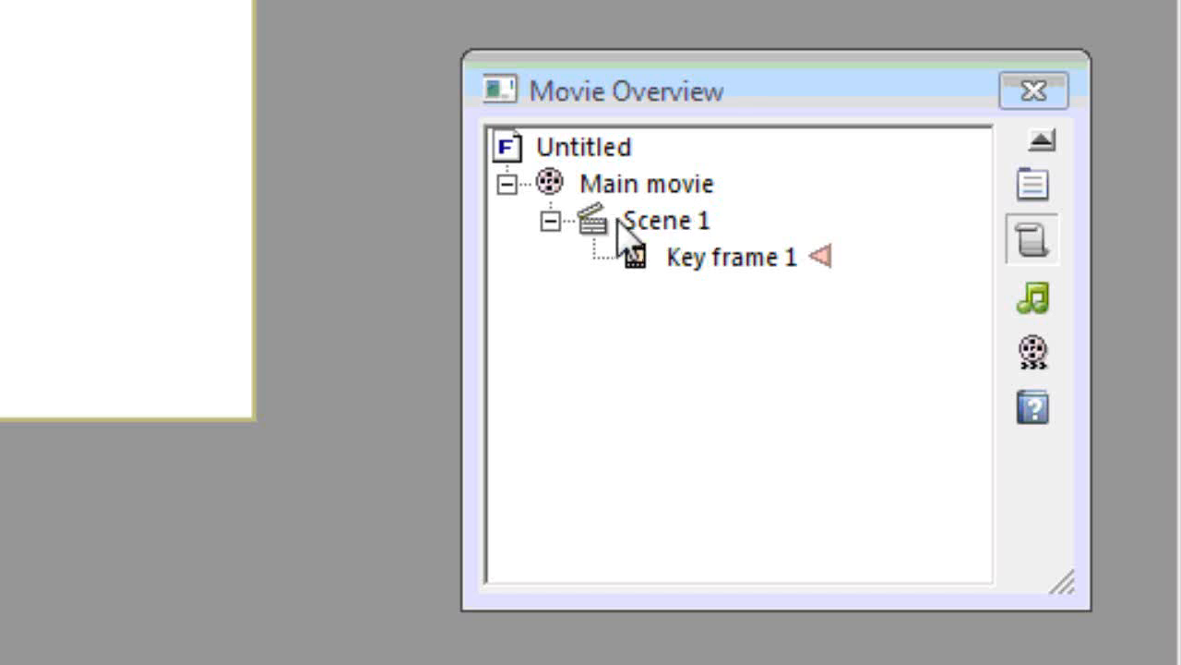
mouse_move(687, 240)
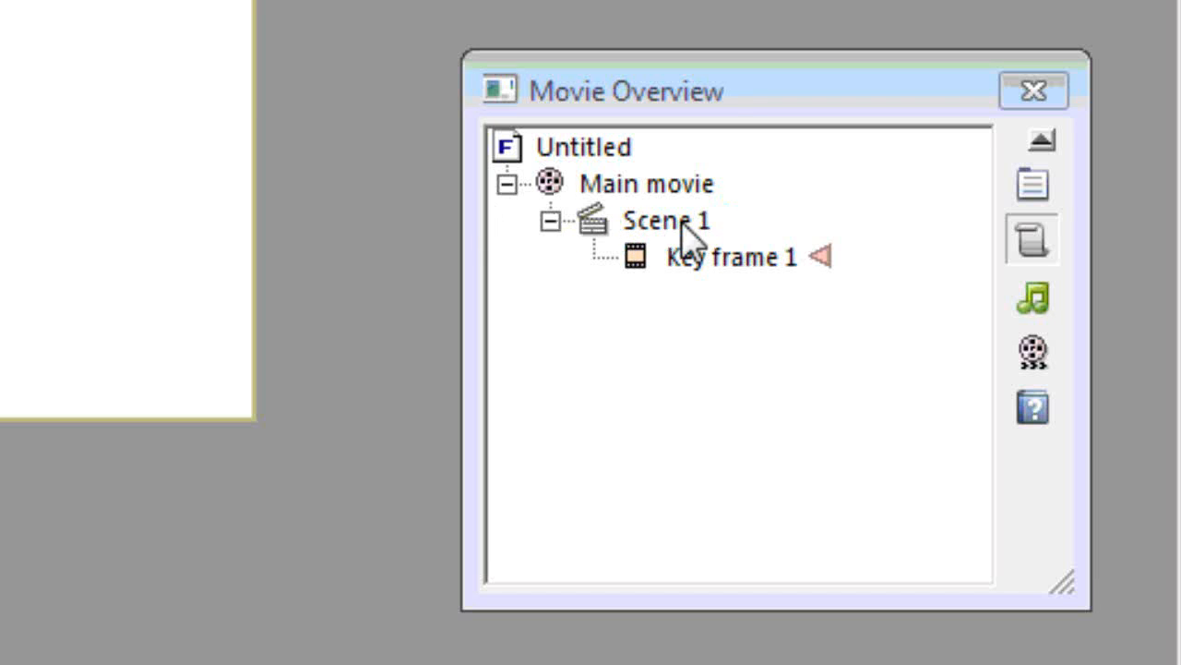
Step: Rename Scene 1 to 'theChar' in the Movie Overview
click(669, 219)
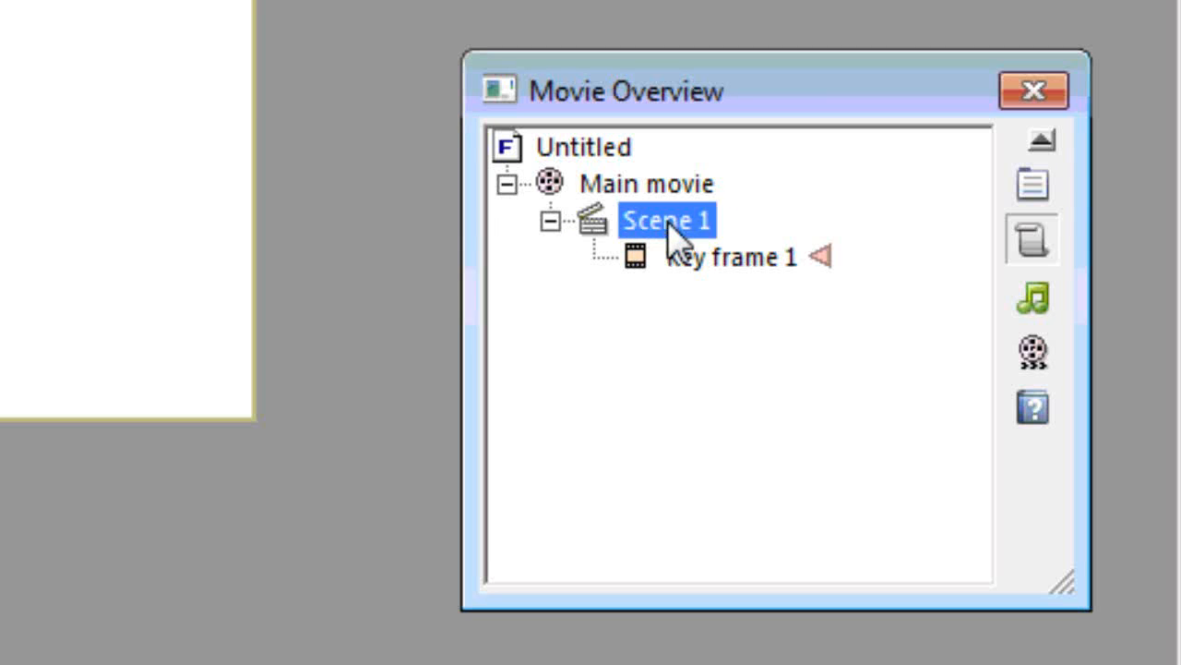
right_click(665, 220)
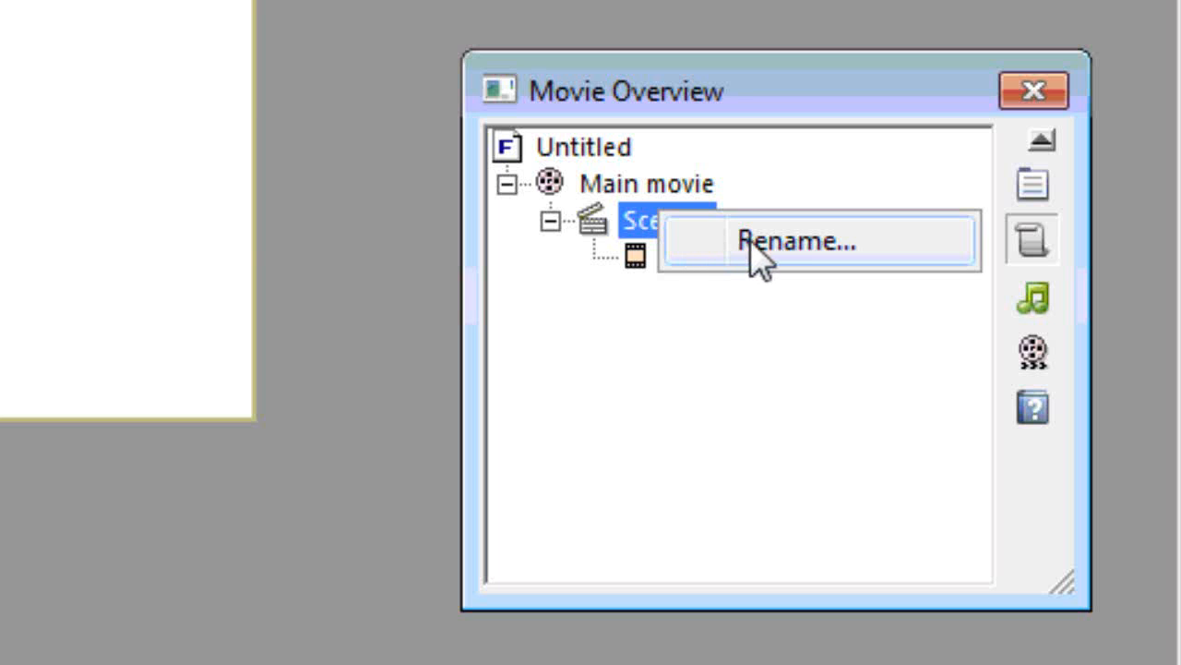
click(803, 241)
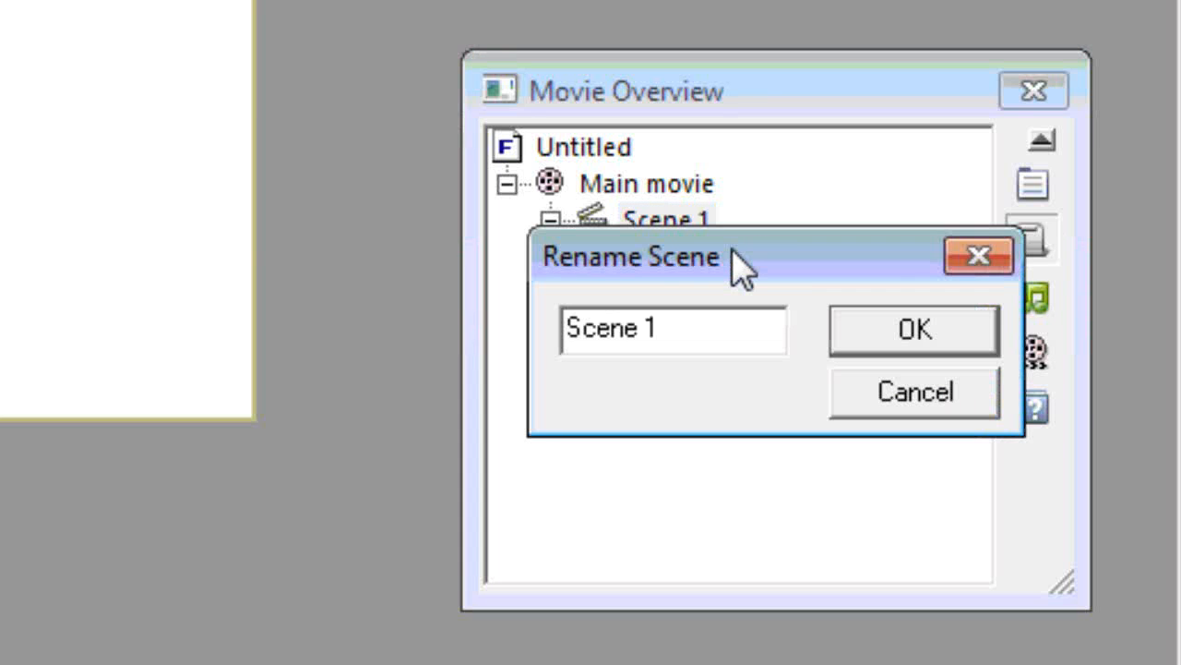
double_click(609, 329)
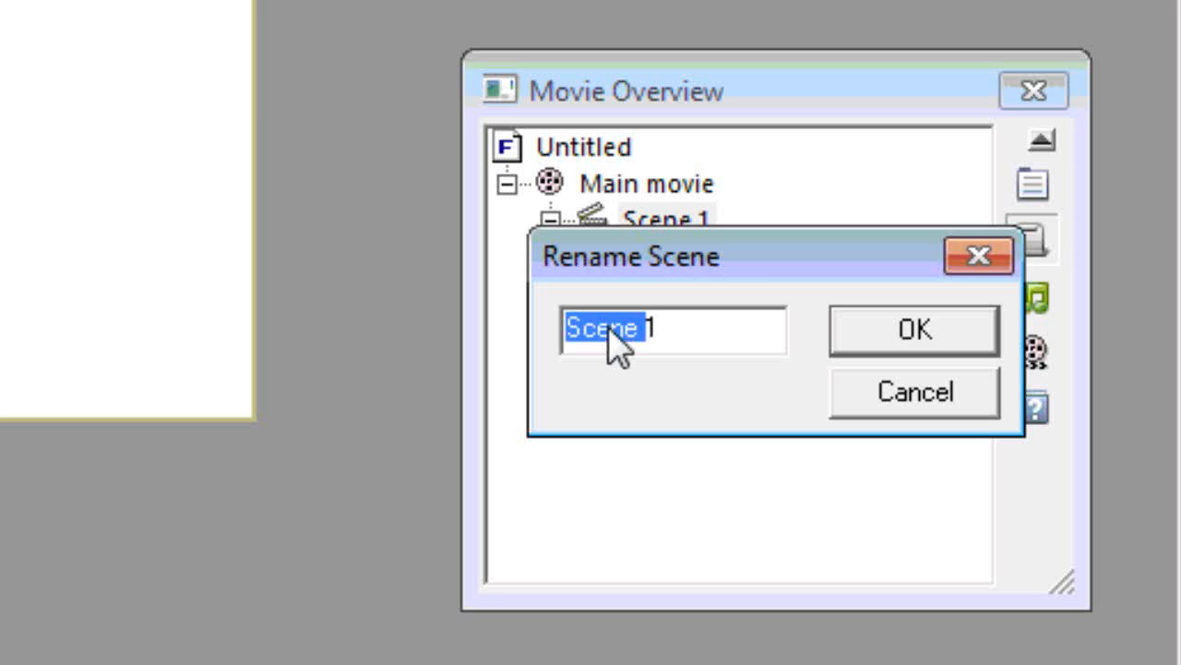
text(k)
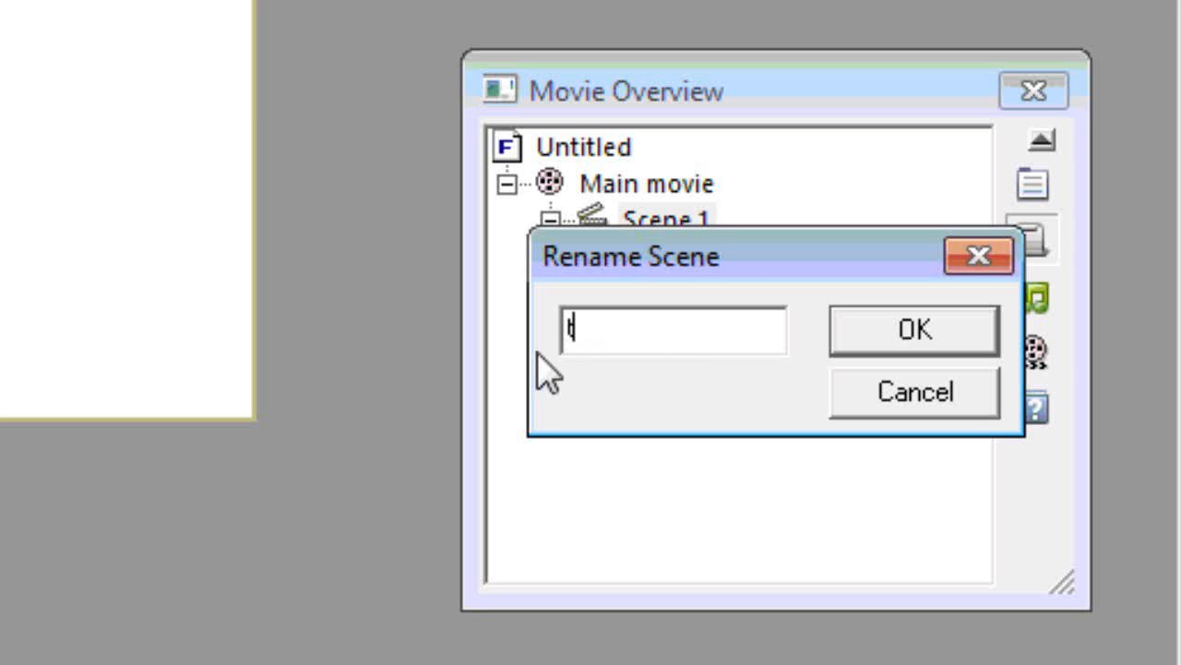
text(theChar)
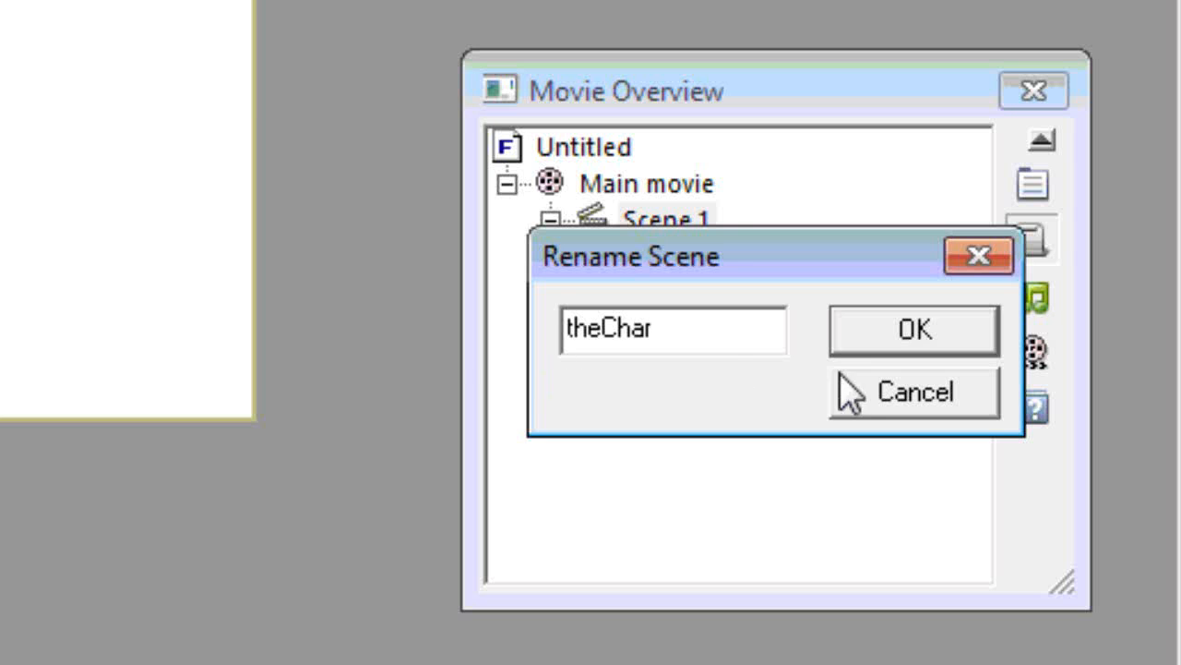
click(914, 330)
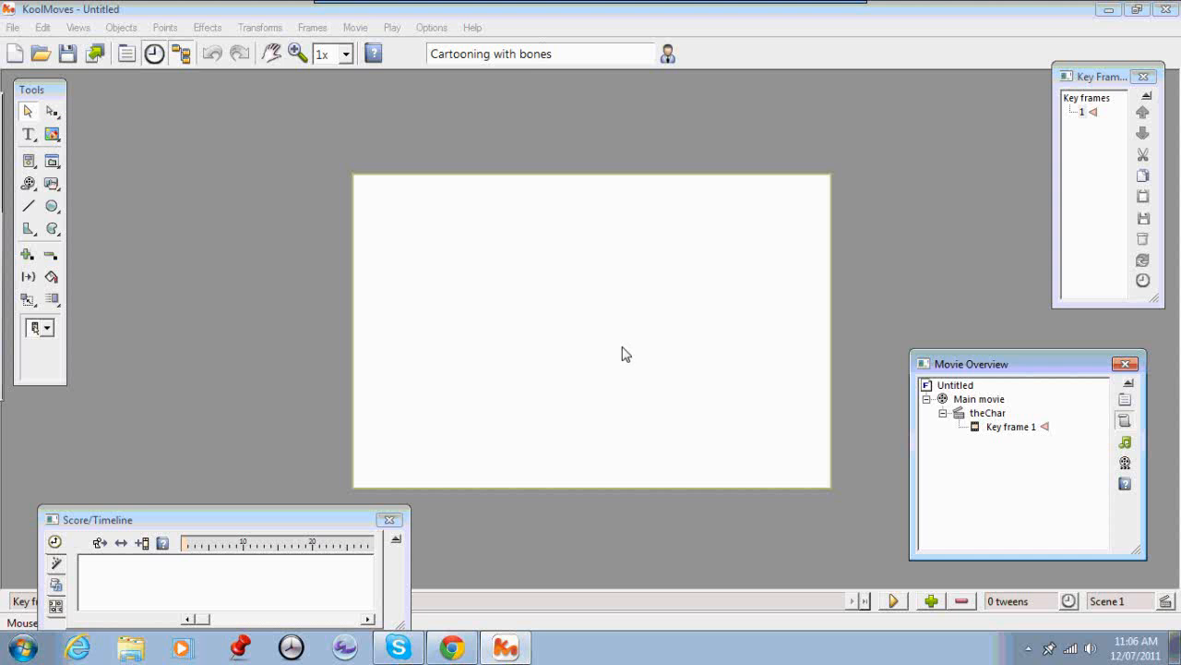
mouse_move(480, 239)
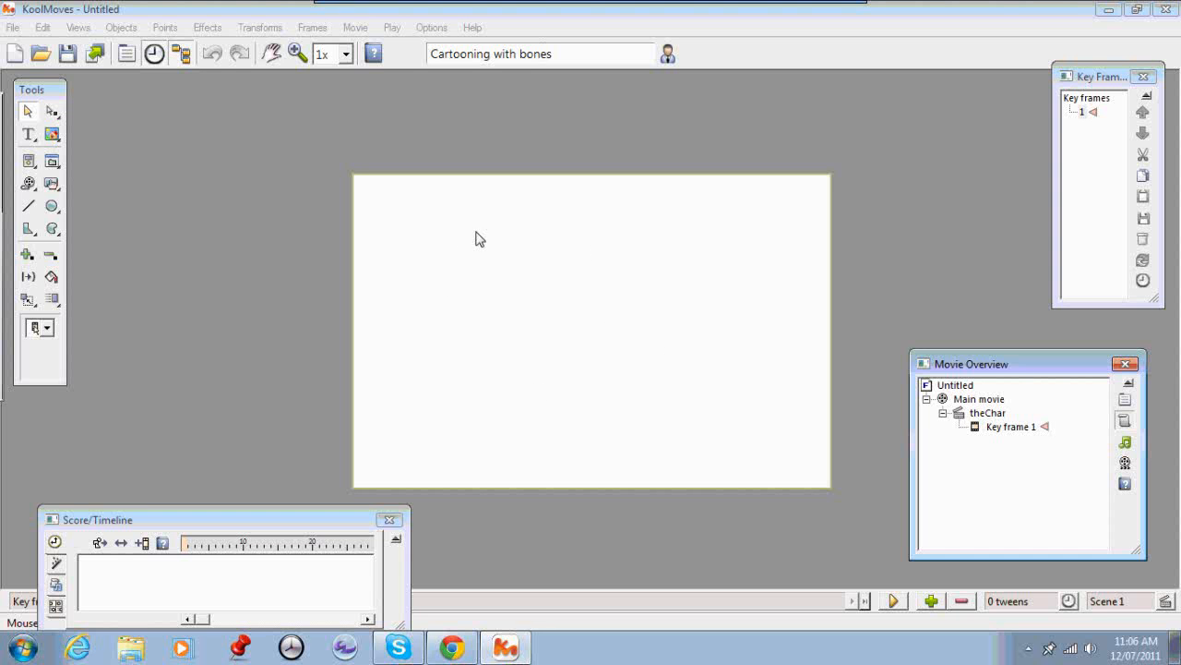
mouse_move(570, 319)
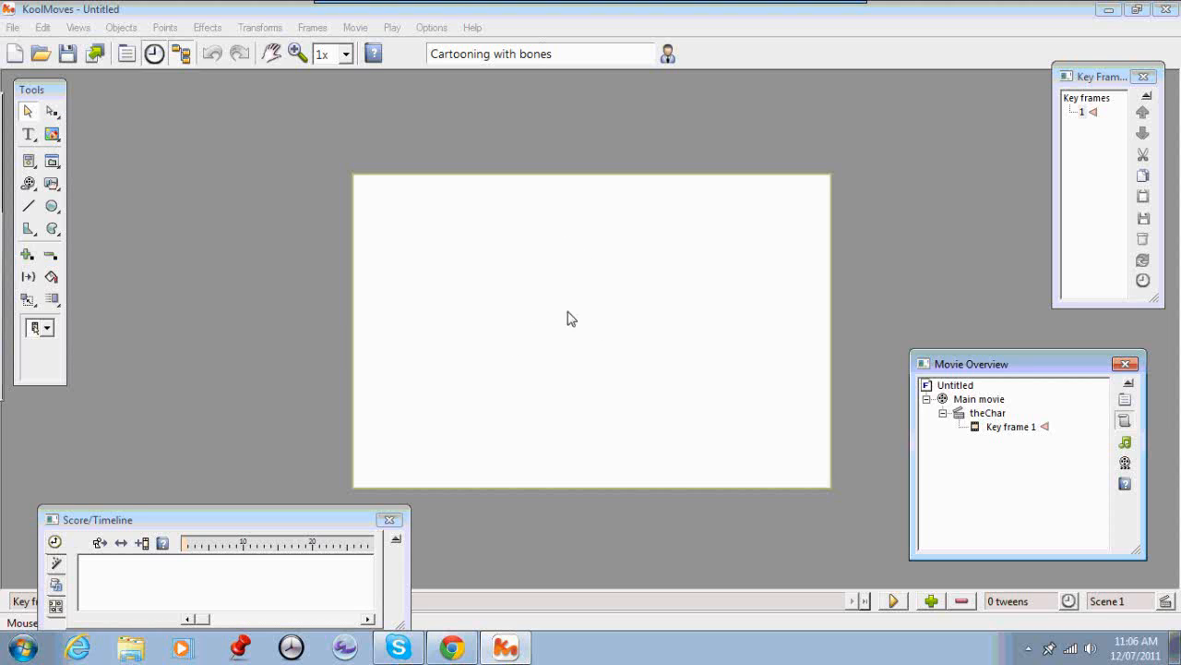
mouse_move(609, 296)
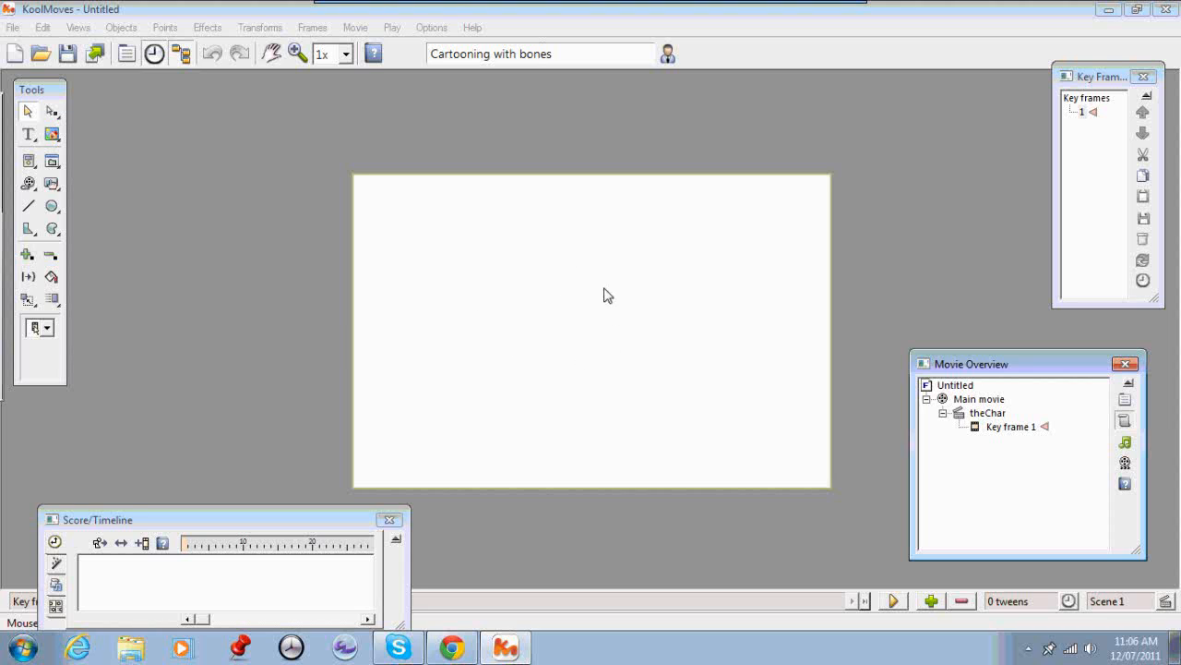
mouse_move(589, 362)
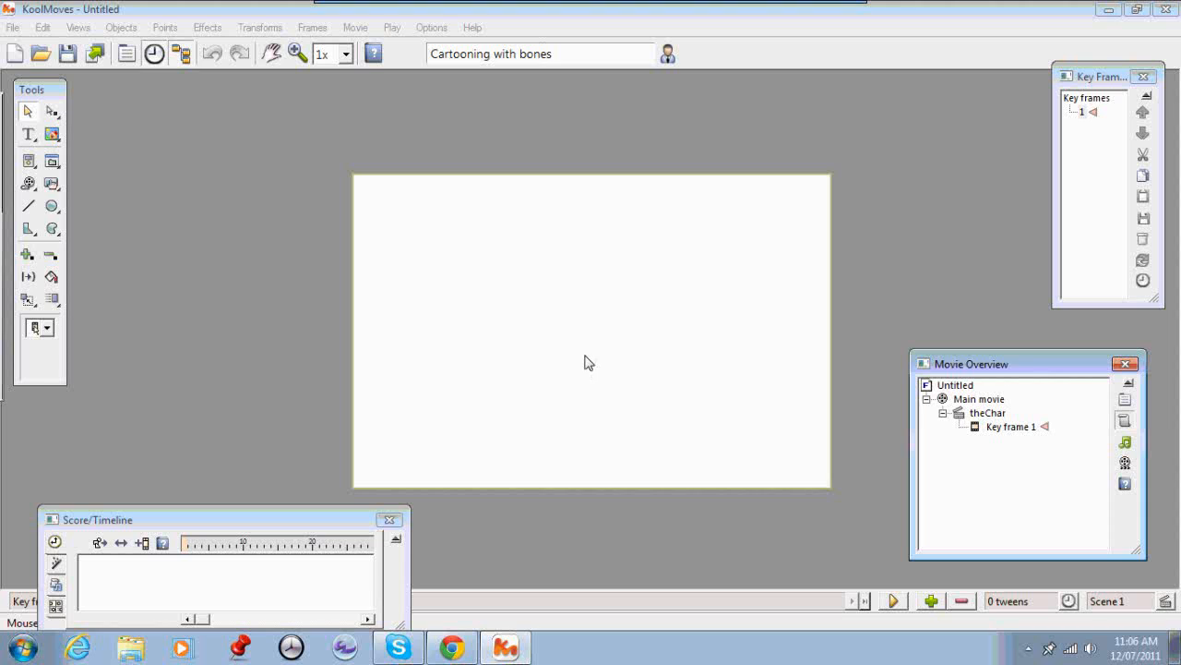
mouse_move(549, 304)
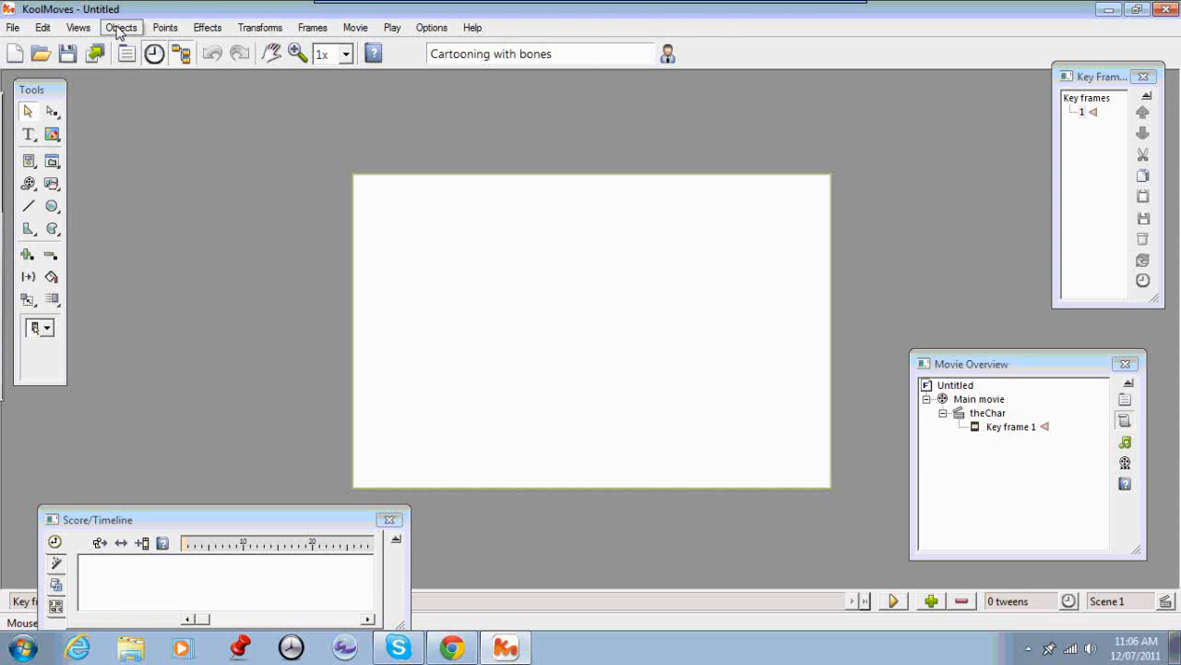
Step: Create the new movie clip mc1 and dismiss the movie clip hint
click(121, 27)
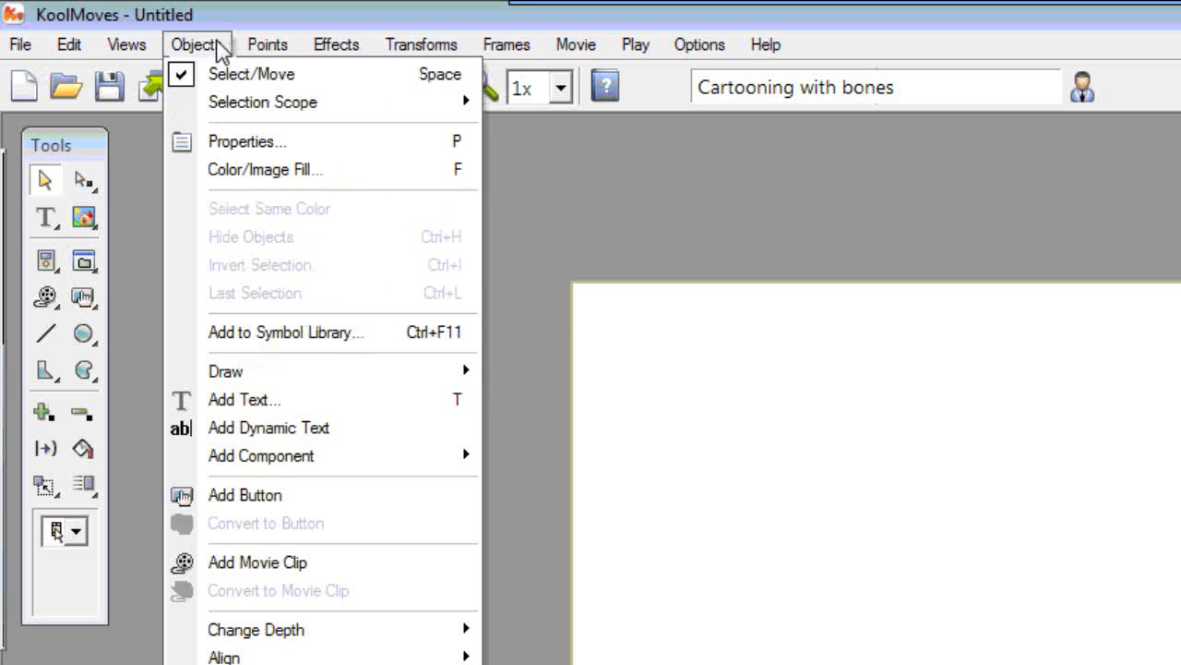
mouse_move(244, 398)
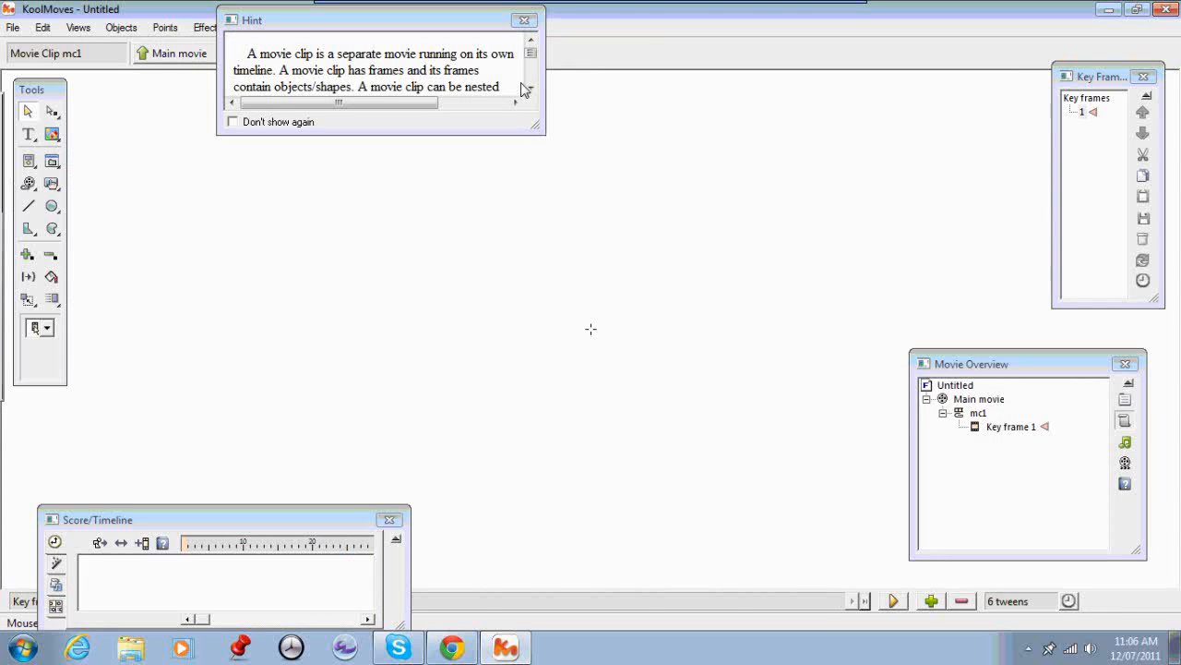
click(524, 20)
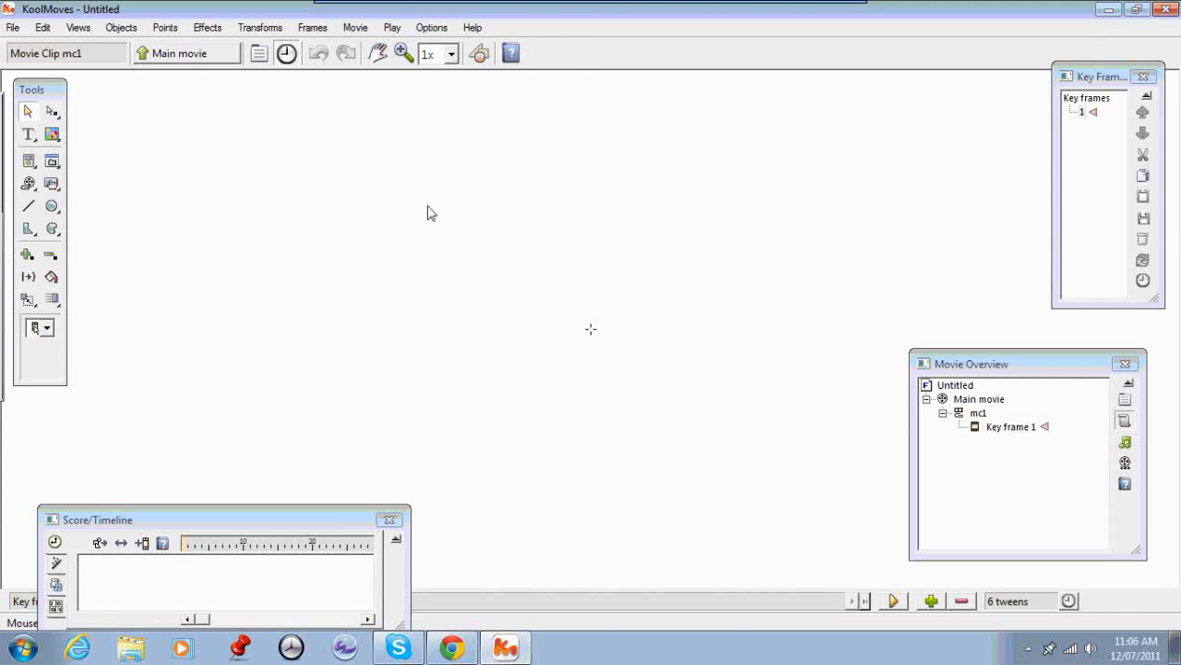
mouse_move(480, 258)
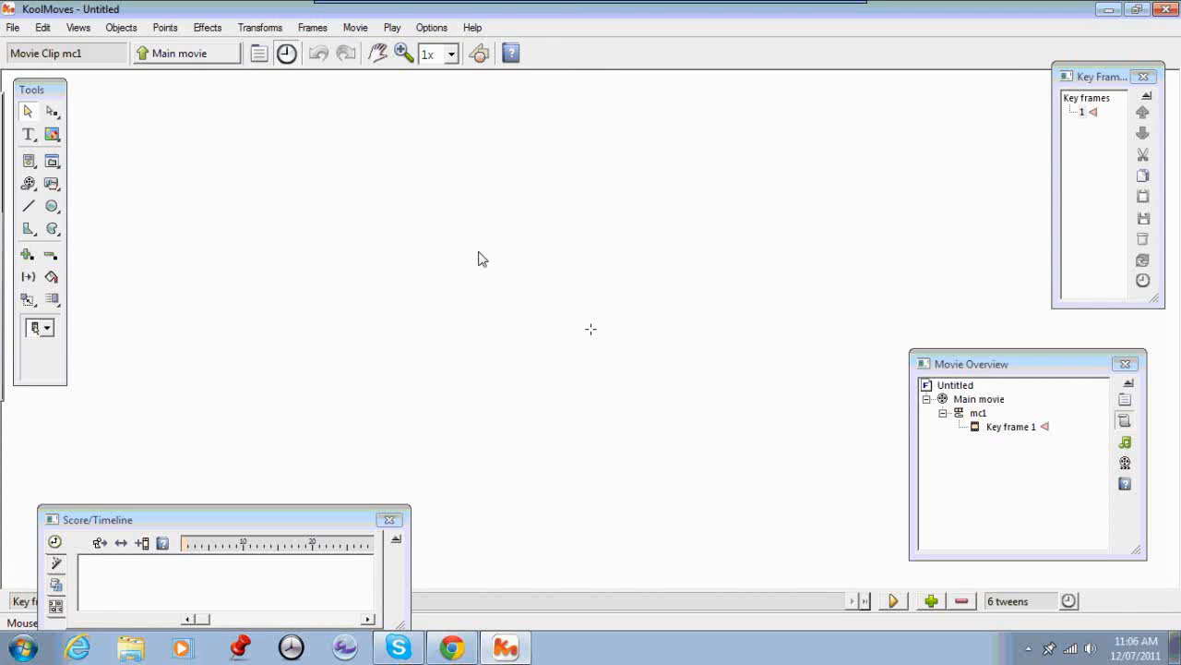
mouse_move(660, 269)
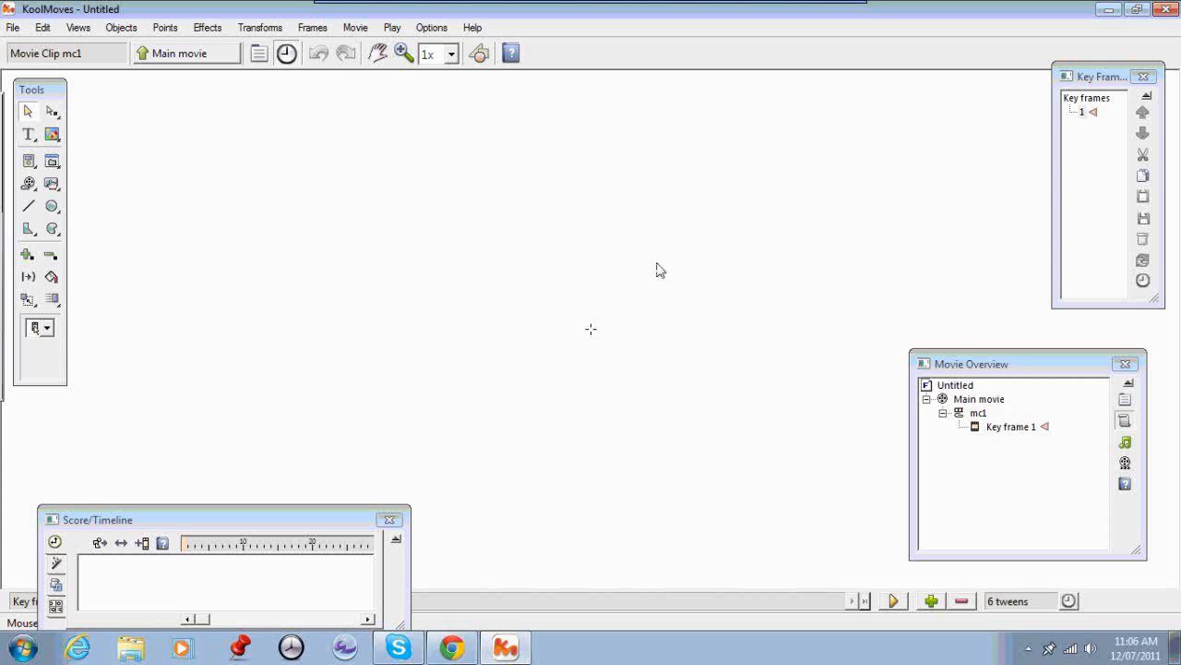
mouse_move(522, 236)
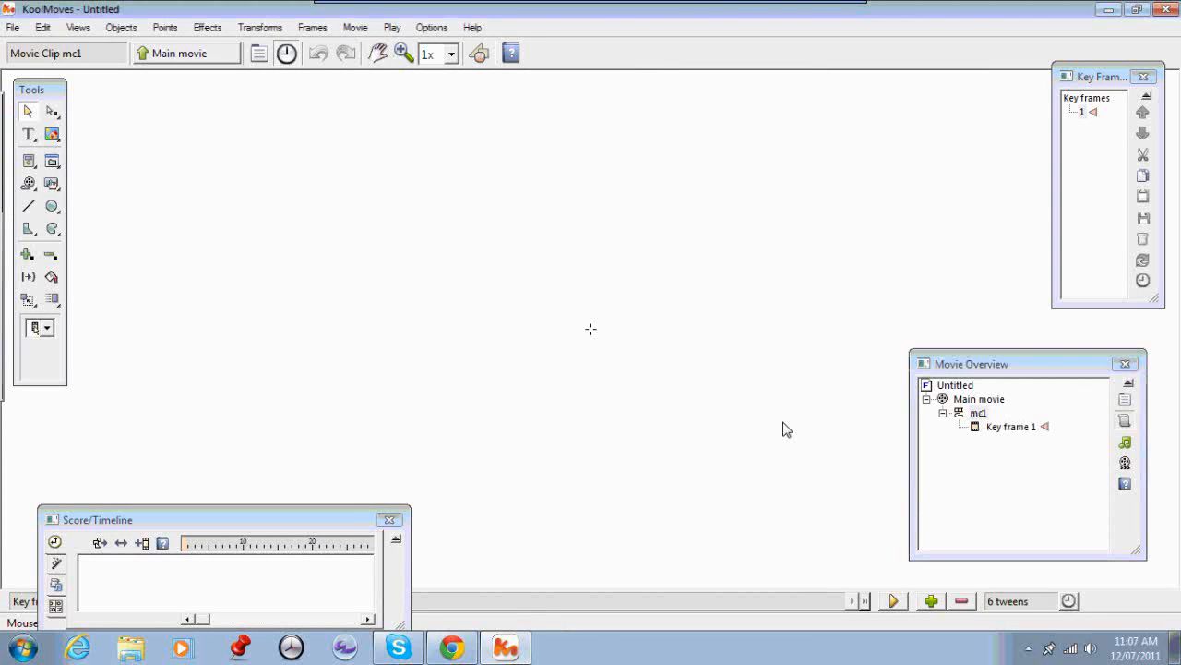
mouse_move(265, 330)
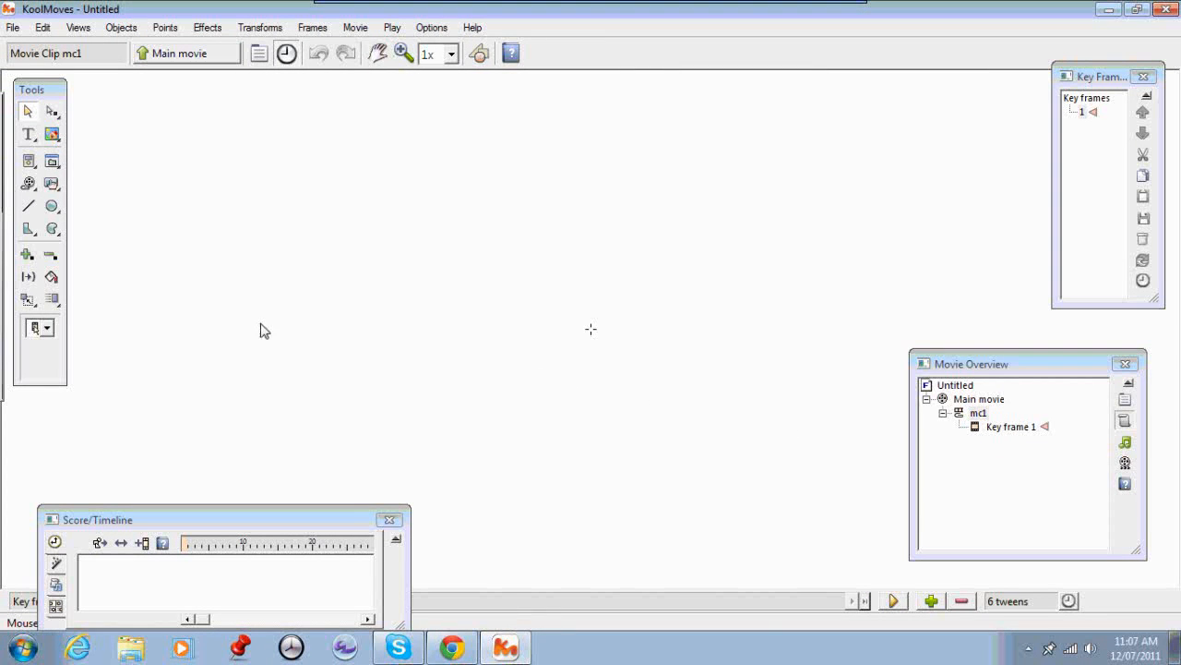
mouse_move(140, 266)
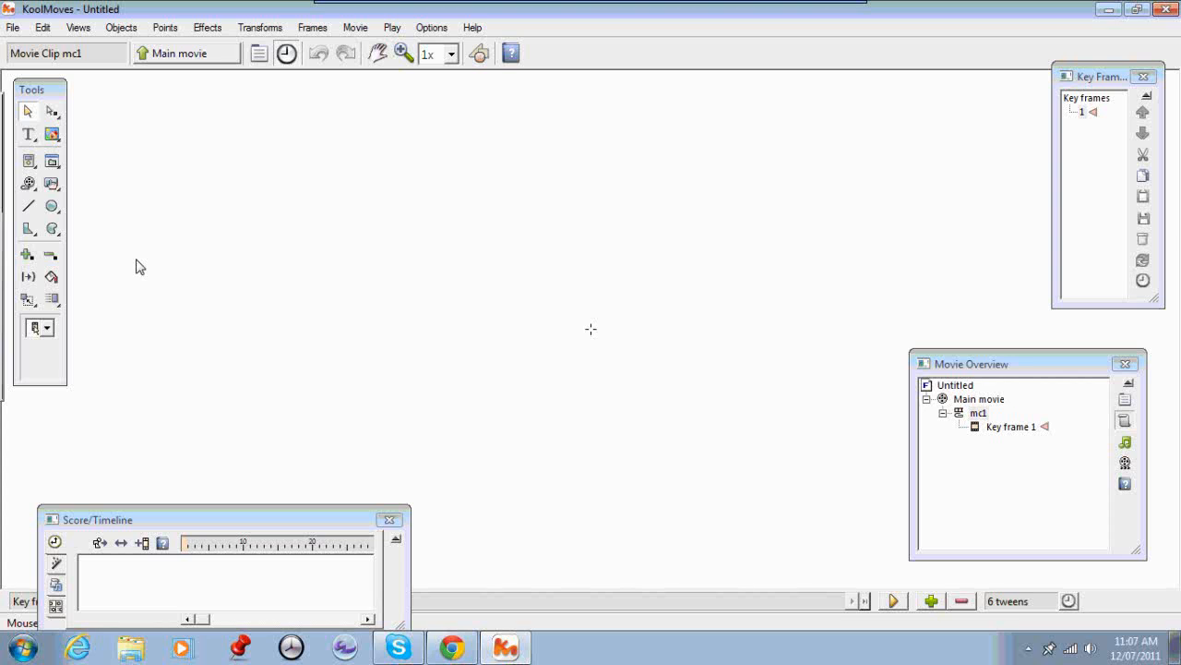
mouse_move(187, 286)
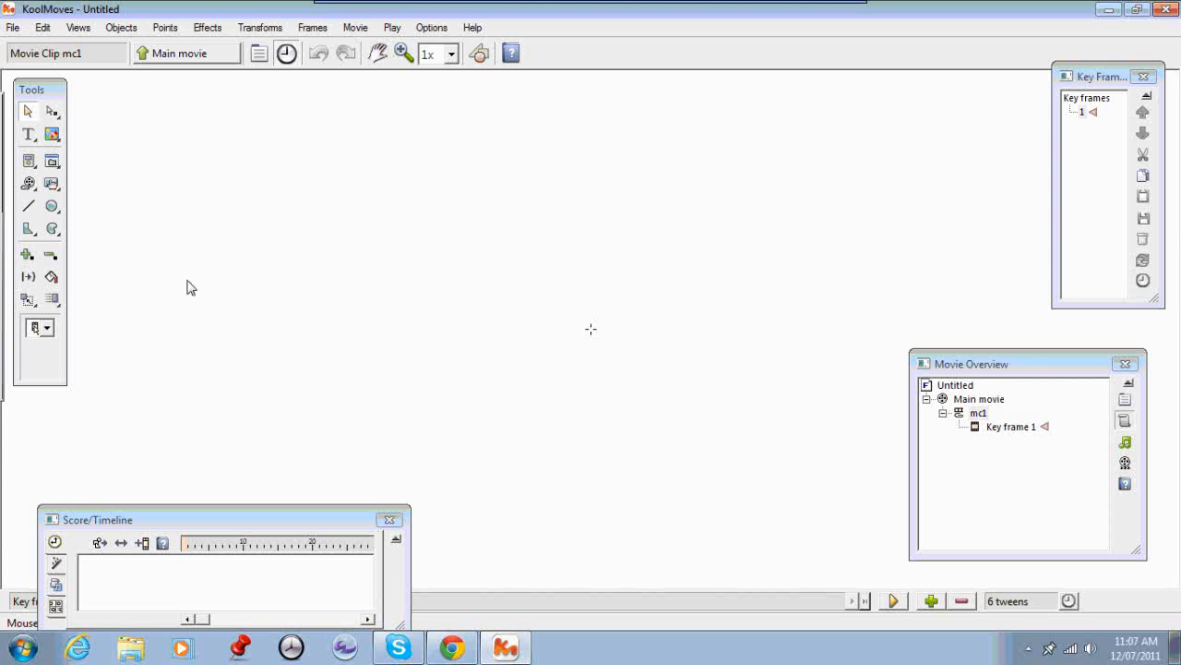
mouse_move(908, 491)
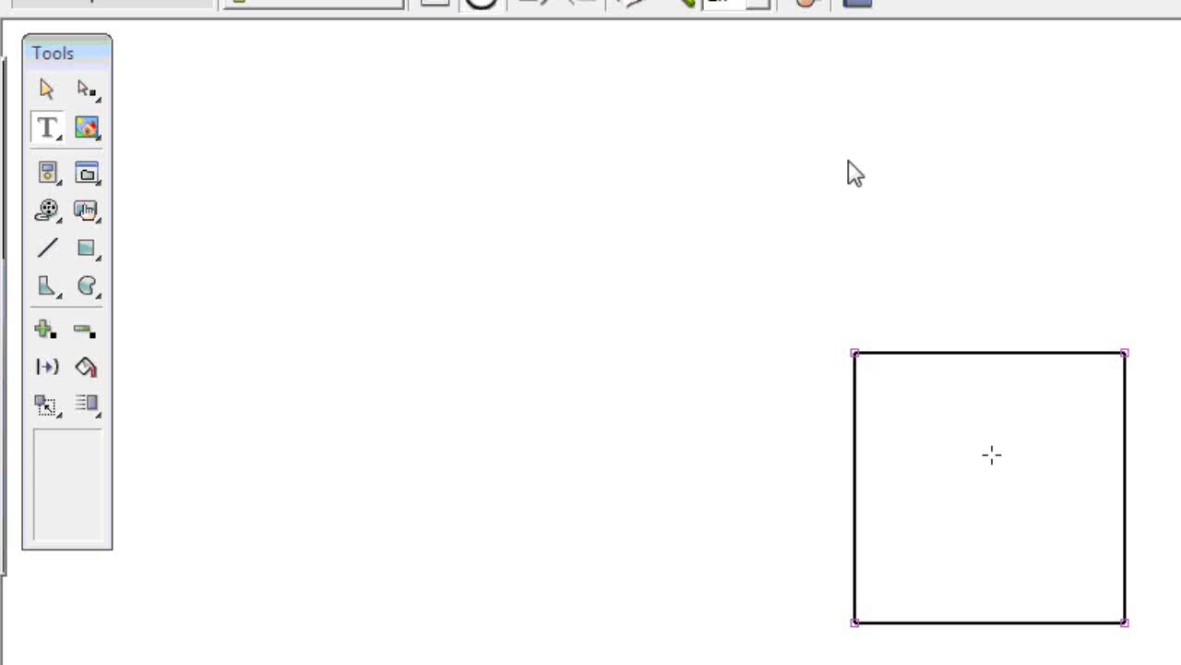
mouse_move(866, 196)
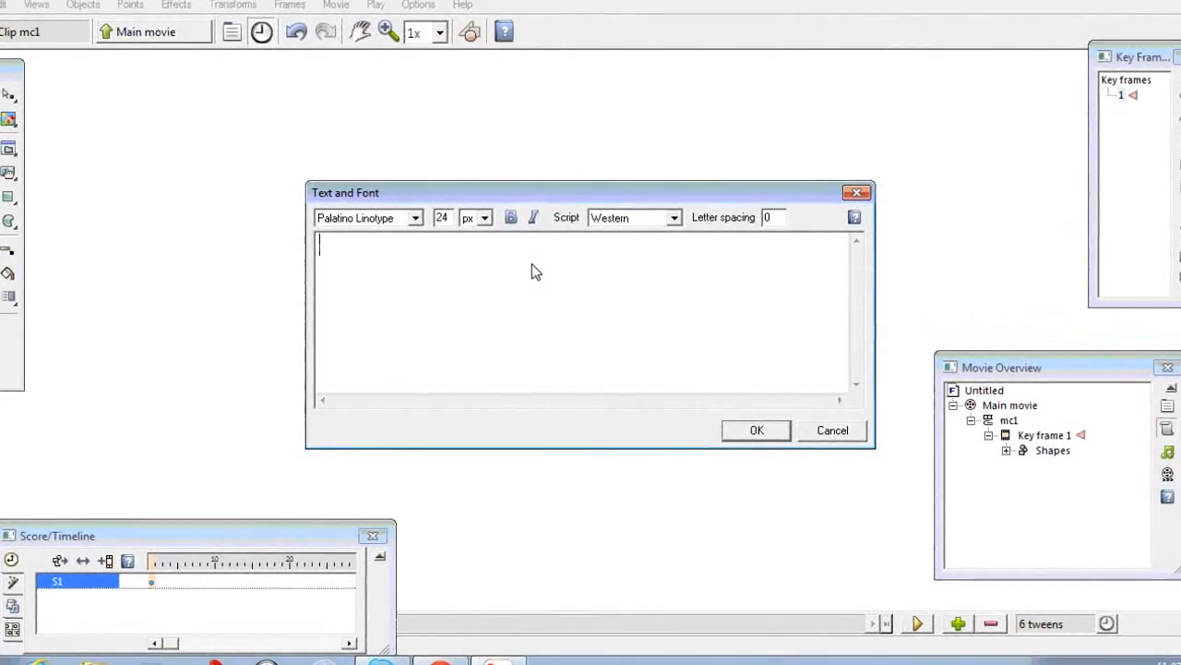
Step: Enter 'Remember to center props and characters before exporting to Goanimate' as text
text(Rembe)
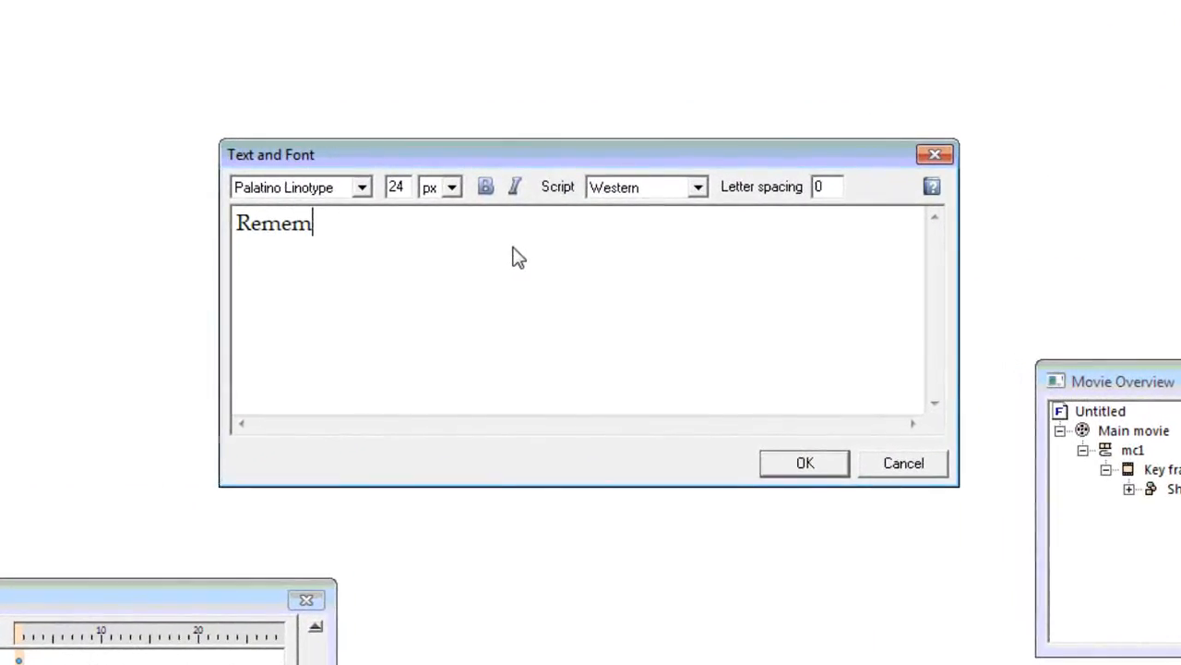
text(ber to)
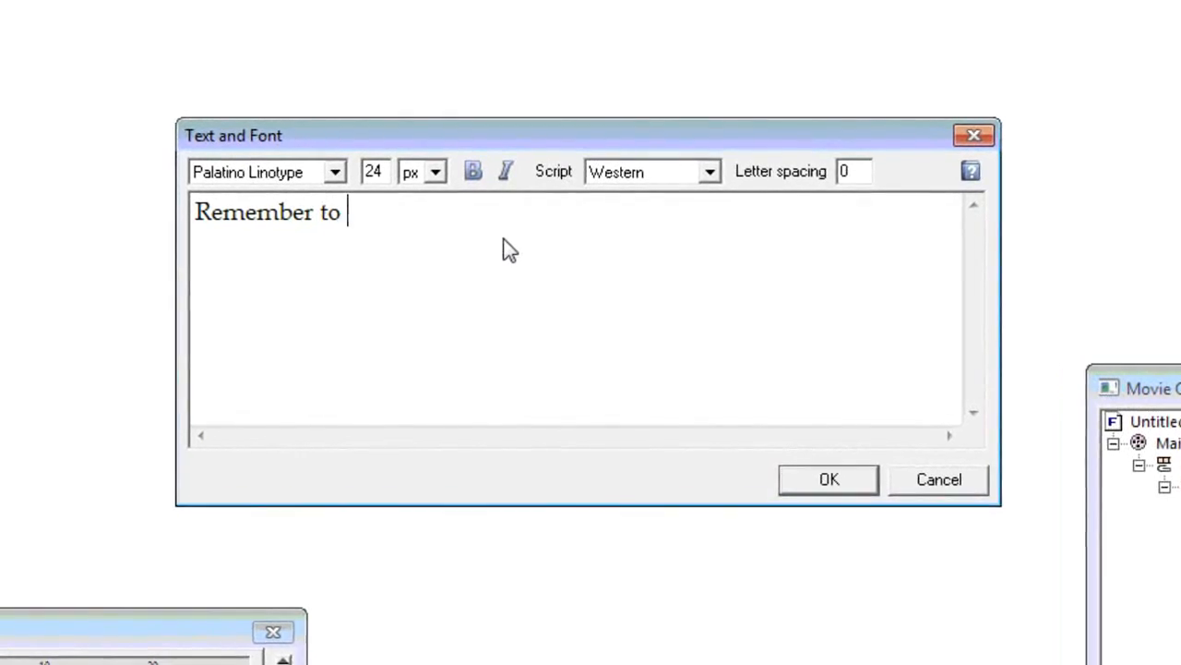
text(cen)
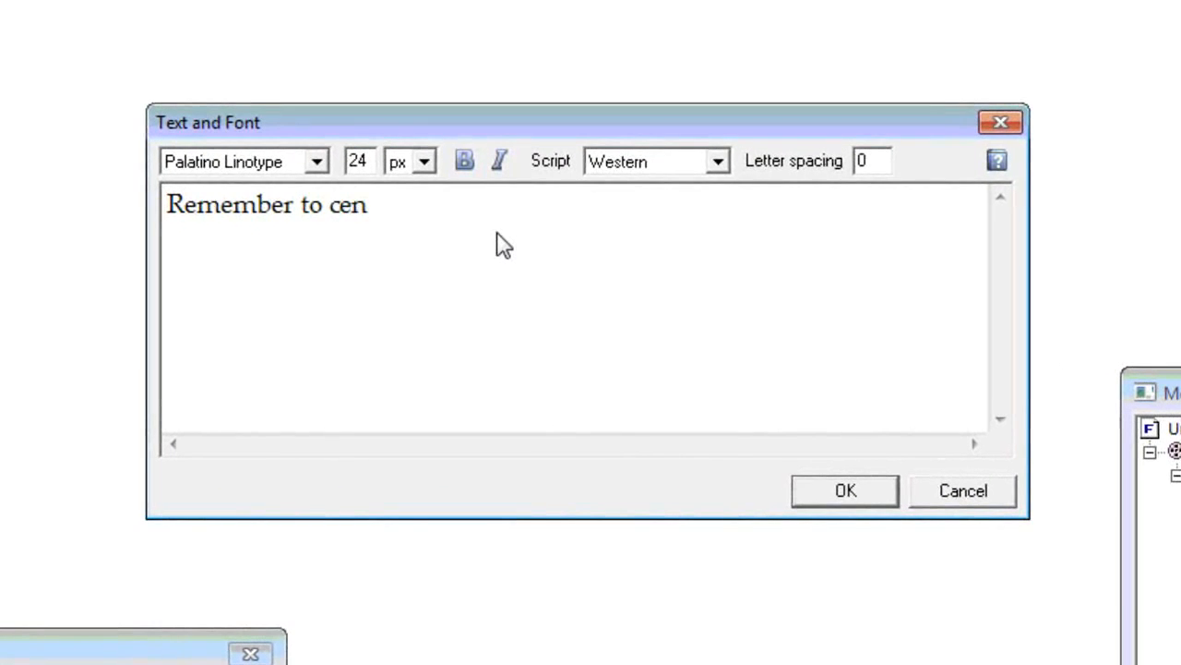
text(ter)
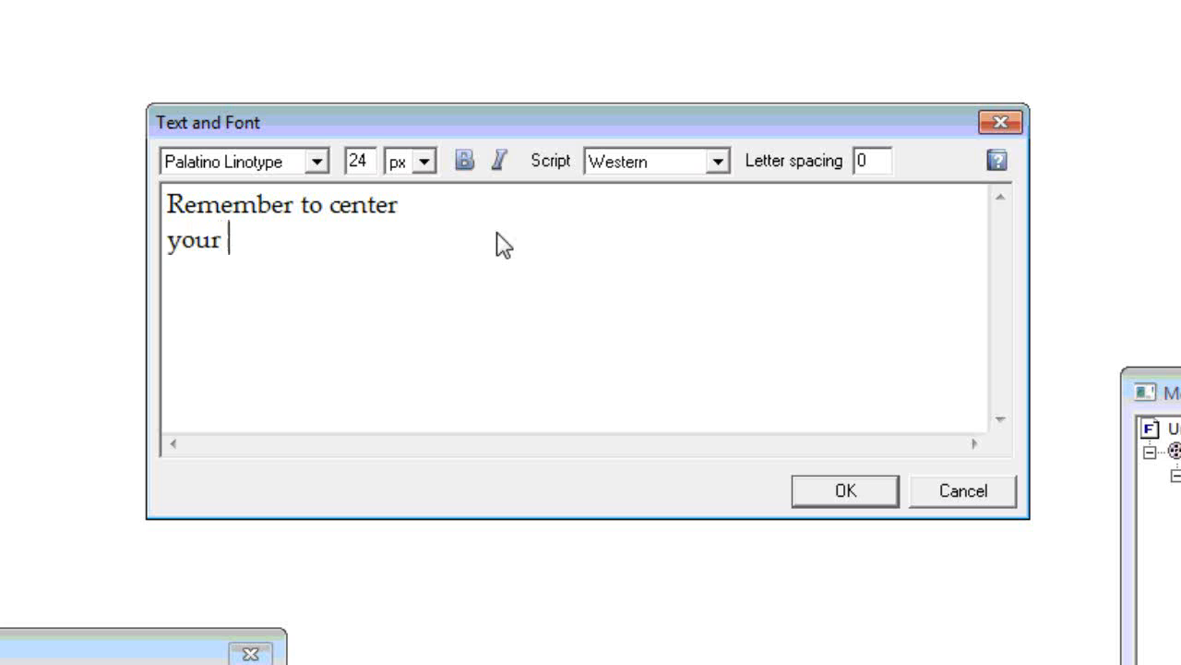
text(prop)
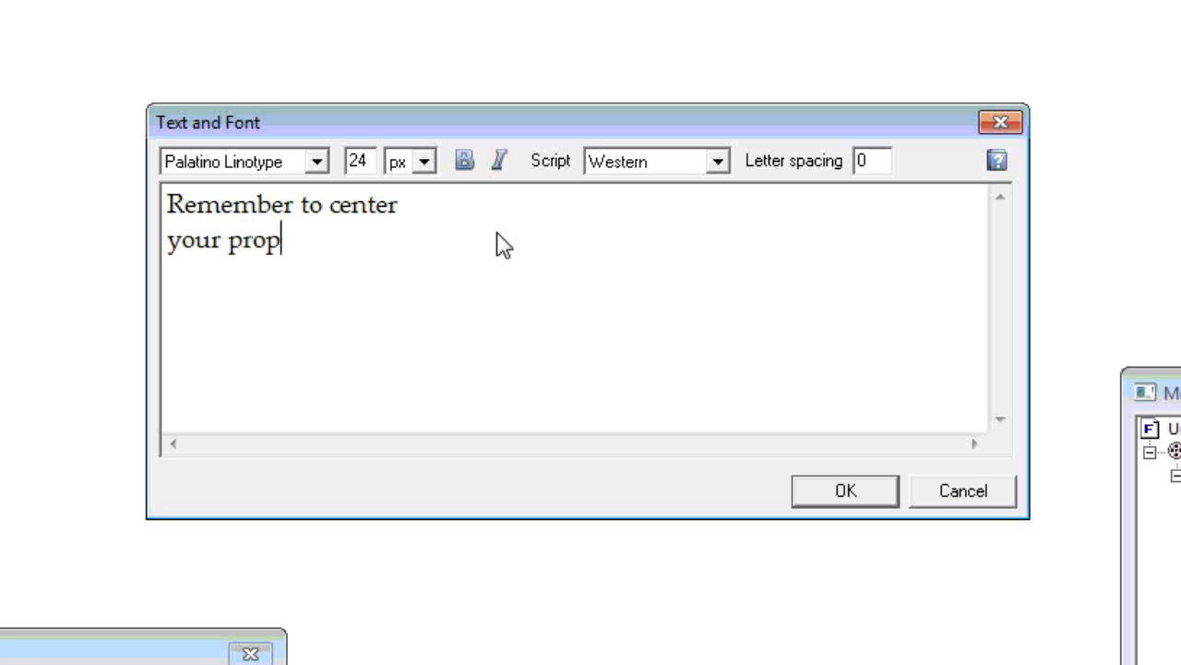
text(s an)
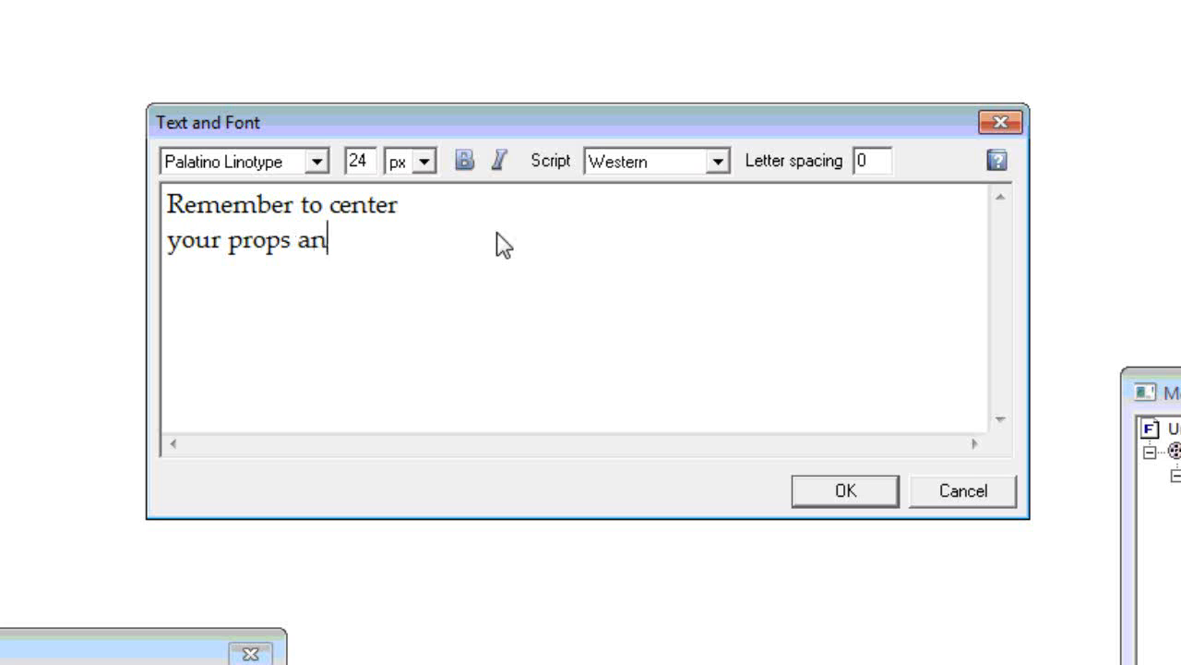
text(d char)
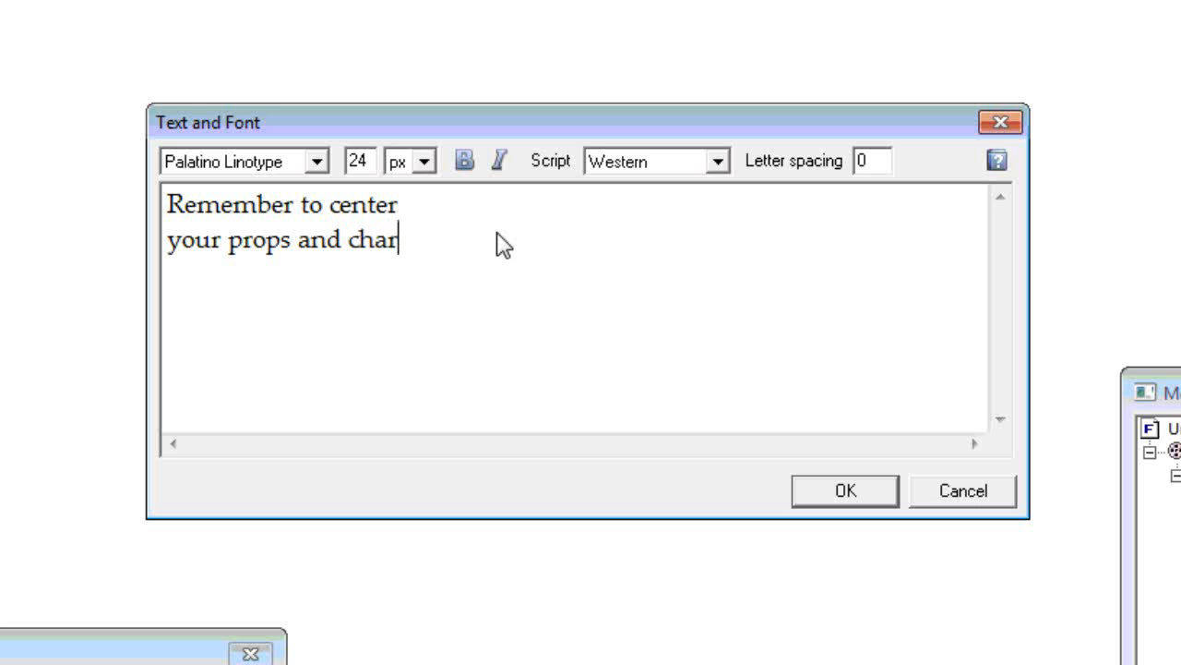
text(acters)
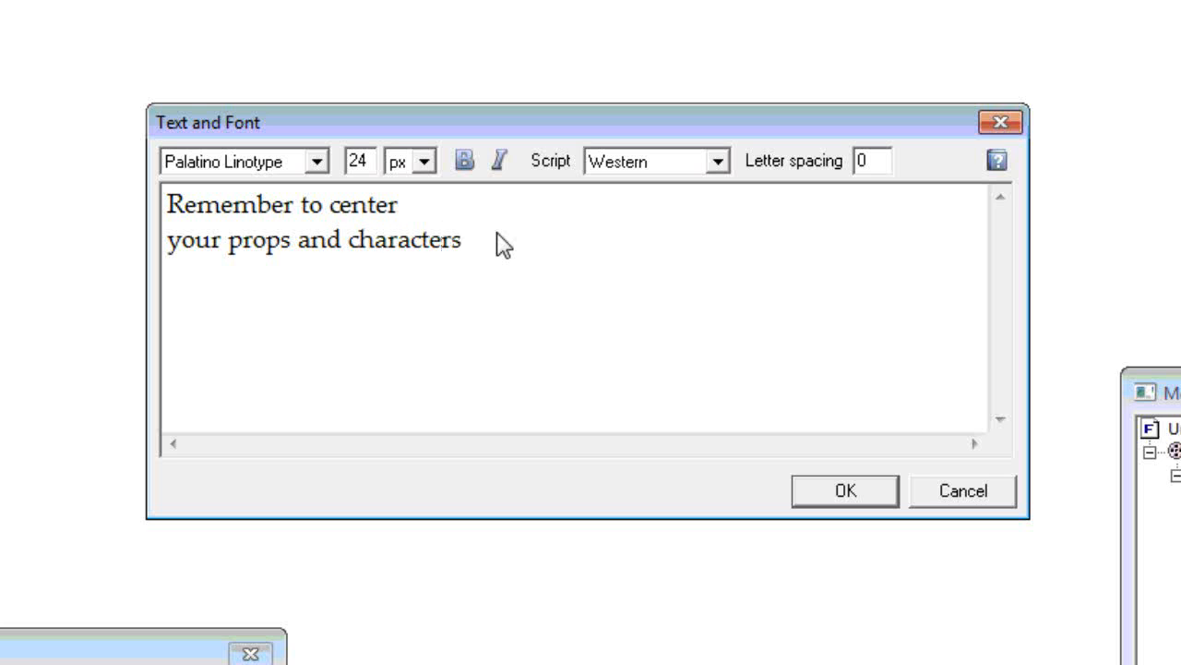
text(before)
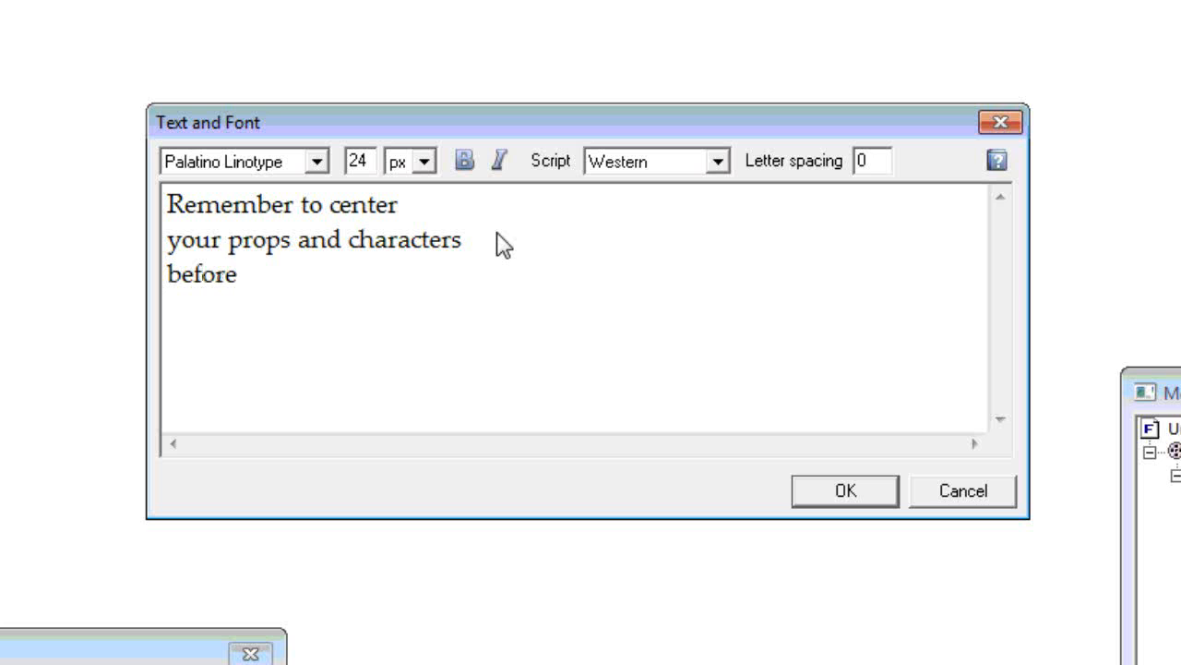
text(e)
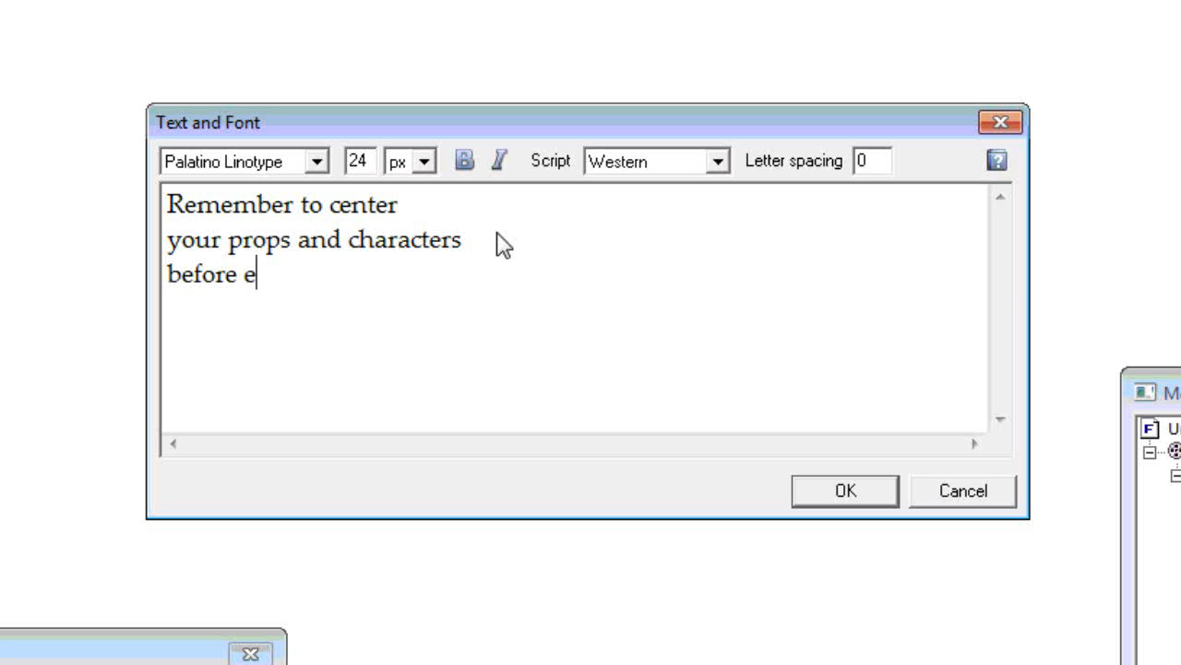
text(xport)
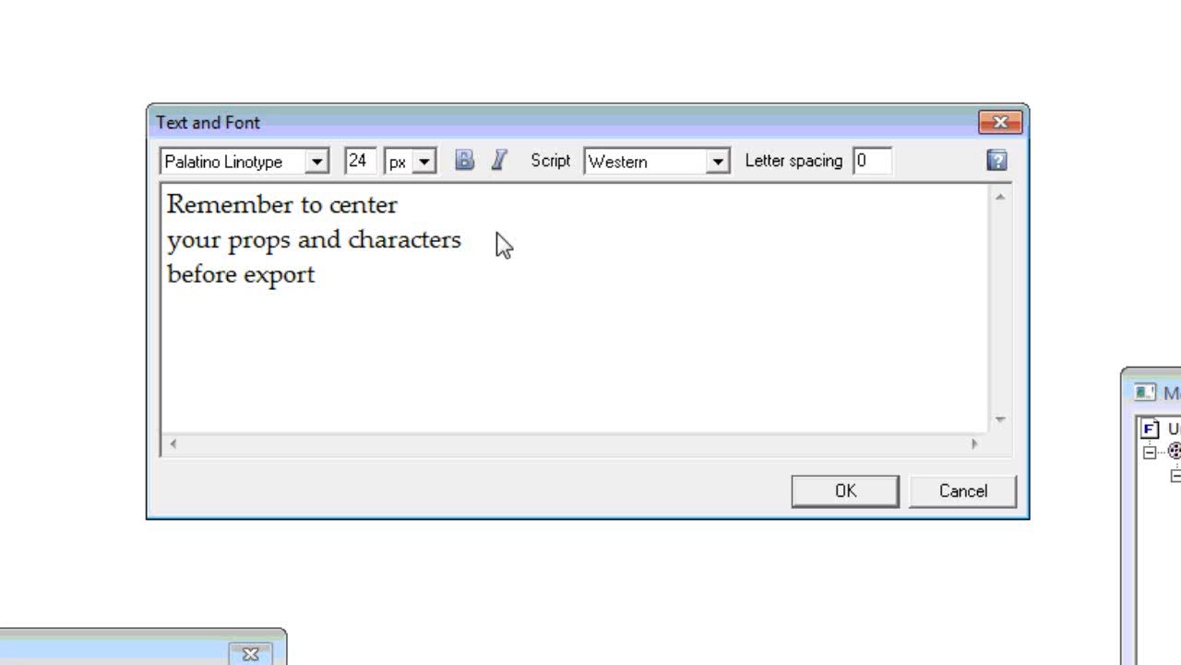
text(ing t)
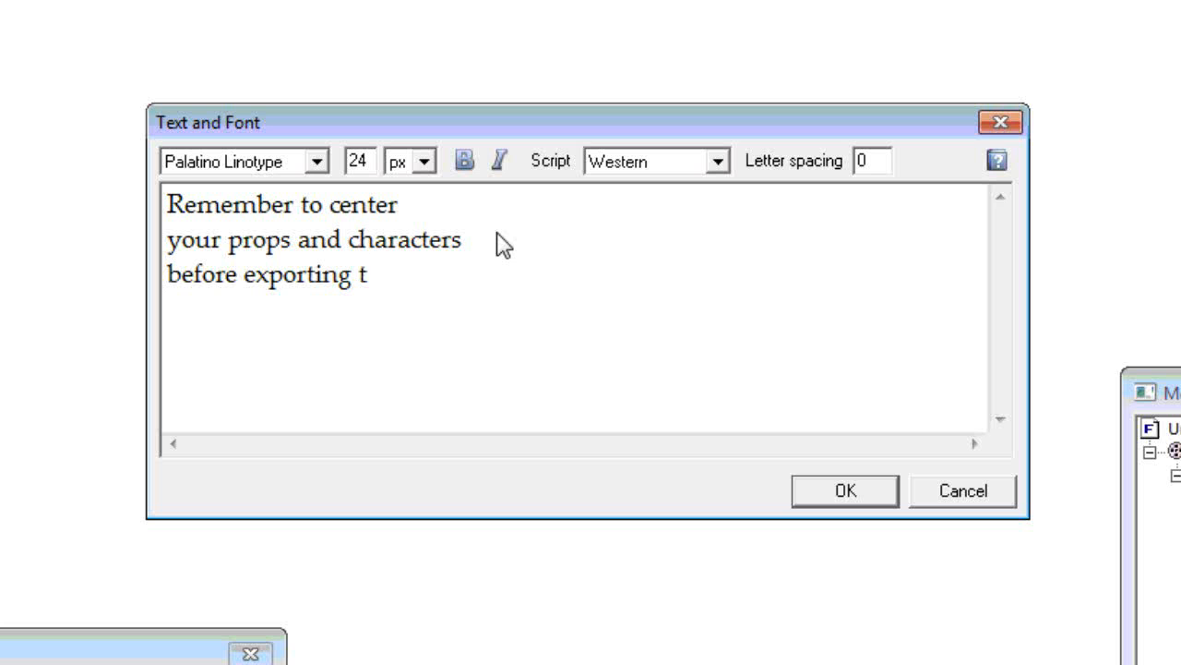
text(o G)
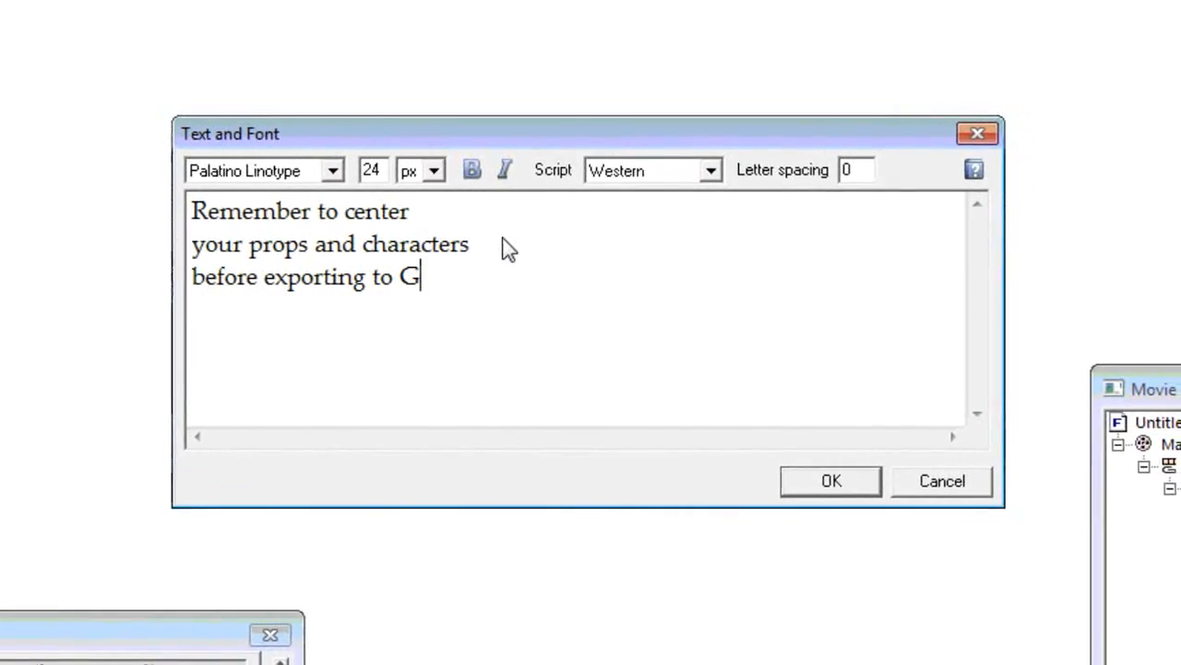
text(oanimate.)
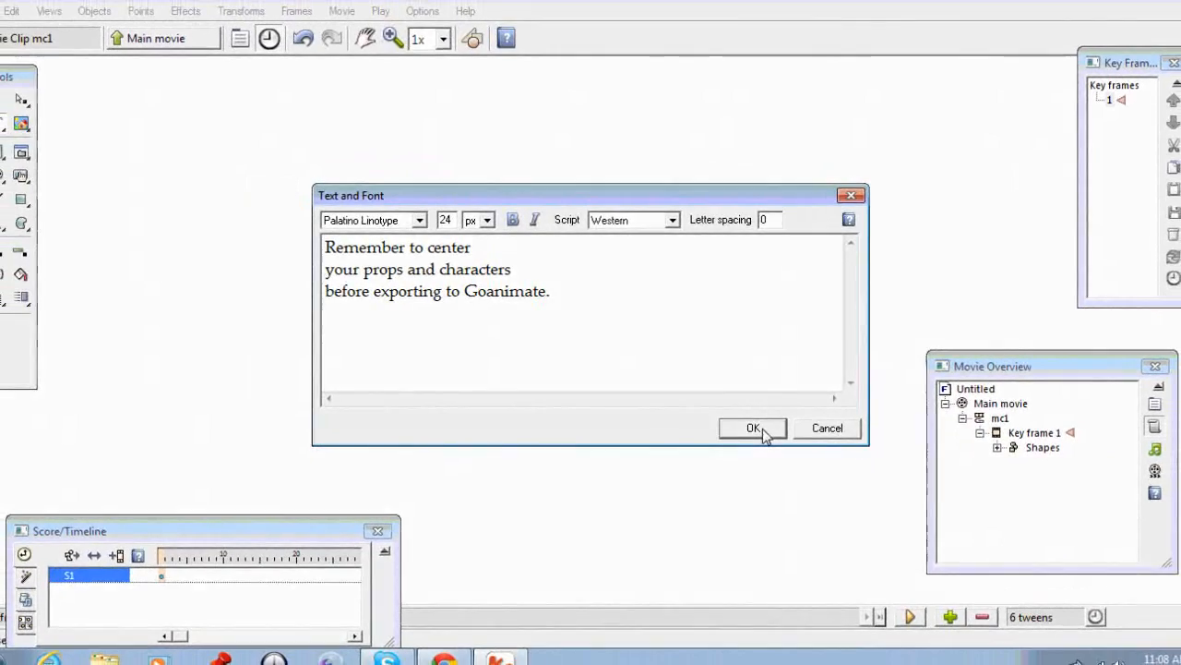
click(752, 428)
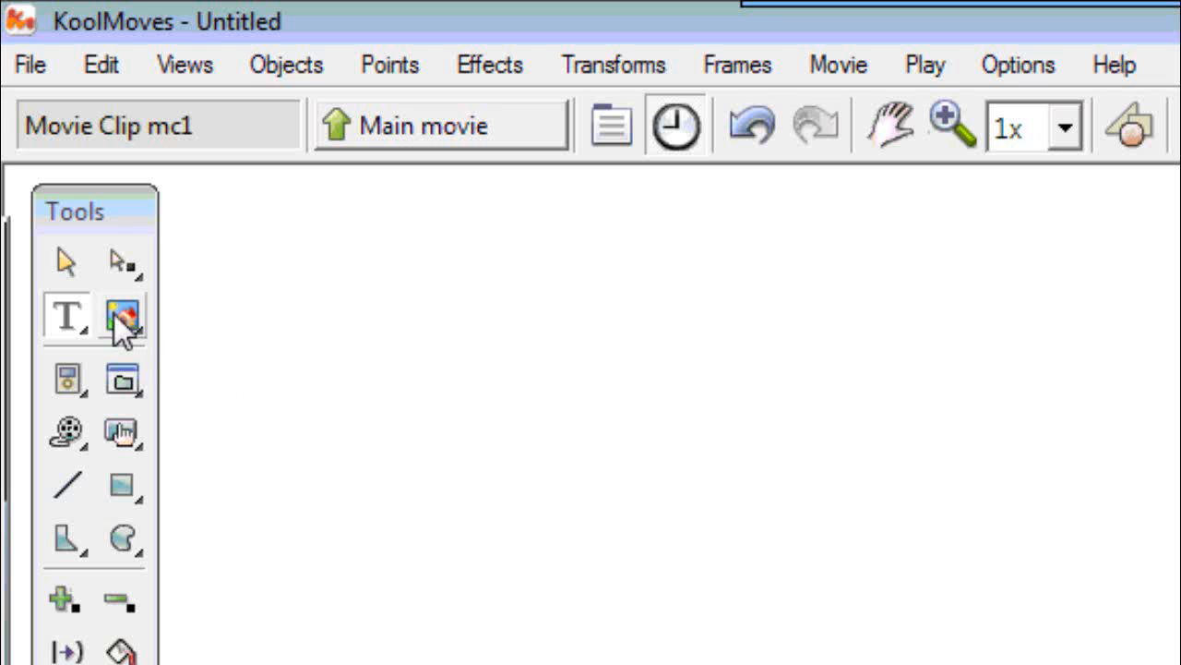
Step: Drag the reminder text beneath the square, then select the square
click(65, 261)
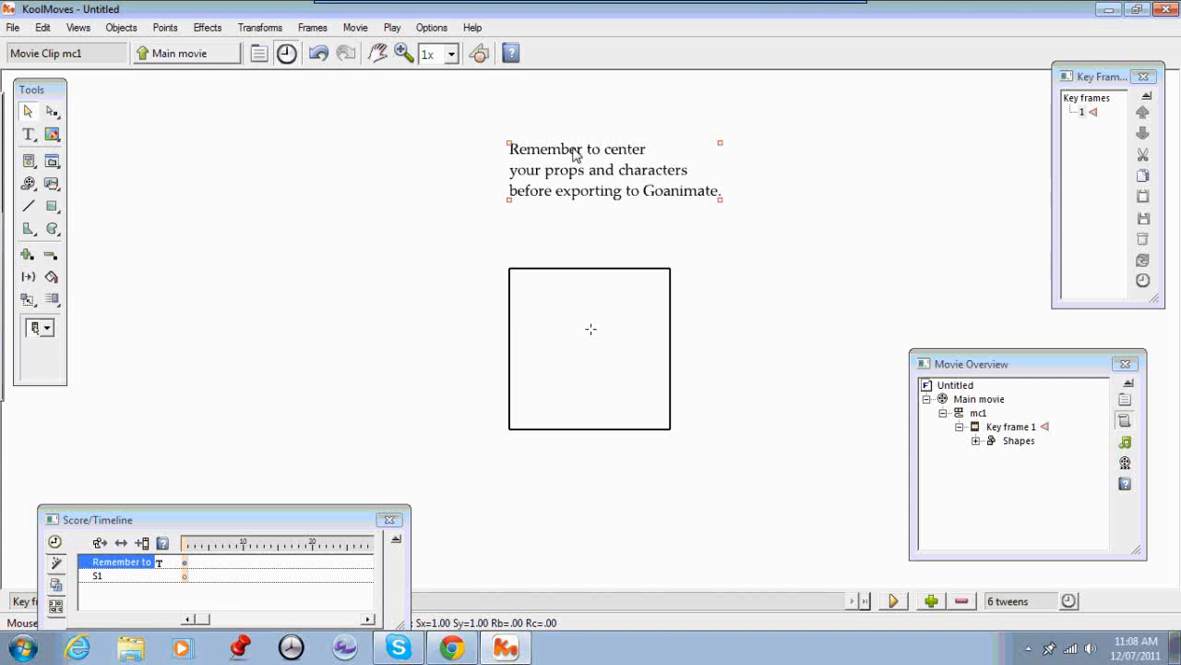
drag(577, 169, 560, 296)
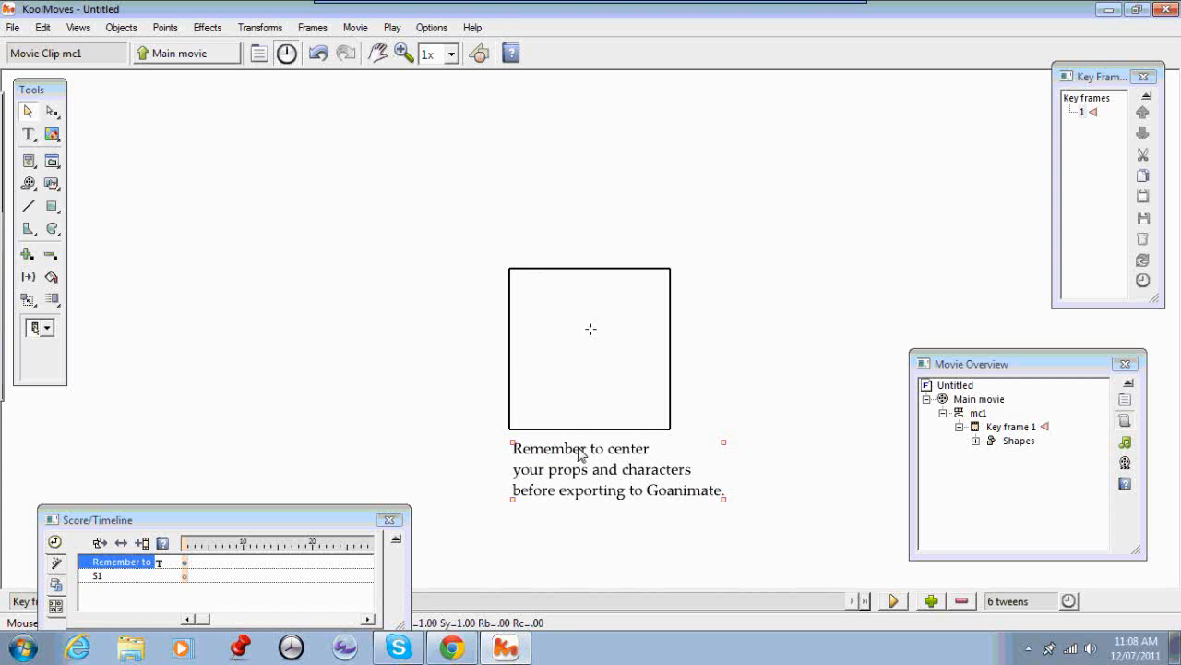
click(97, 575)
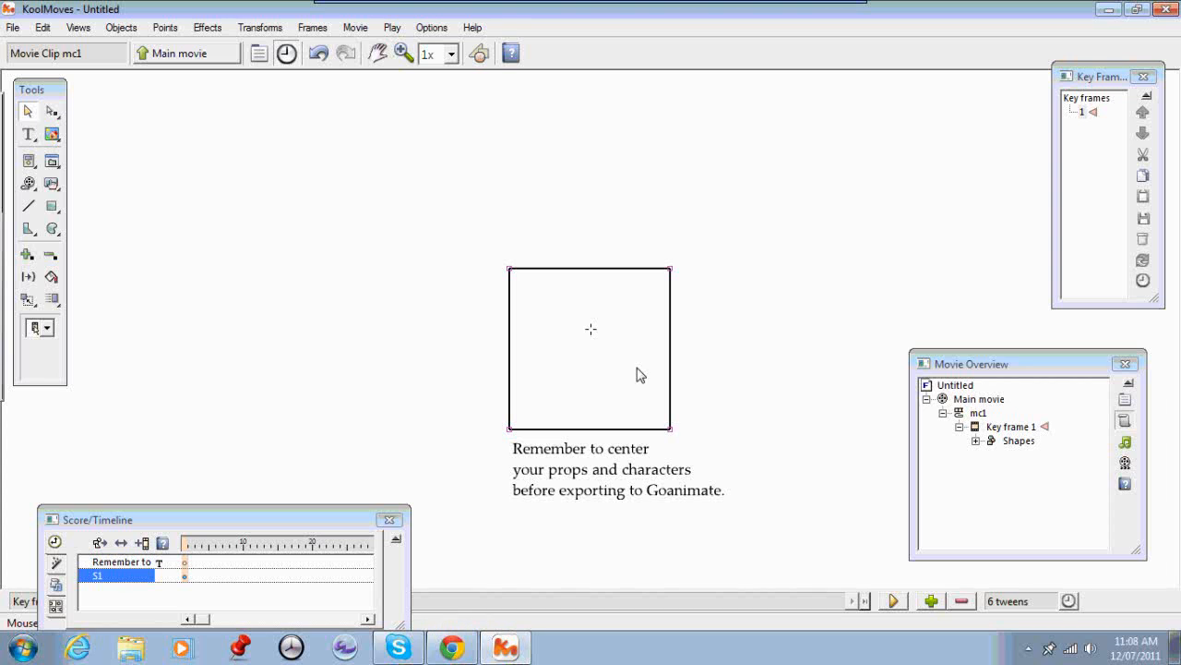
mouse_move(819, 328)
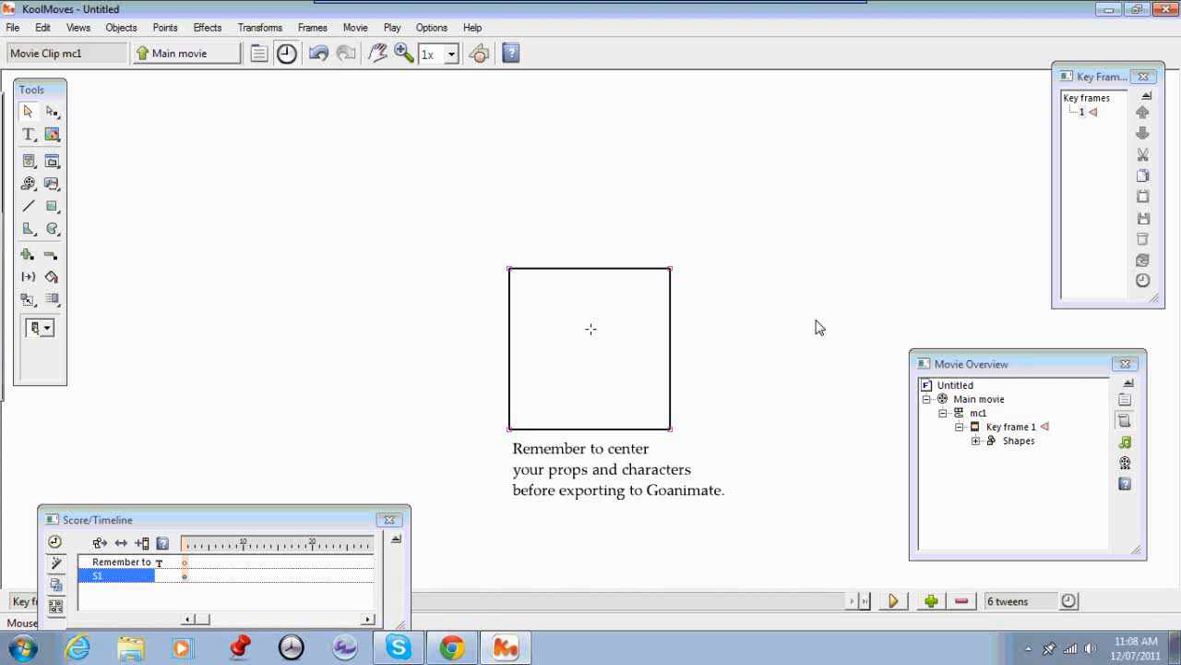
mouse_move(359, 157)
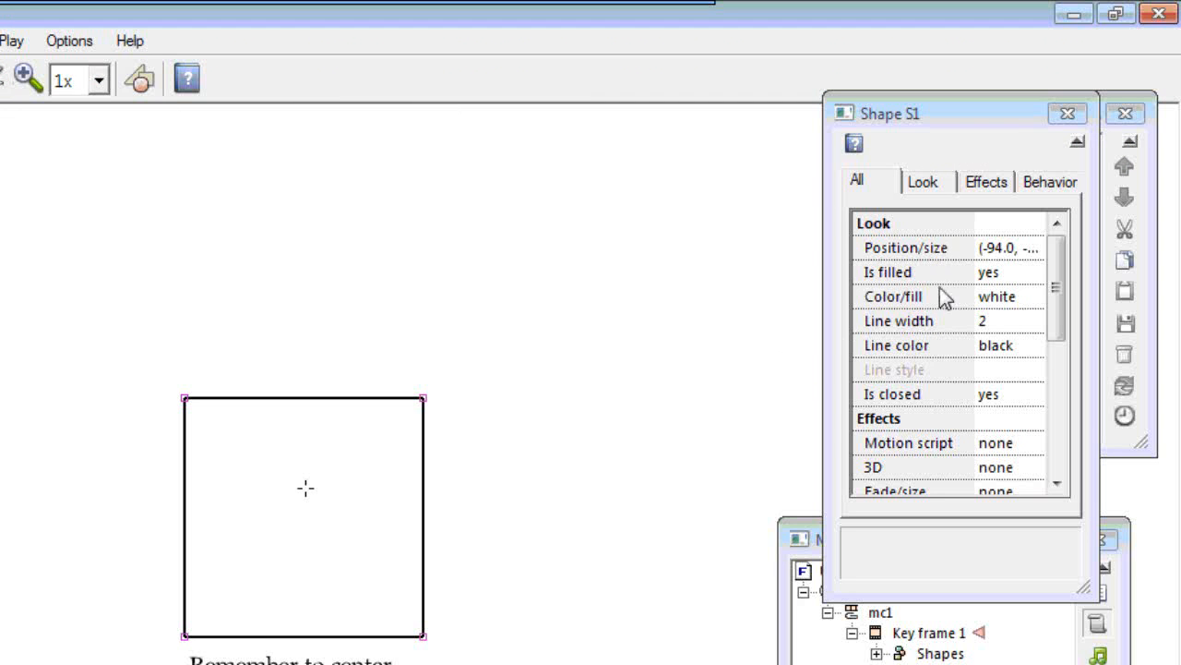
Step: Fill the square with grey #9F9F9F via the Shape Fill dialog
click(892, 296)
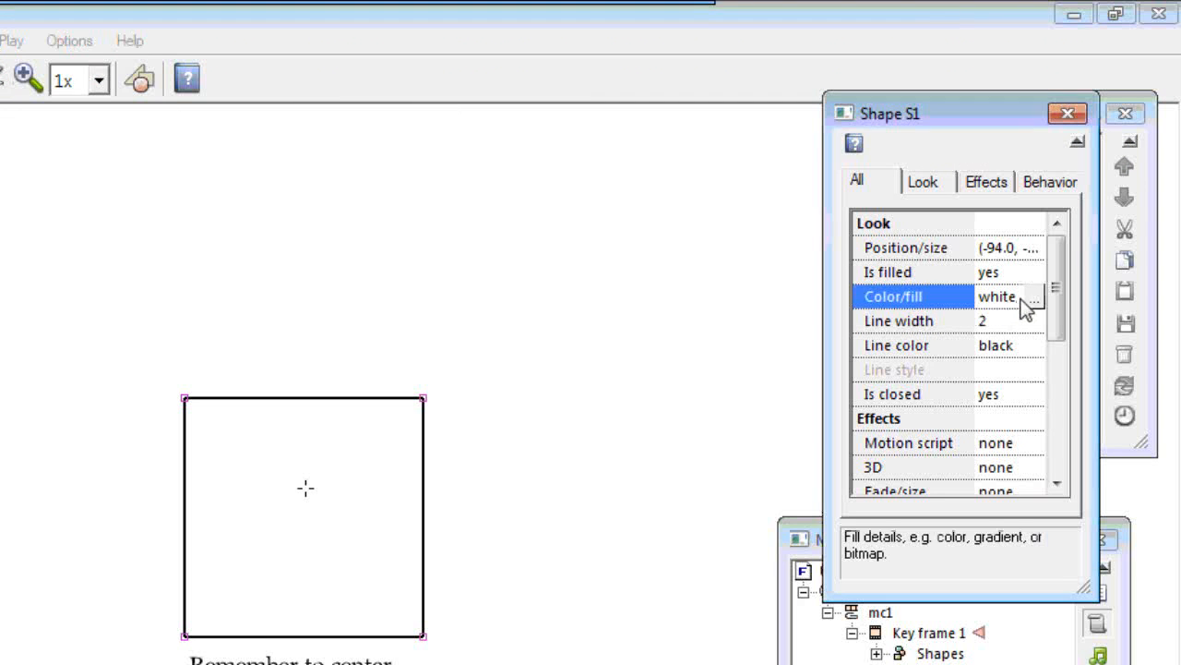
click(1032, 296)
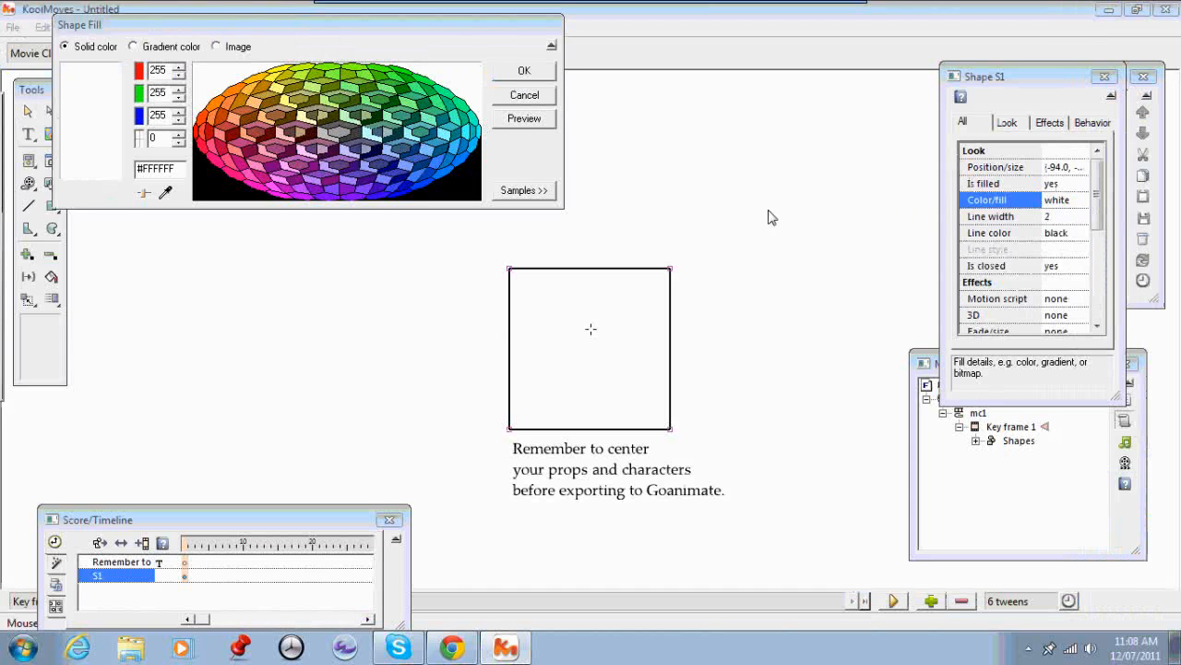
click(339, 140)
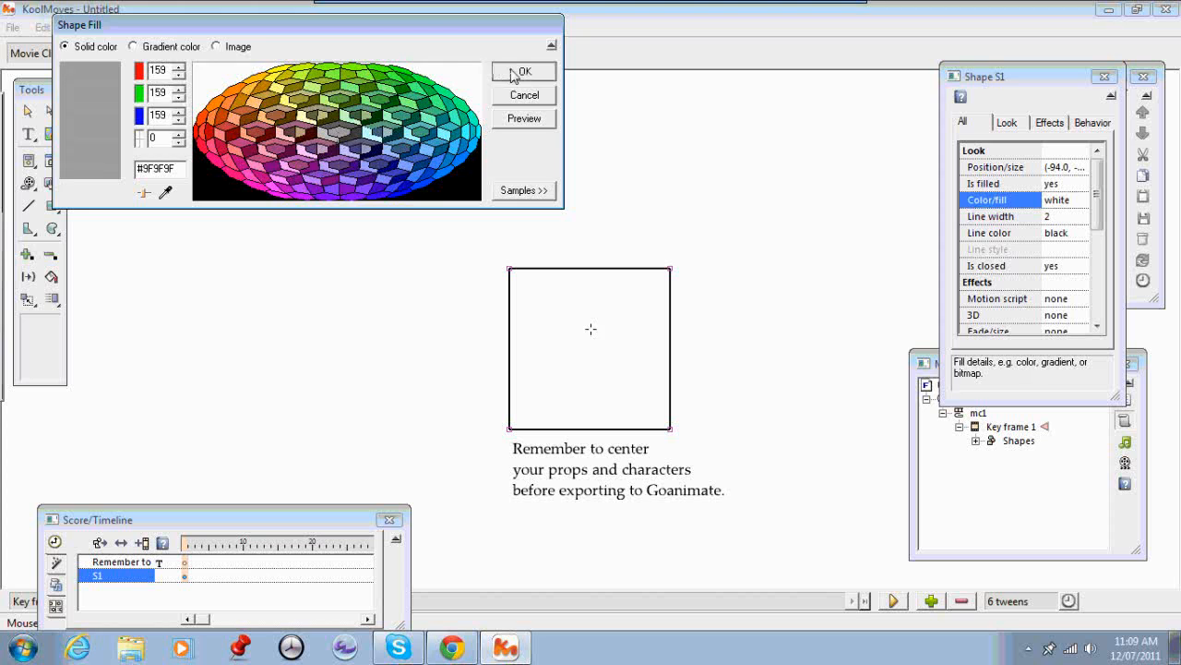
click(524, 72)
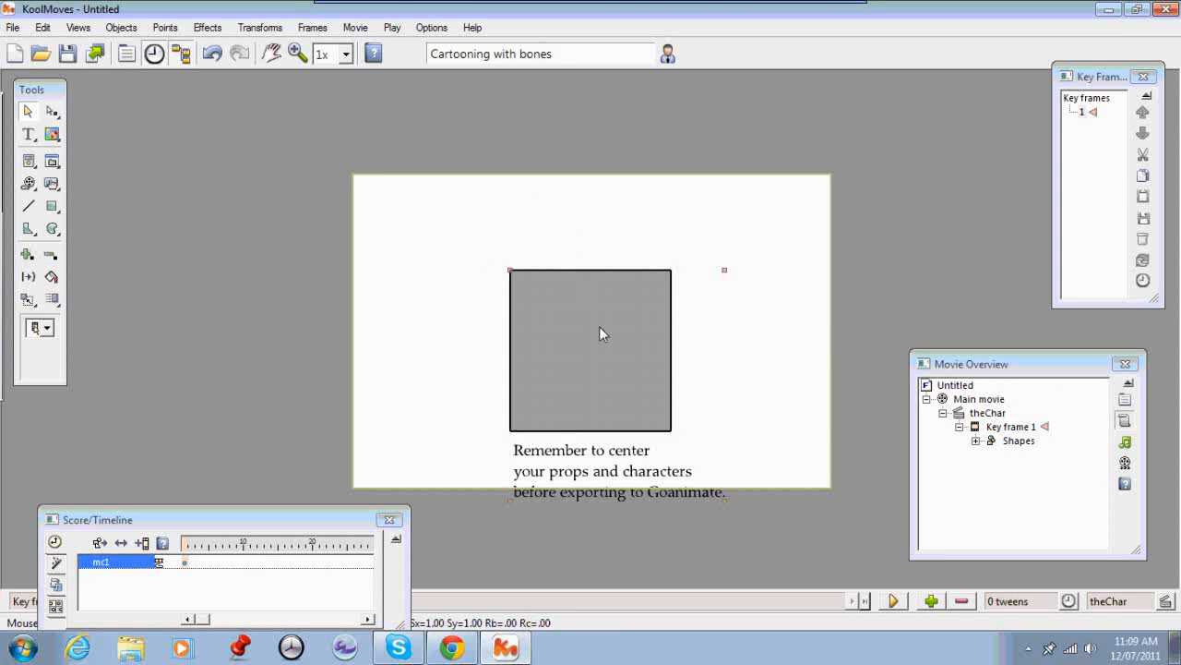
mouse_move(587, 417)
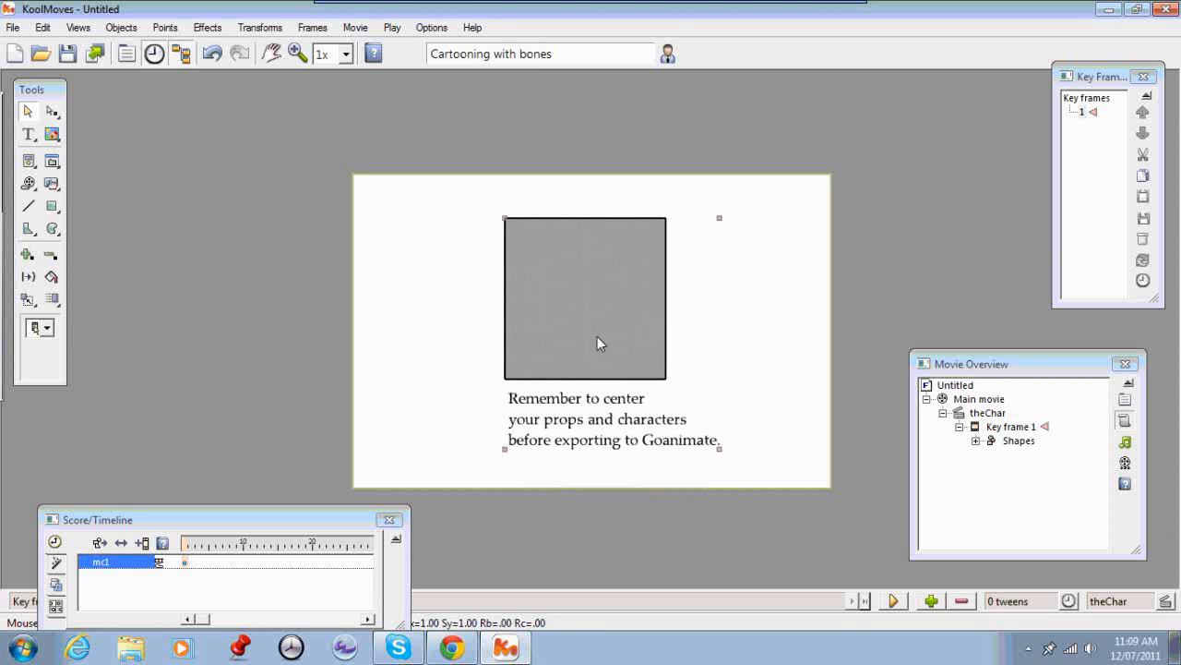
Step: Drag the square and reminder clip higher, near the stage's top edge
drag(597, 344, 569, 338)
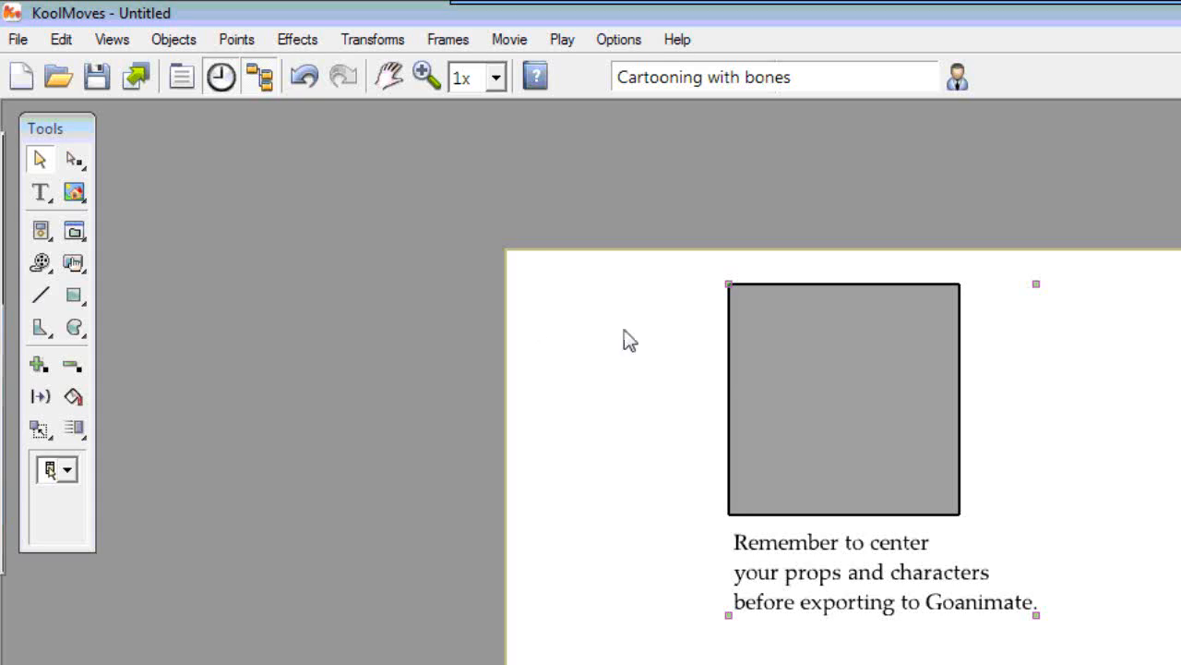
mouse_move(497, 284)
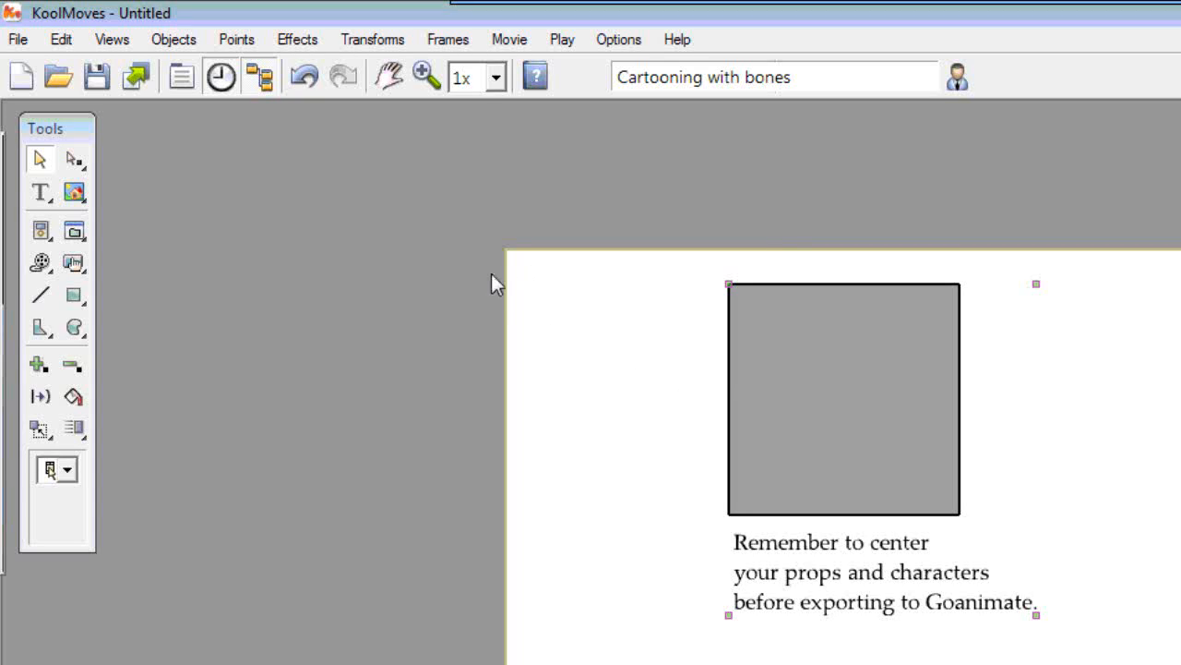
mouse_move(479, 242)
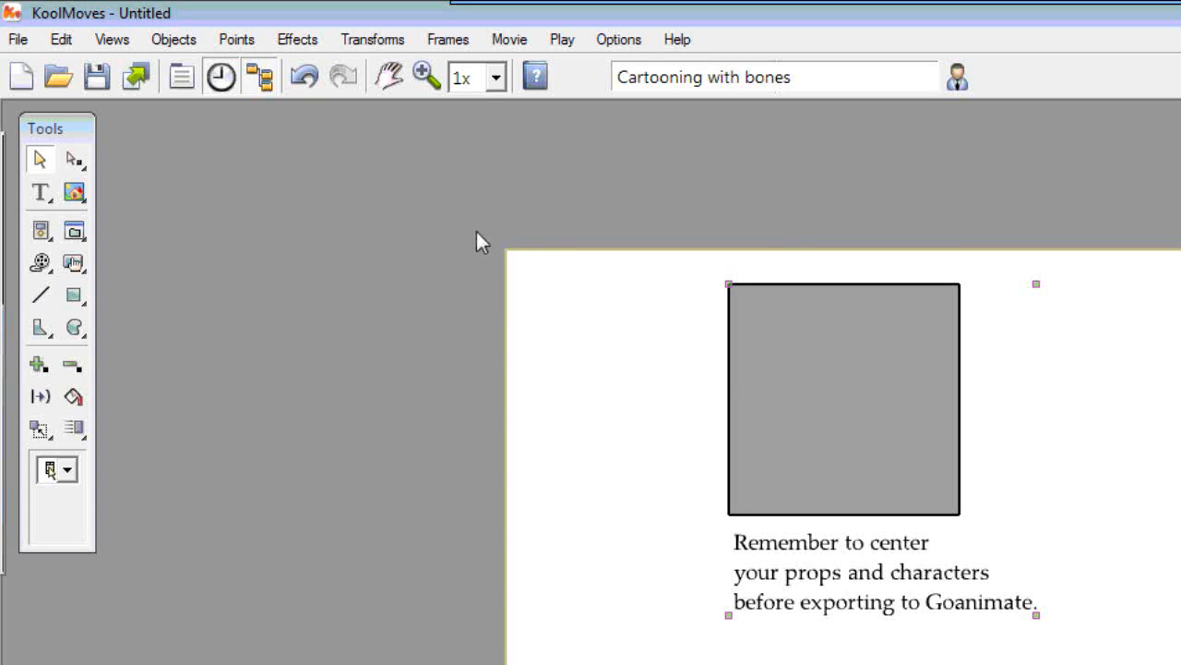
mouse_move(563, 248)
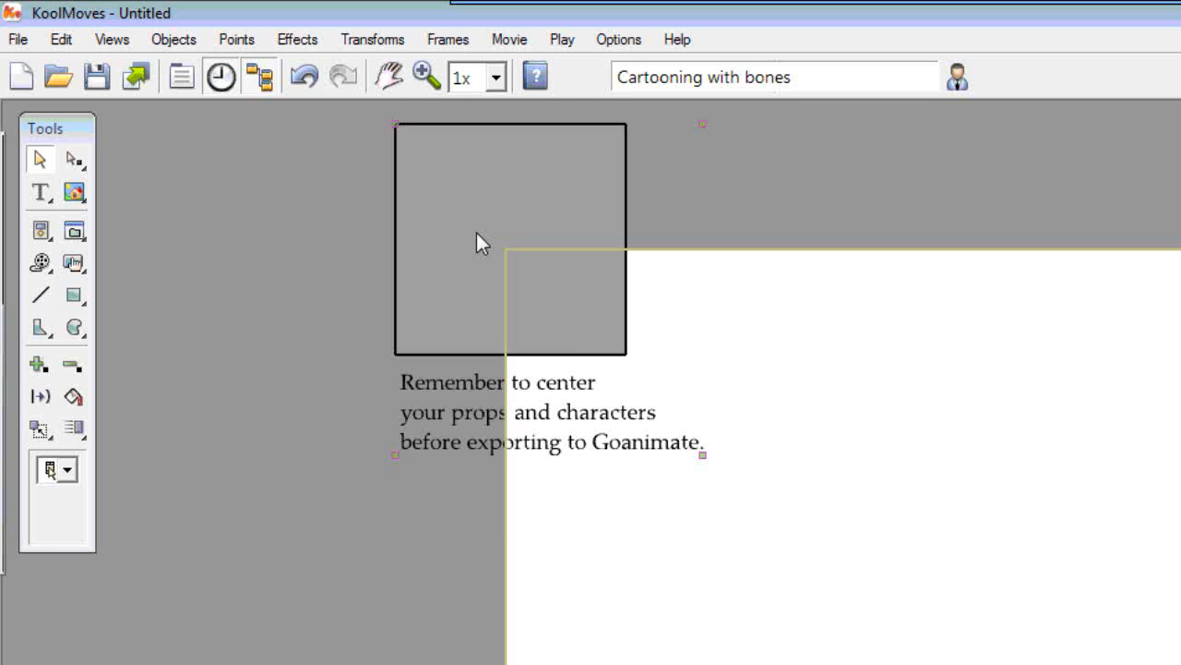
mouse_move(573, 312)
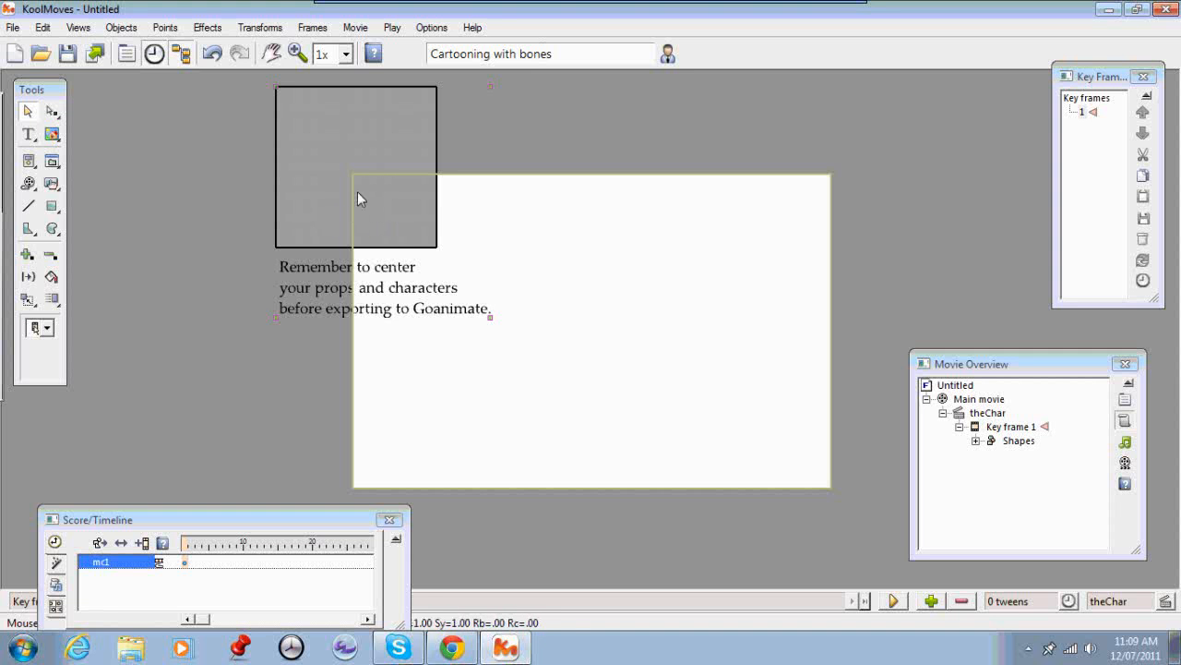
mouse_move(365, 182)
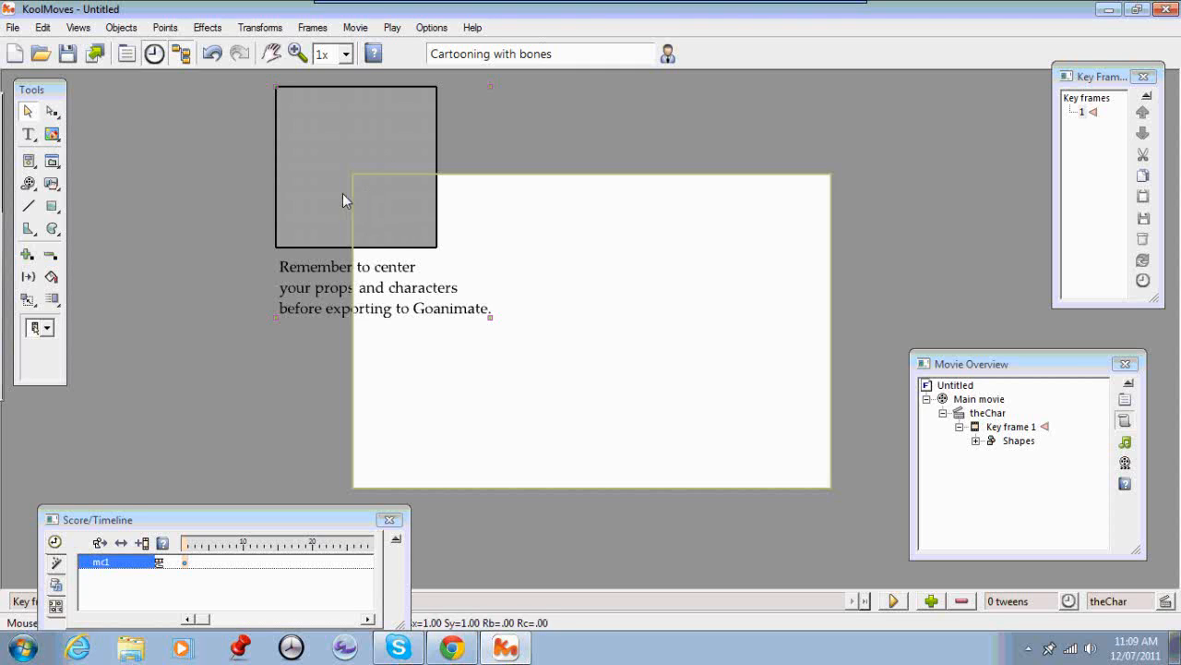
mouse_move(316, 195)
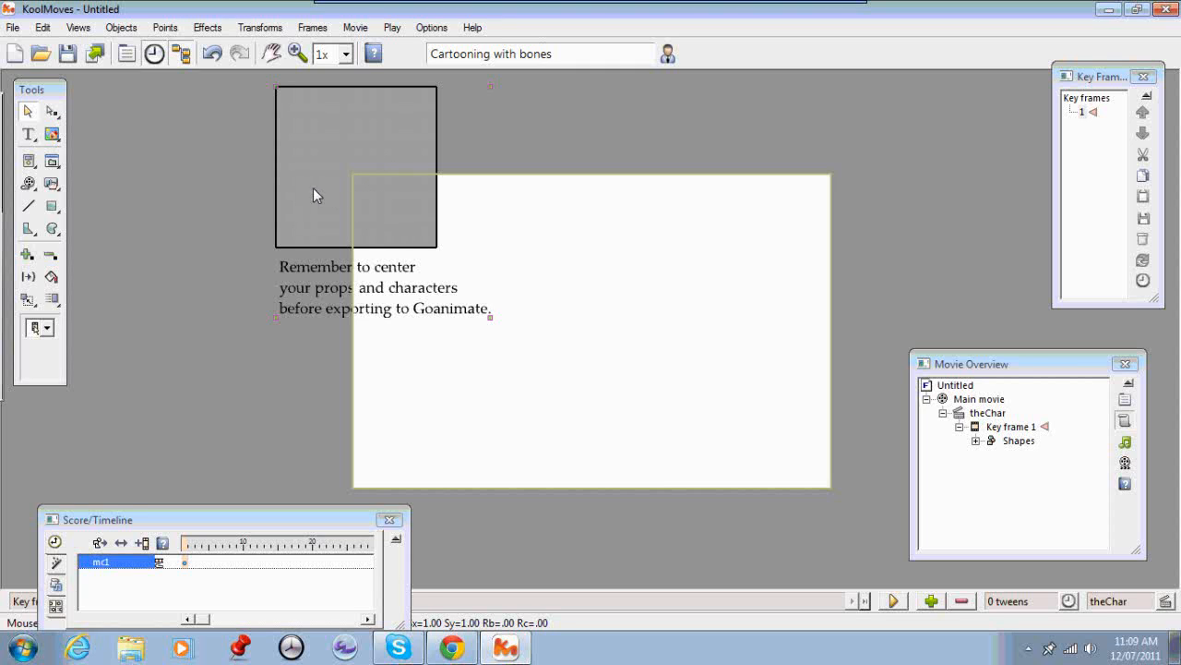
mouse_move(649, 206)
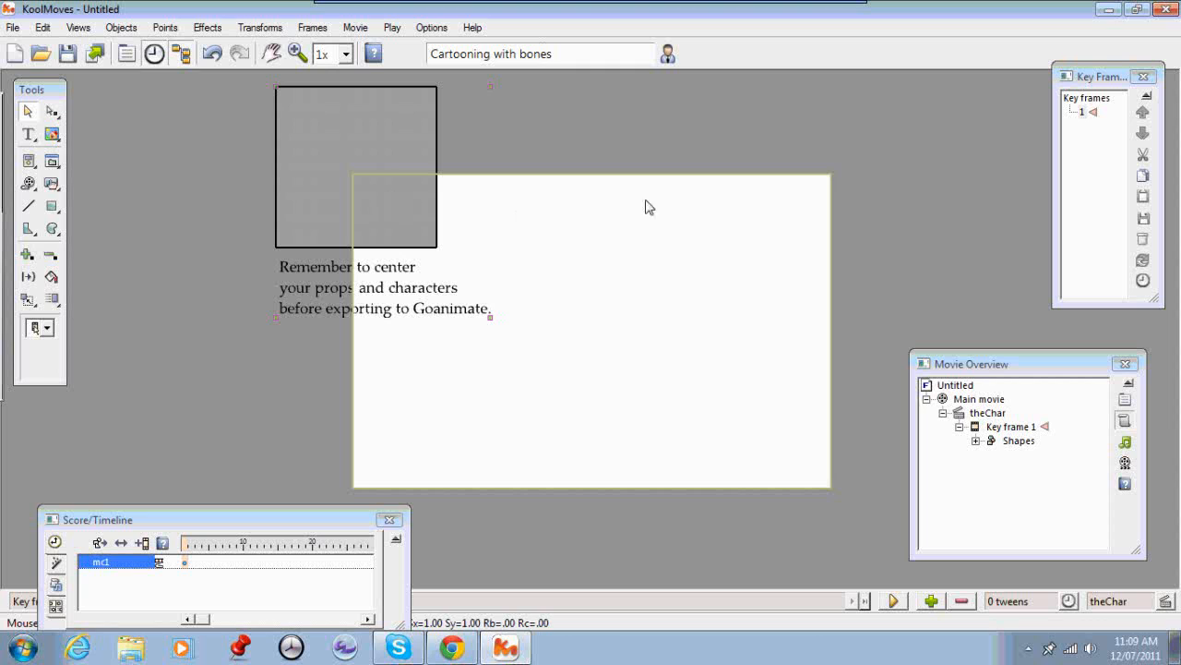
mouse_move(642, 280)
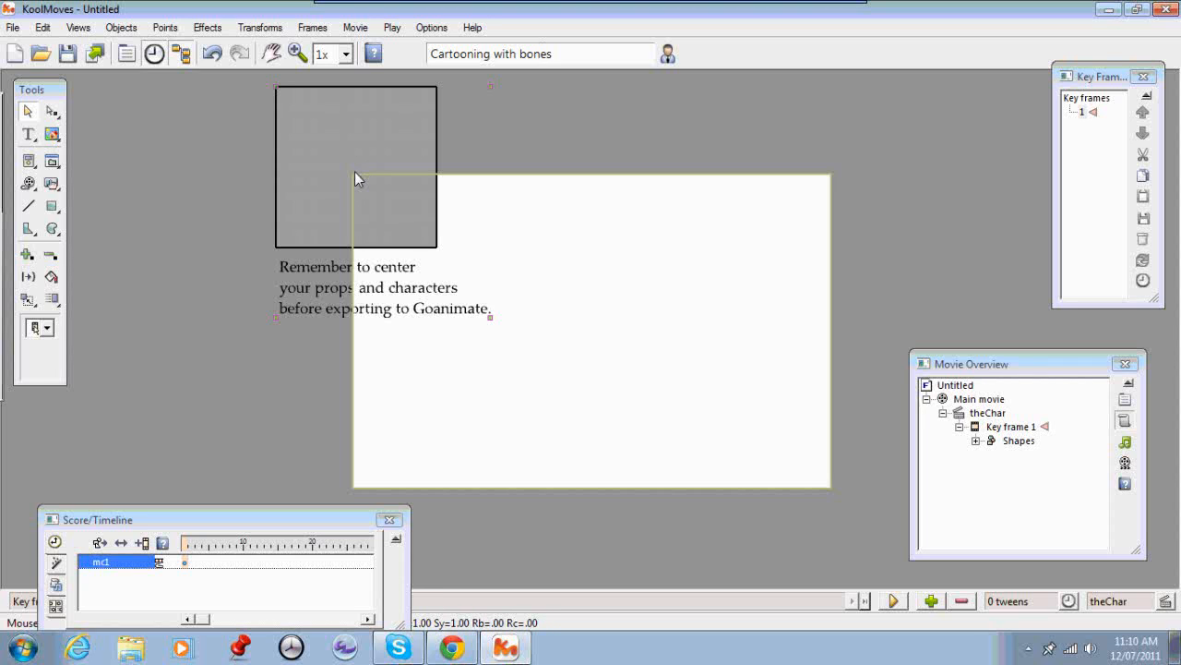
mouse_move(371, 204)
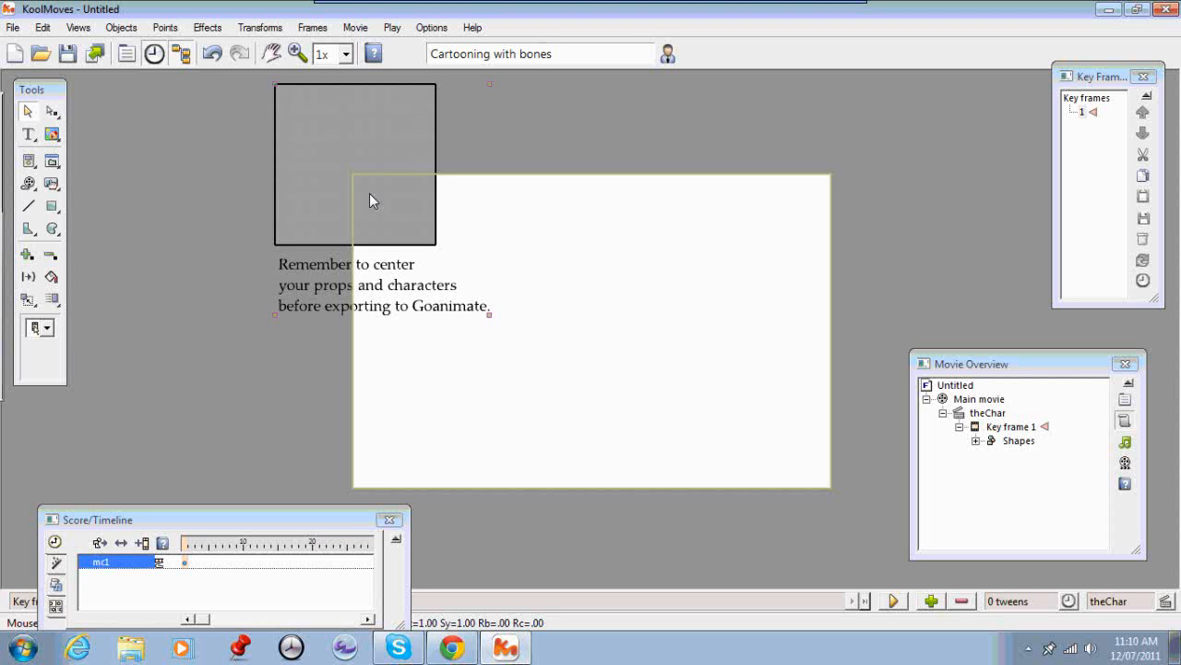
mouse_move(400, 211)
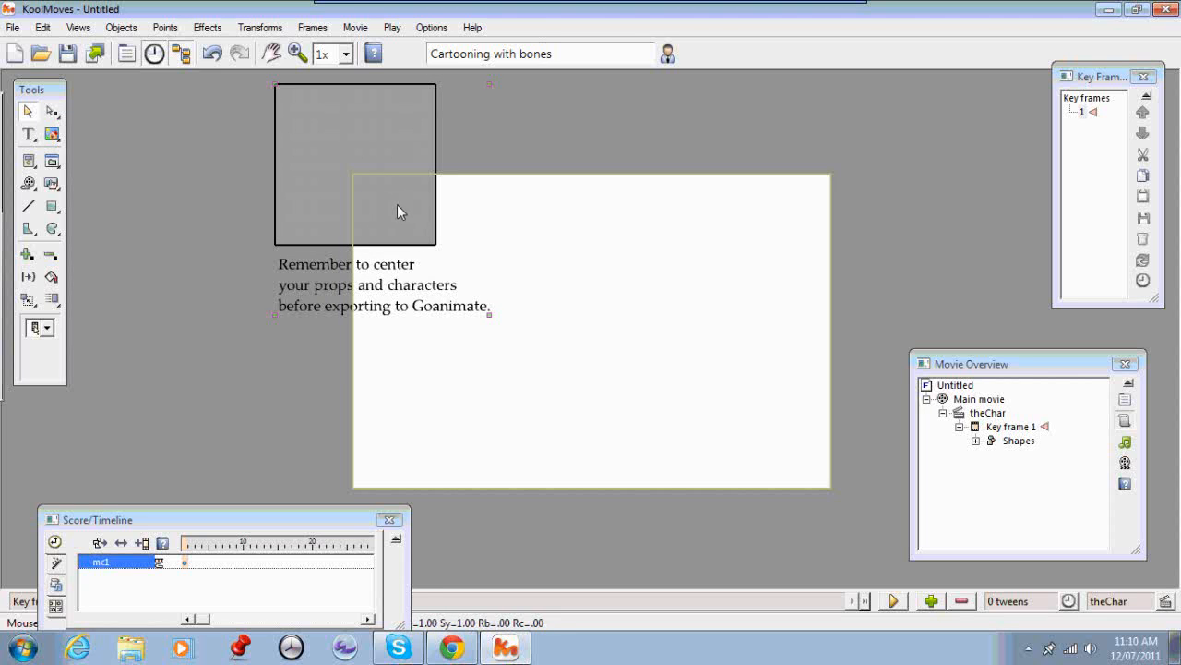
mouse_move(567, 285)
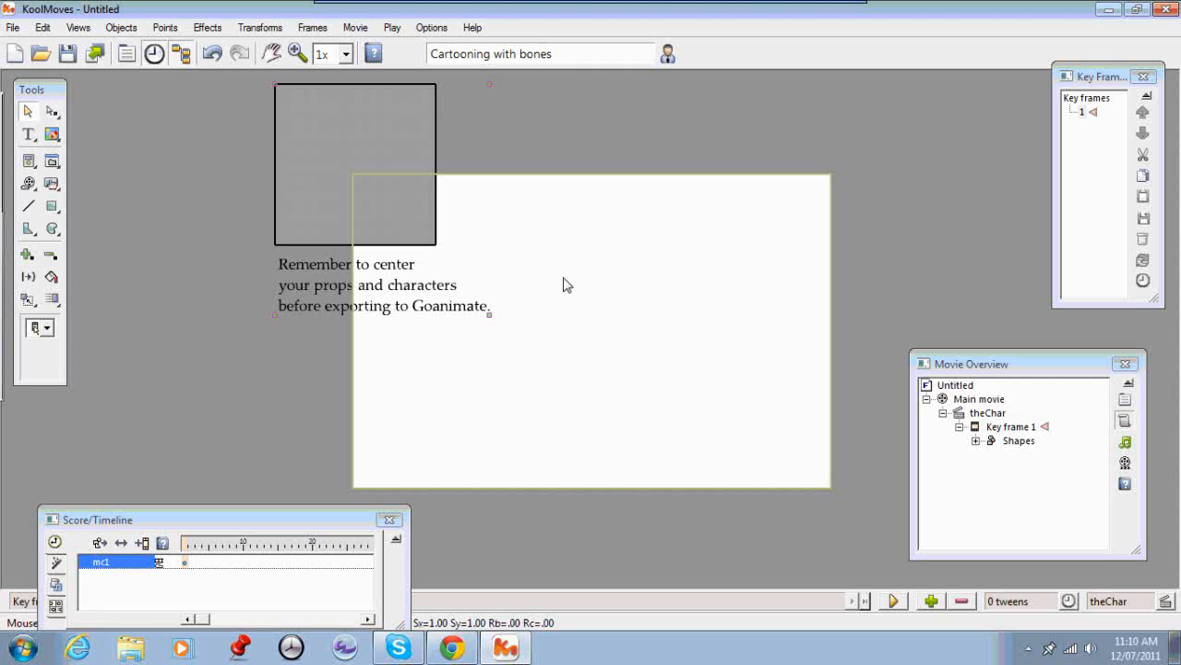
mouse_move(567, 301)
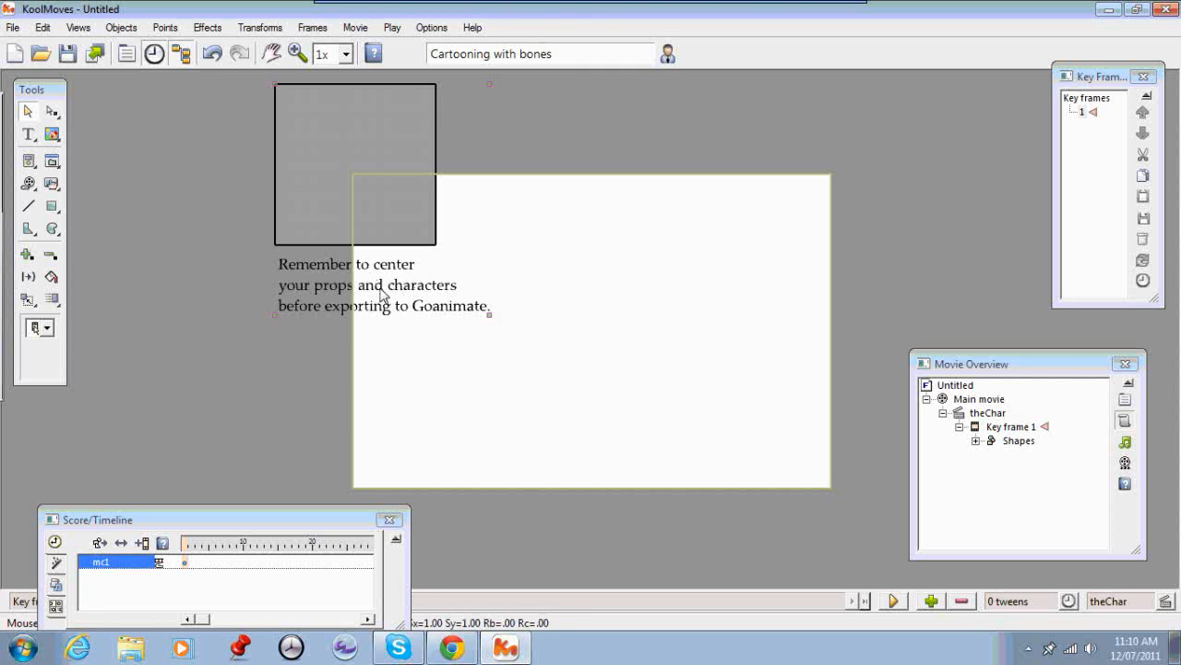
mouse_move(339, 180)
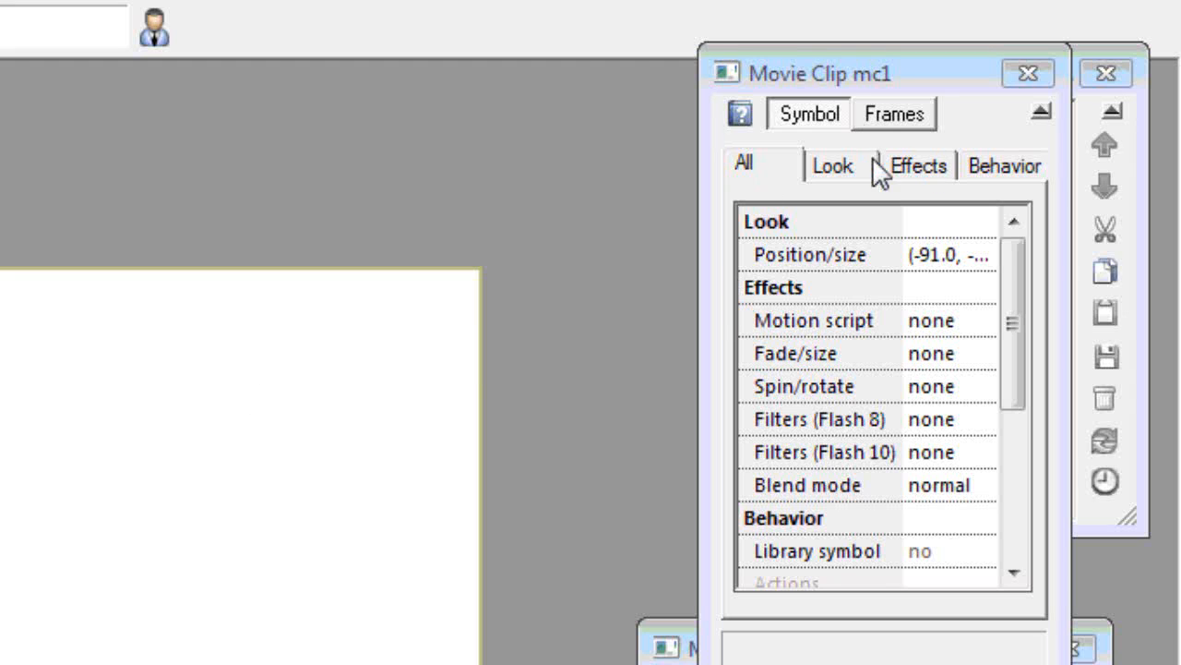
mouse_move(894, 114)
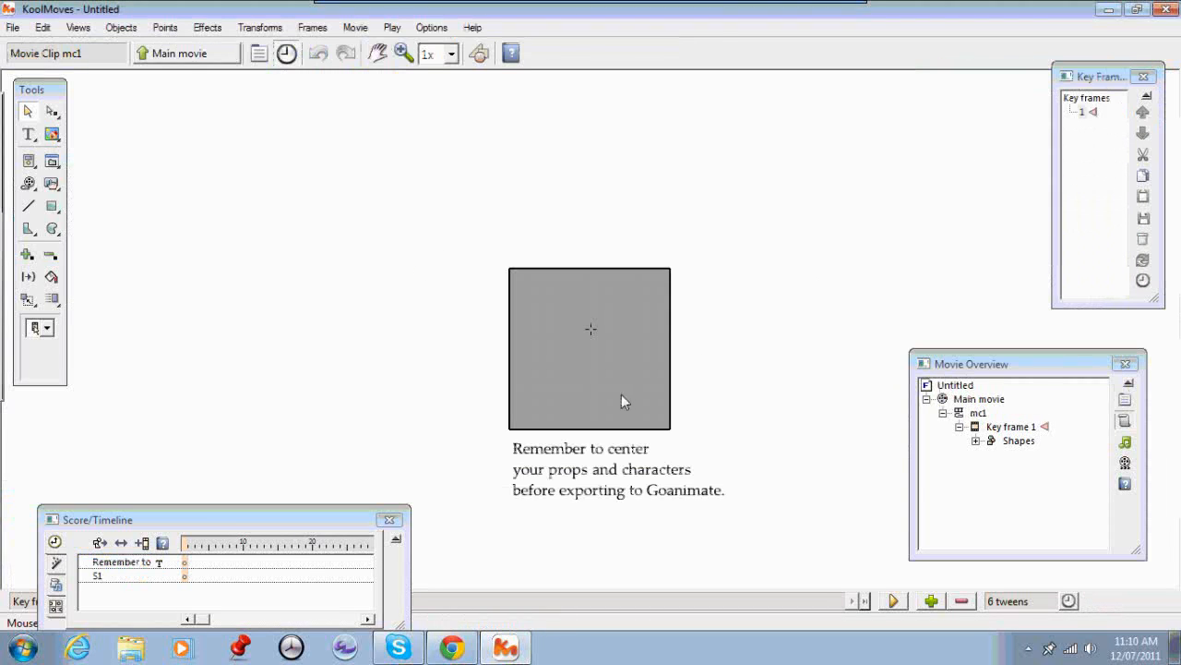
mouse_move(738, 434)
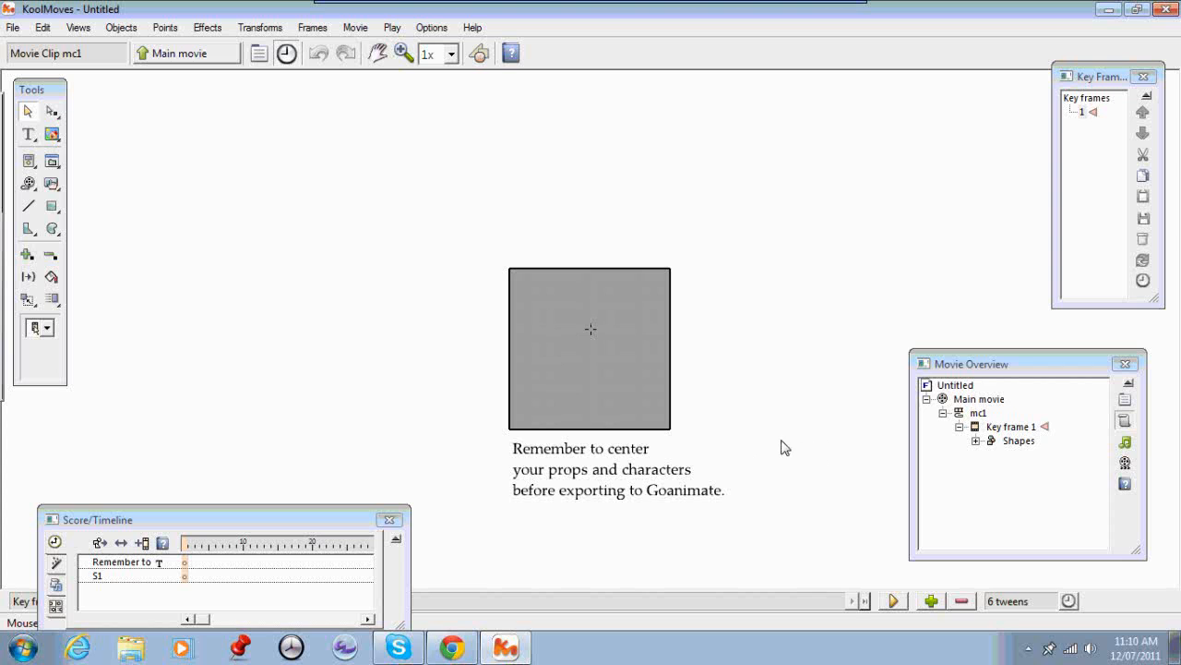
mouse_move(853, 494)
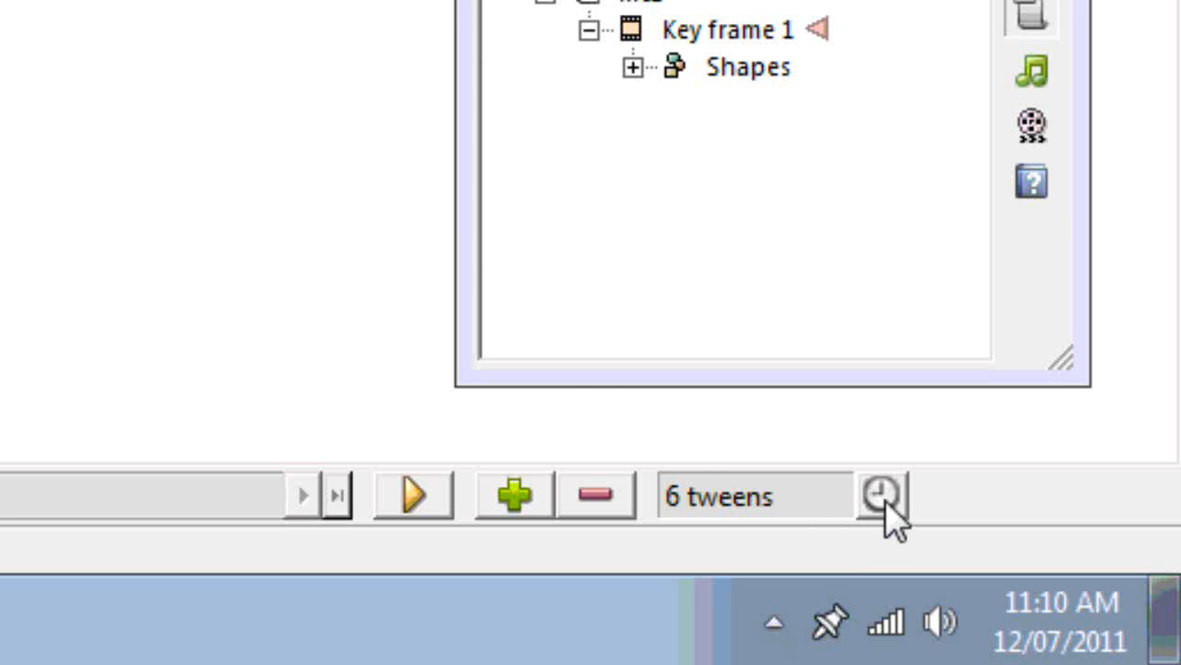
Step: Set mc1's key frame to 0 tweens and confirm
click(881, 494)
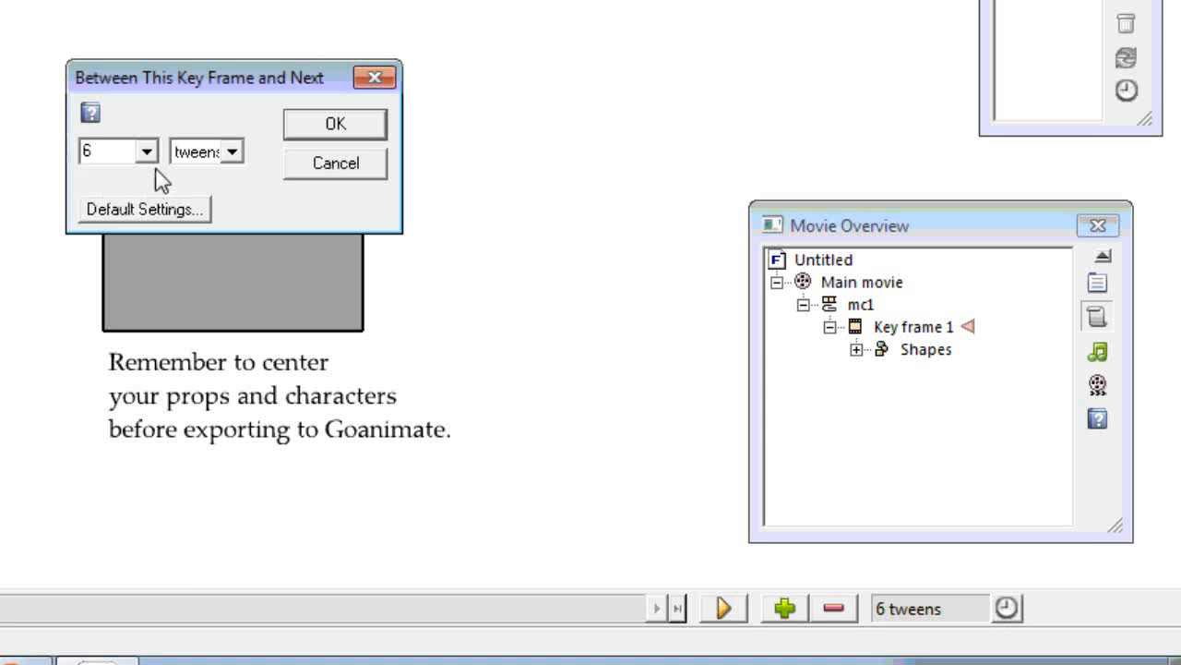
click(147, 150)
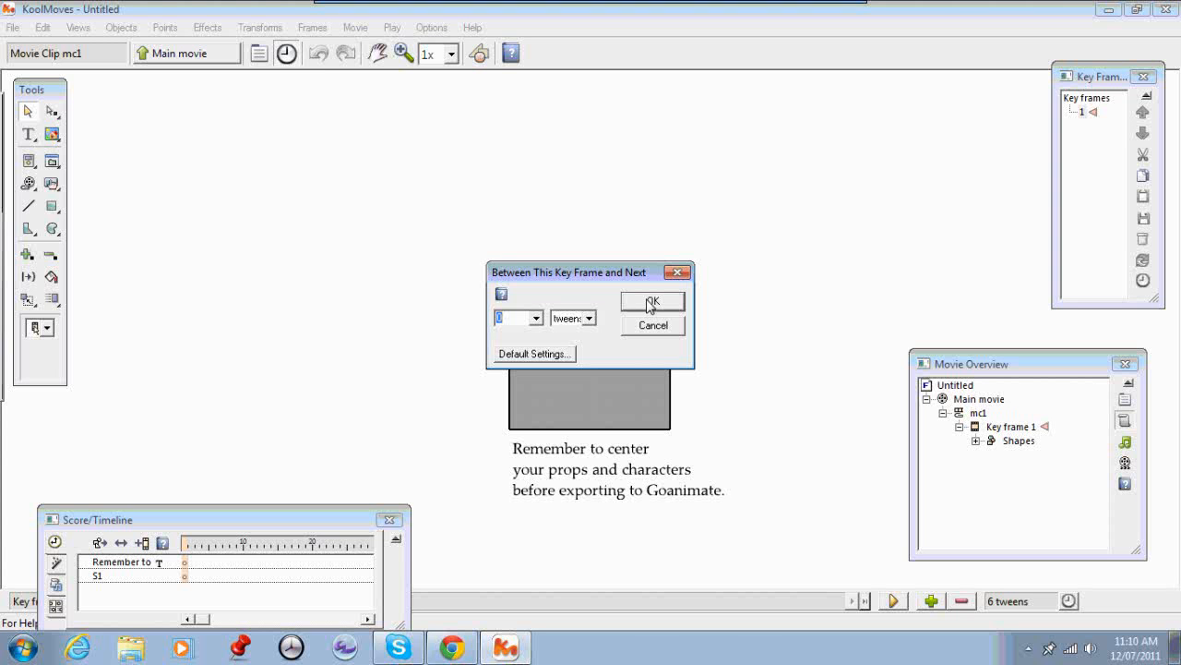
click(652, 301)
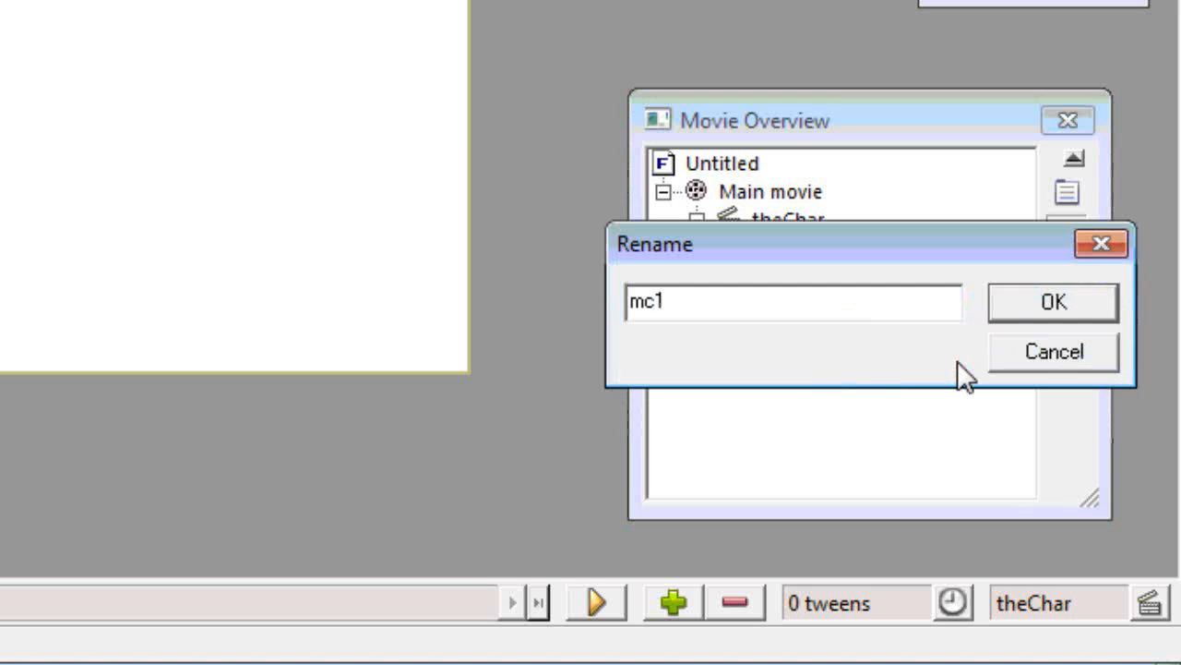
mouse_move(683, 319)
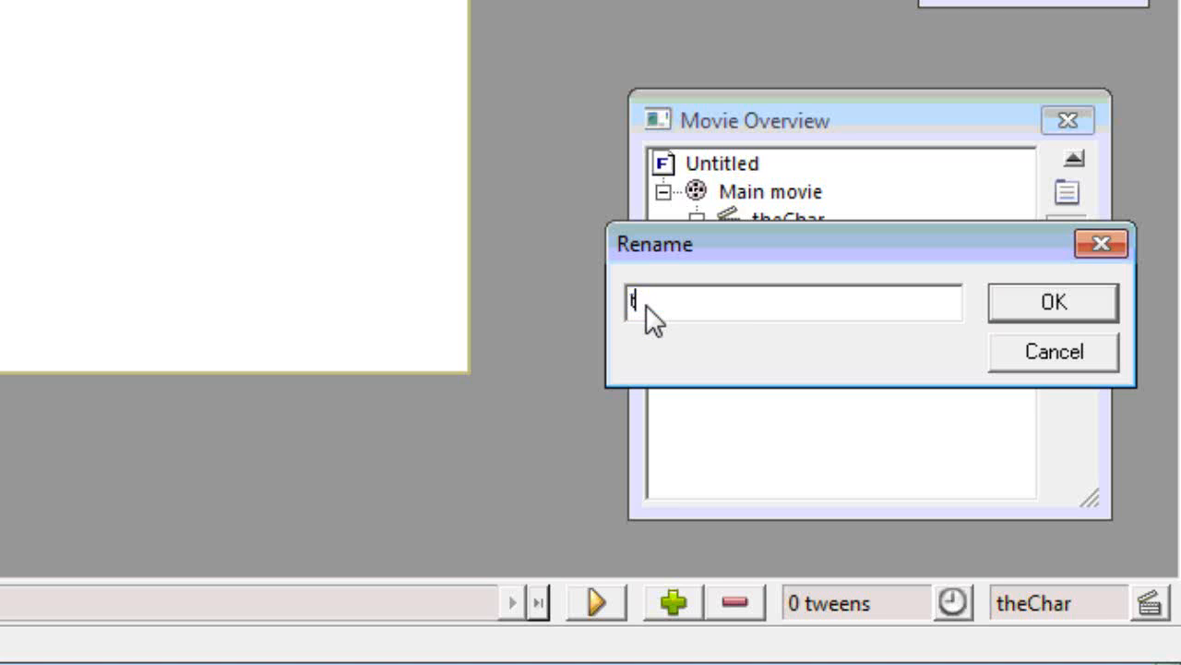
Step: Enter theChar as the new name for the mc1 clip and confirm
text(theChar)
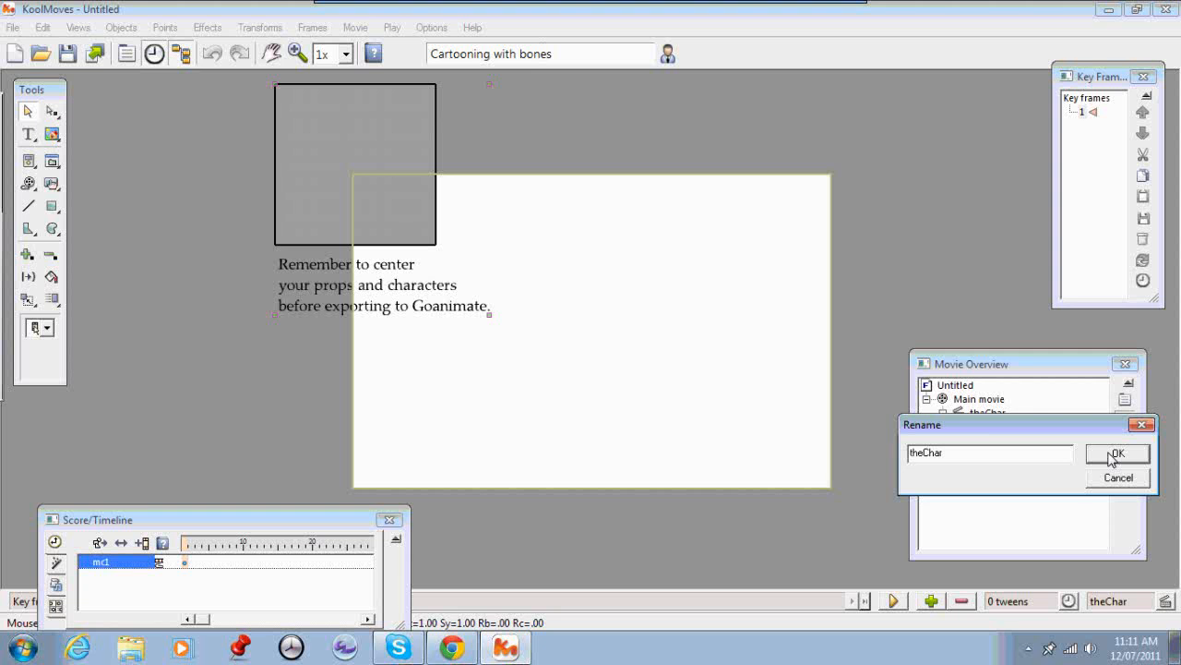
click(1117, 454)
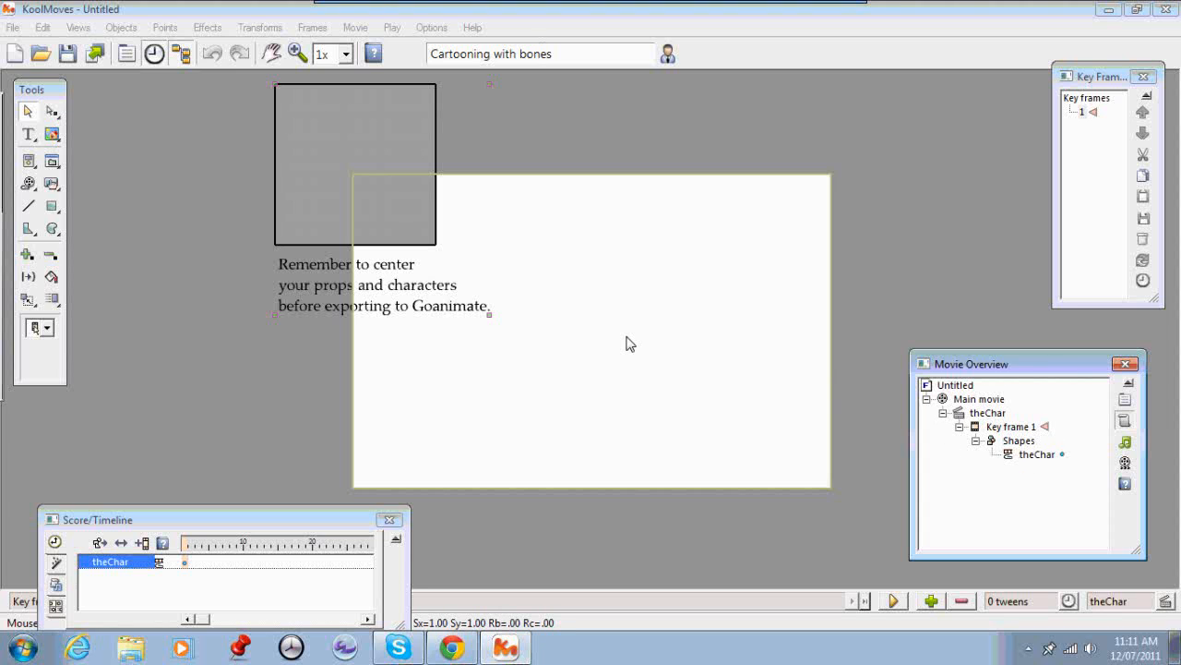
mouse_move(706, 378)
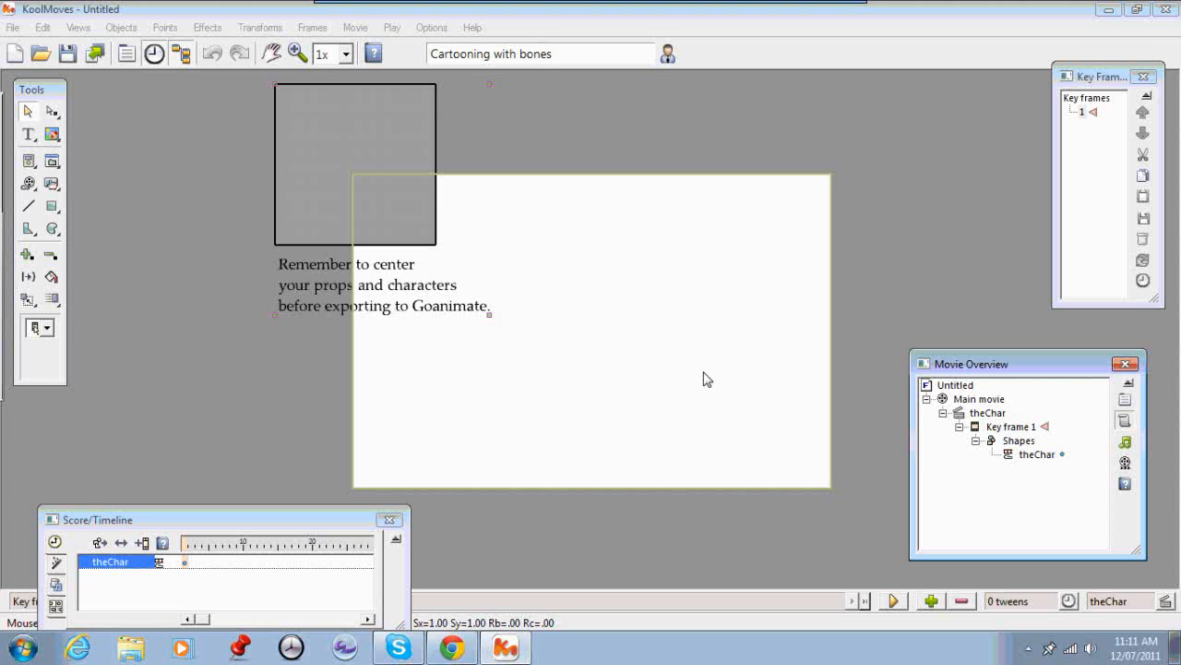
mouse_move(648, 357)
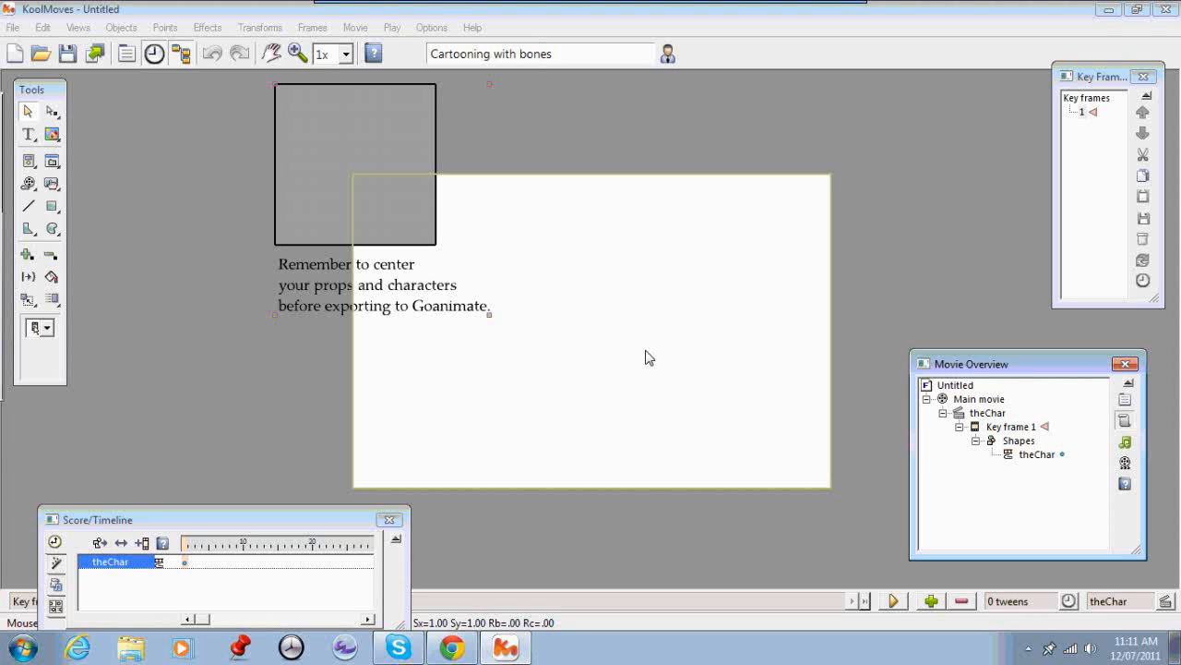
mouse_move(1033, 459)
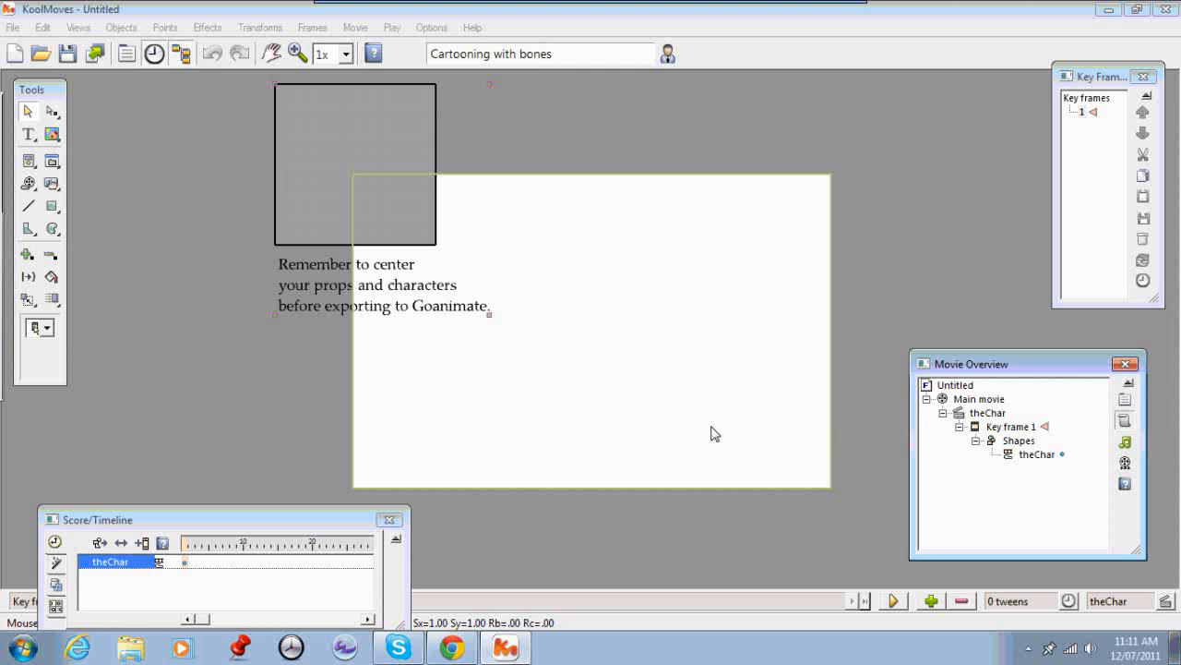
mouse_move(332, 295)
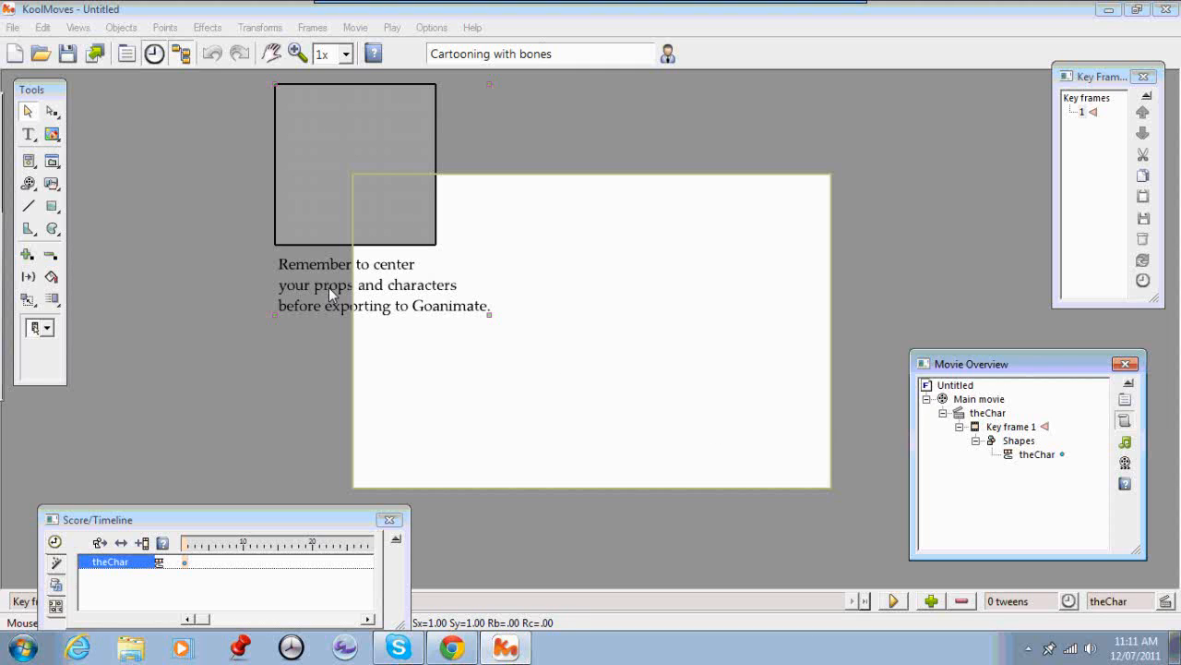
mouse_move(246, 250)
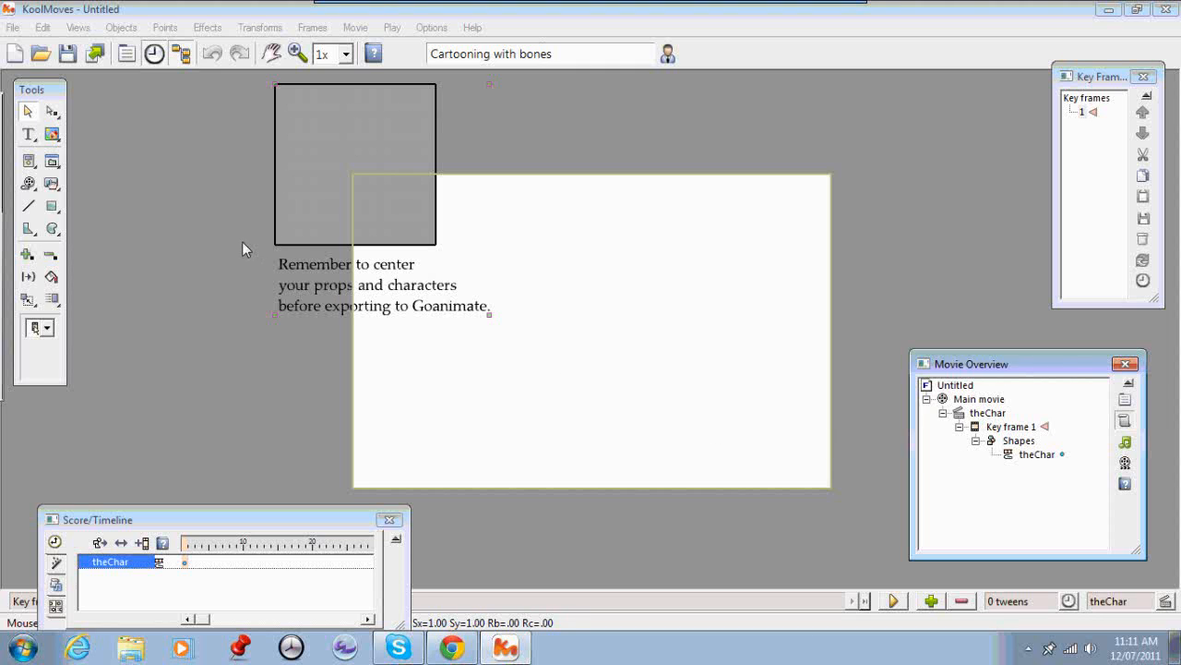
mouse_move(185, 202)
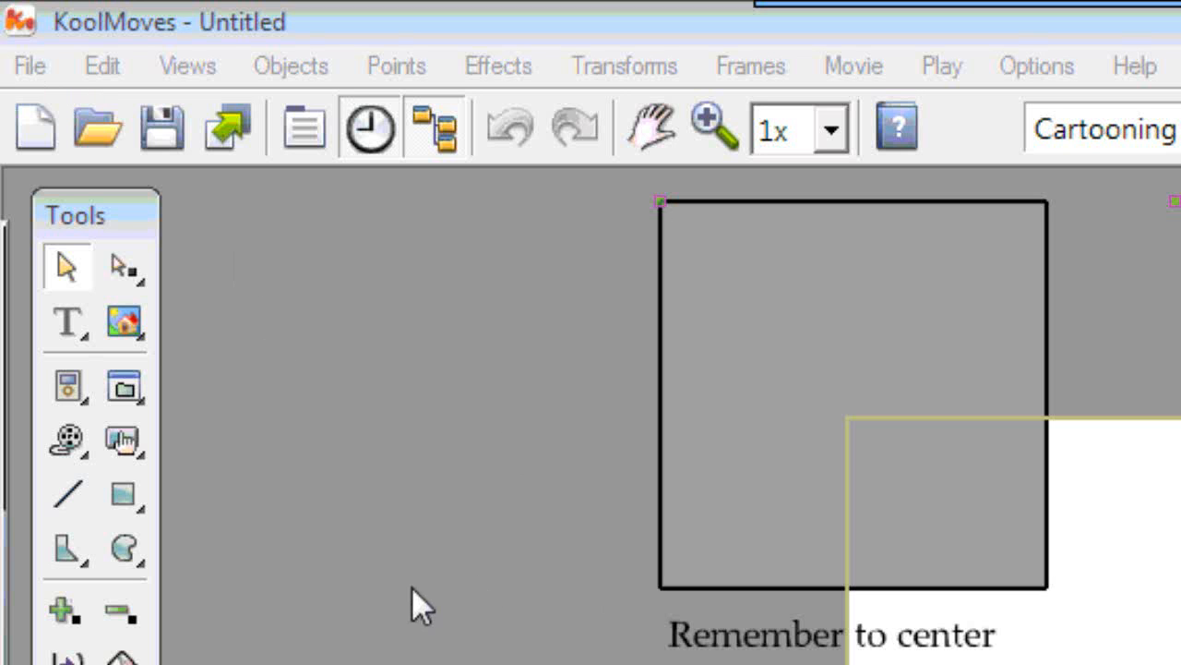
mouse_move(30, 65)
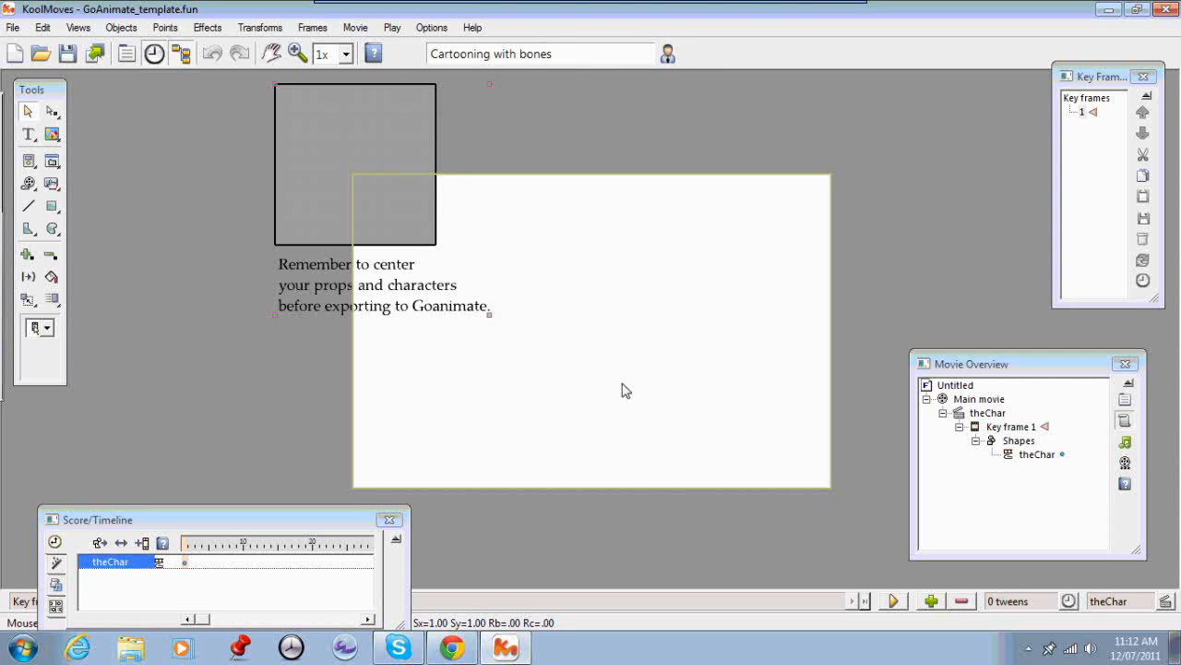
mouse_move(619, 395)
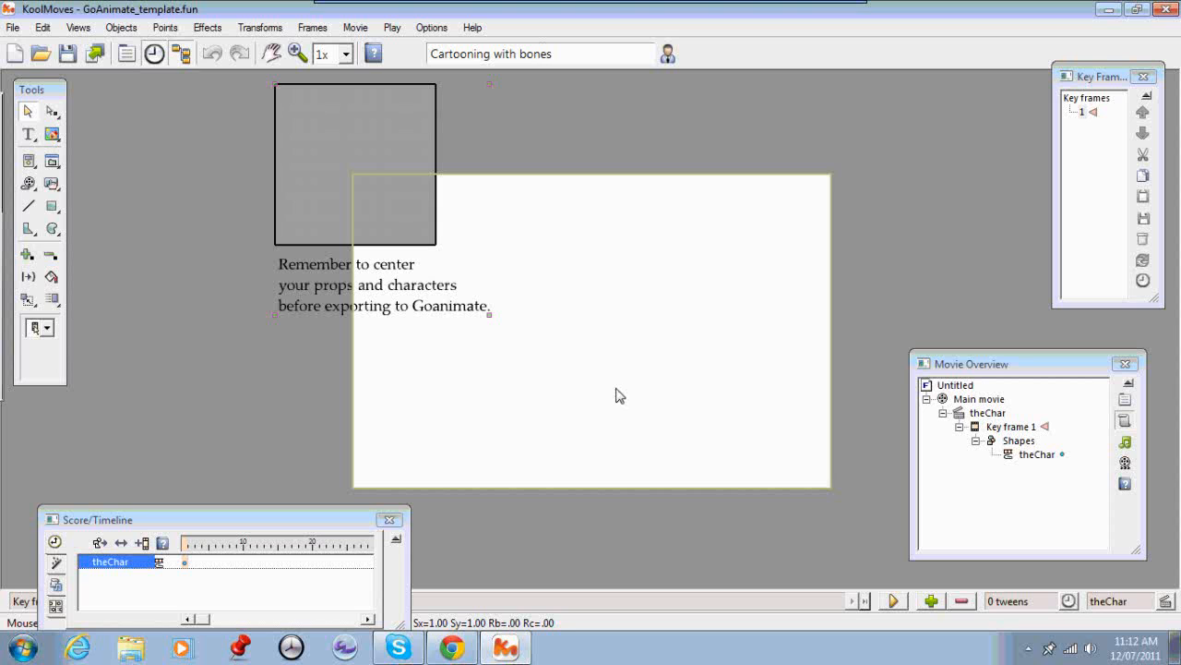
mouse_move(361, 199)
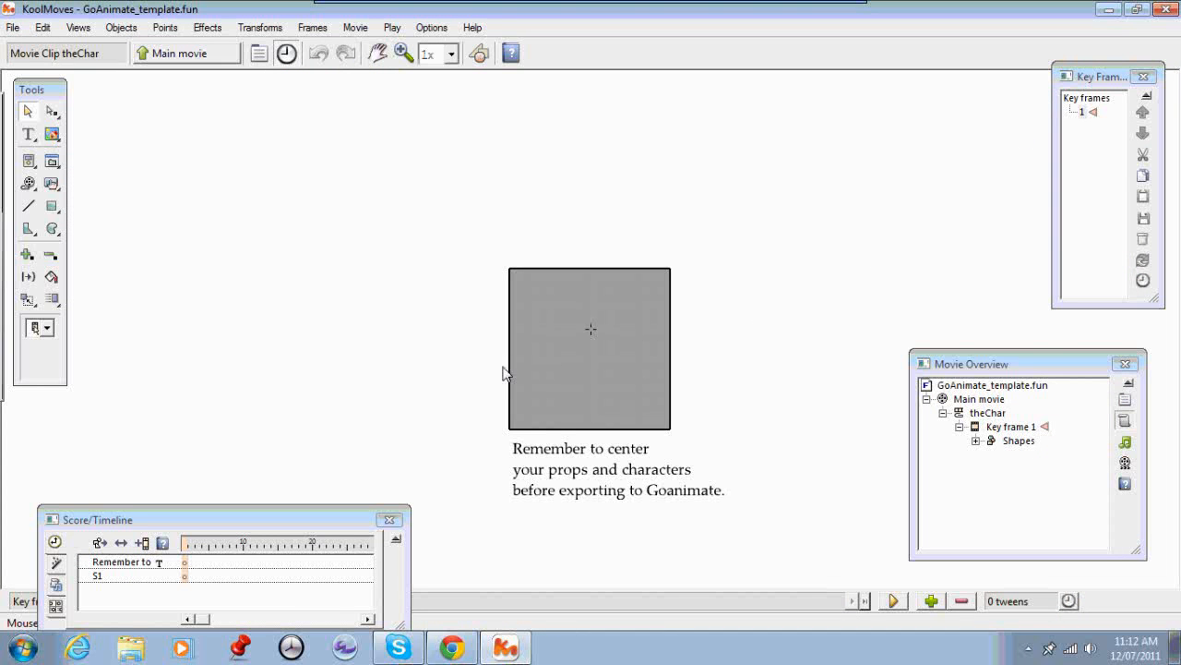
mouse_move(579, 287)
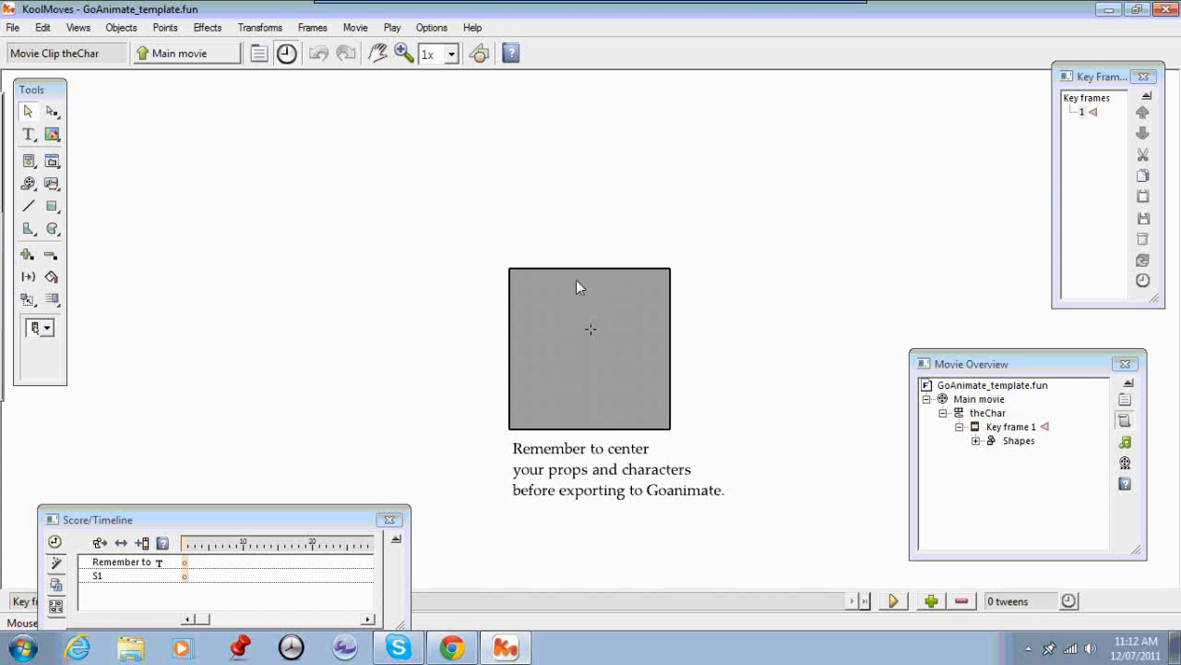
mouse_move(805, 335)
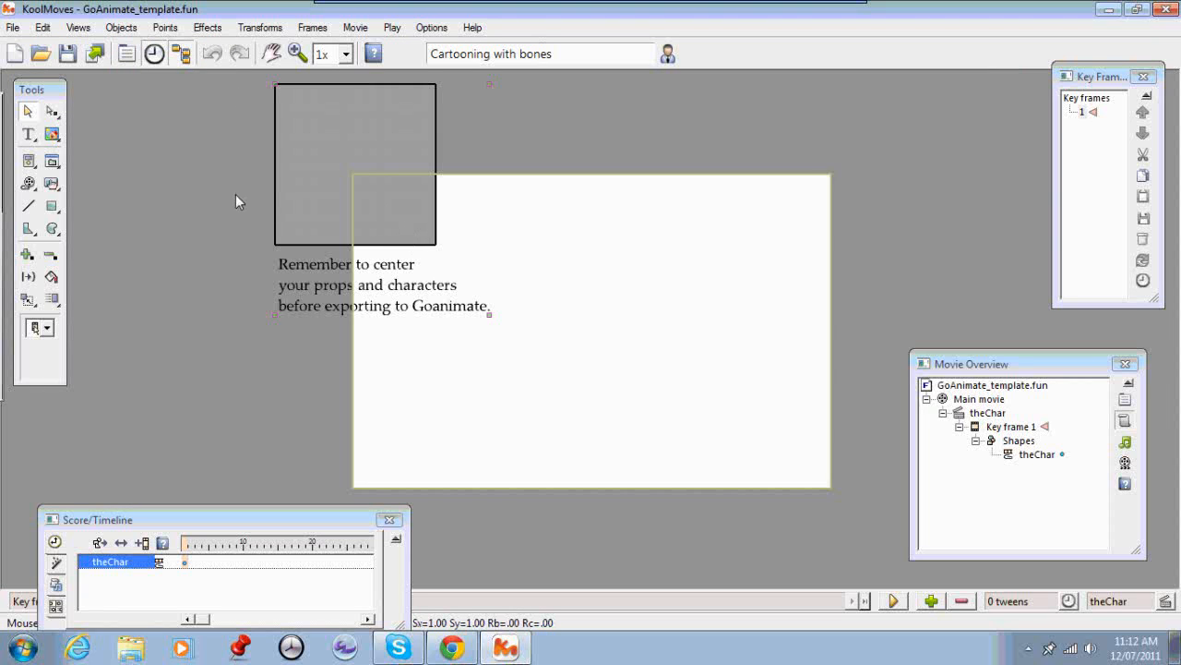
mouse_move(164, 166)
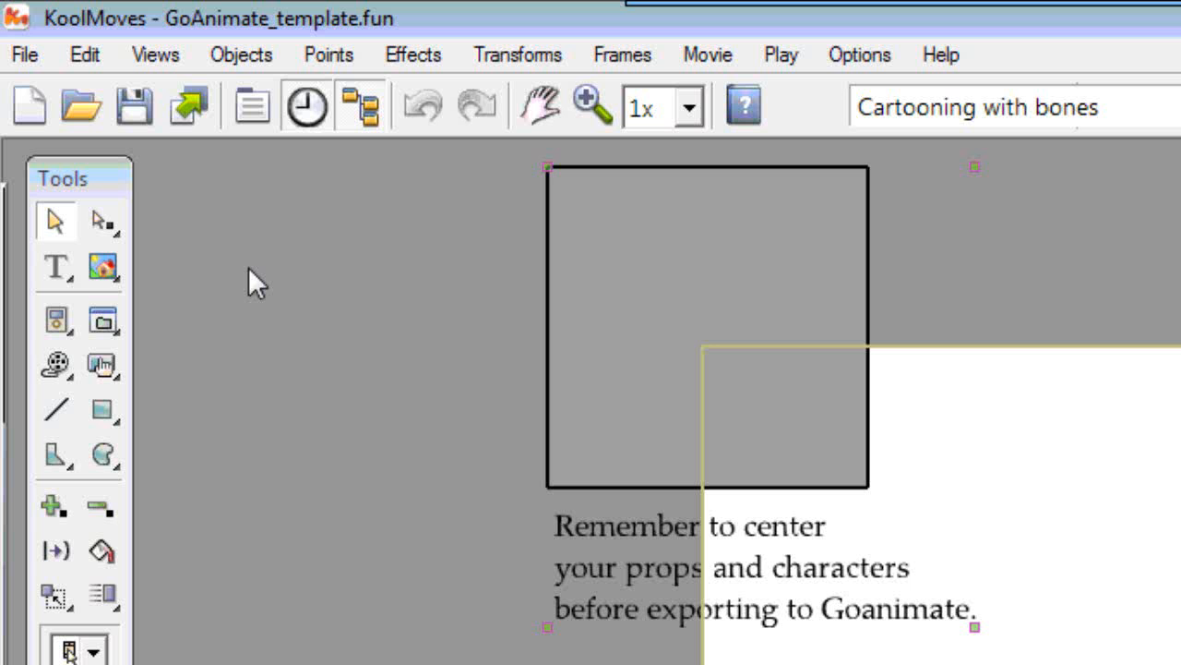
Step: Export the movie as a SWF, saving it as GoAnimate_template.swf in the tutorial folder
click(24, 54)
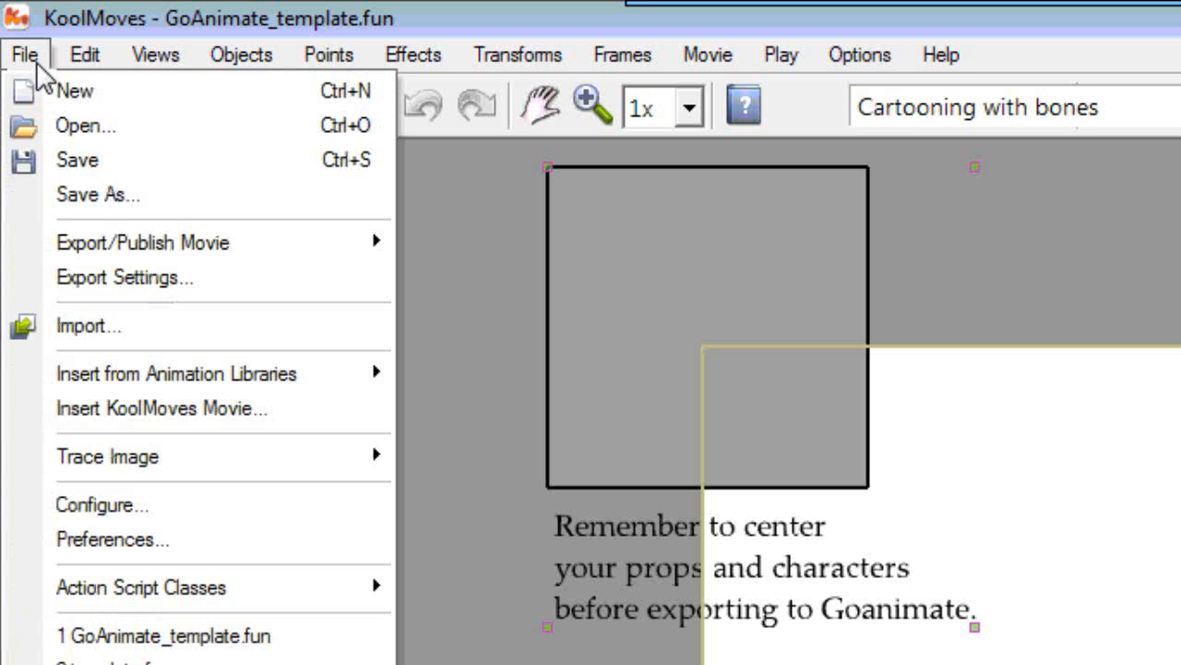
mouse_move(97, 240)
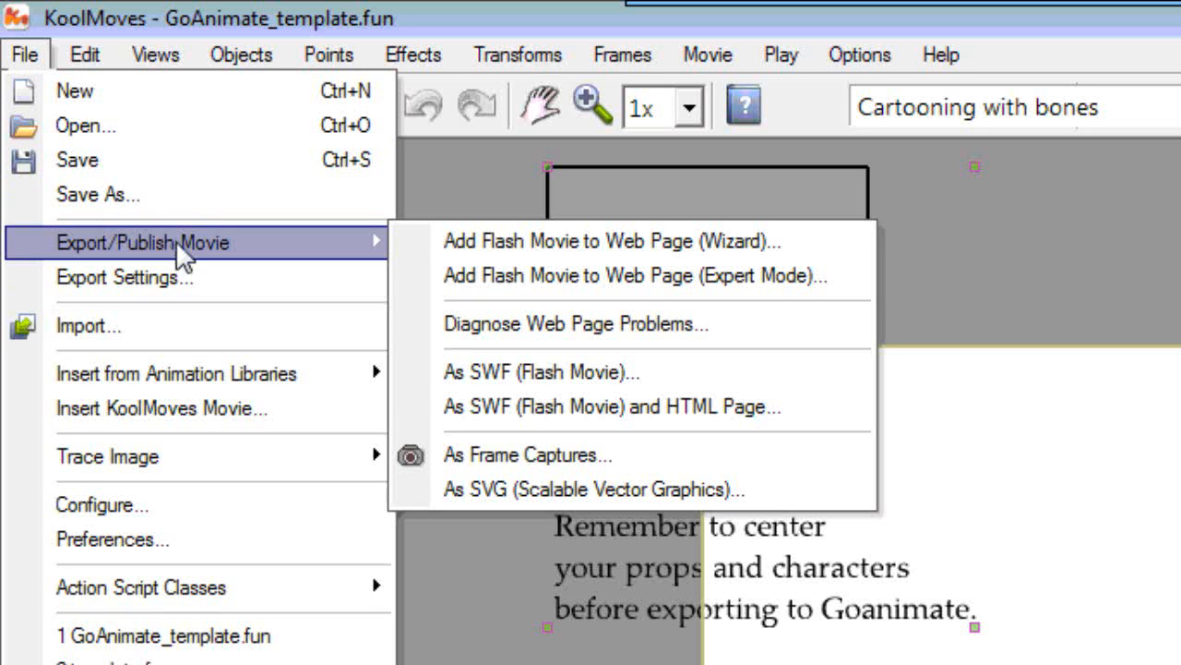
mouse_move(637, 324)
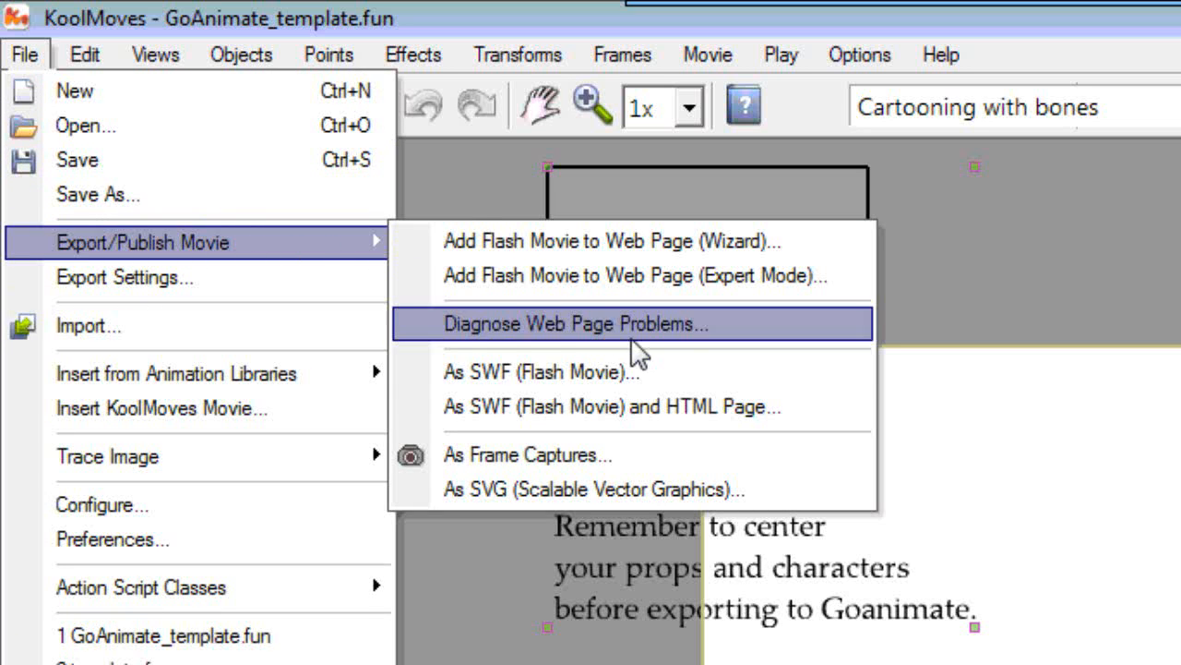
mouse_move(549, 372)
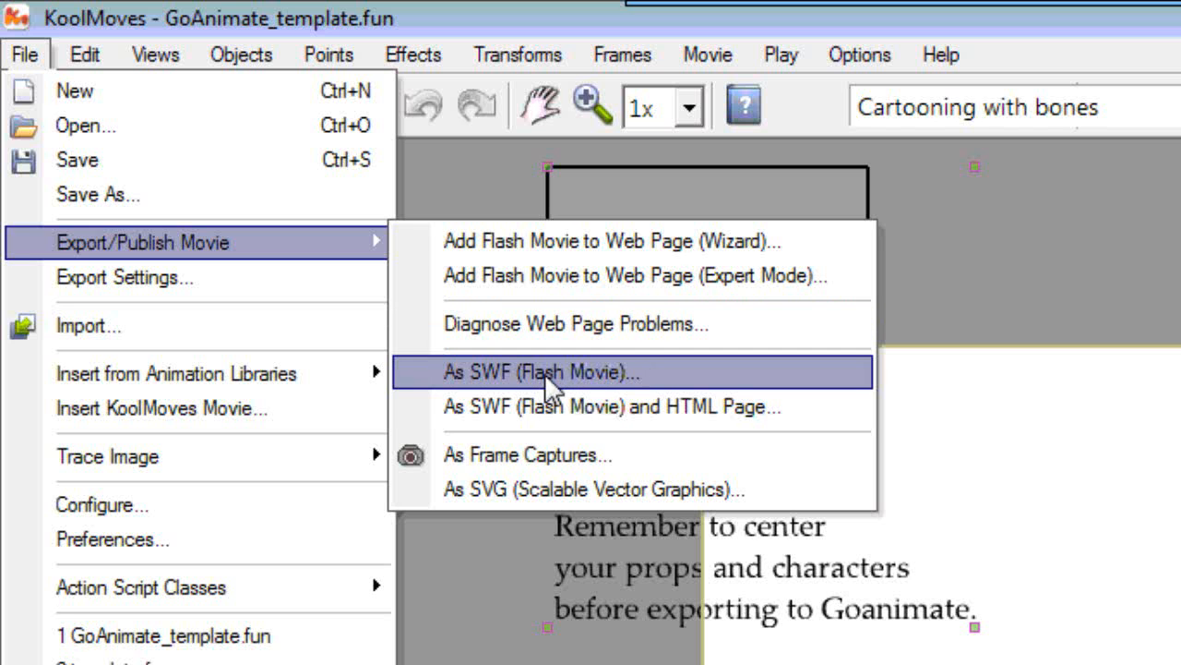
mouse_move(630, 397)
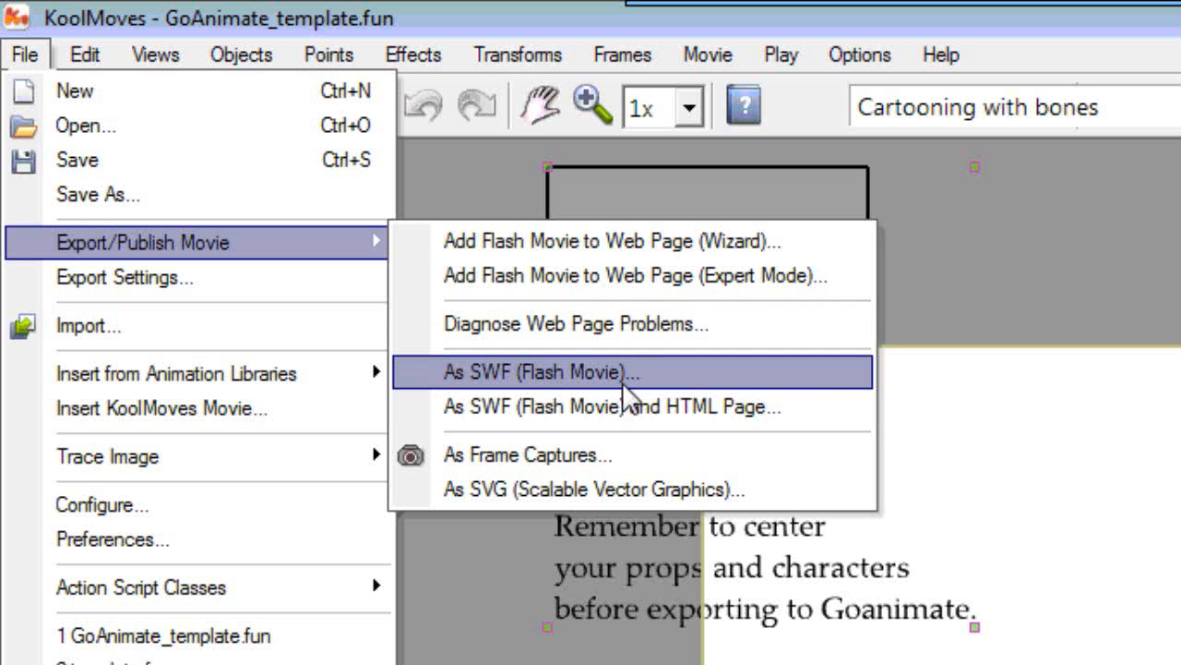
click(542, 372)
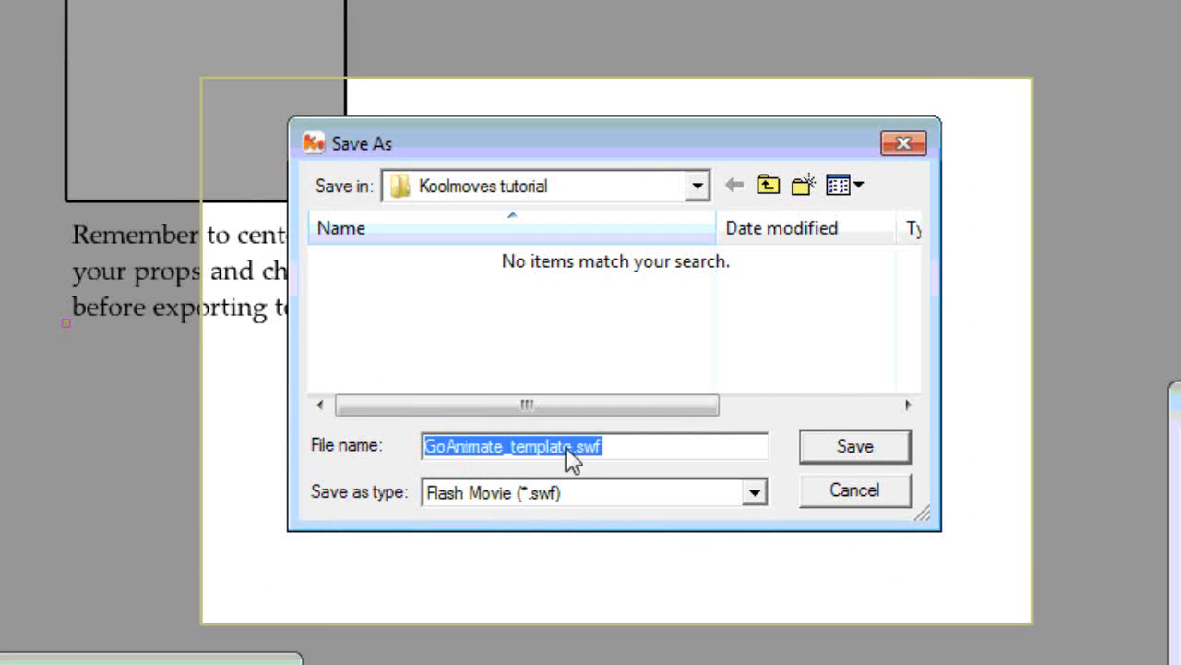
mouse_move(619, 462)
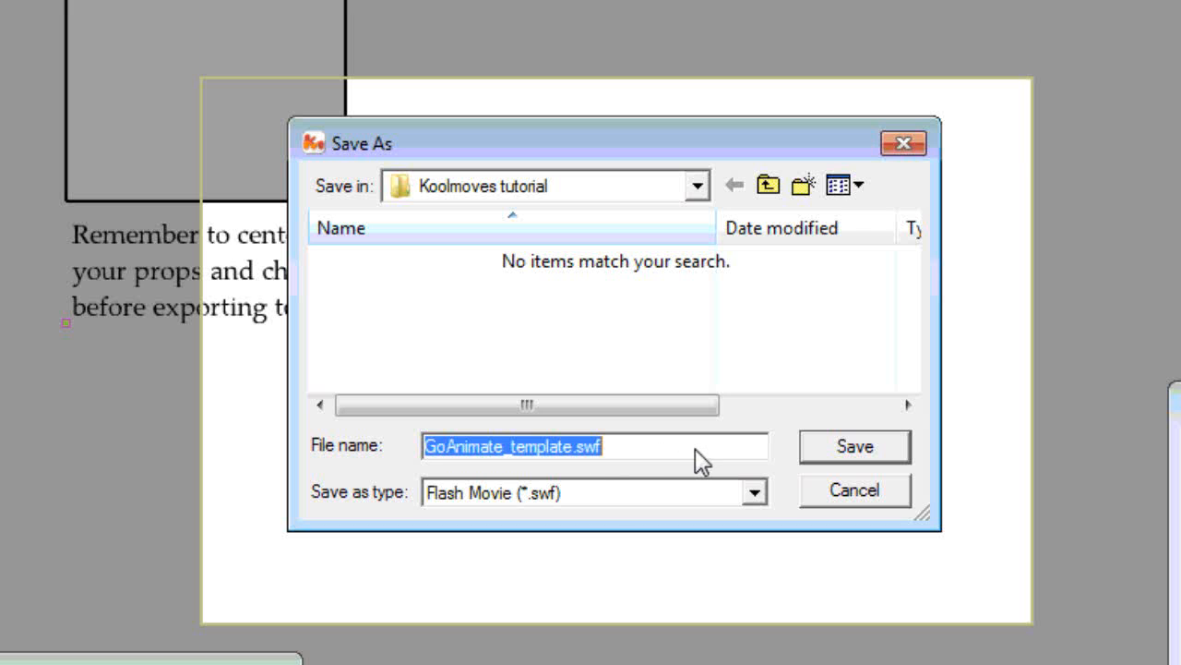
mouse_move(646, 480)
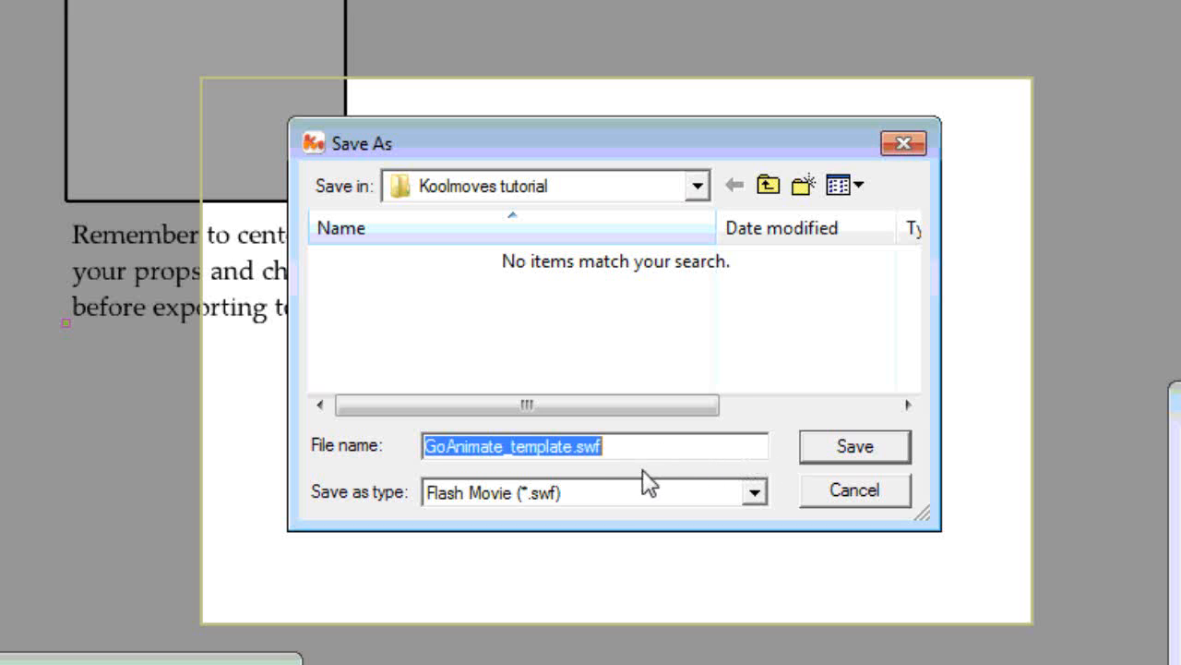
mouse_move(854, 446)
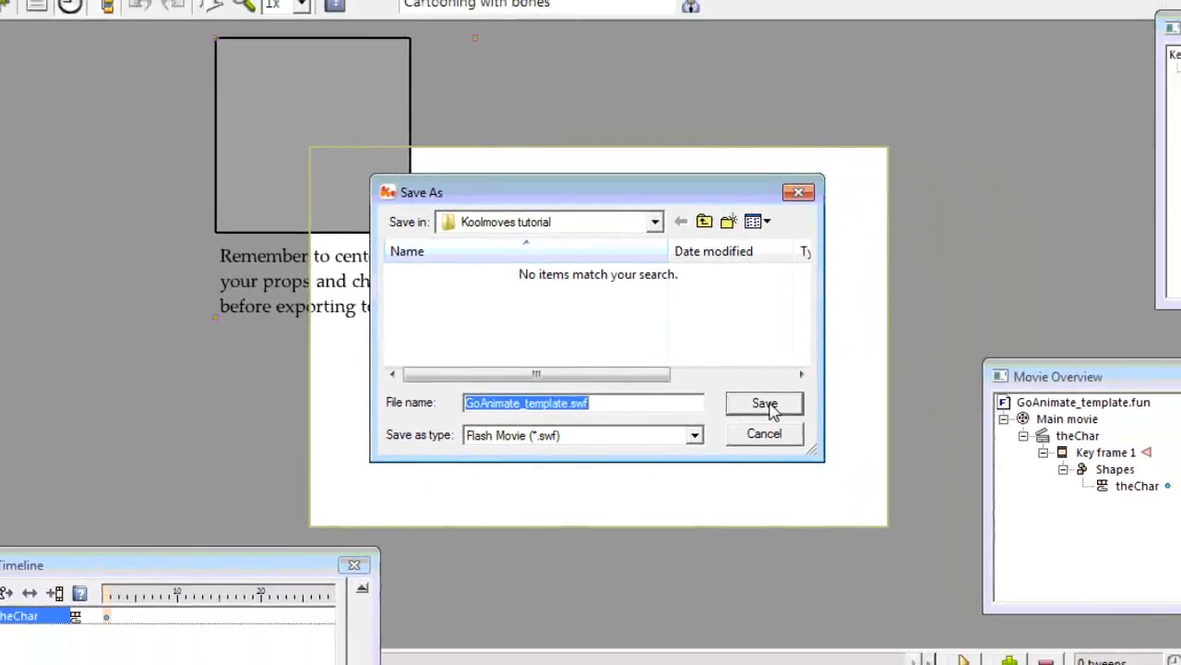
click(764, 404)
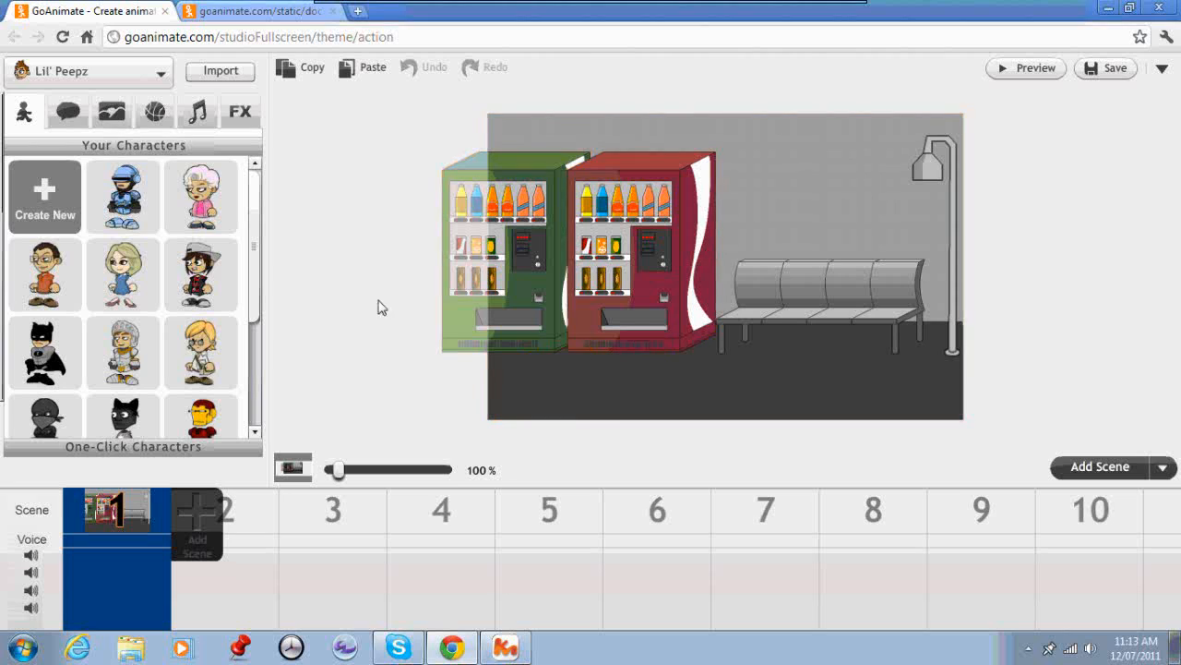
mouse_move(342, 213)
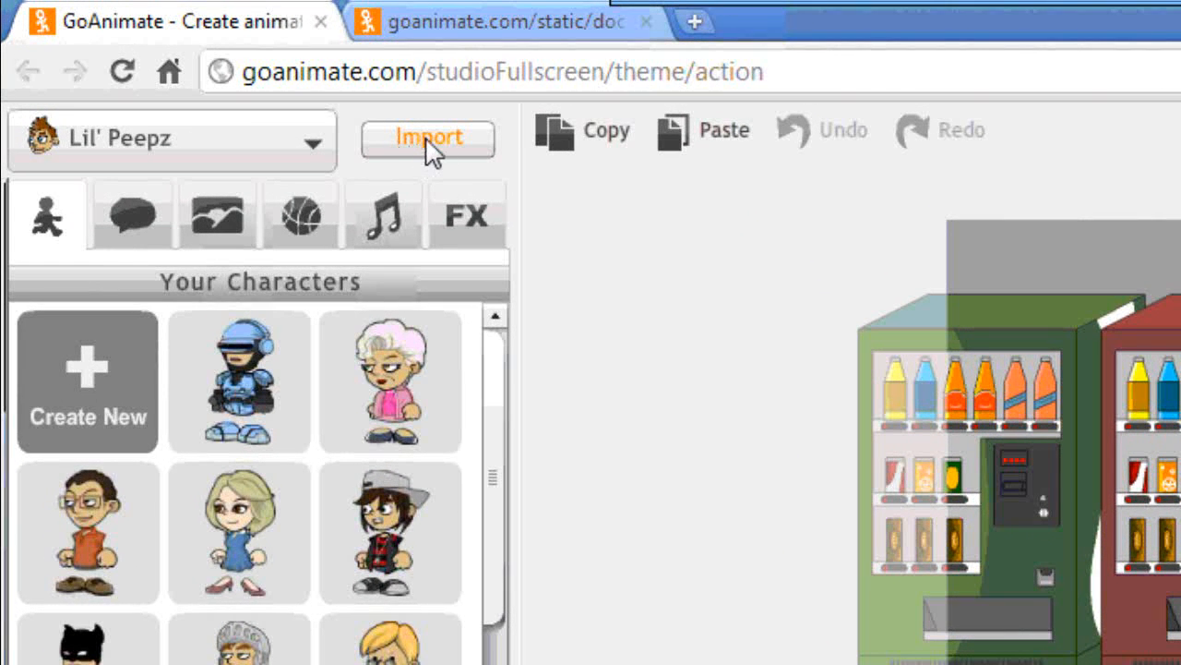
Step: In the studio's Import panel, browse for and select GoAnimate_template.swf
click(427, 138)
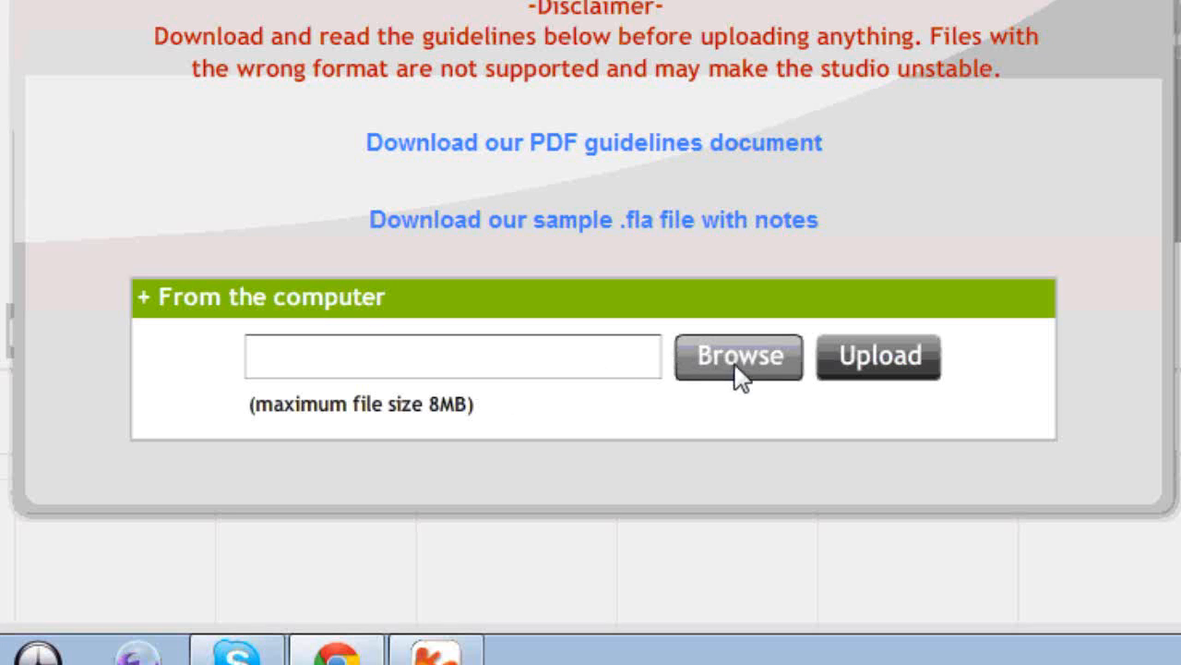
click(739, 355)
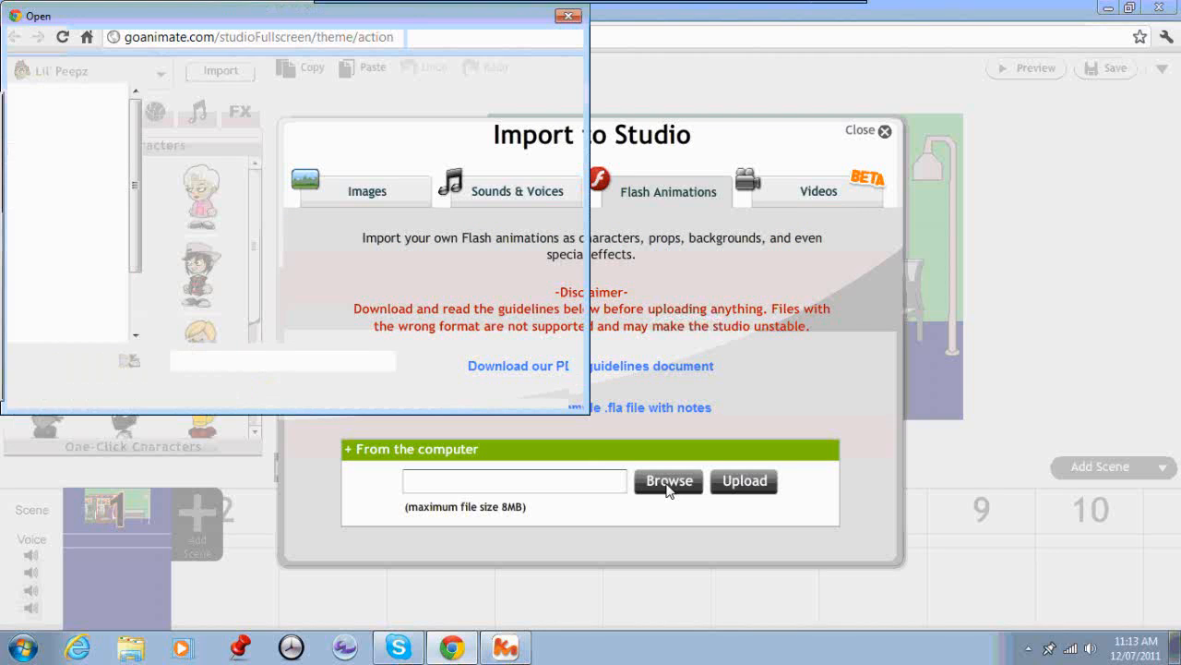
click(667, 481)
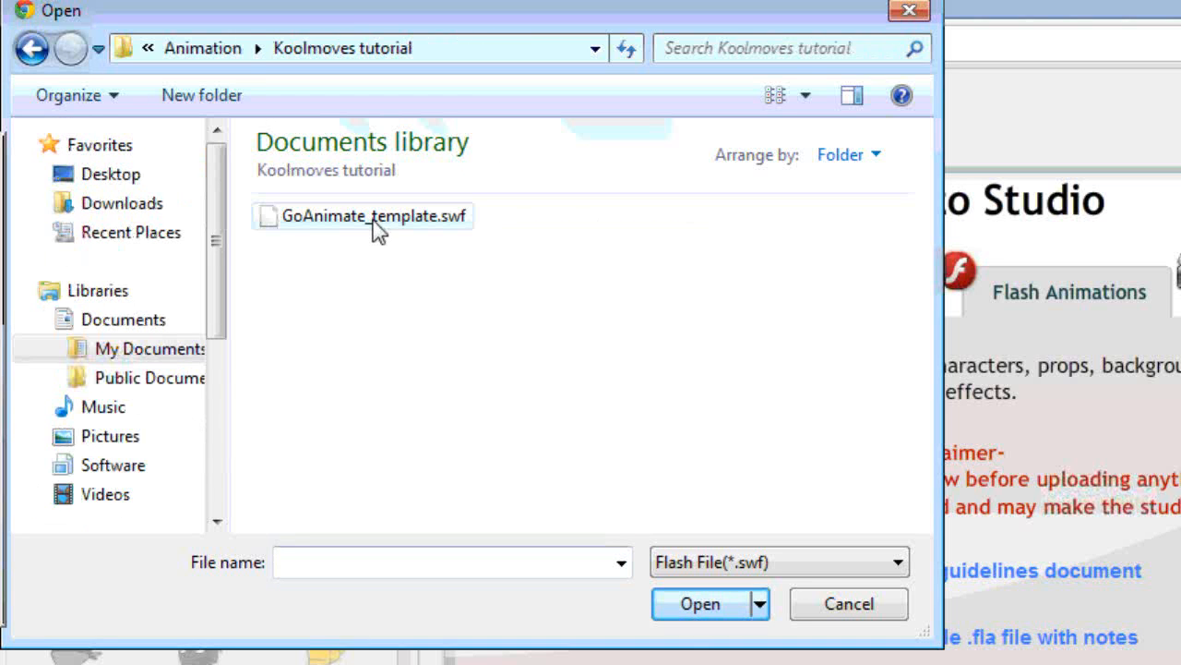
click(362, 215)
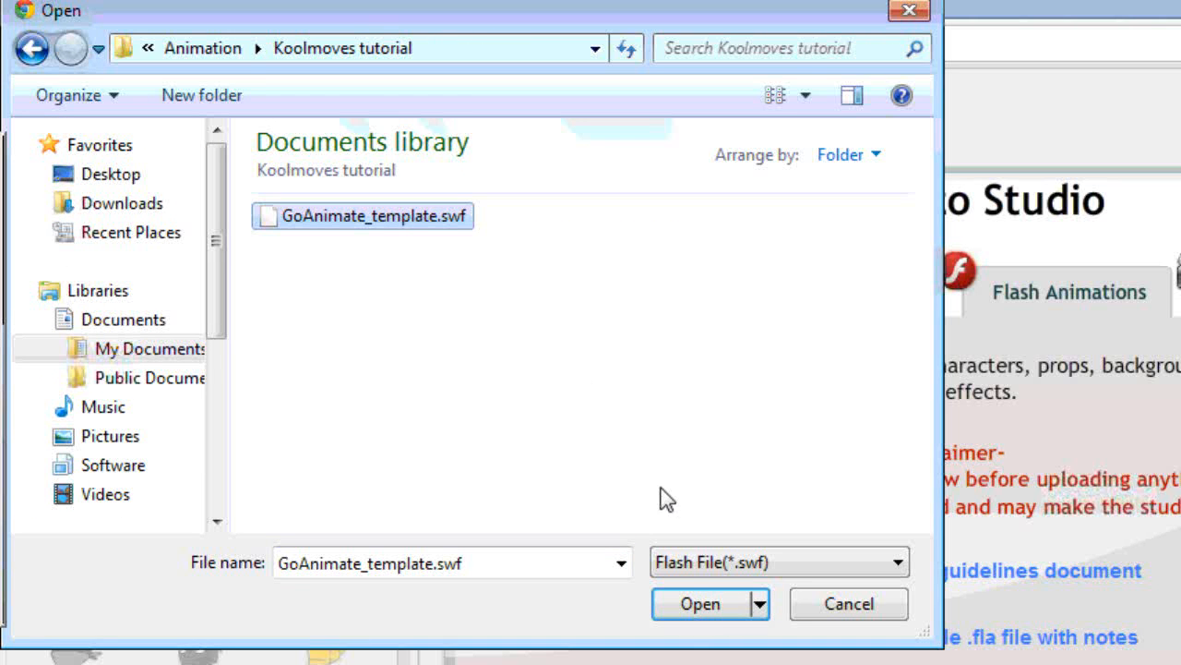
click(700, 604)
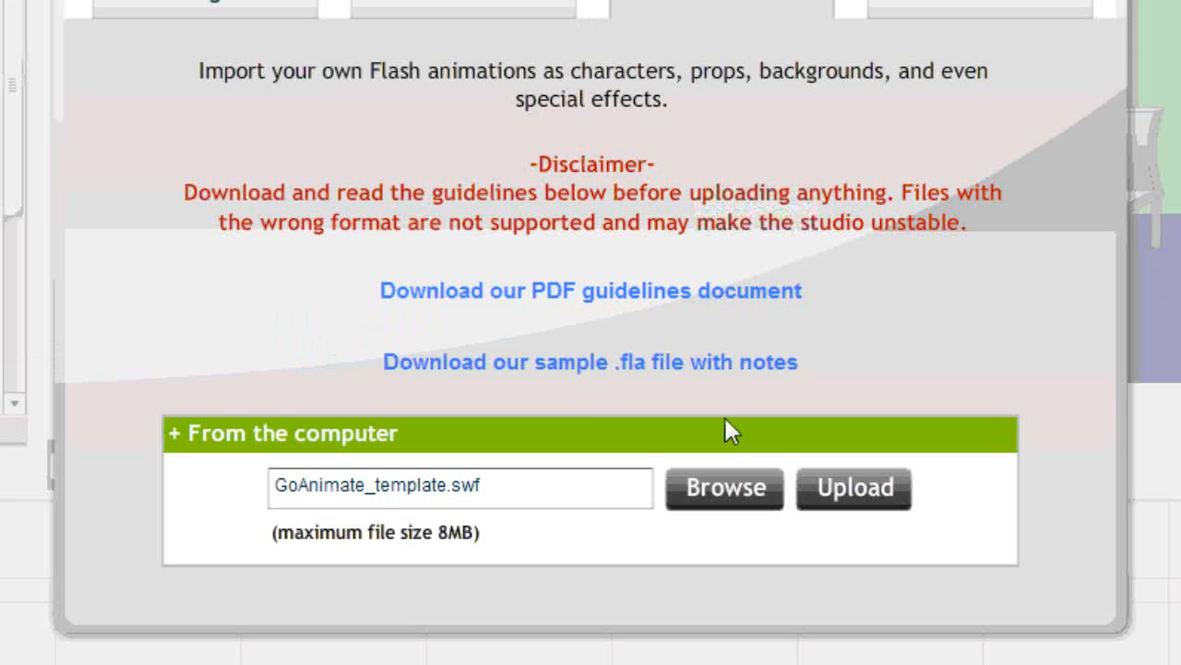
Step: Upload the chosen SWF and open the Type dropdown of asset types
click(853, 488)
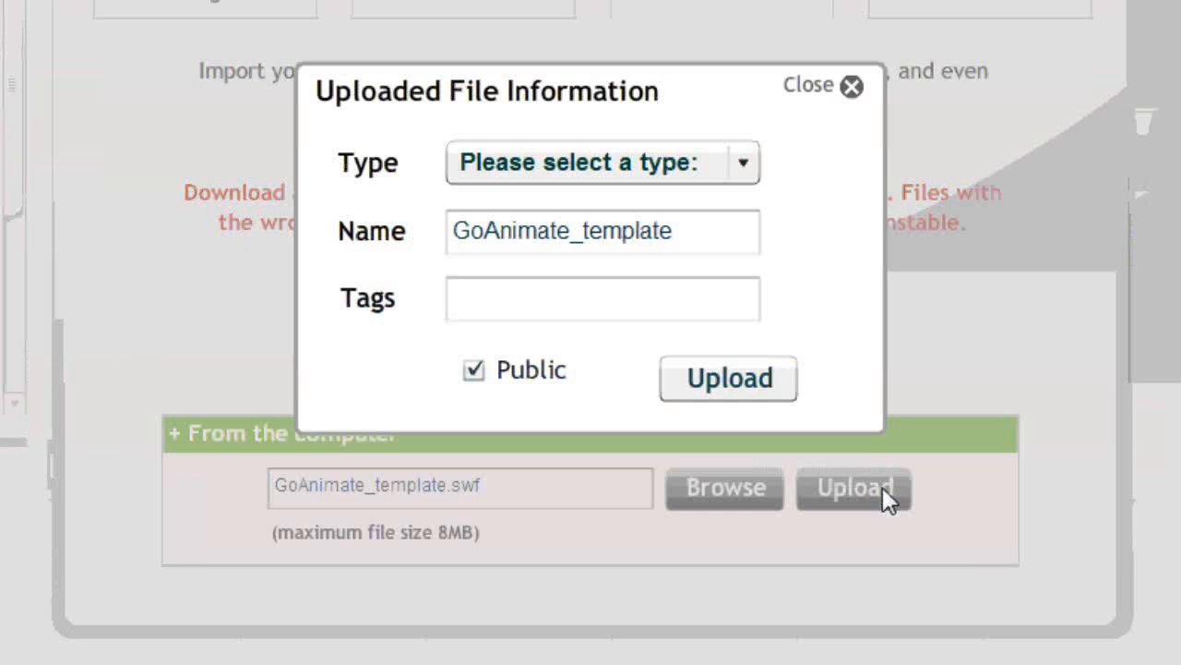
click(601, 163)
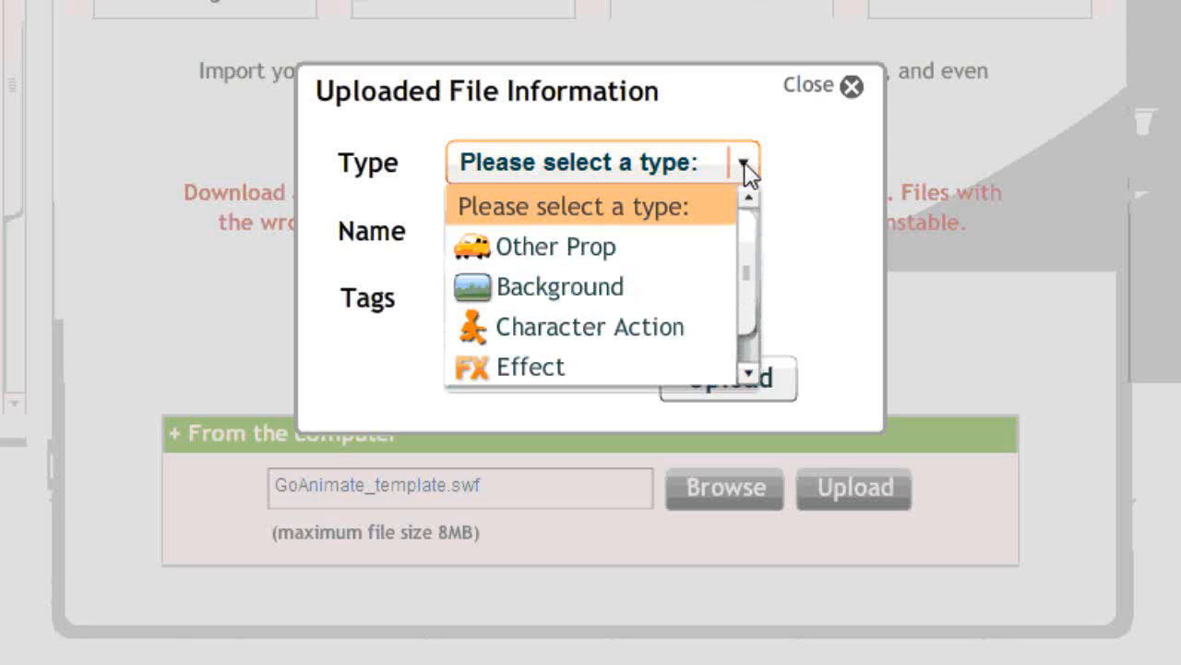
mouse_move(591, 247)
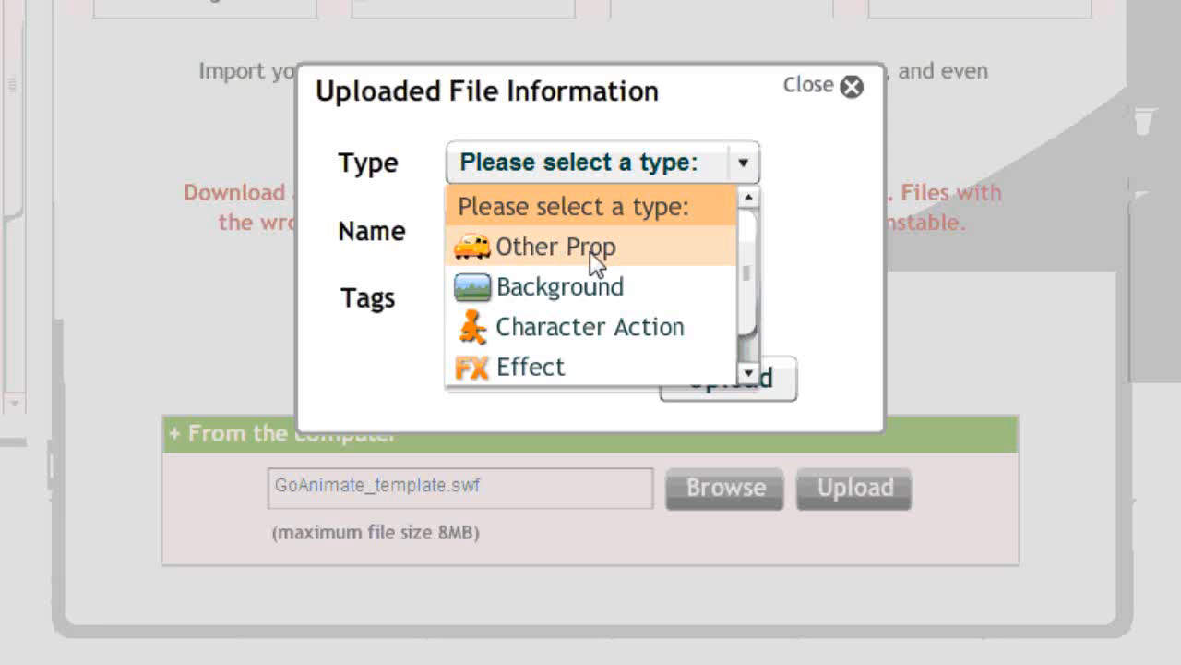
mouse_move(530, 259)
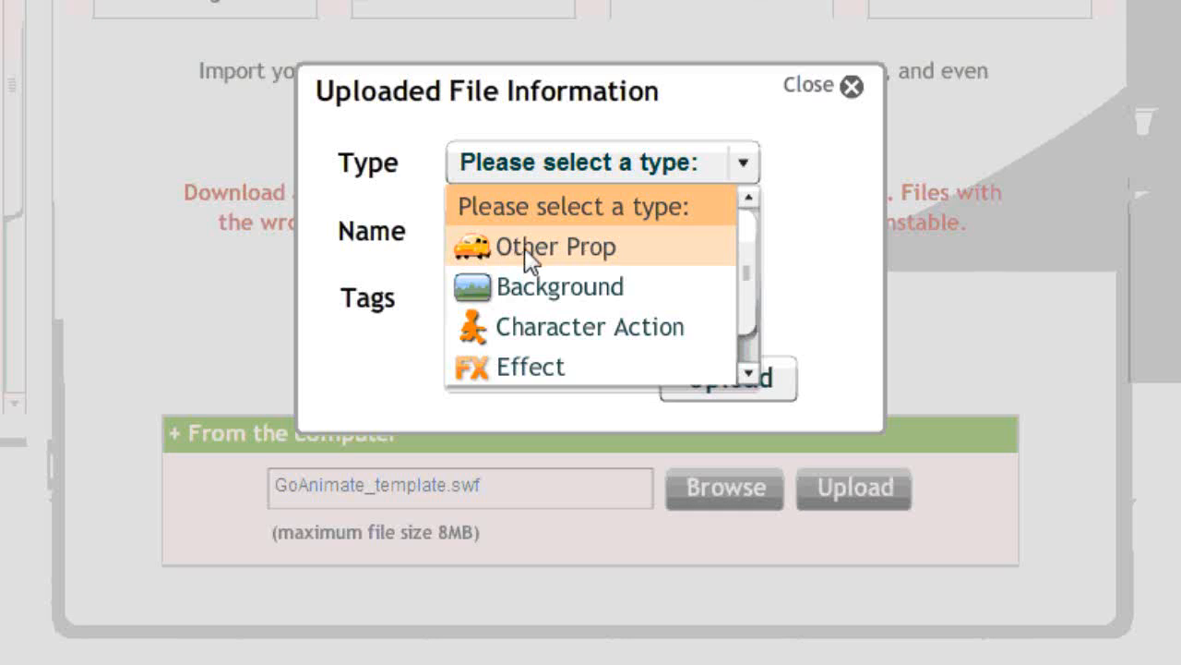
mouse_move(547, 259)
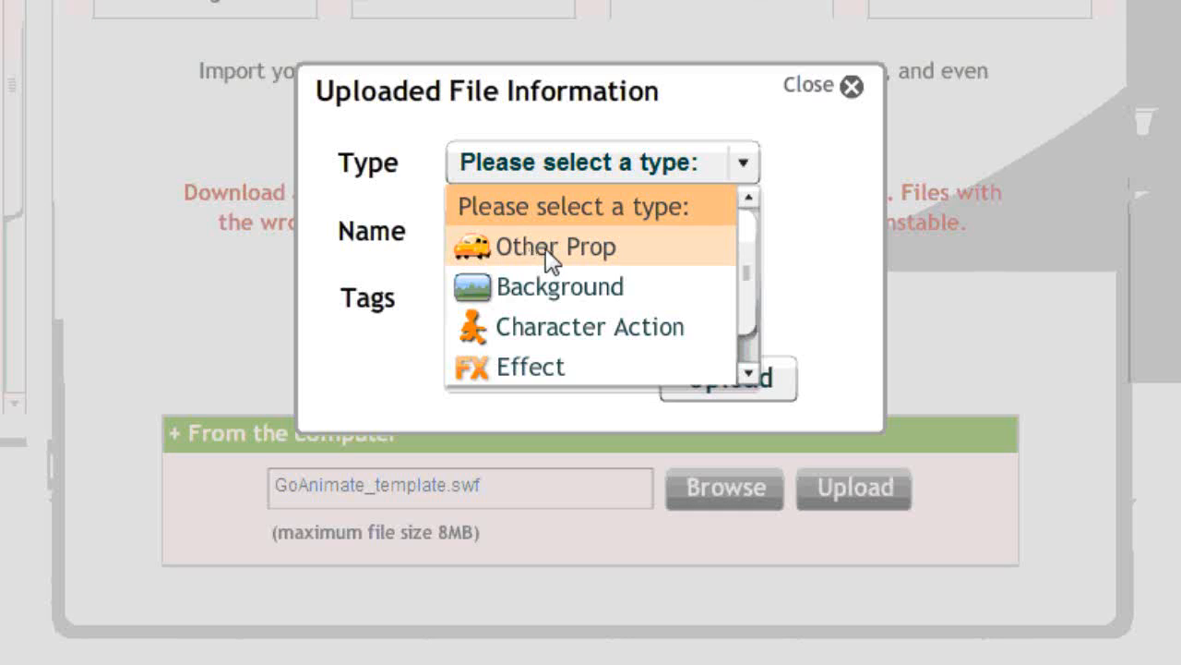
mouse_move(640, 265)
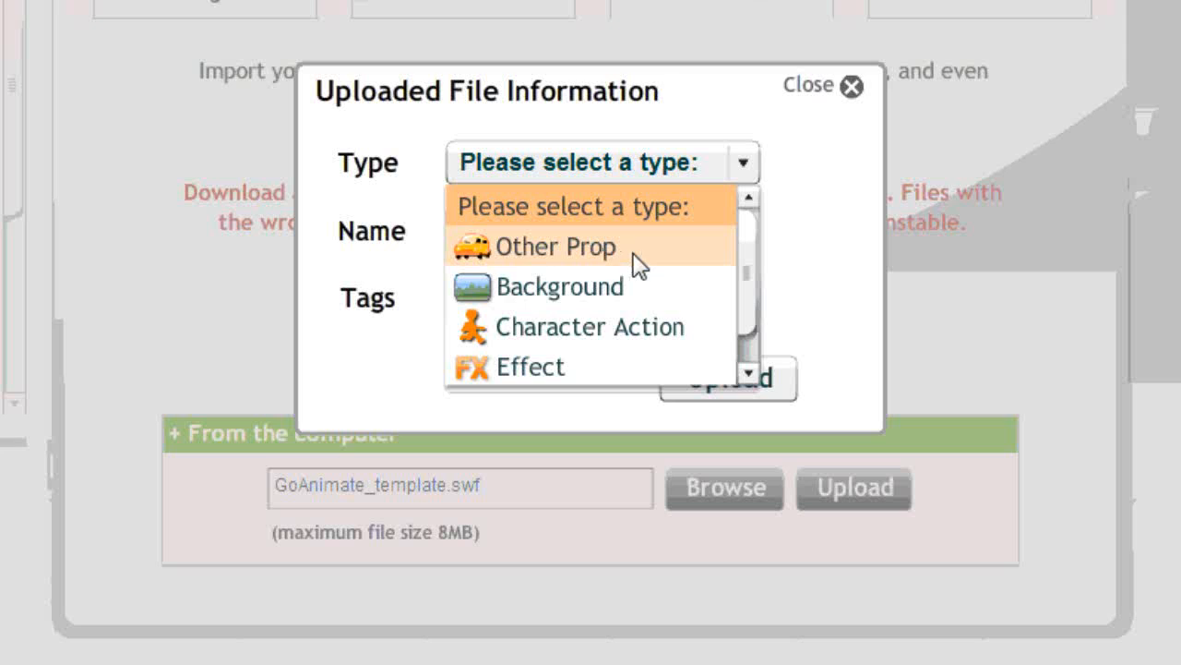
mouse_move(588, 286)
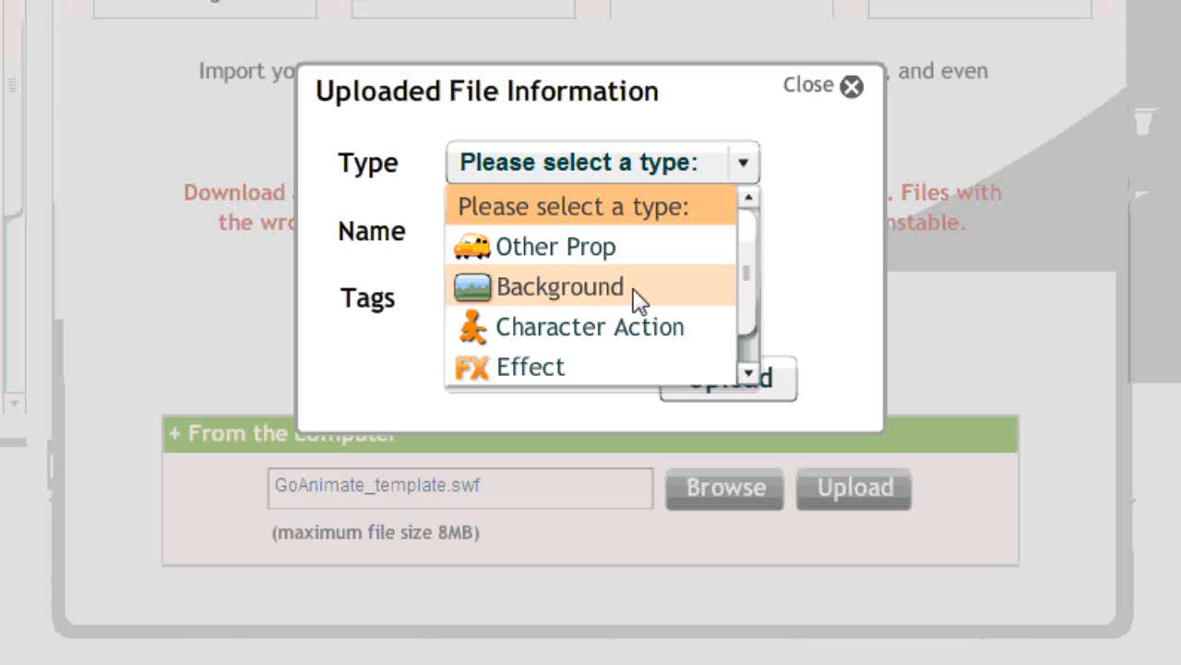
mouse_move(572, 346)
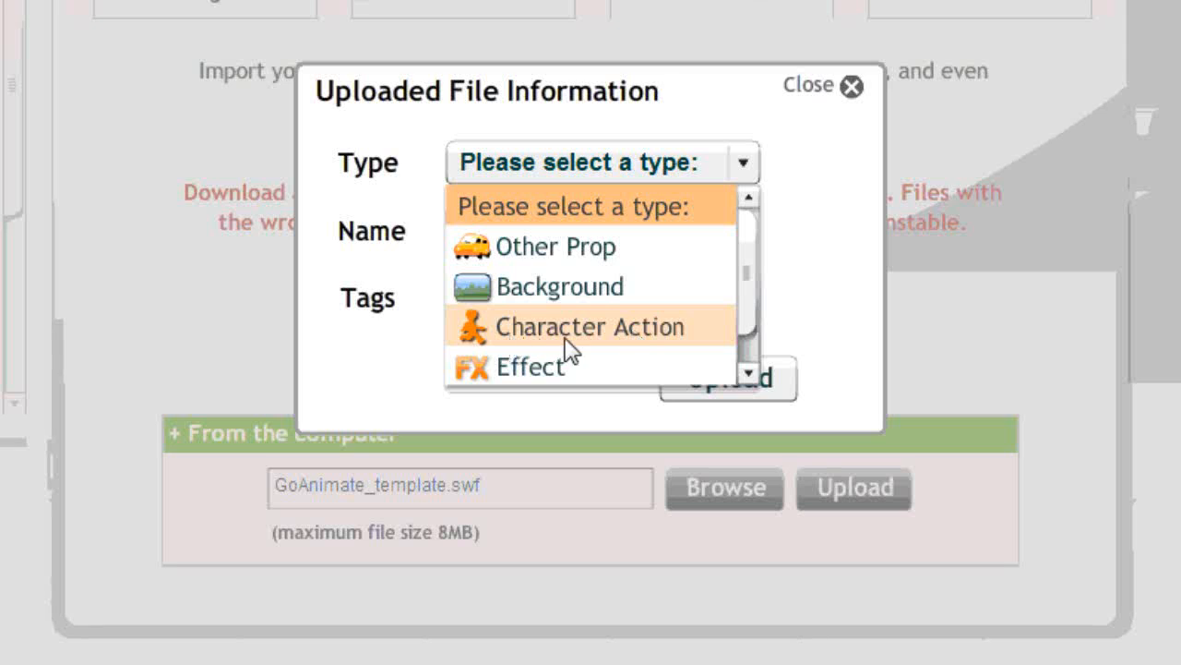
mouse_move(656, 342)
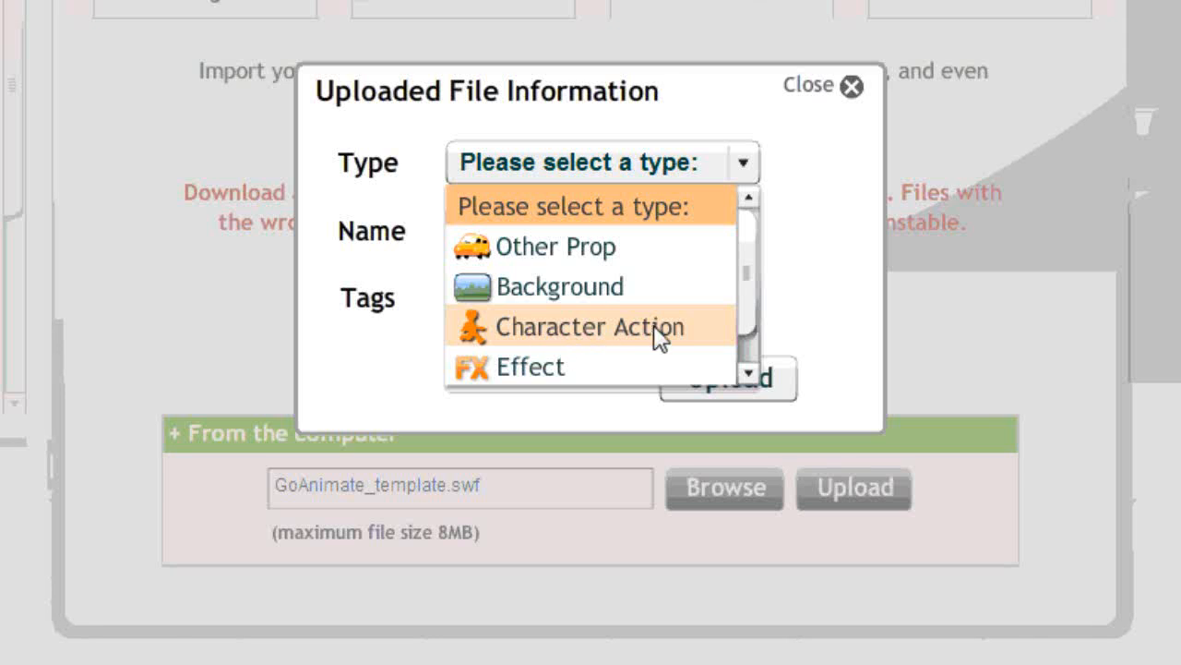
mouse_move(534, 339)
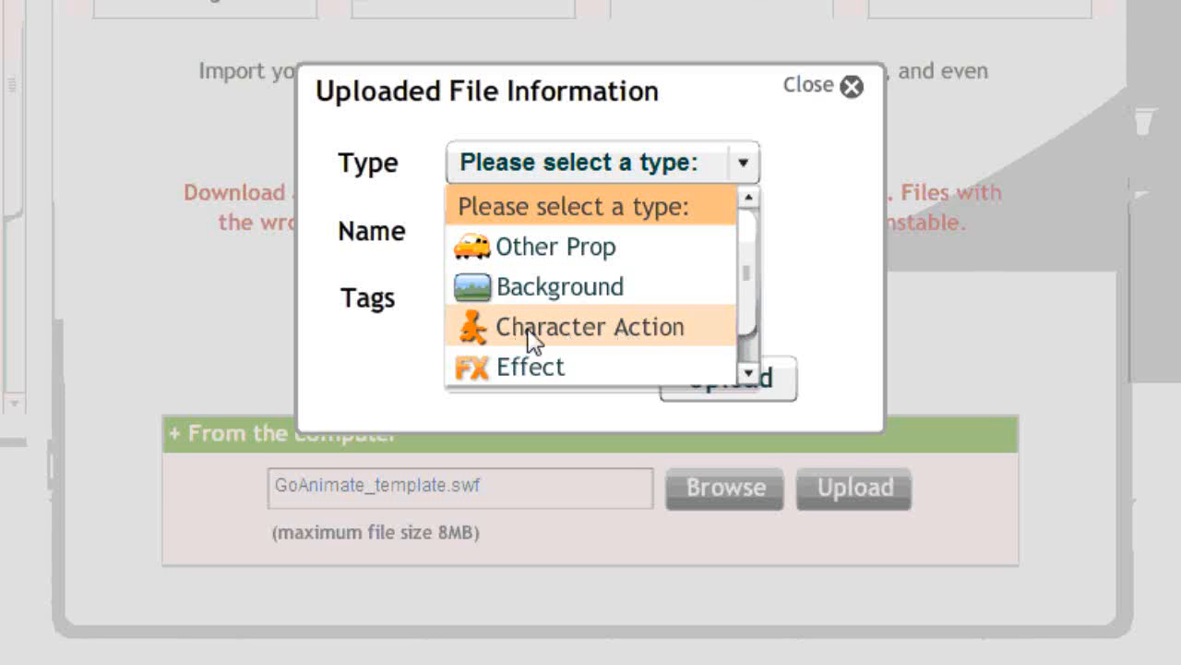
mouse_move(631, 346)
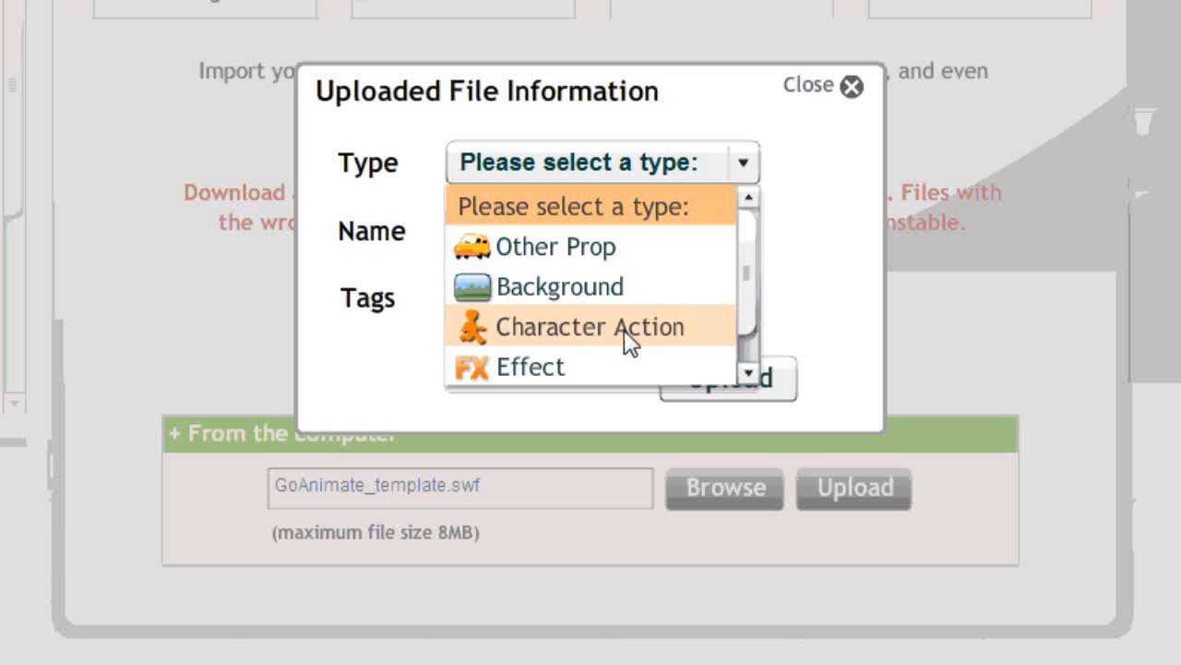
mouse_move(642, 339)
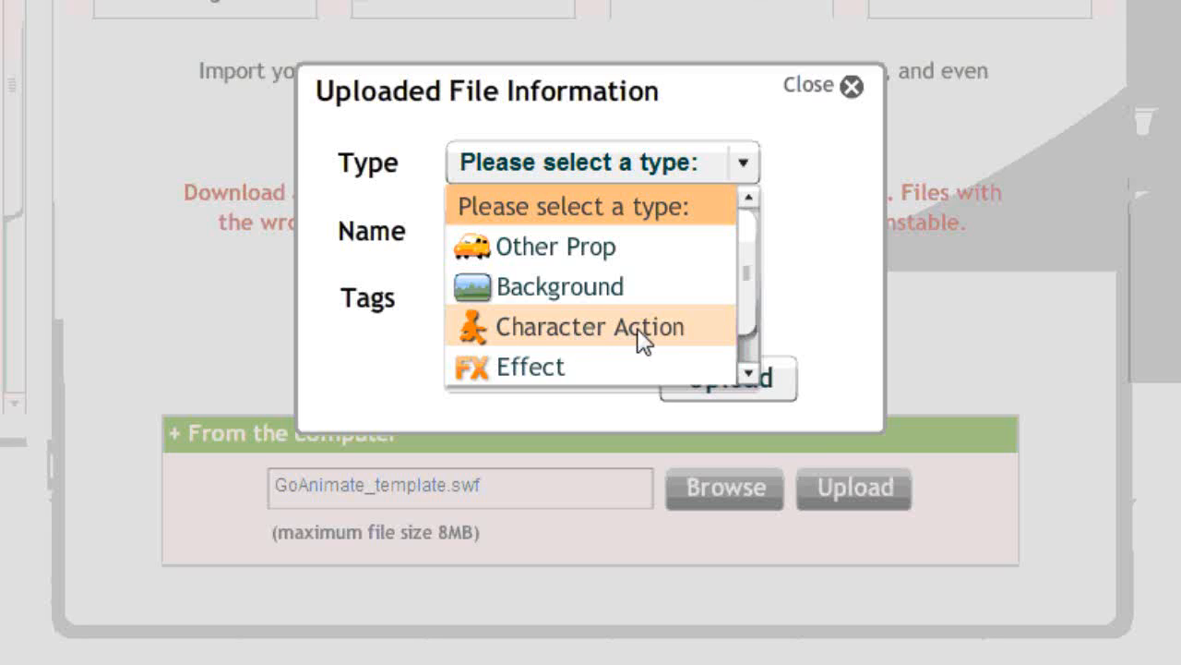
mouse_move(550, 374)
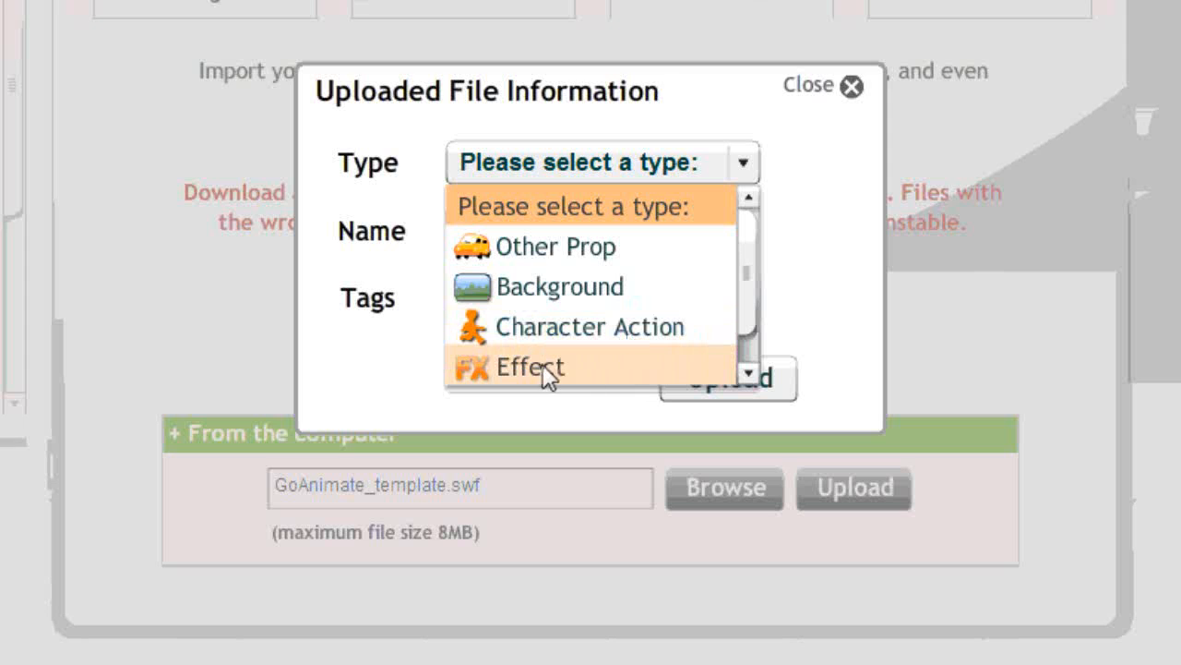
mouse_move(671, 363)
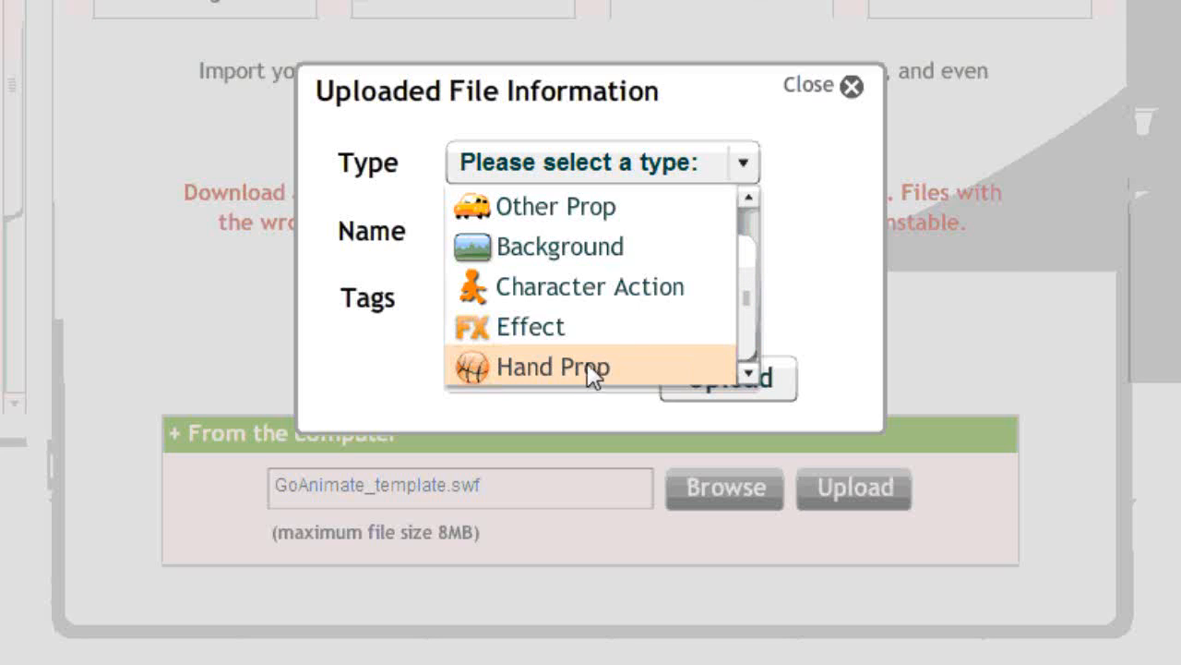
mouse_move(586, 374)
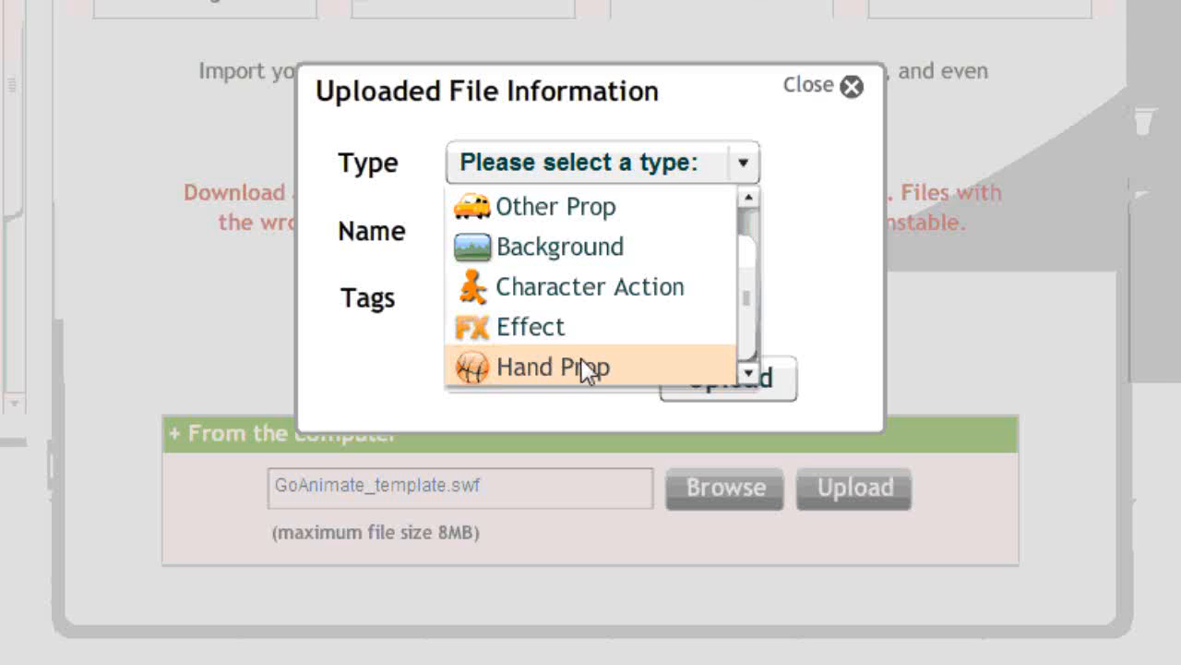
mouse_move(586, 383)
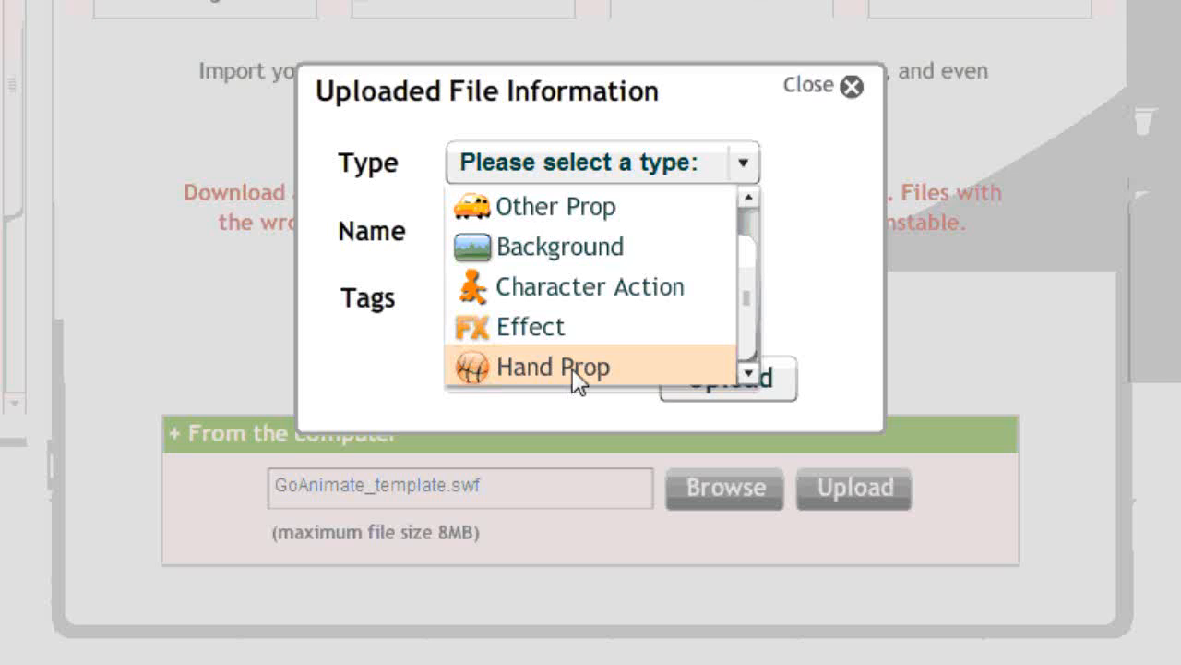
mouse_move(723, 369)
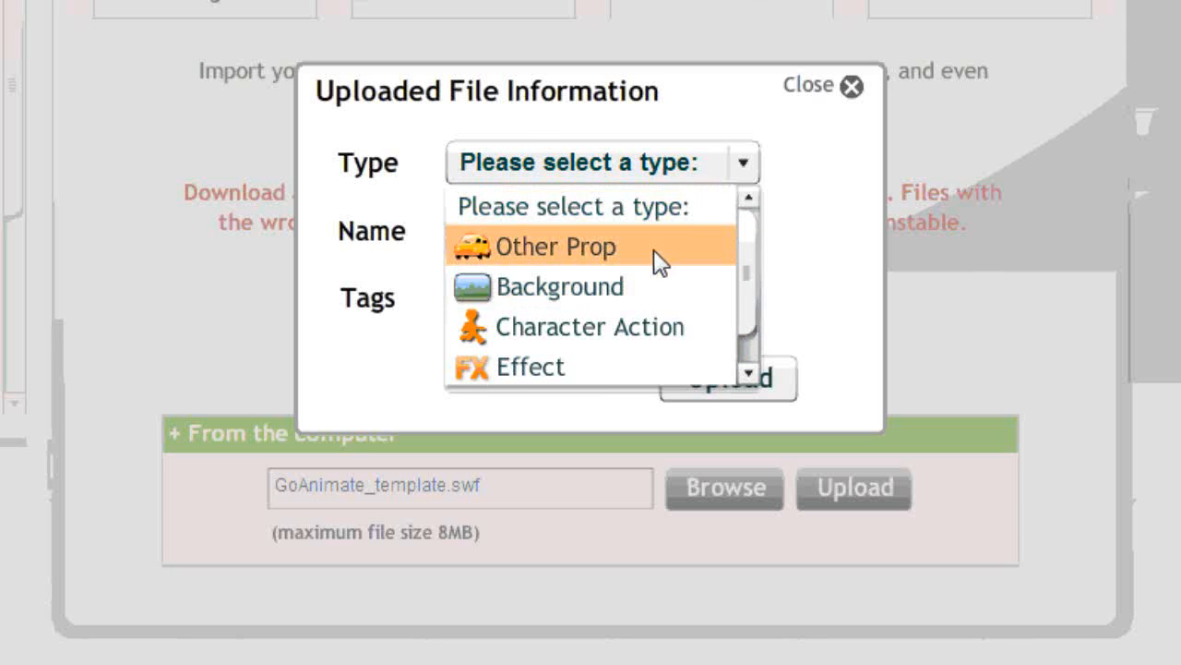
Step: Set type to Other Prop, tag it 'template', uncheck Public, and upload
click(554, 246)
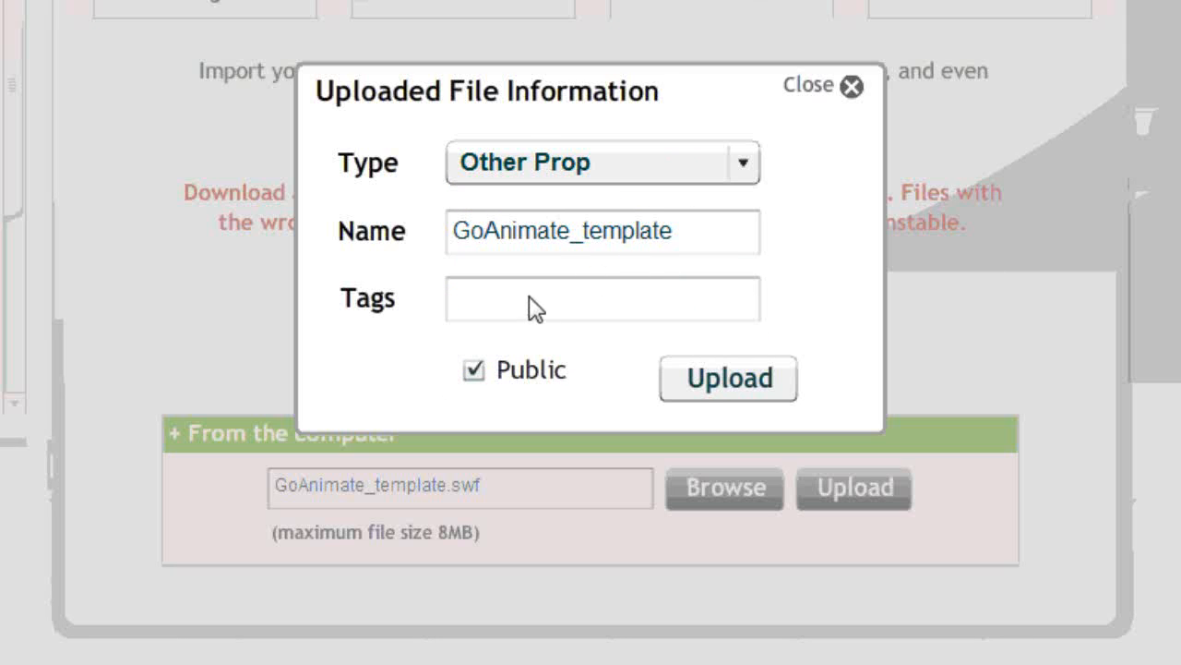
click(601, 298)
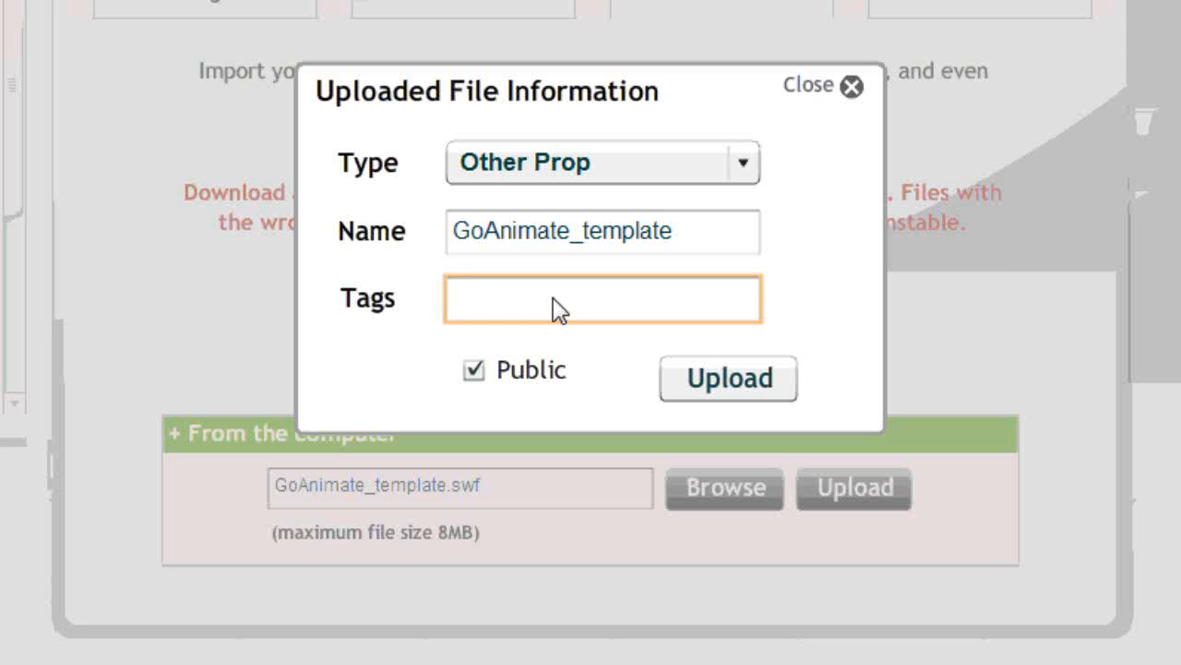
text(templat)
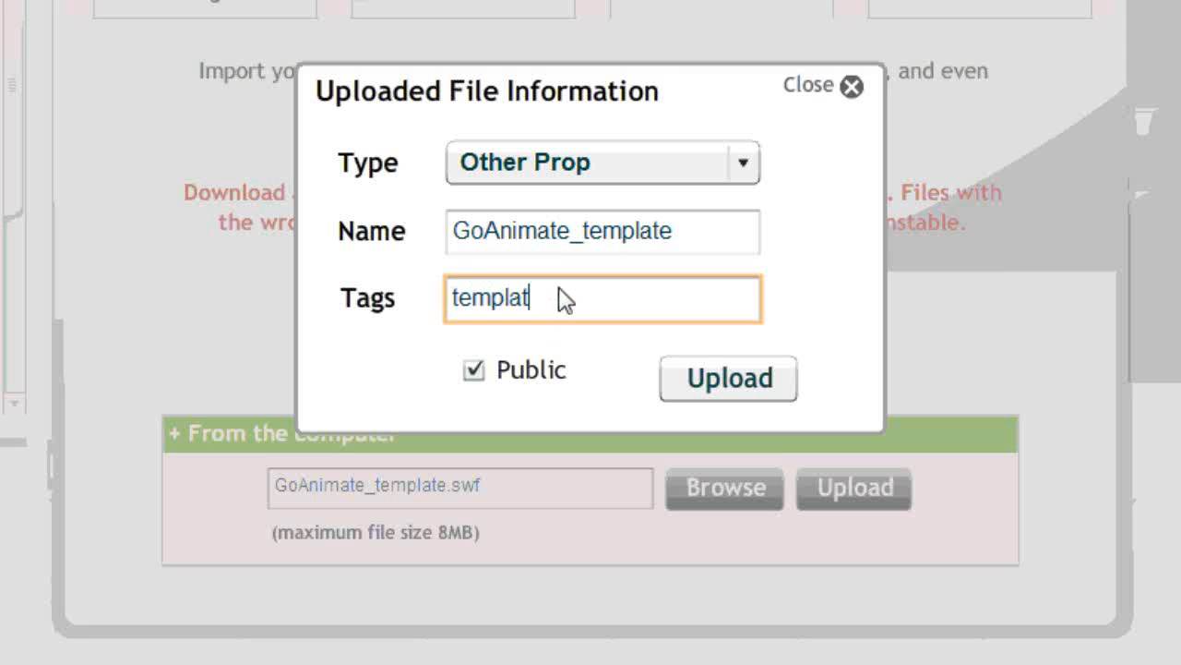
text(e,)
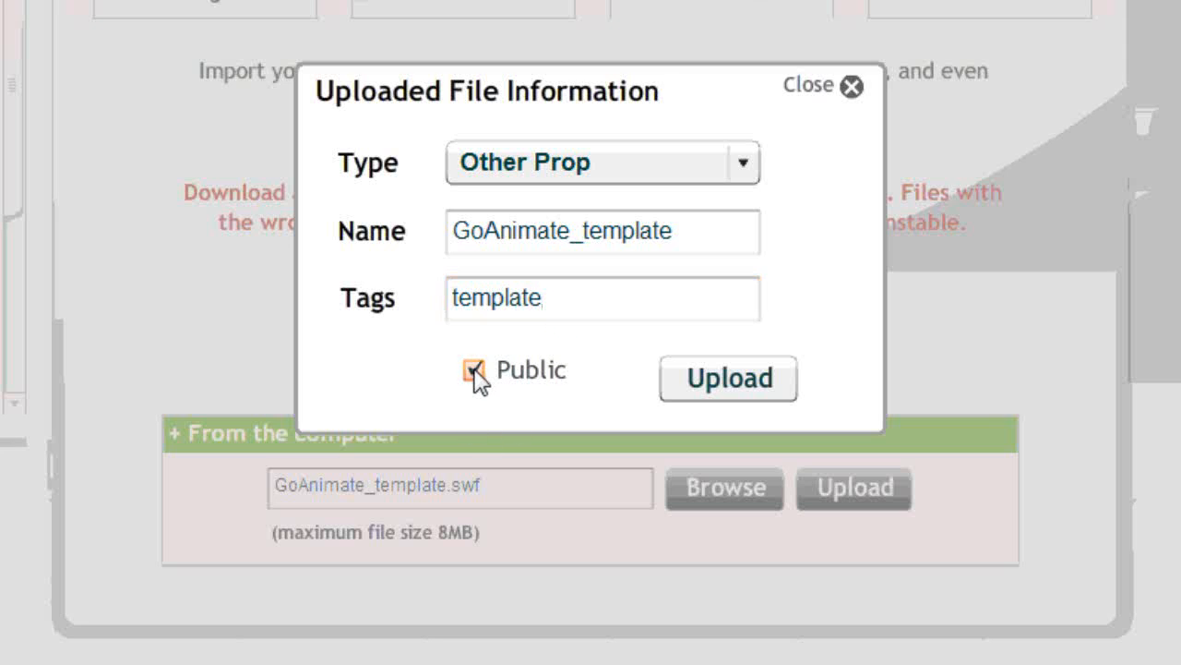
click(473, 369)
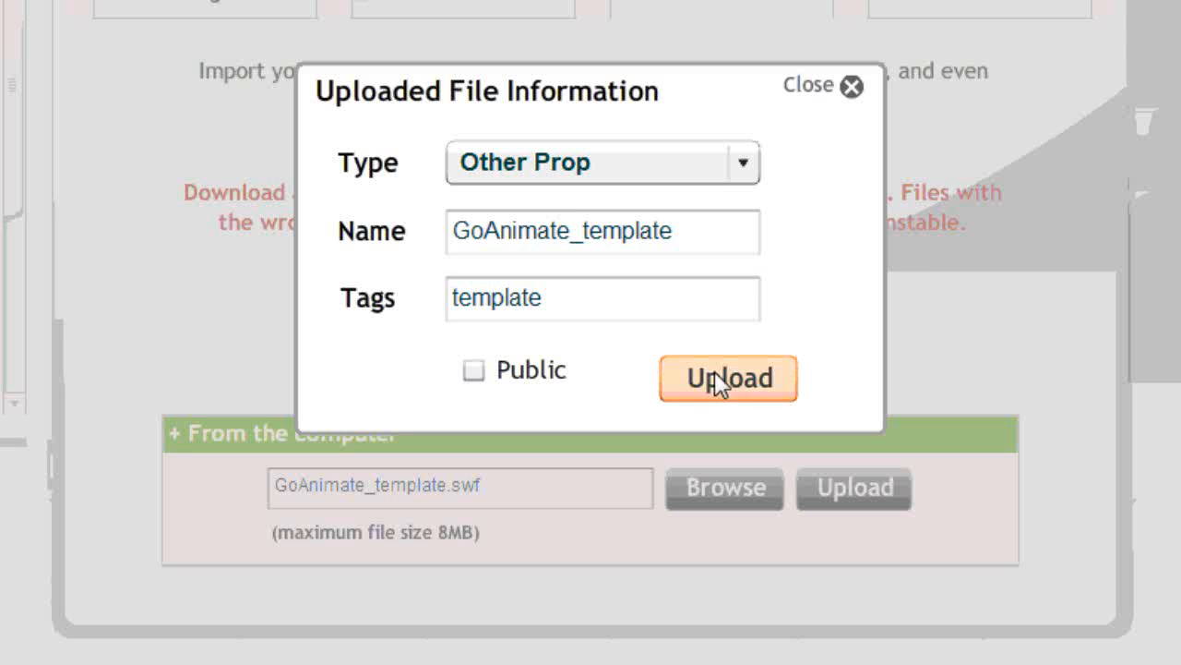
click(728, 378)
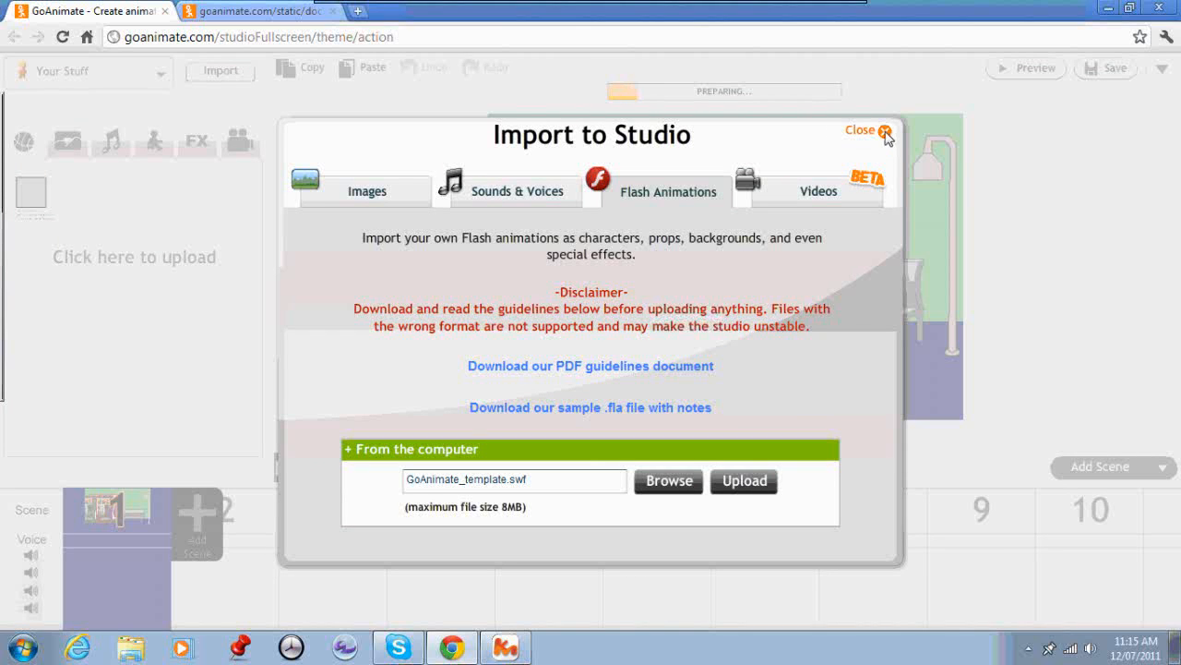
Step: Close the Import to Studio dialog so the template prop loads in Your Stuff
click(866, 129)
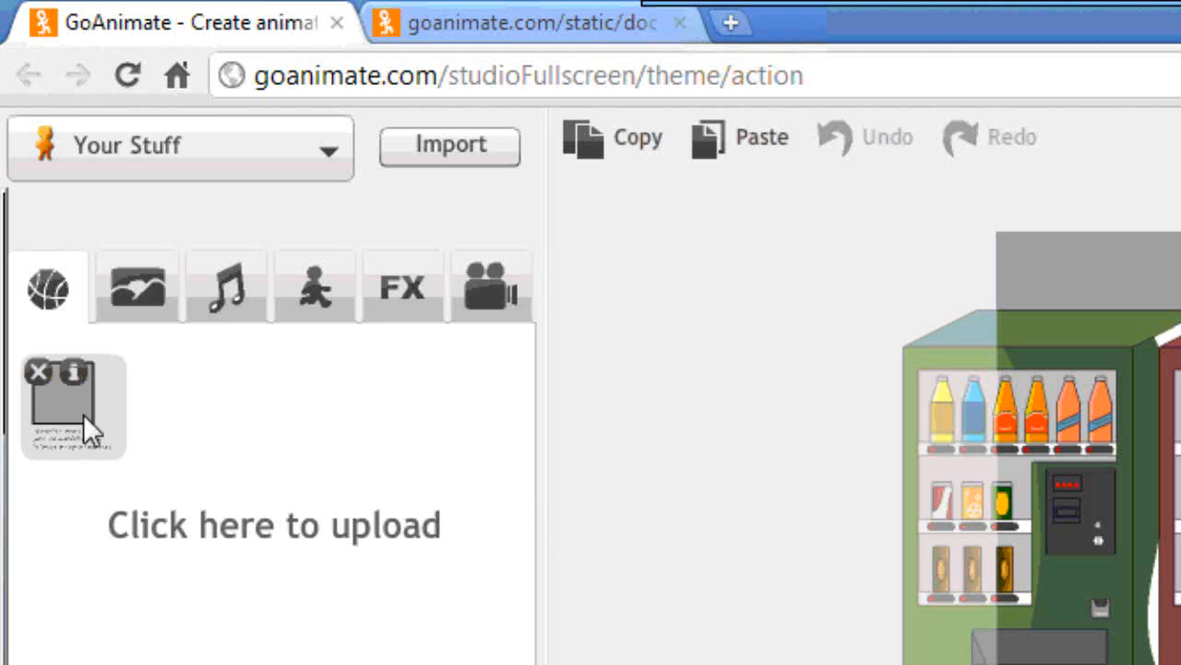
mouse_move(74, 416)
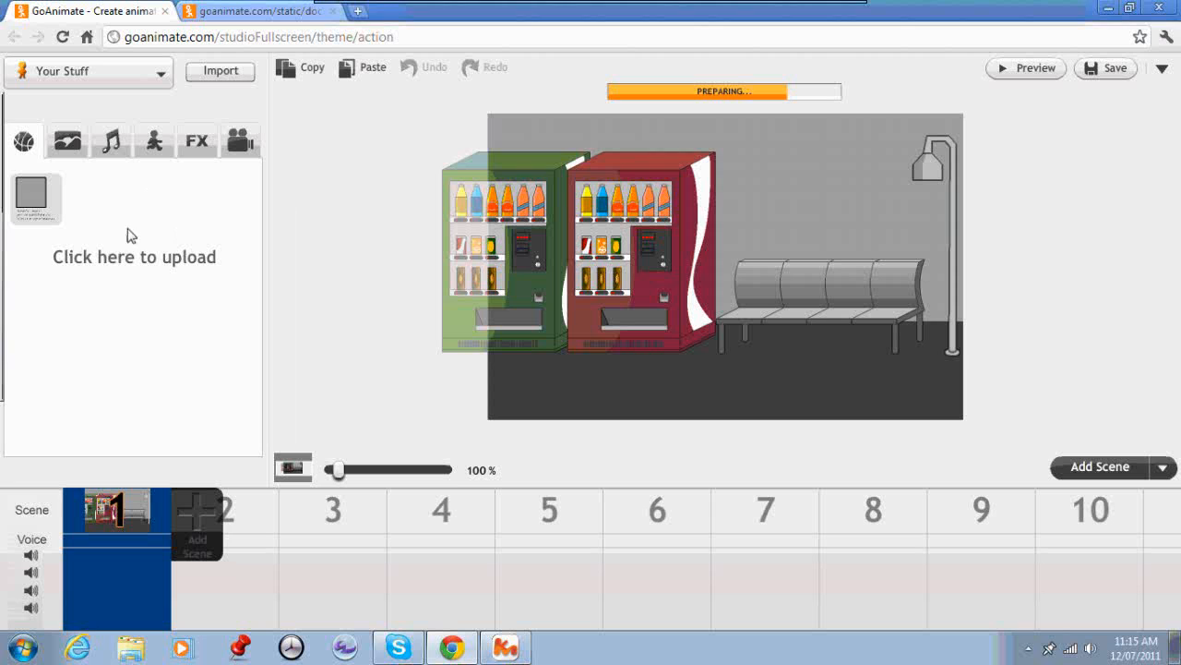
mouse_move(104, 269)
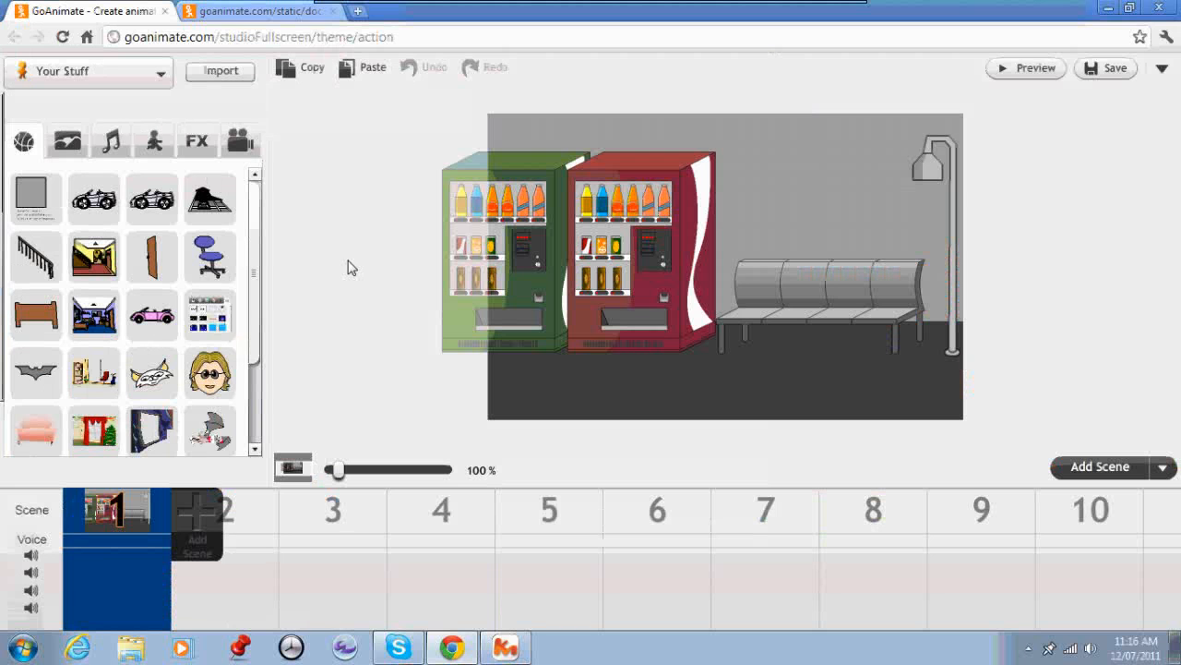
Step: Drag the template prop onto a blank scene, then flip it horizontally and back
click(826, 296)
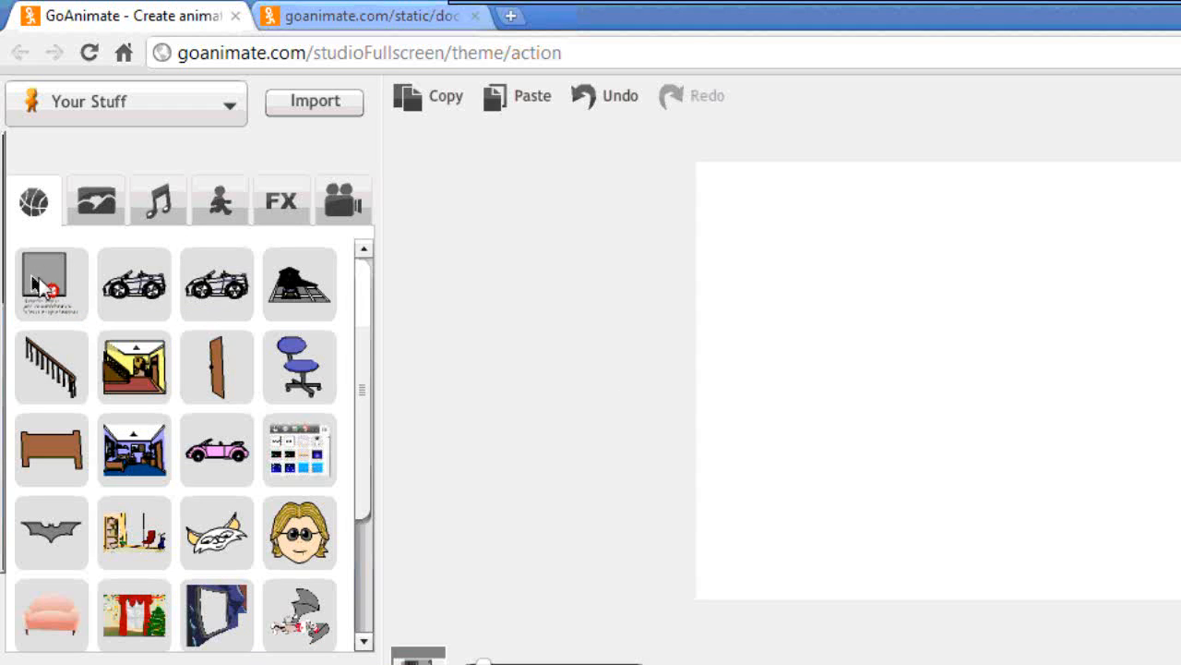
drag(51, 281, 978, 406)
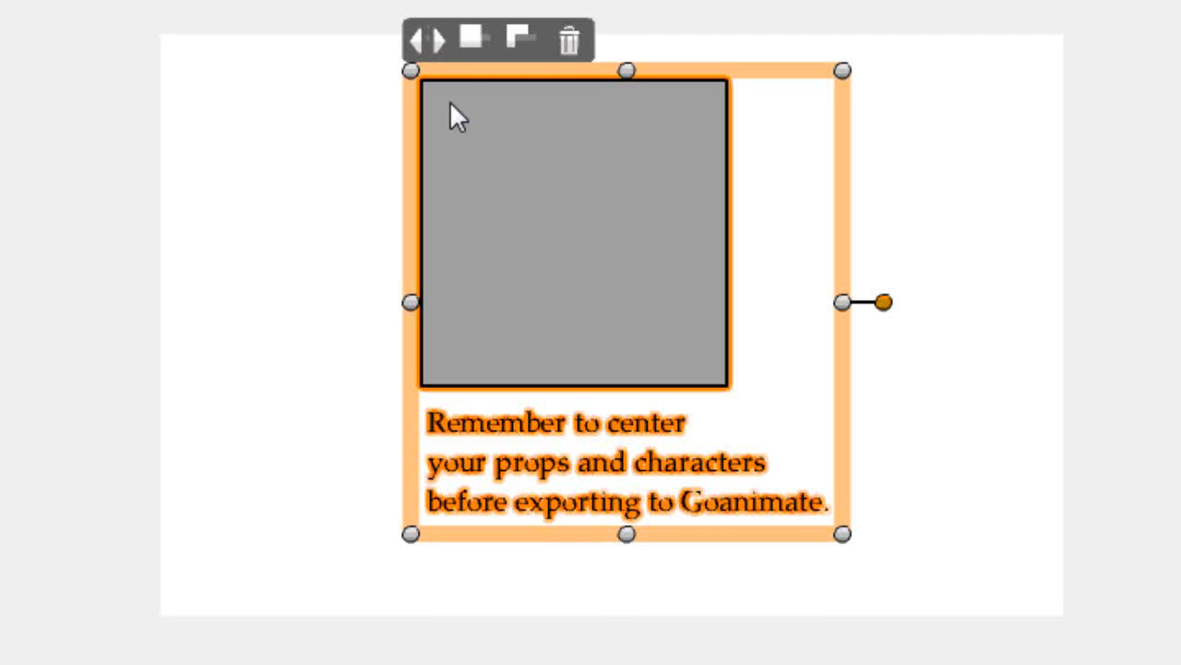
click(430, 41)
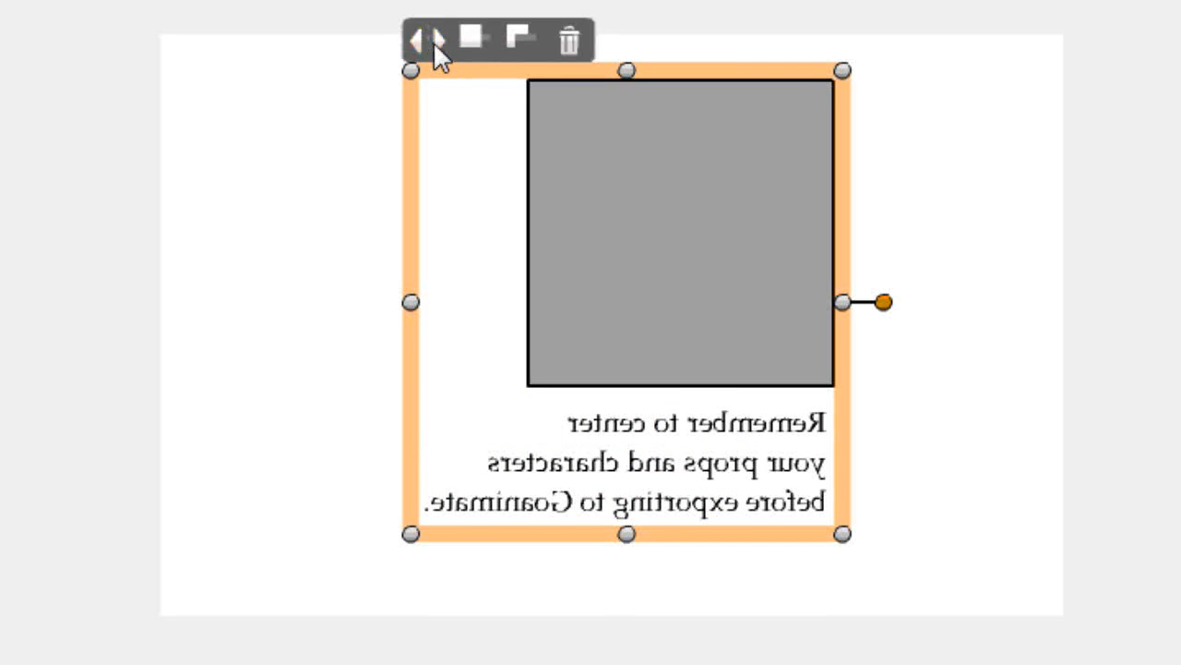
click(421, 40)
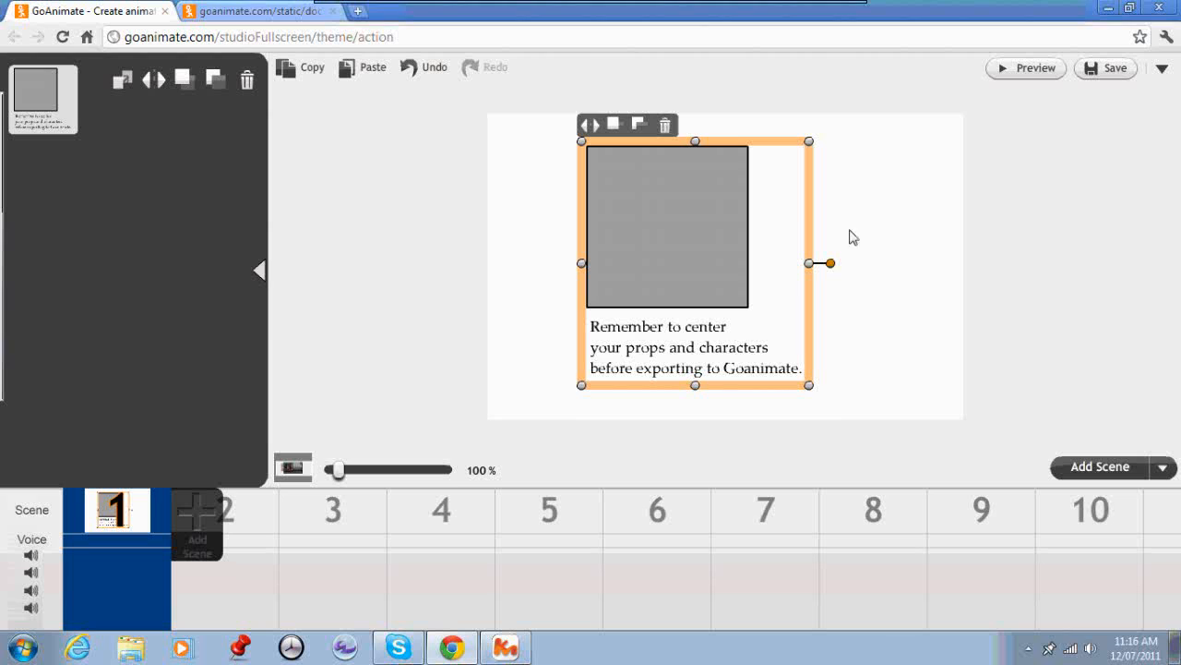
mouse_move(893, 252)
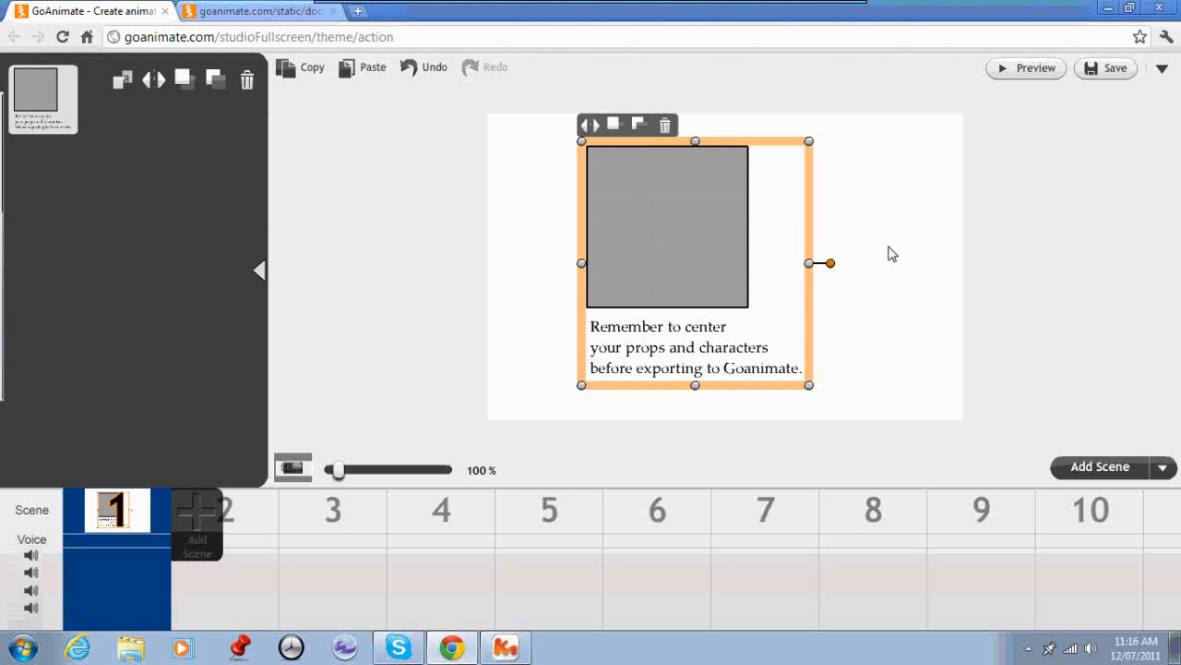
mouse_move(904, 259)
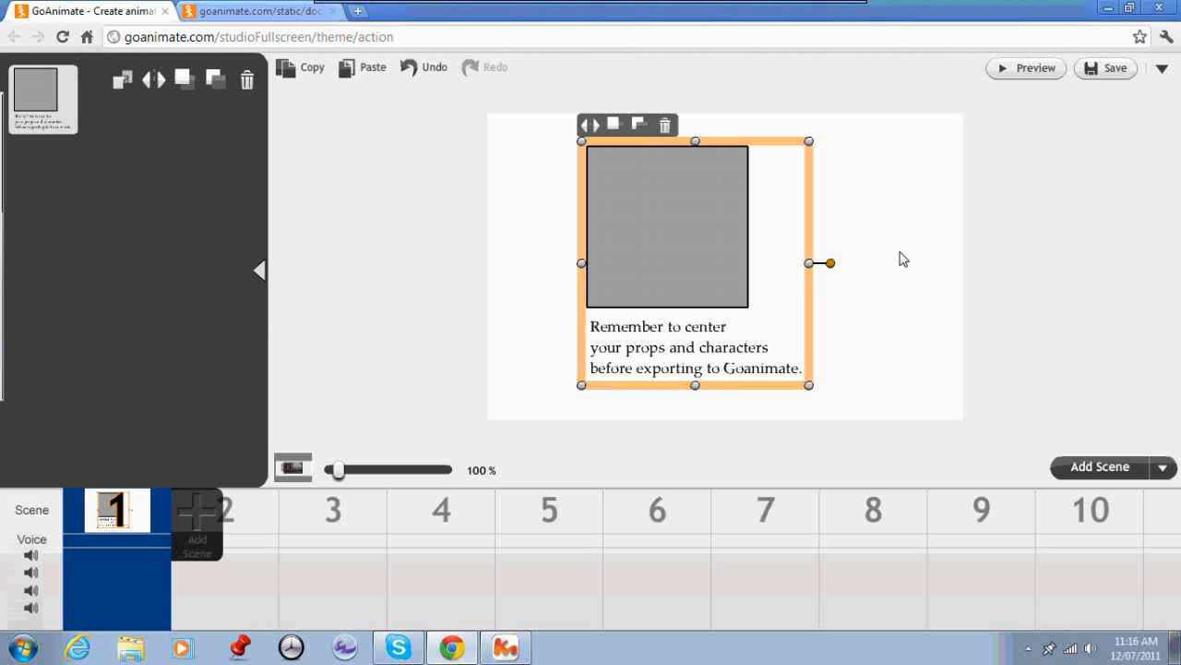